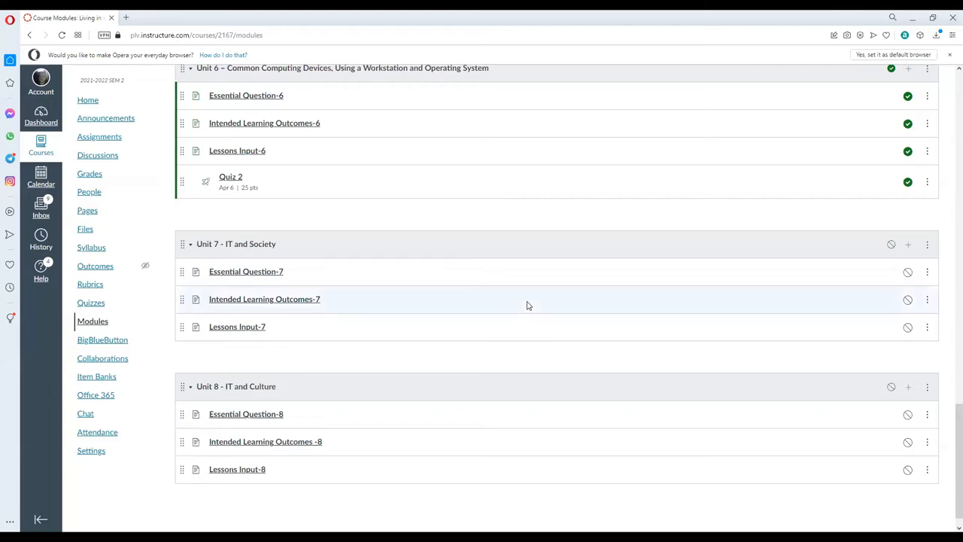
{"action": "mouse_move", "coordinate": [570, 289]}
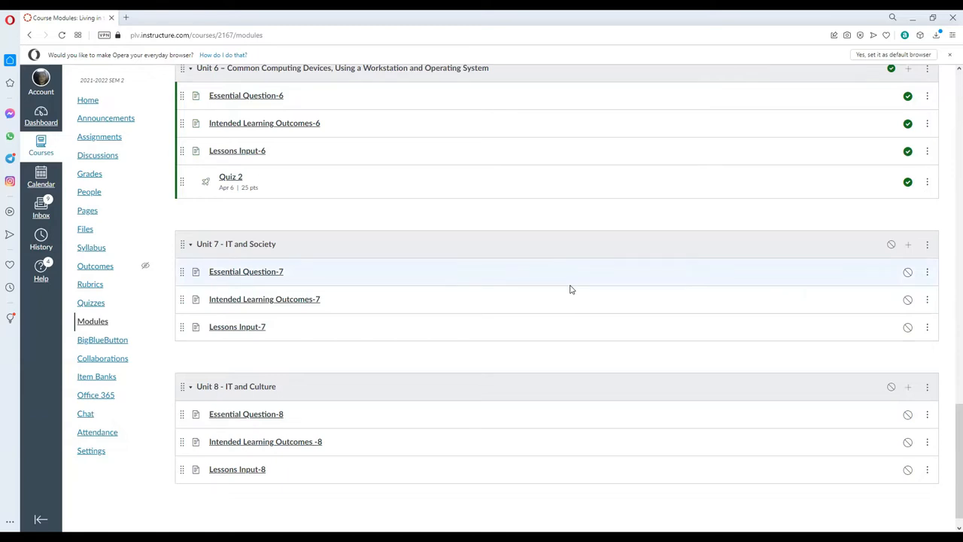
{"action": "mouse_move", "coordinate": [277, 277]}
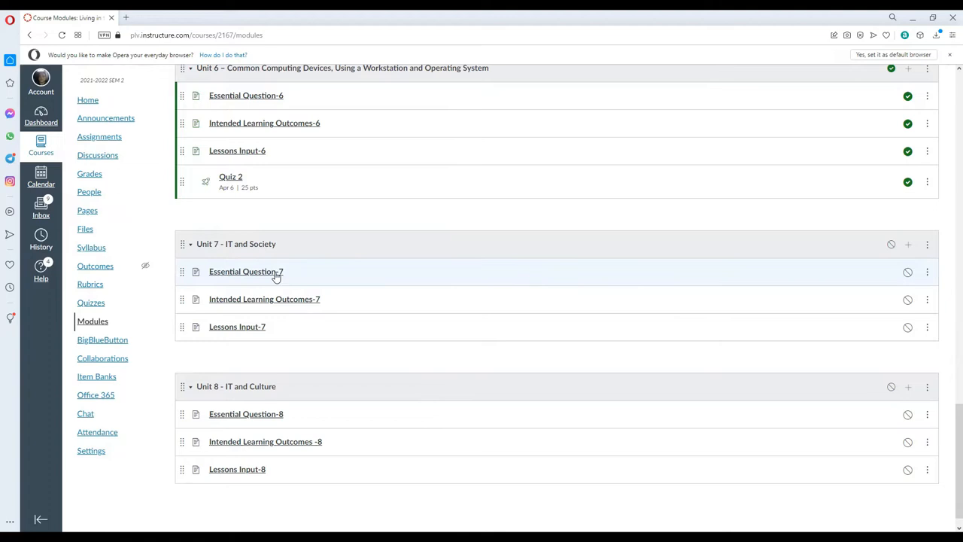
Briefly view the Essential Question-7 and Intended Learning Outcomes-7 pages, then return to the modules list.
{"action": "left_click", "coordinate": [245, 271]}
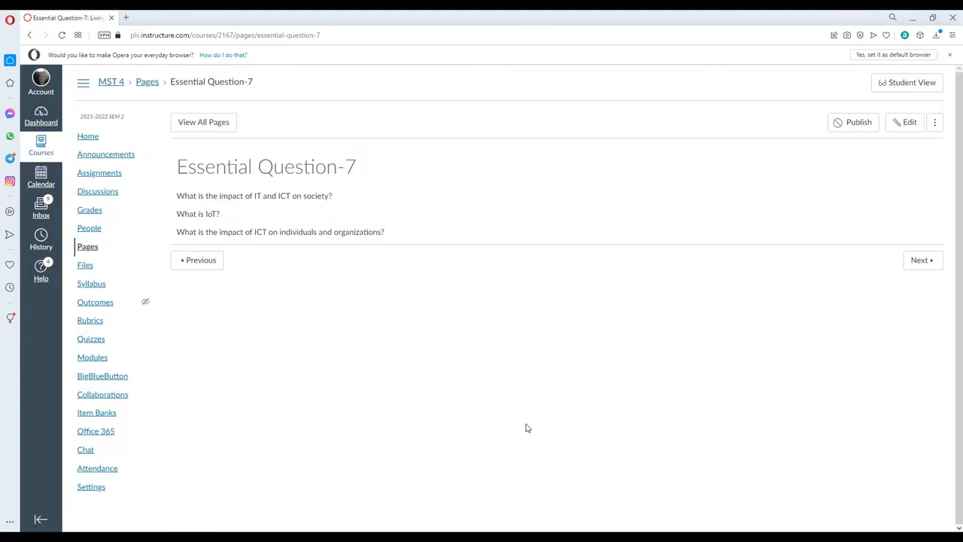
{"action": "mouse_move", "coordinate": [158, 152]}
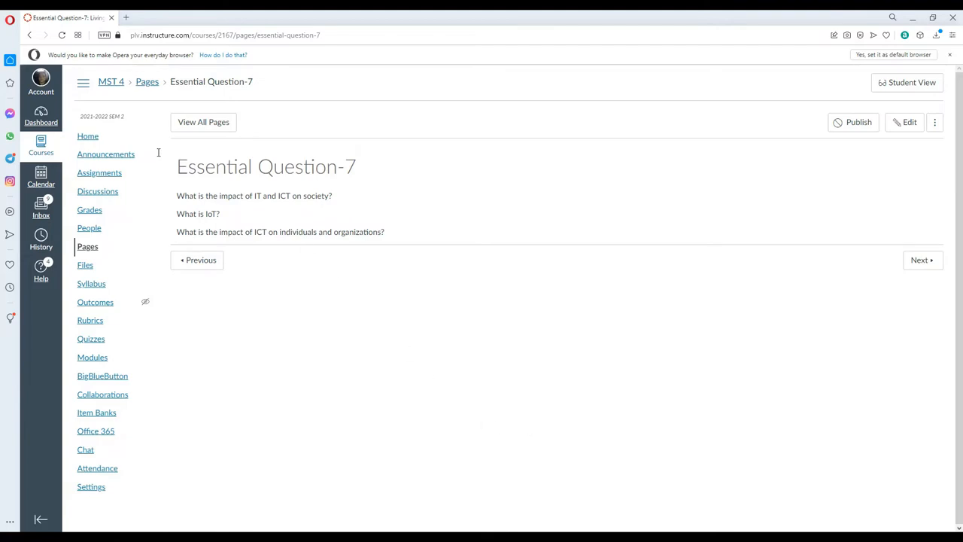
{"action": "left_click", "coordinate": [92, 356]}
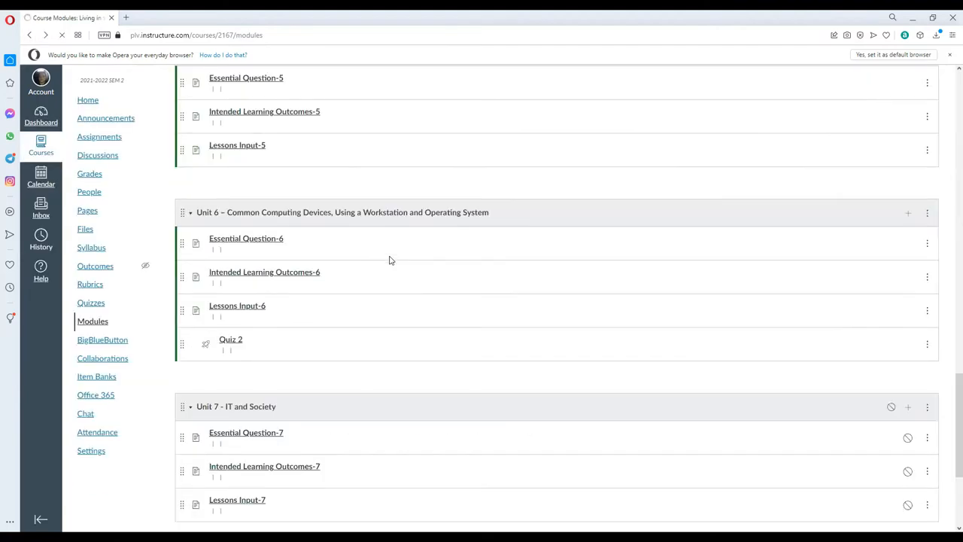
{"action": "left_click", "coordinate": [265, 466]}
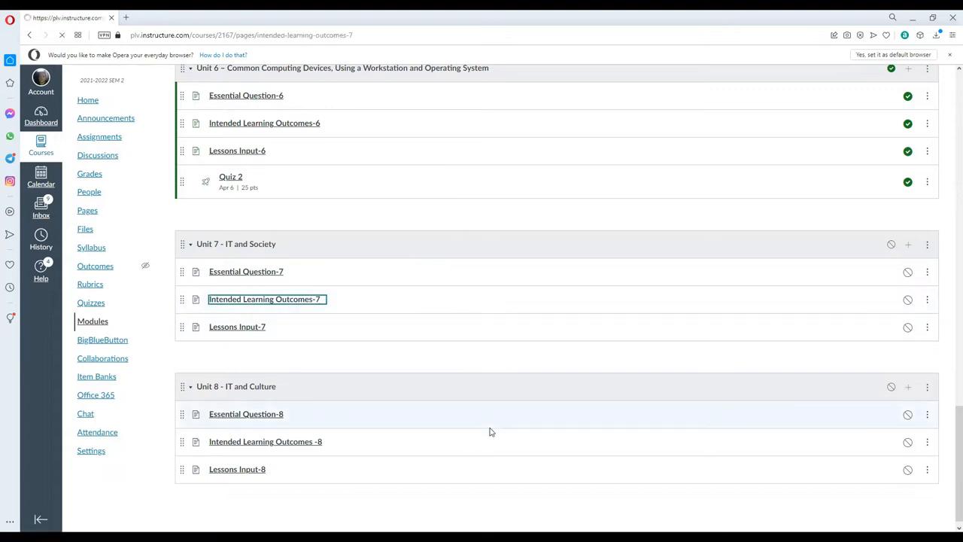
{"action": "left_click", "coordinate": [265, 298]}
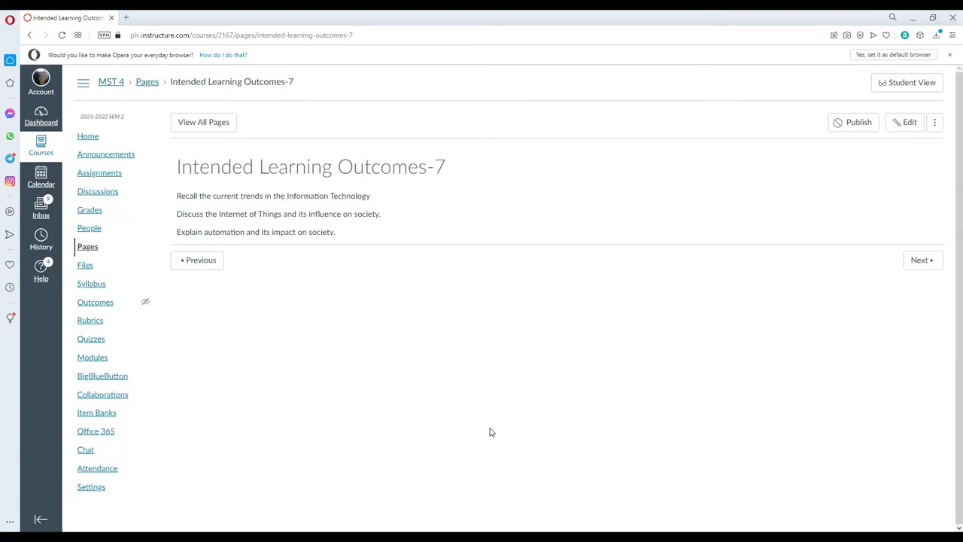
{"action": "mouse_move", "coordinate": [364, 222]}
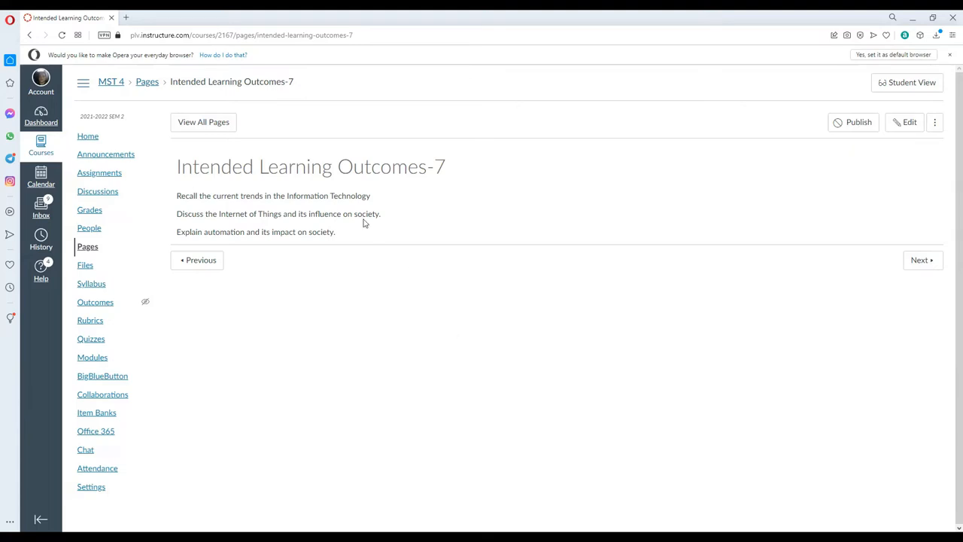
{"action": "left_click", "coordinate": [30, 35]}
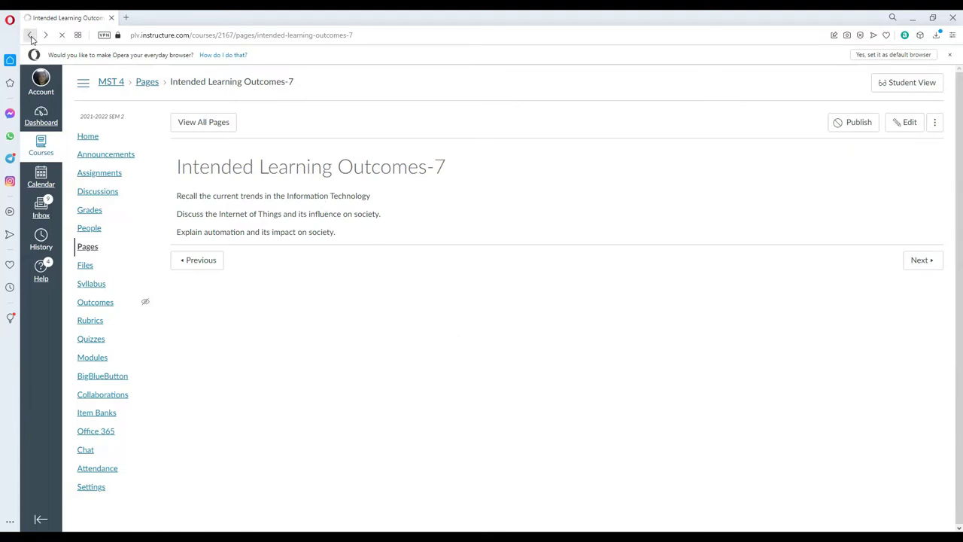
{"action": "left_click", "coordinate": [30, 34]}
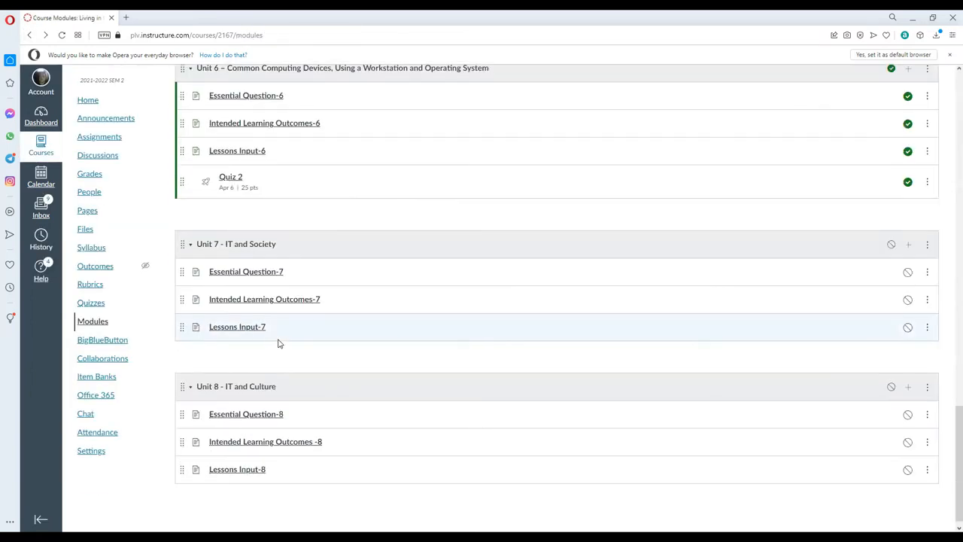
Open Lessons Input-7 and scroll past the TED video to the Internet of Things and Artificial Intelligence sections.
{"action": "left_click", "coordinate": [236, 325]}
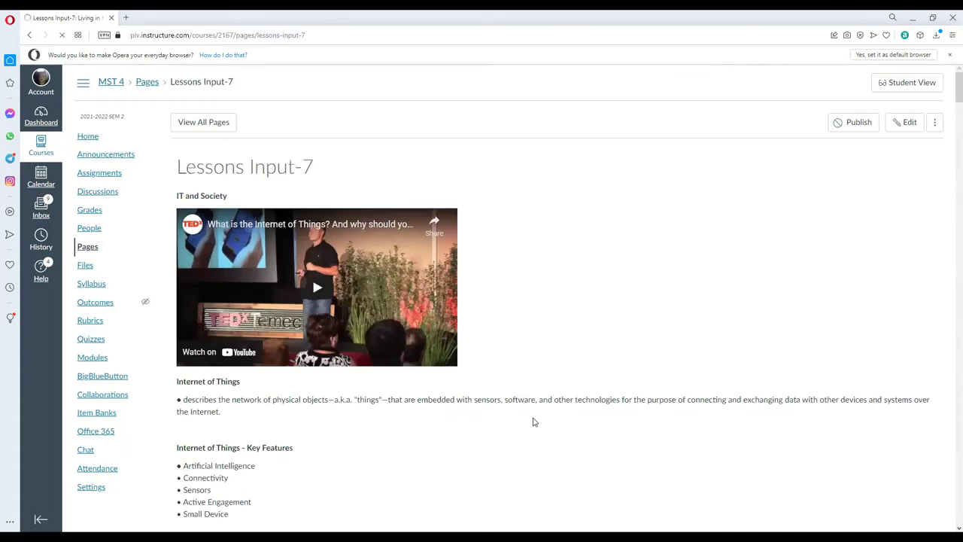
{"action": "scroll", "scroll_direction": "down", "scroll_amount": 3}
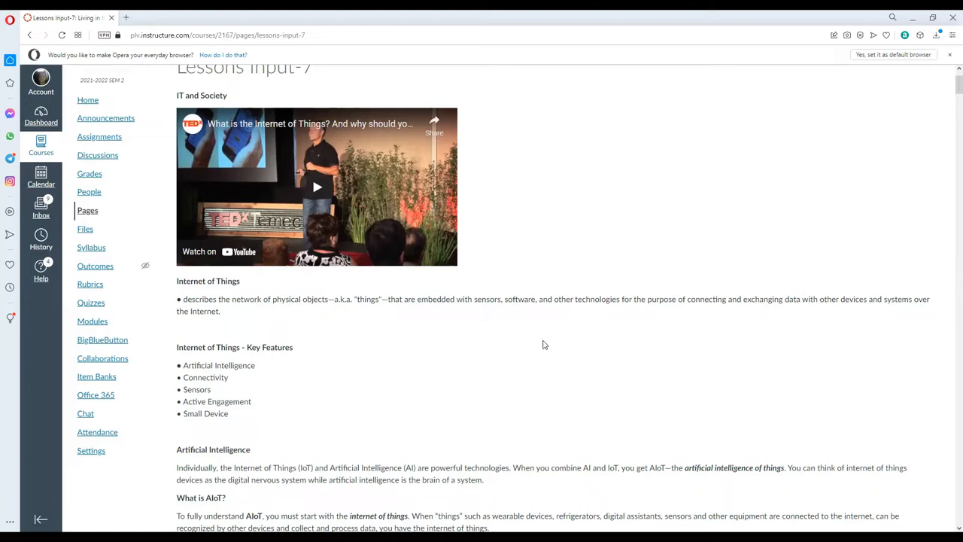
{"action": "mouse_move", "coordinate": [514, 385]}
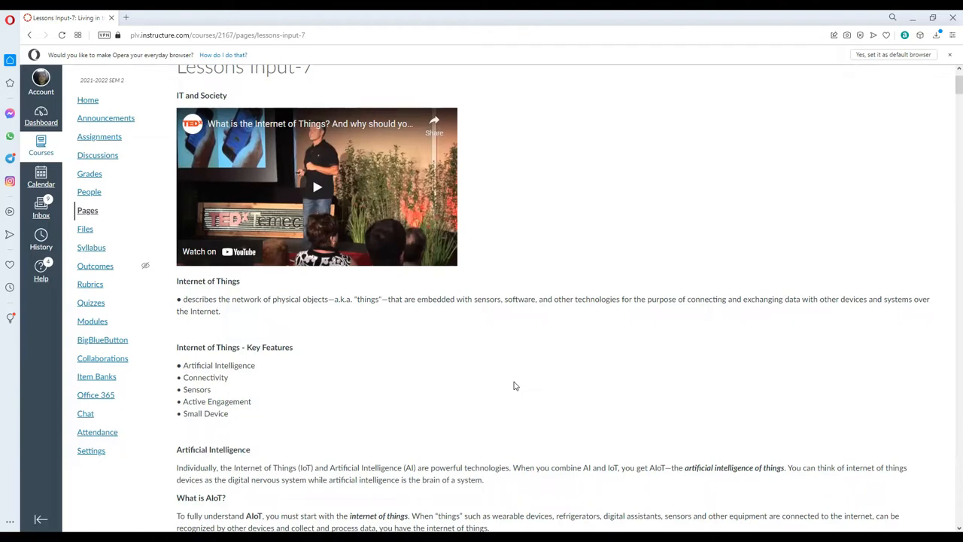
{"action": "scroll", "scroll_direction": "down", "scroll_amount": 3}
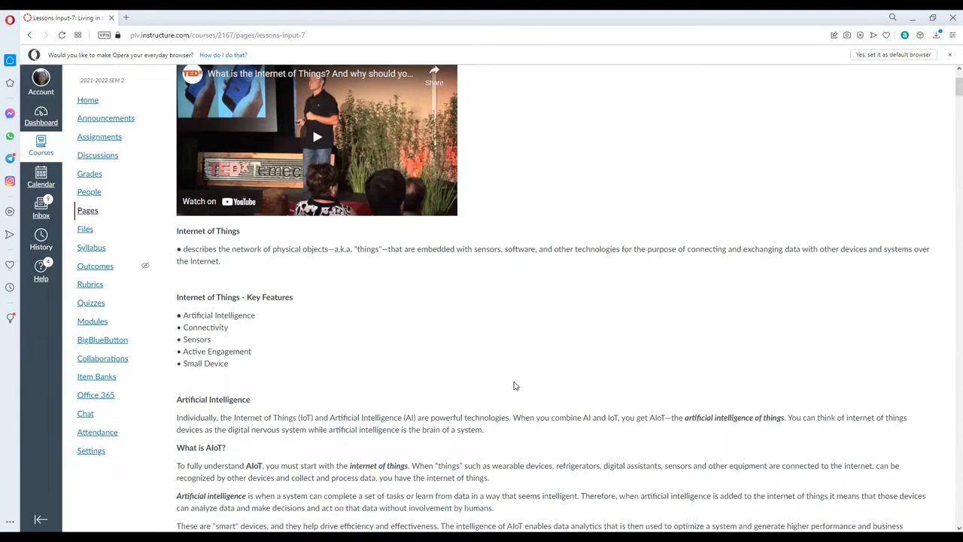
{"action": "scroll", "scroll_direction": "down", "scroll_amount": 3}
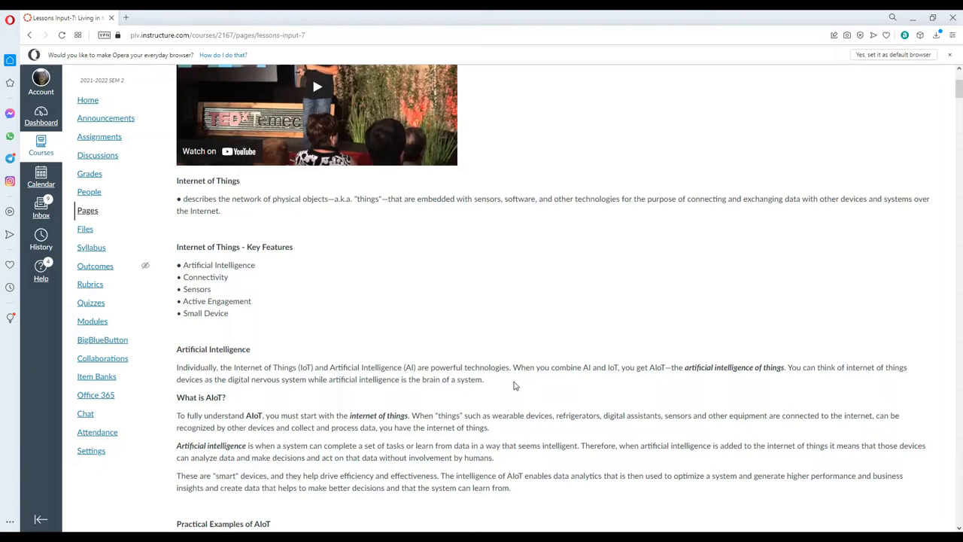
{"action": "mouse_move", "coordinate": [316, 340]}
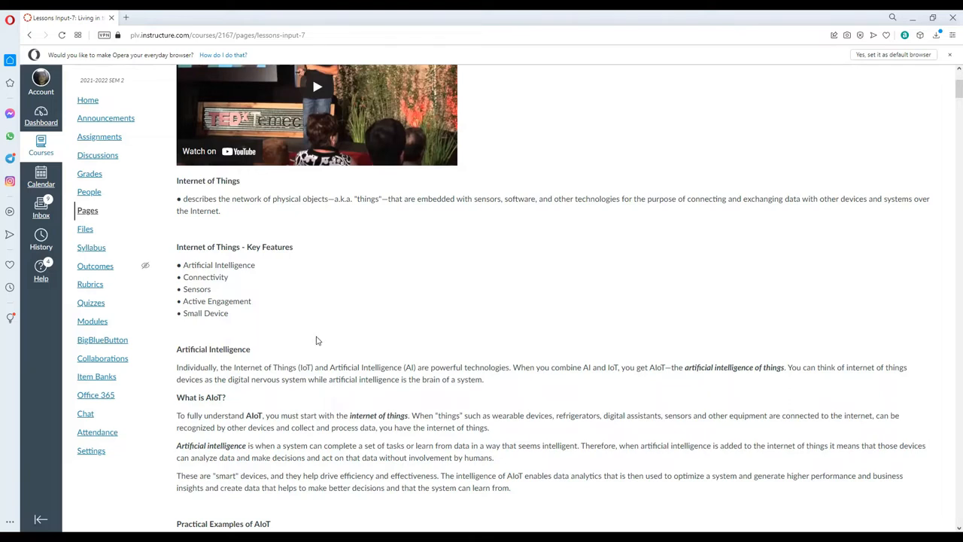
{"action": "scroll", "scroll_direction": "down", "scroll_amount": 3}
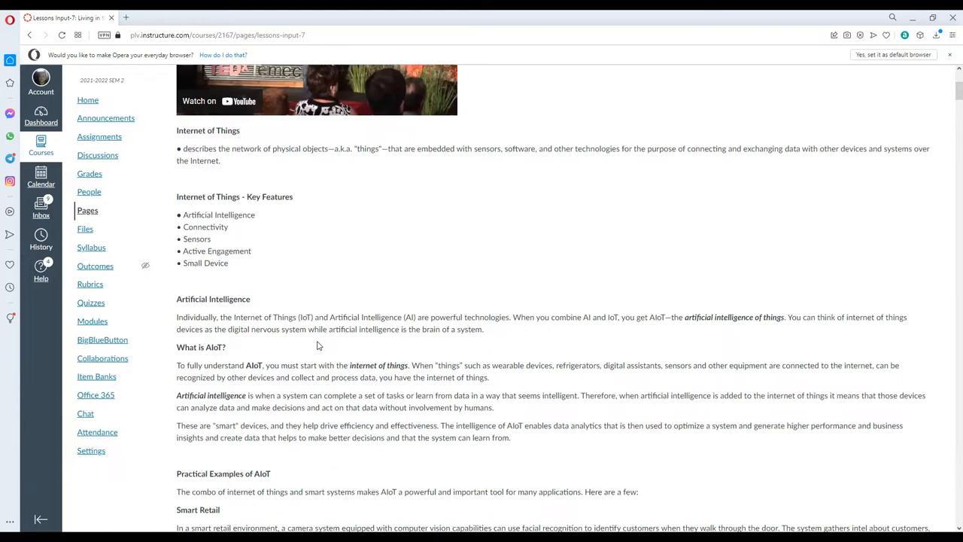
{"action": "mouse_move", "coordinate": [255, 237]}
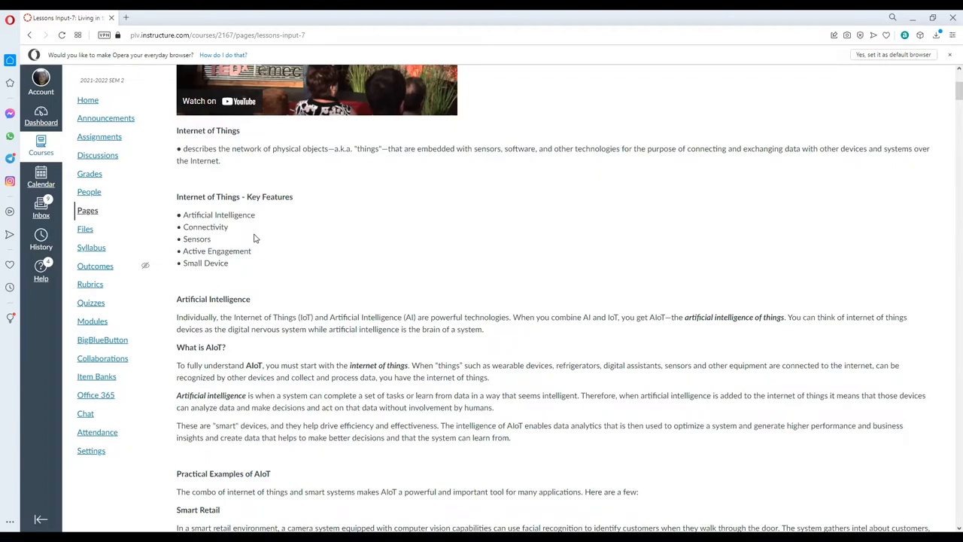
{"action": "mouse_move", "coordinate": [249, 239]}
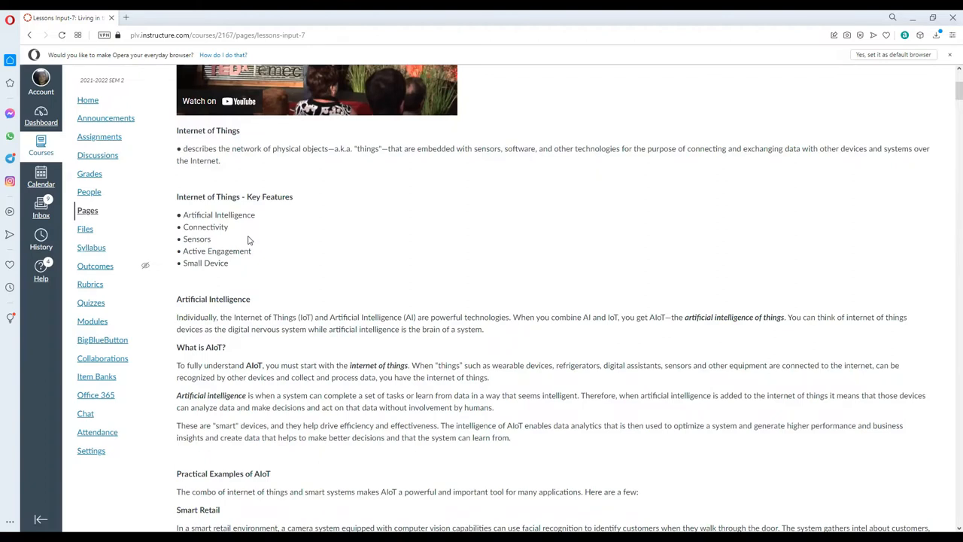
{"action": "mouse_move", "coordinate": [358, 316]}
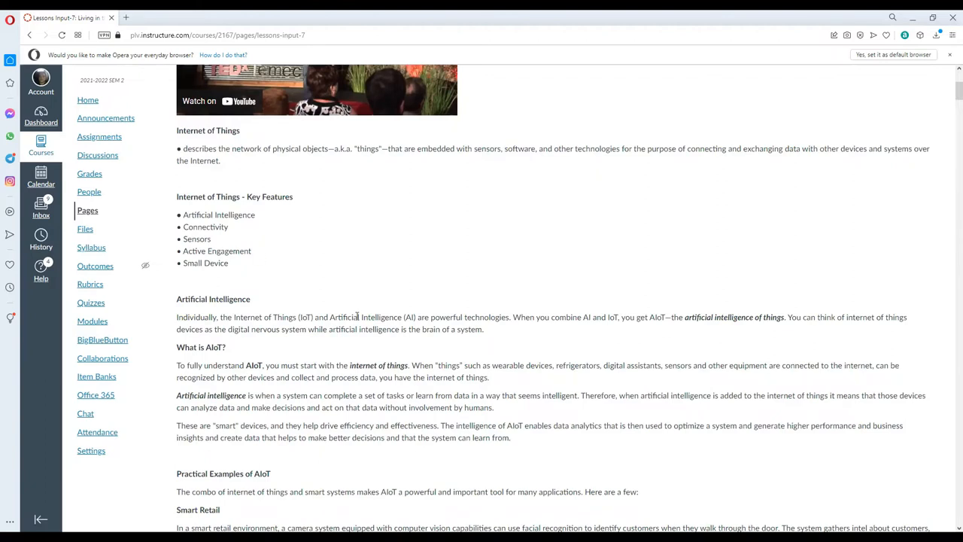
{"action": "scroll", "scroll_direction": "down", "scroll_amount": 3}
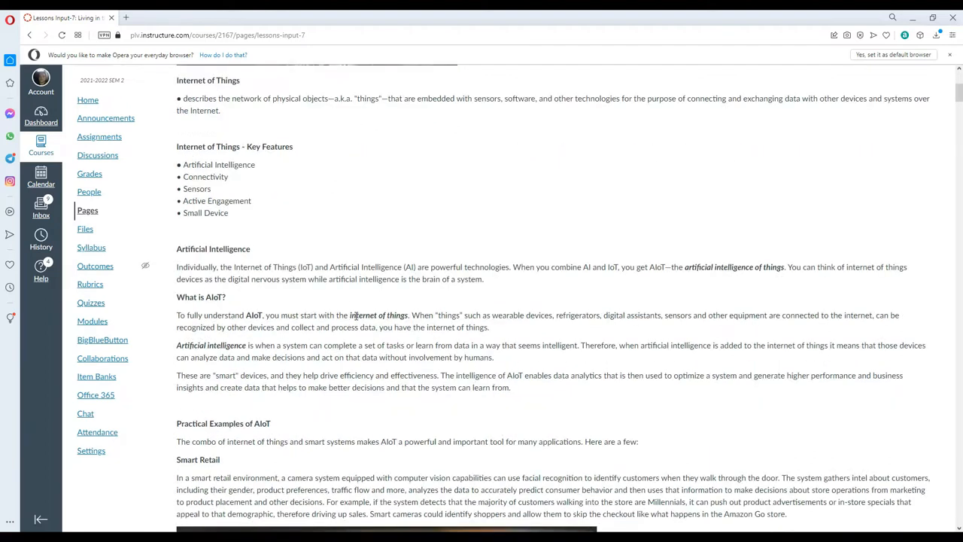
Scroll down to the Practical Examples of AIoT section and the Smart Retail paragraph with its picture.
{"action": "scroll", "scroll_direction": "down", "scroll_amount": 3}
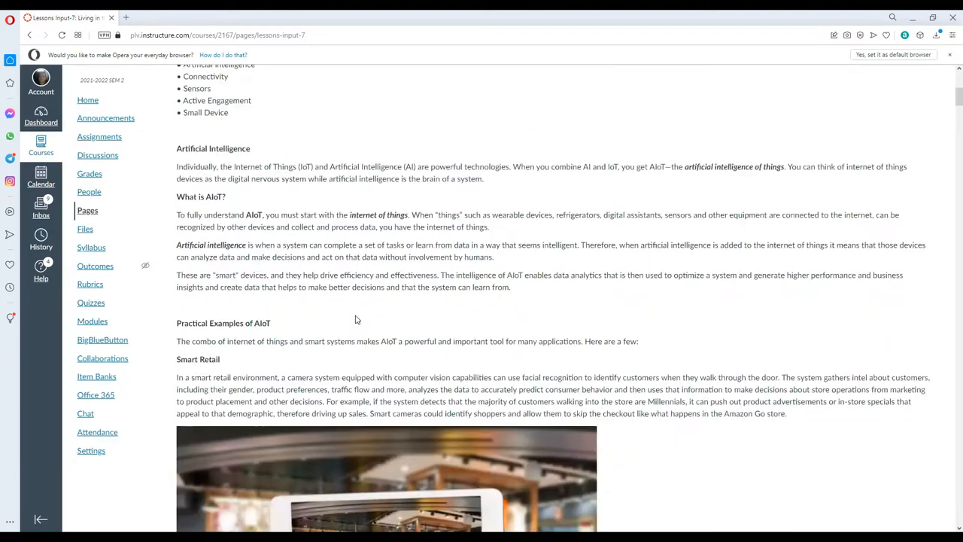
{"action": "mouse_move", "coordinate": [309, 338]}
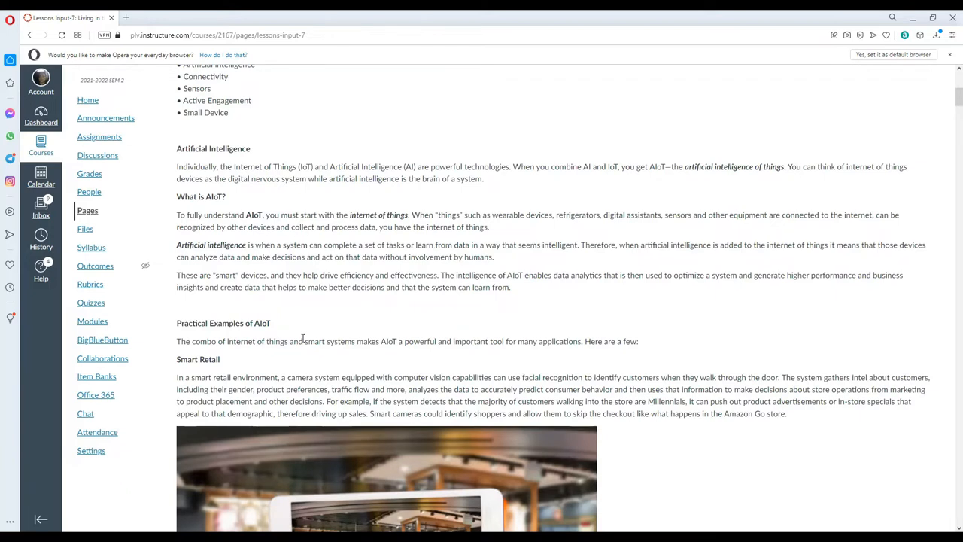
{"action": "mouse_move", "coordinate": [238, 228]}
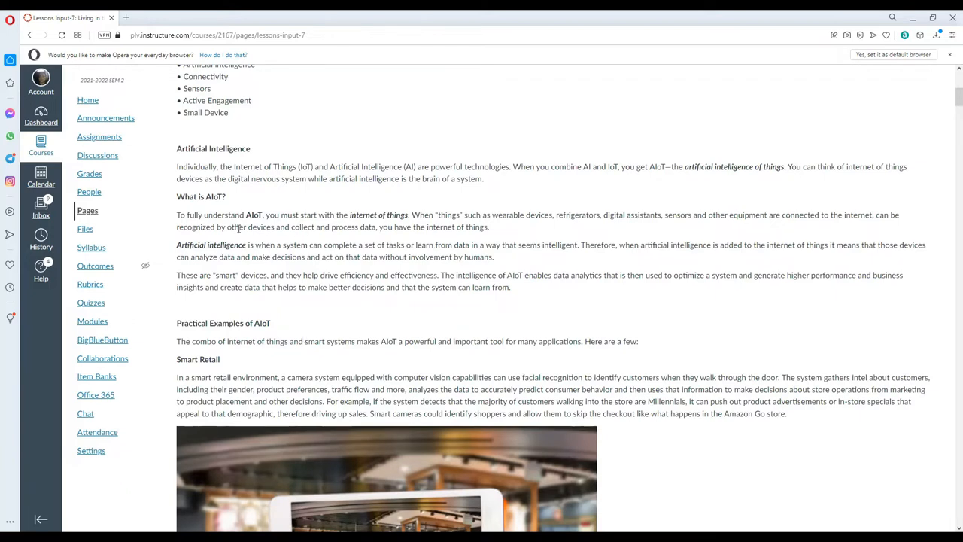
{"action": "scroll", "scroll_direction": "down", "scroll_amount": 3}
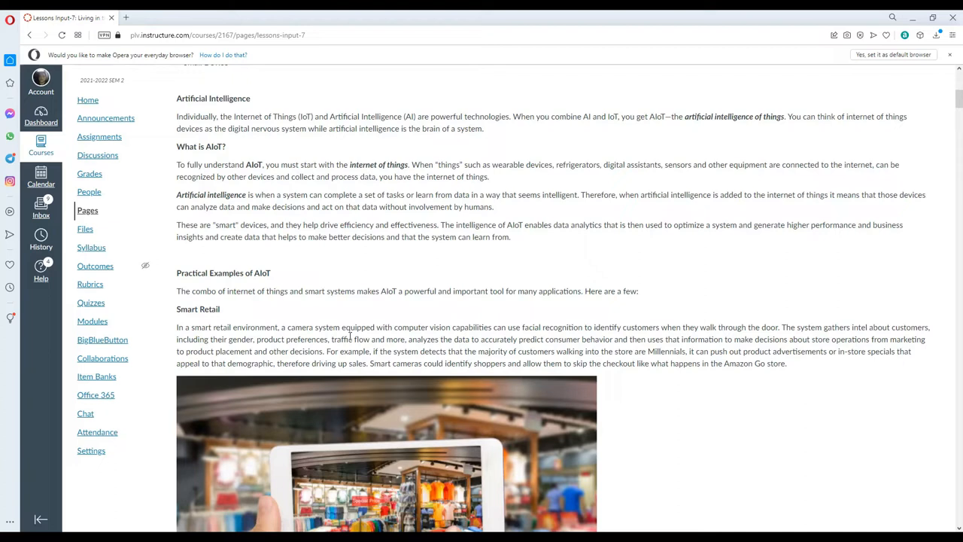
{"action": "mouse_move", "coordinate": [221, 301]}
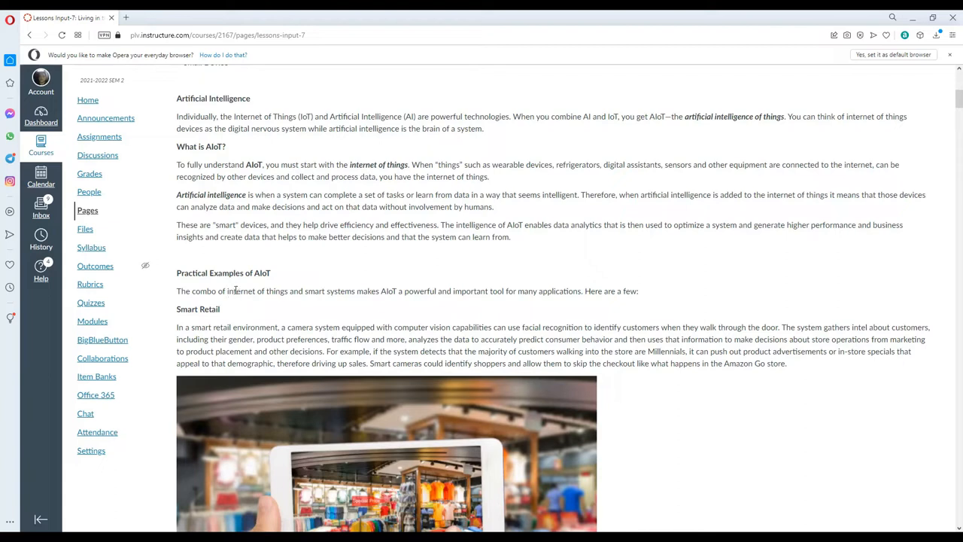
{"action": "scroll", "scroll_direction": "down", "scroll_amount": 3}
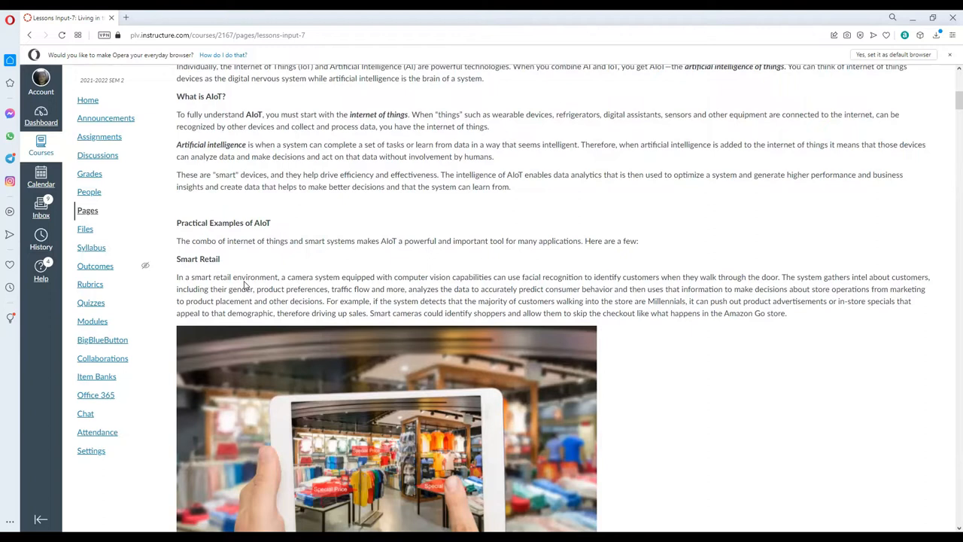
{"action": "scroll", "scroll_direction": "down", "scroll_amount": 3}
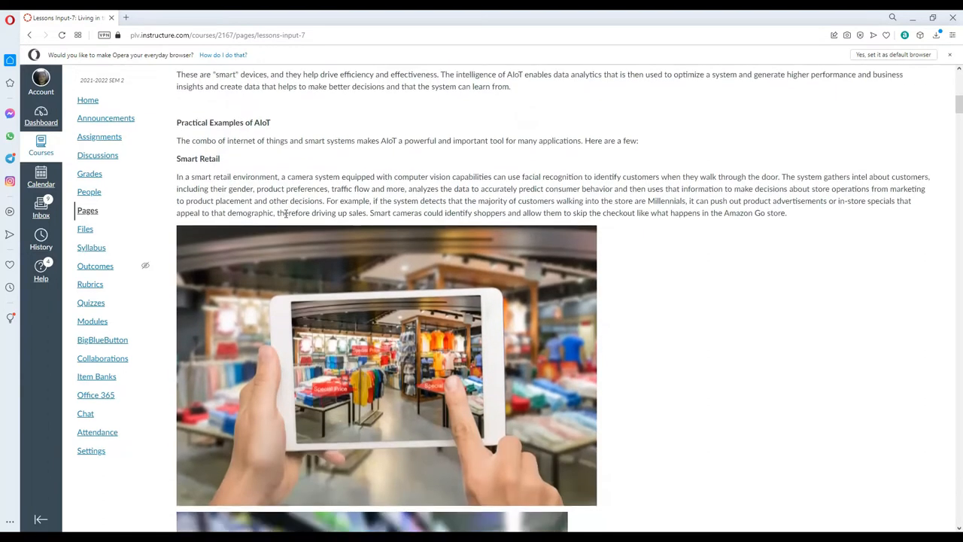
{"action": "mouse_move", "coordinate": [284, 216]}
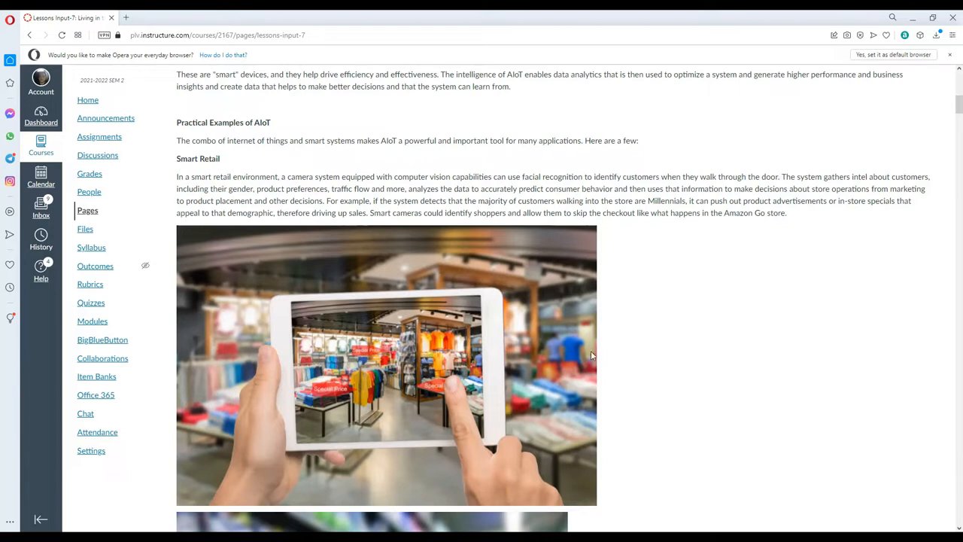
{"action": "scroll", "scroll_direction": "down", "scroll_amount": 3}
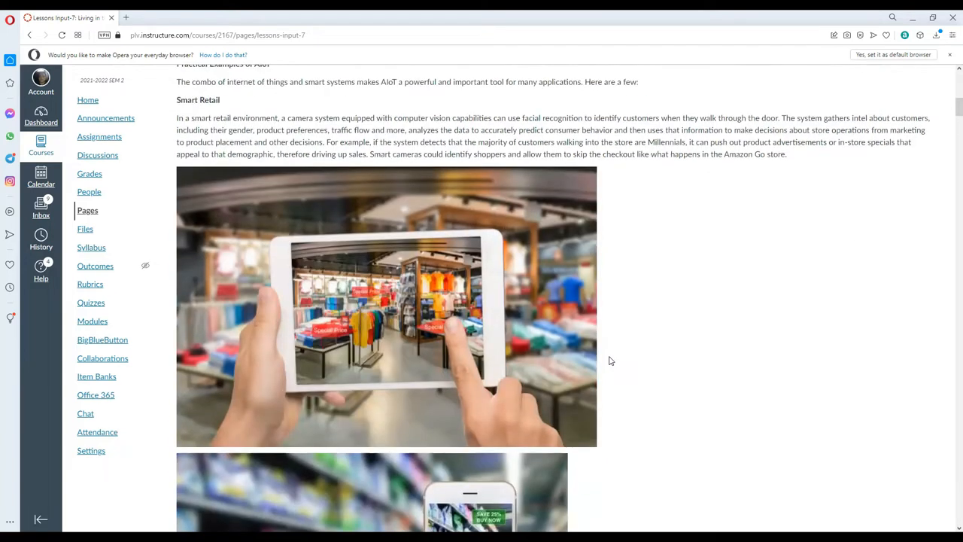
{"action": "scroll", "scroll_direction": "down", "scroll_amount": 3}
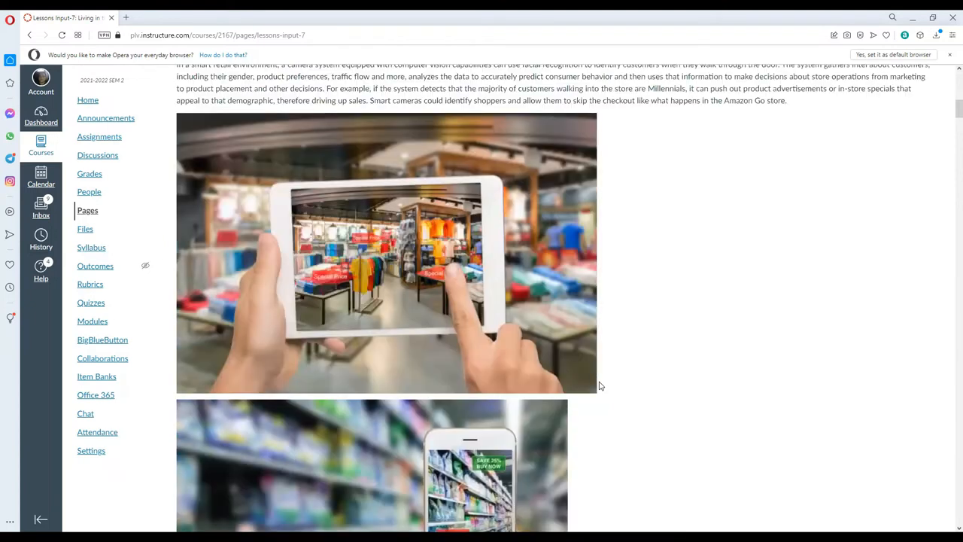
{"action": "scroll", "scroll_direction": "down", "scroll_amount": 3}
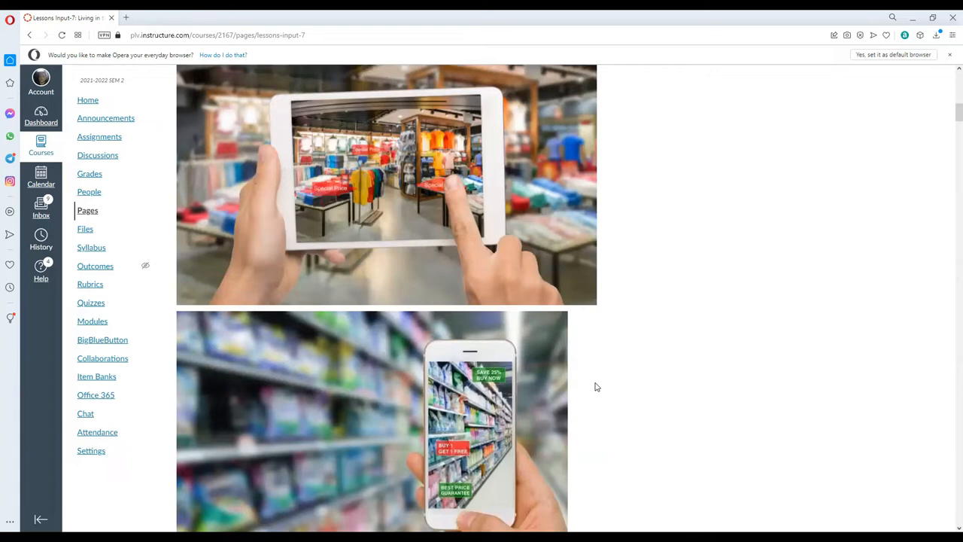
{"action": "mouse_move", "coordinate": [442, 424]}
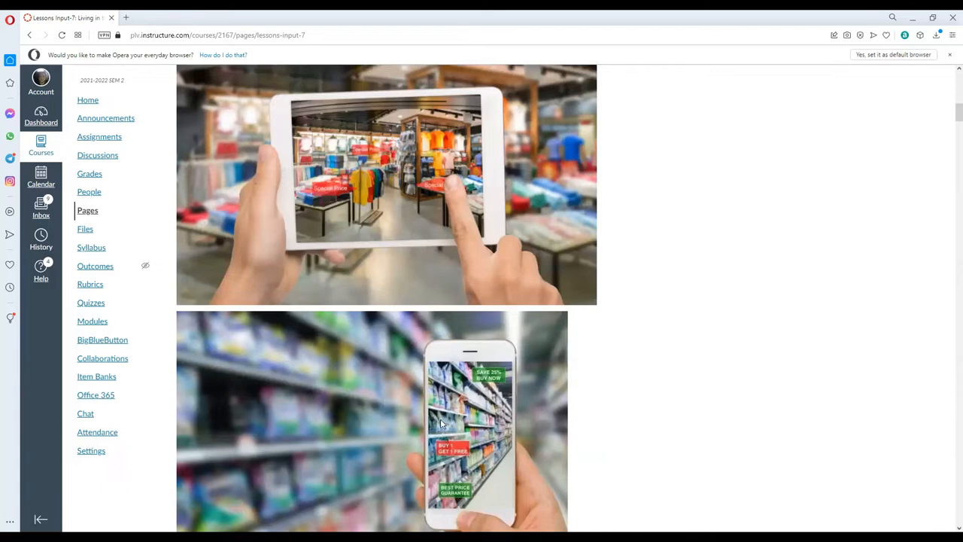
{"action": "mouse_move", "coordinate": [454, 411]}
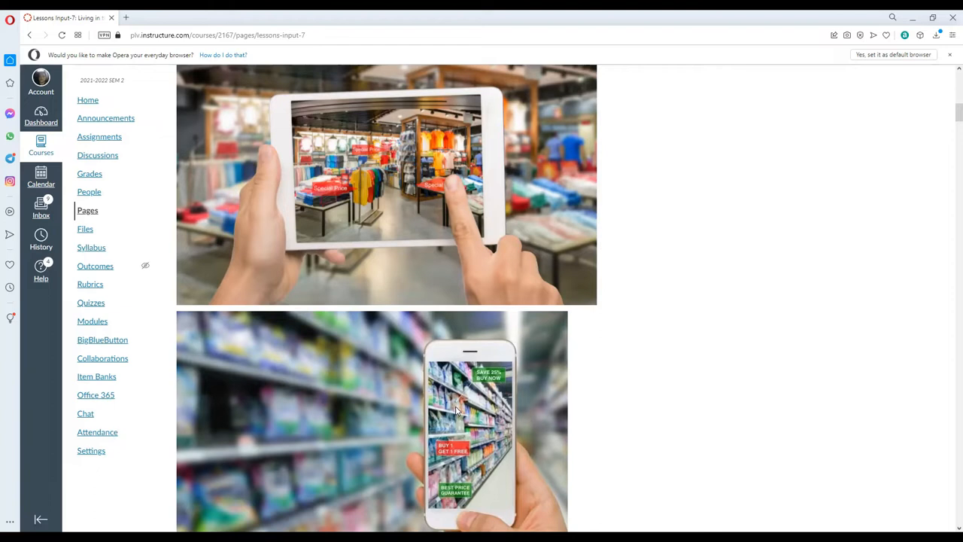
{"action": "mouse_move", "coordinate": [487, 343]}
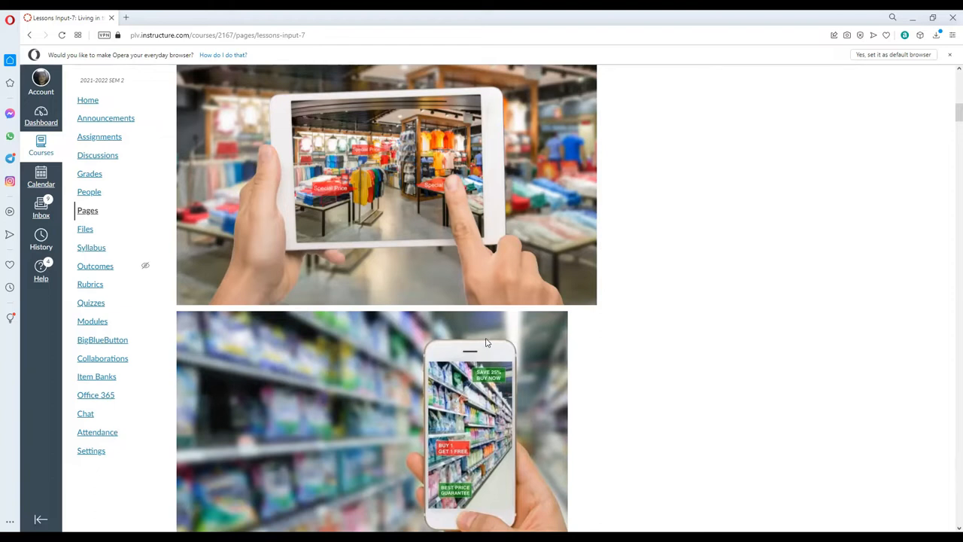
{"action": "mouse_move", "coordinate": [433, 207]}
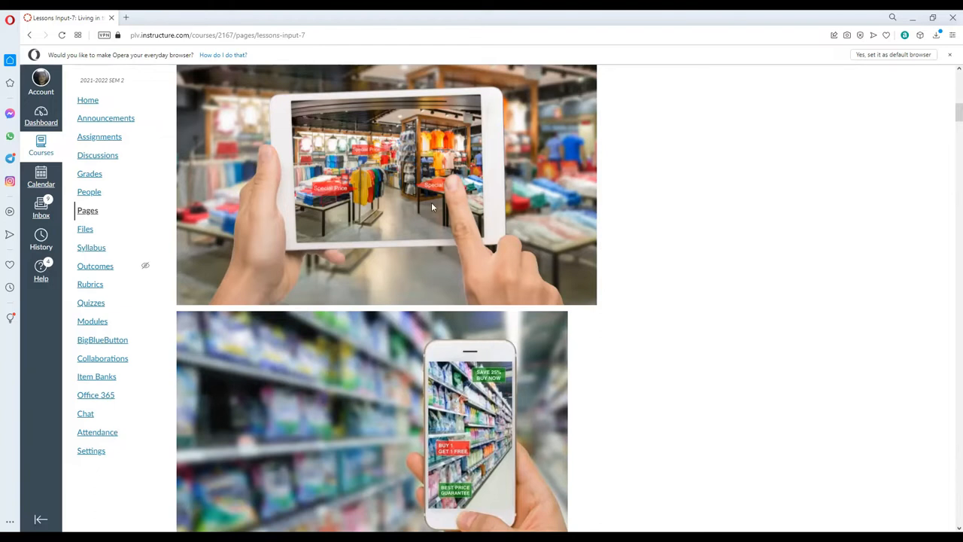
{"action": "scroll", "scroll_direction": "up", "scroll_amount": 3}
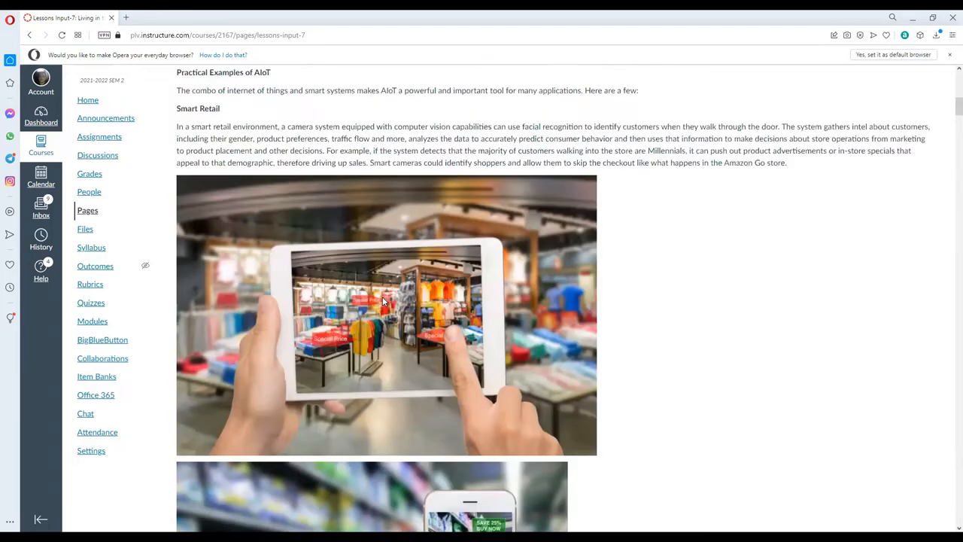
{"action": "mouse_move", "coordinate": [360, 337]}
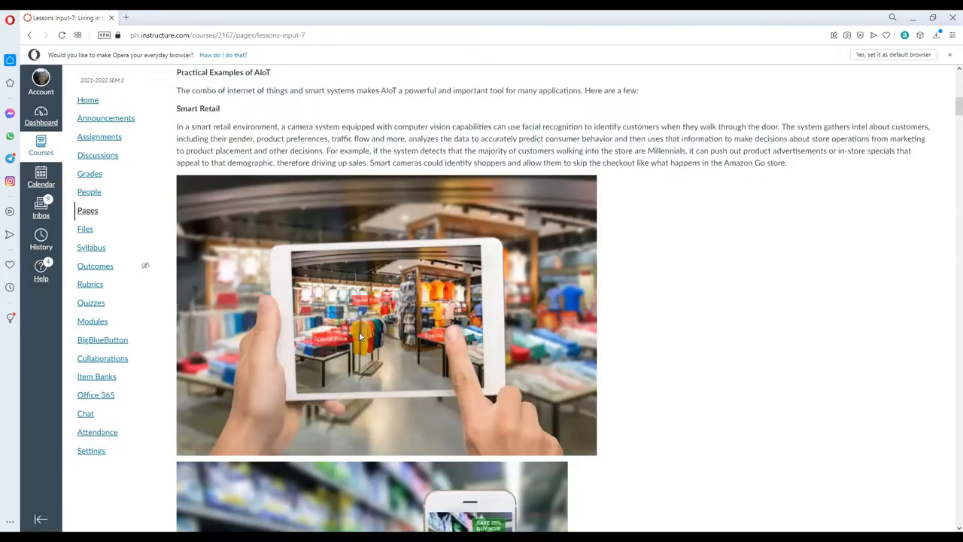
{"action": "scroll", "scroll_direction": "down", "scroll_amount": 3}
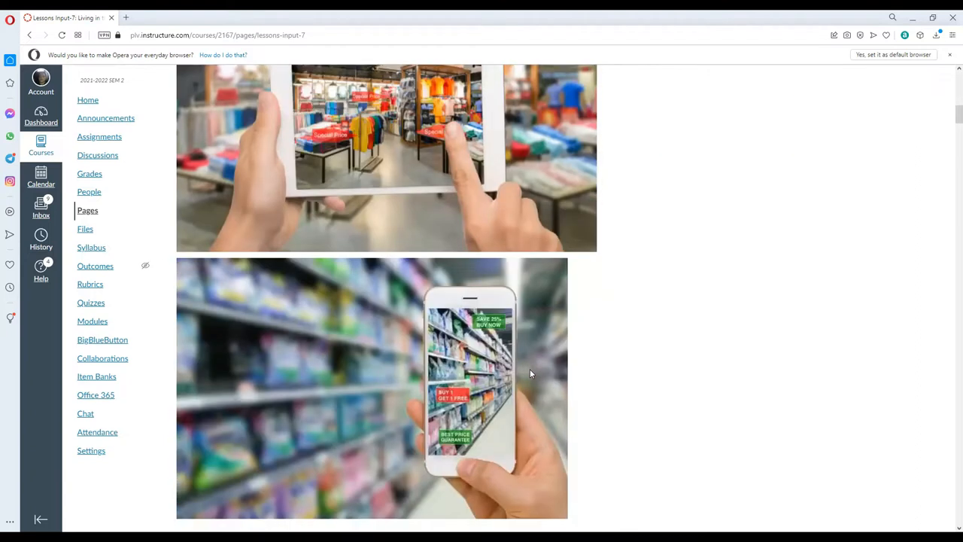
{"action": "scroll", "scroll_direction": "down", "scroll_amount": 3}
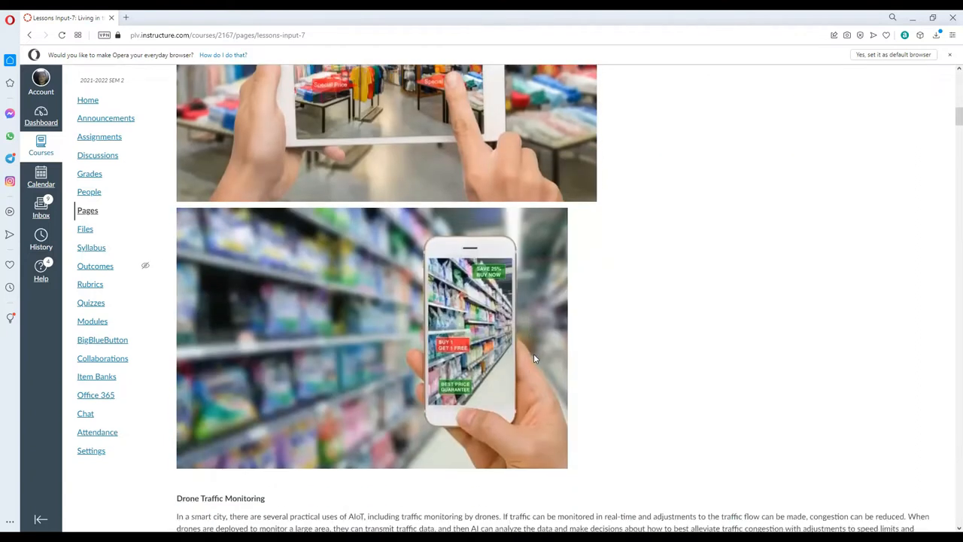
{"action": "scroll", "scroll_direction": "down", "scroll_amount": 3}
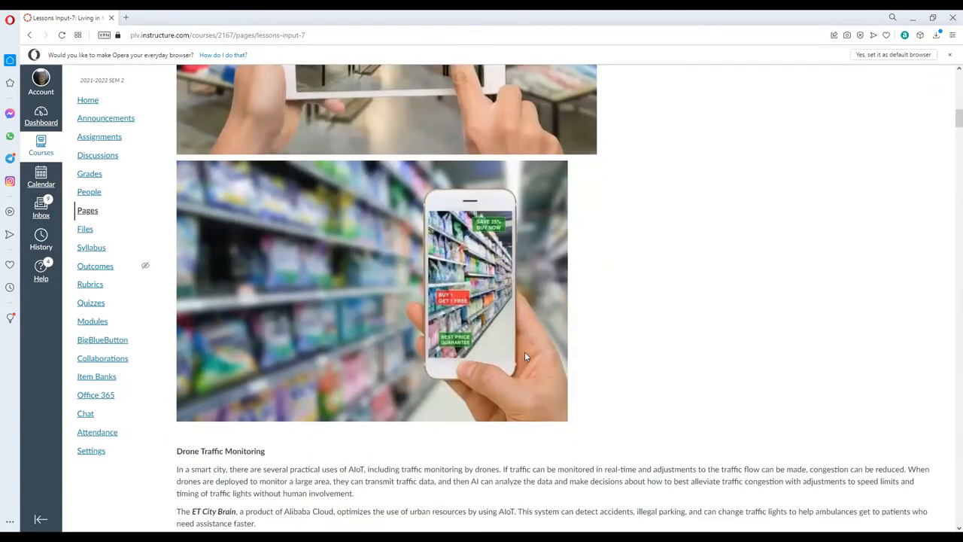
{"action": "mouse_move", "coordinate": [535, 343]}
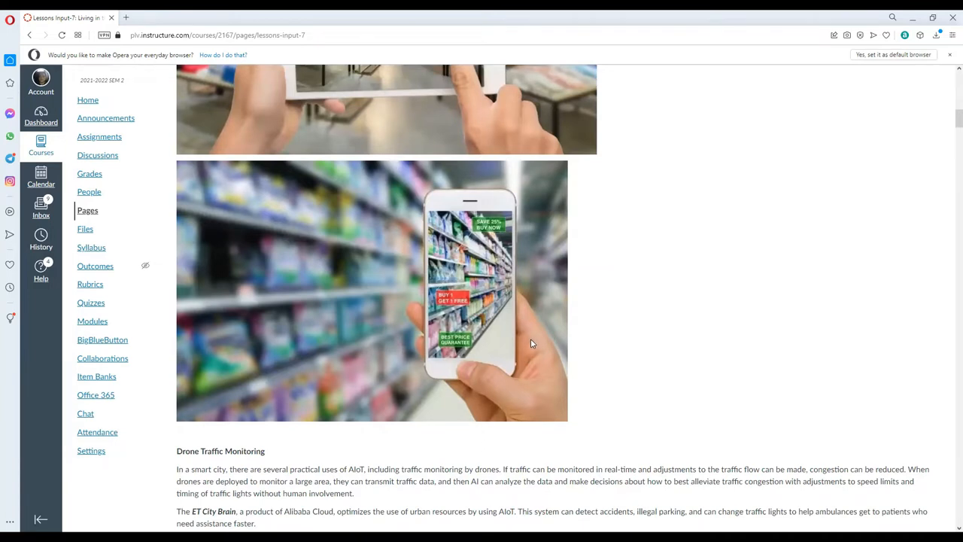
{"action": "scroll", "scroll_direction": "up", "scroll_amount": 3}
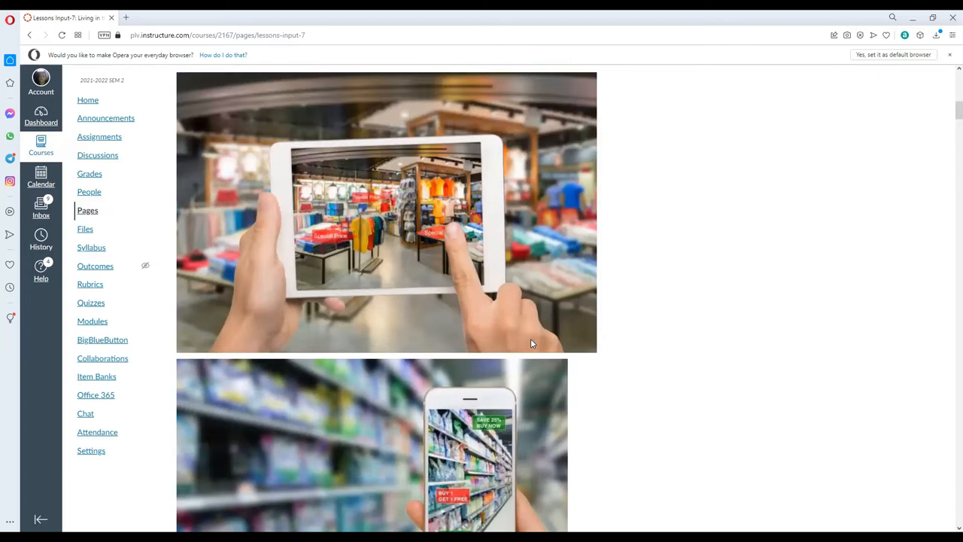
{"action": "scroll", "scroll_direction": "up", "scroll_amount": 3}
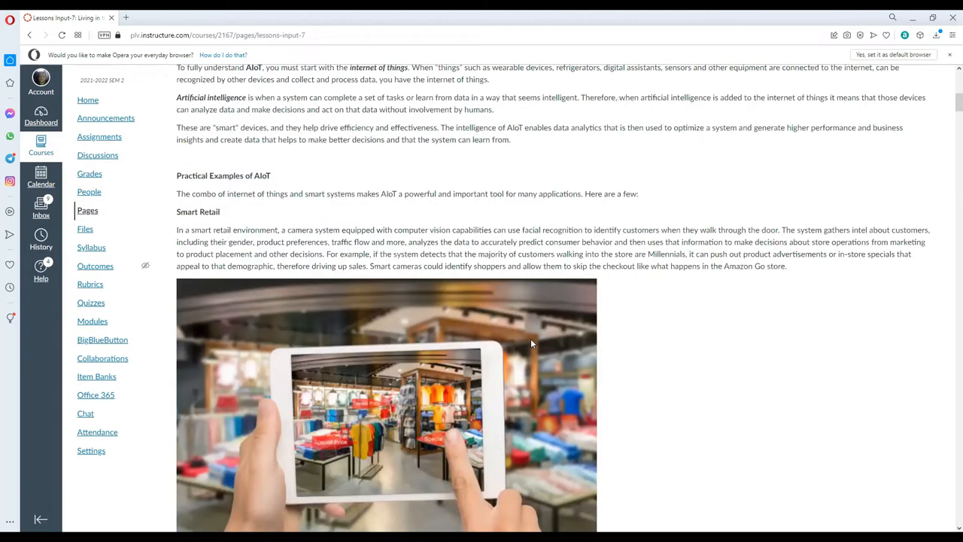
{"action": "scroll", "scroll_direction": "down", "scroll_amount": 3}
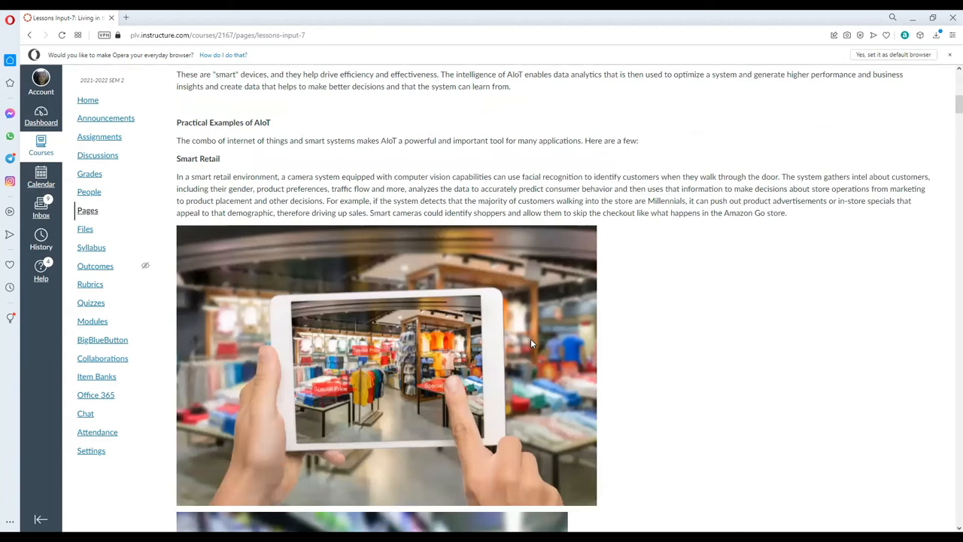
{"action": "mouse_move", "coordinate": [542, 325]}
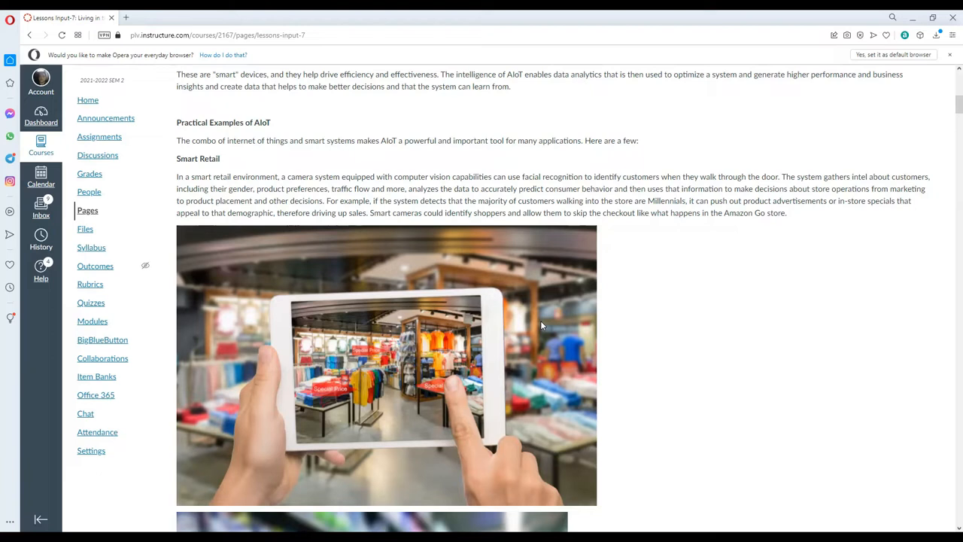
Scroll past the Smart Retail images to the Drone Traffic Monitoring section with the ET City Brain example.
{"action": "scroll", "scroll_direction": "down", "scroll_amount": 3}
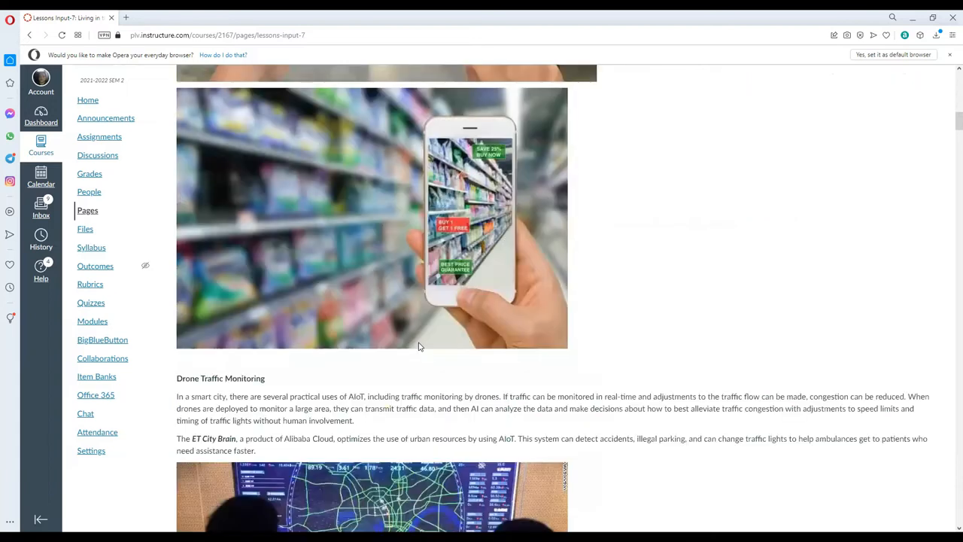
{"action": "scroll", "scroll_direction": "down", "scroll_amount": 3}
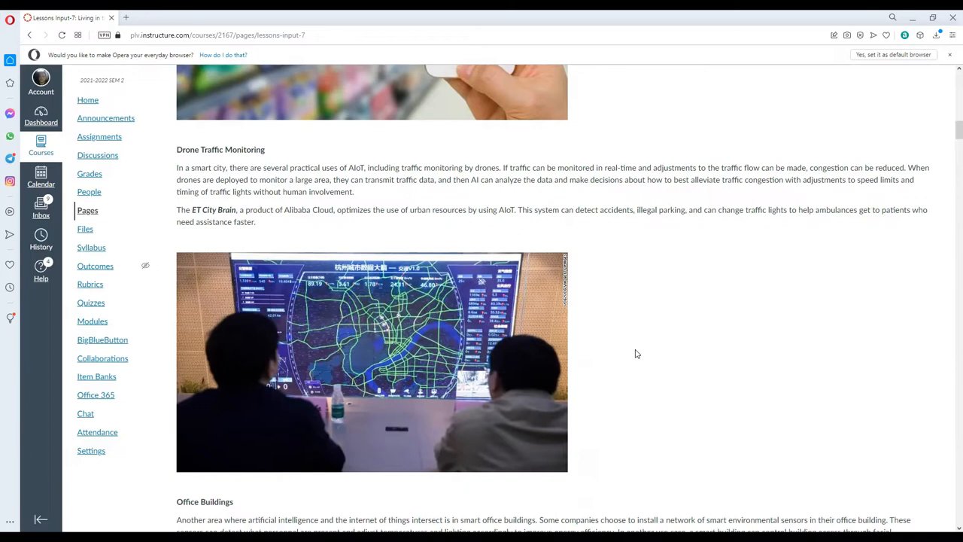
Scroll down to the Office Buildings, Fleet Management and Autonomous Delivery Robots sections.
{"action": "scroll", "scroll_direction": "down", "scroll_amount": 3}
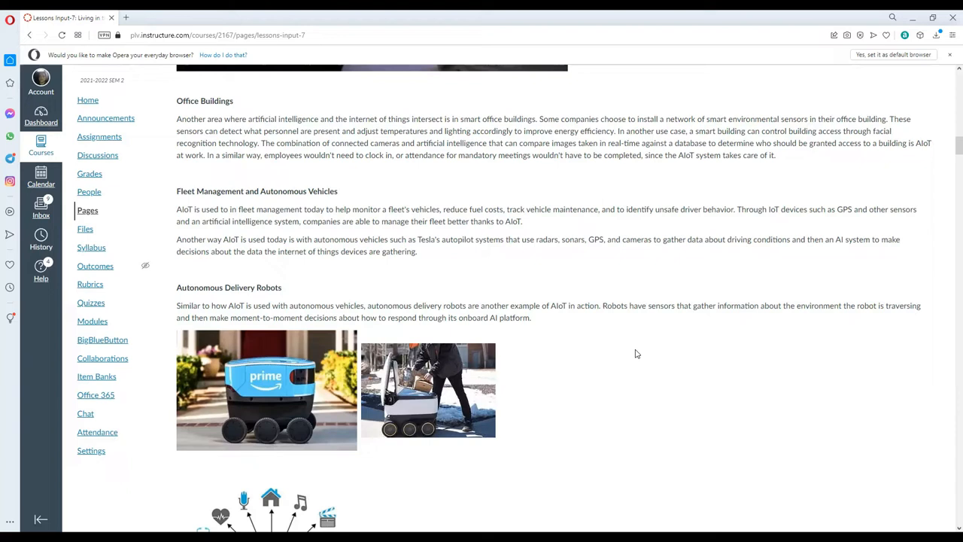
{"action": "mouse_move", "coordinate": [455, 154]}
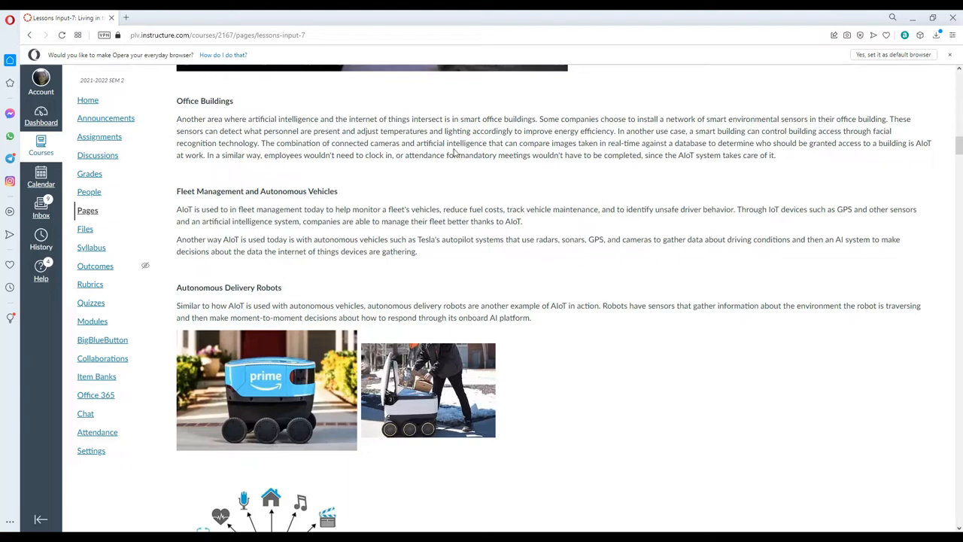
{"action": "mouse_move", "coordinate": [343, 134]}
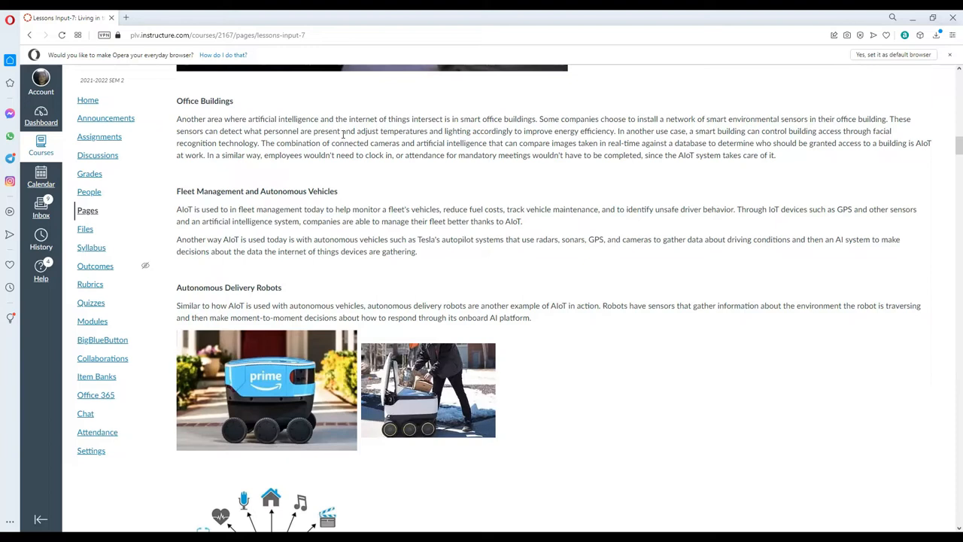
{"action": "mouse_move", "coordinate": [232, 194]}
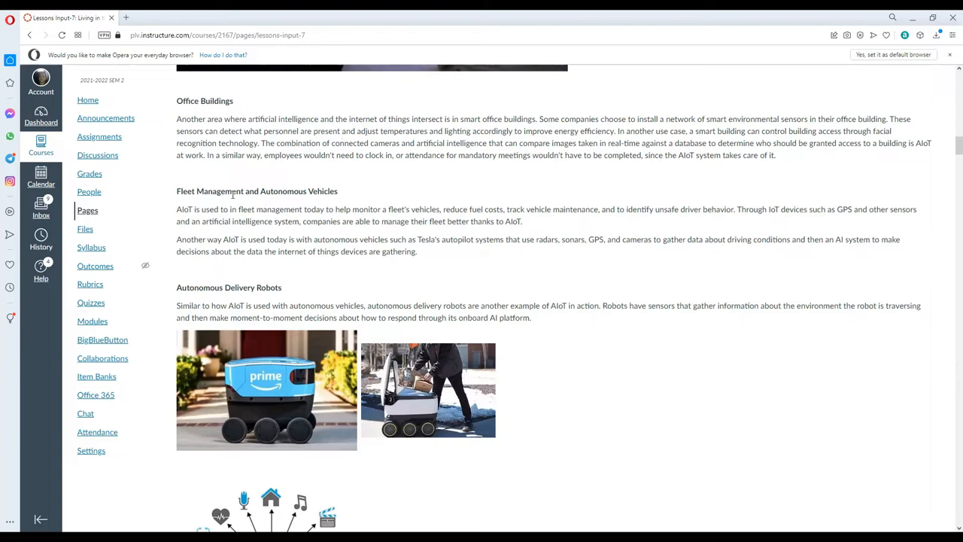
Scroll past the delivery robot photos to the Internet of Things diagram and Advantages list.
{"action": "scroll", "scroll_direction": "down", "scroll_amount": 3}
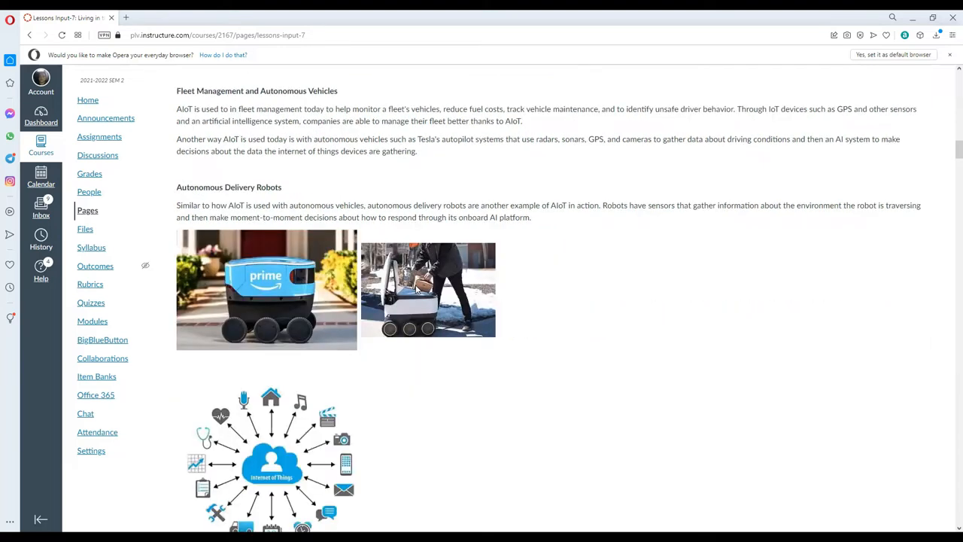
{"action": "scroll", "scroll_direction": "down", "scroll_amount": 3}
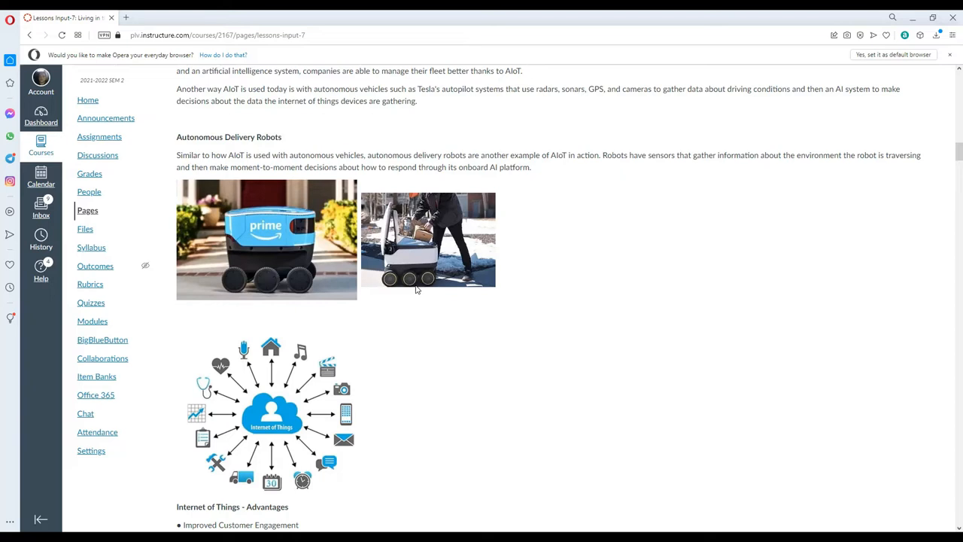
{"action": "scroll", "scroll_direction": "up", "scroll_amount": 3}
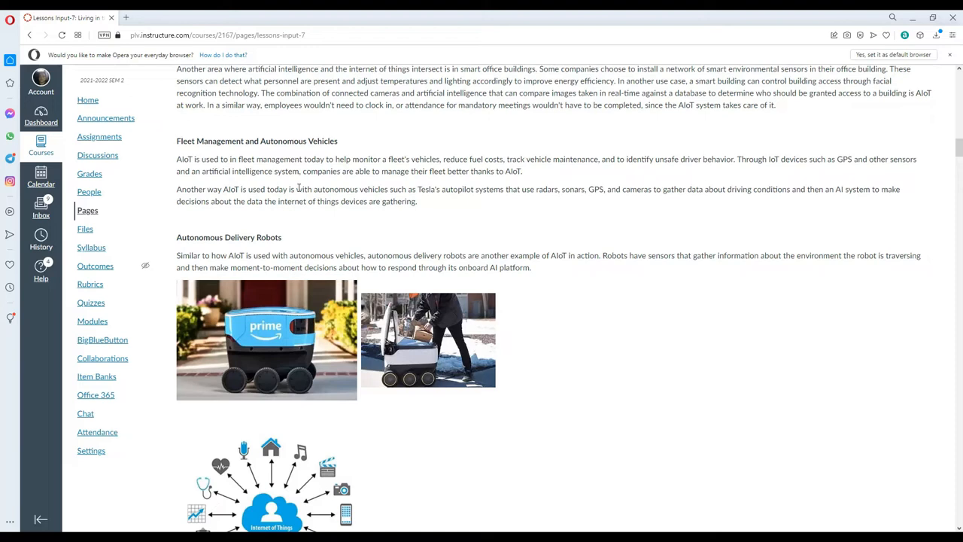
{"action": "mouse_move", "coordinate": [925, 259]}
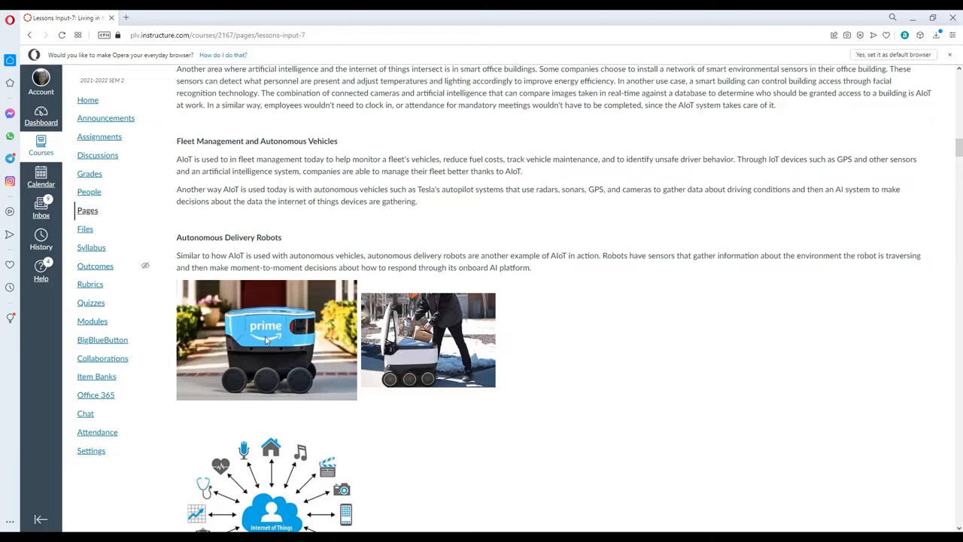
{"action": "mouse_move", "coordinate": [488, 376]}
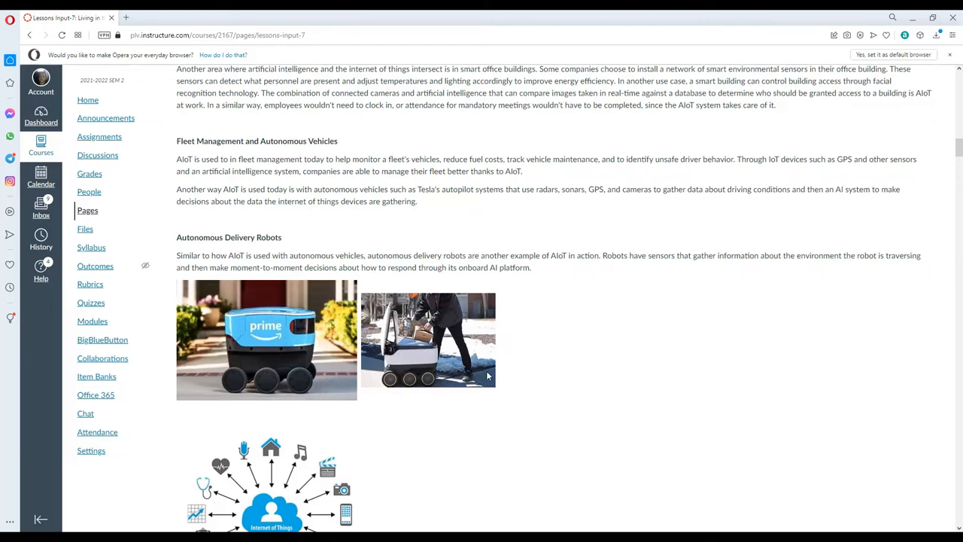
{"action": "scroll", "scroll_direction": "down", "scroll_amount": 3}
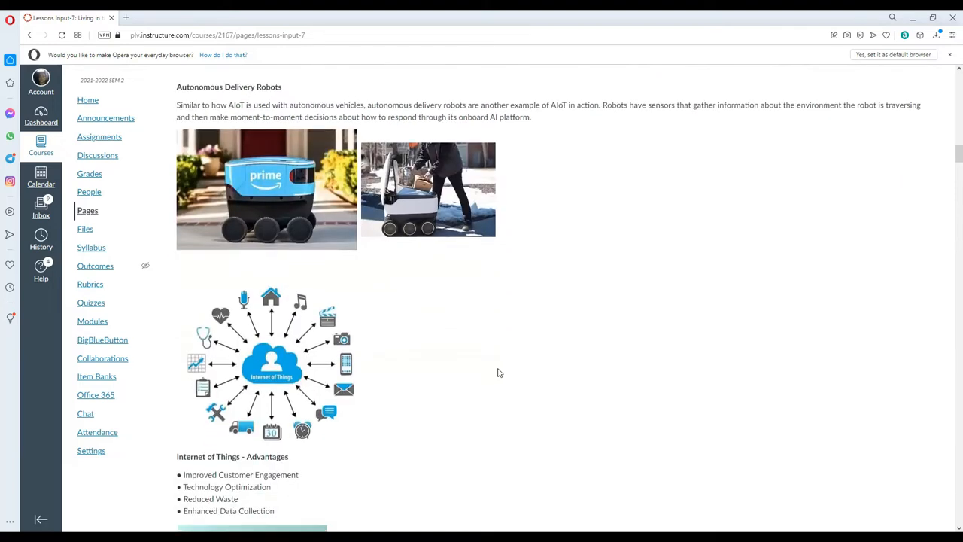
Scroll to bring the Internet of Things Disadvantages list into view below the Advantages.
{"action": "scroll", "scroll_direction": "down", "scroll_amount": 3}
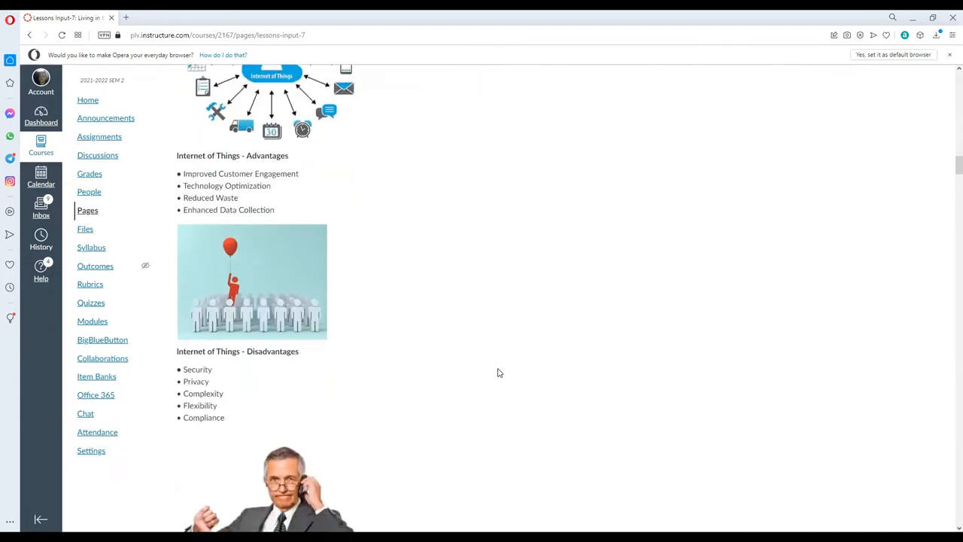
{"action": "scroll", "scroll_direction": "up", "scroll_amount": 3}
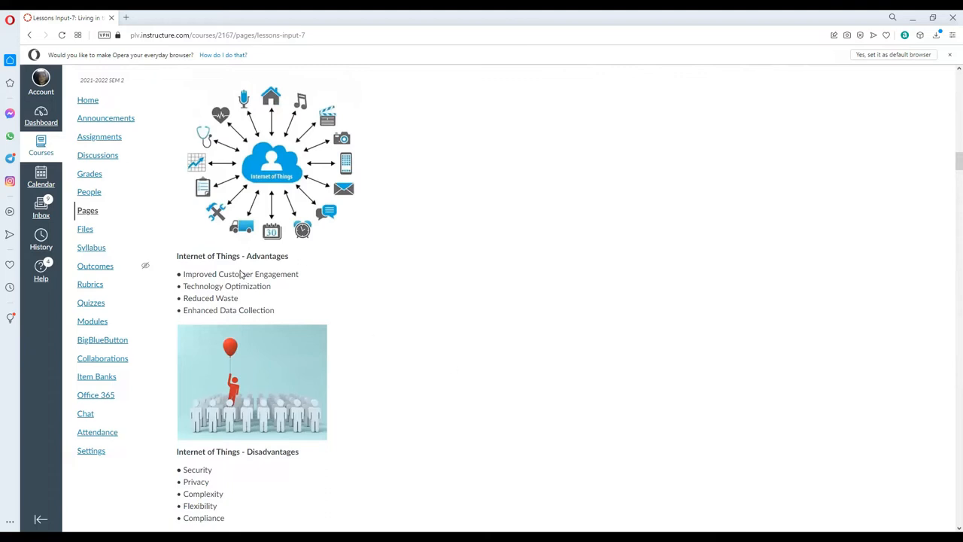
{"action": "mouse_move", "coordinate": [275, 289]}
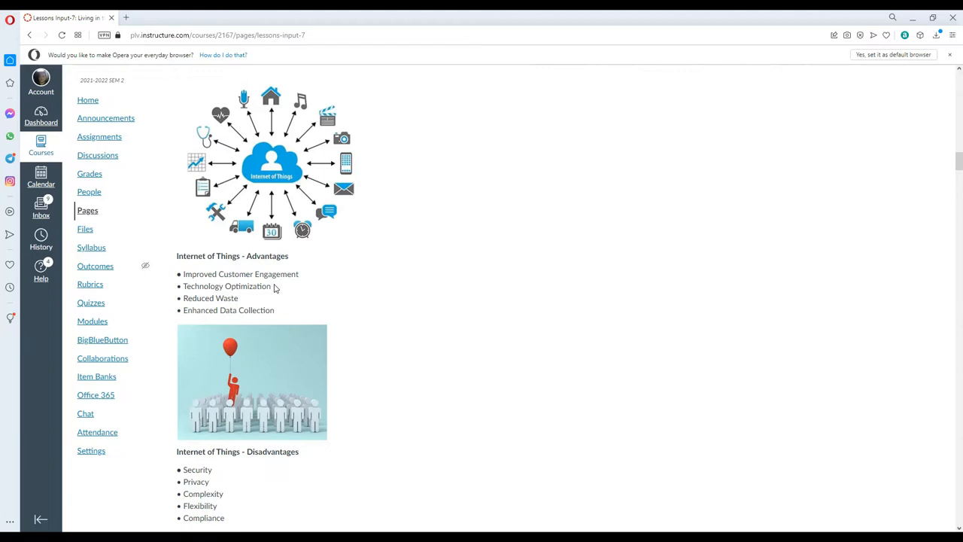
{"action": "mouse_move", "coordinate": [405, 322]}
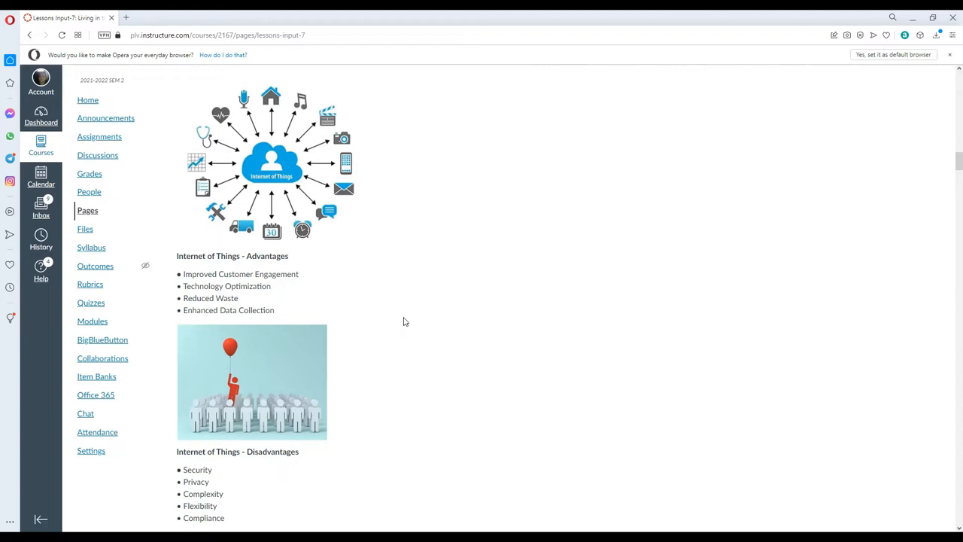
{"action": "mouse_move", "coordinate": [336, 310]}
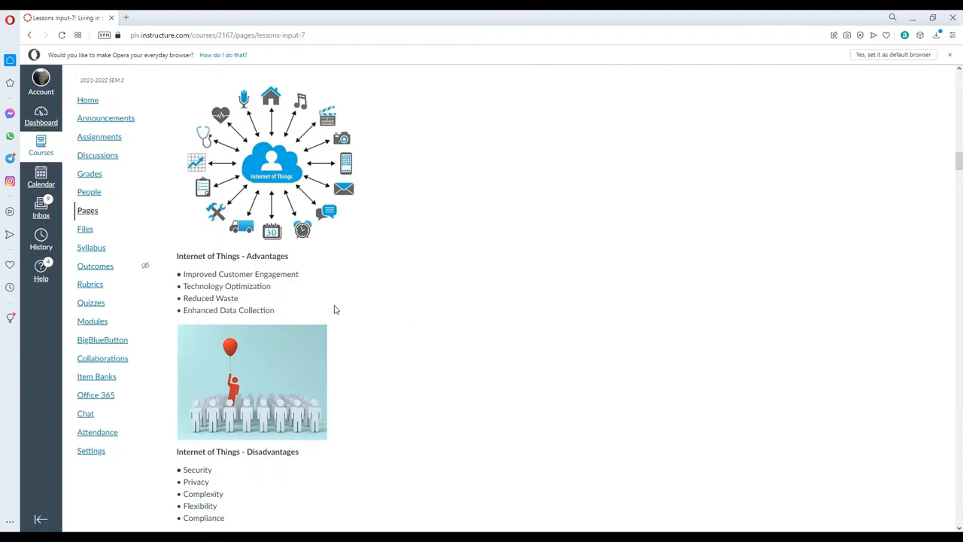
Scroll to show the full Disadvantages list and the thumbs-down image beneath it.
{"action": "scroll", "scroll_direction": "down", "scroll_amount": 3}
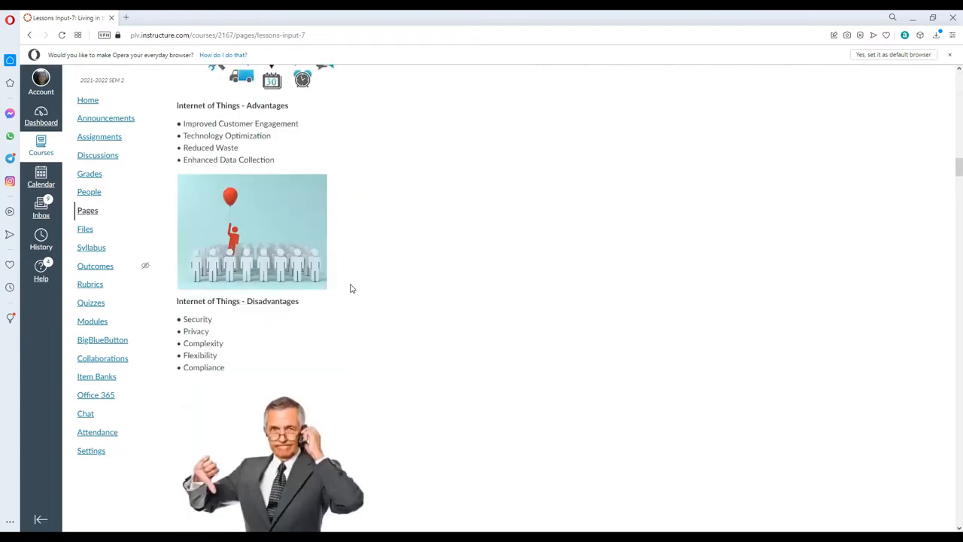
{"action": "mouse_move", "coordinate": [318, 297]}
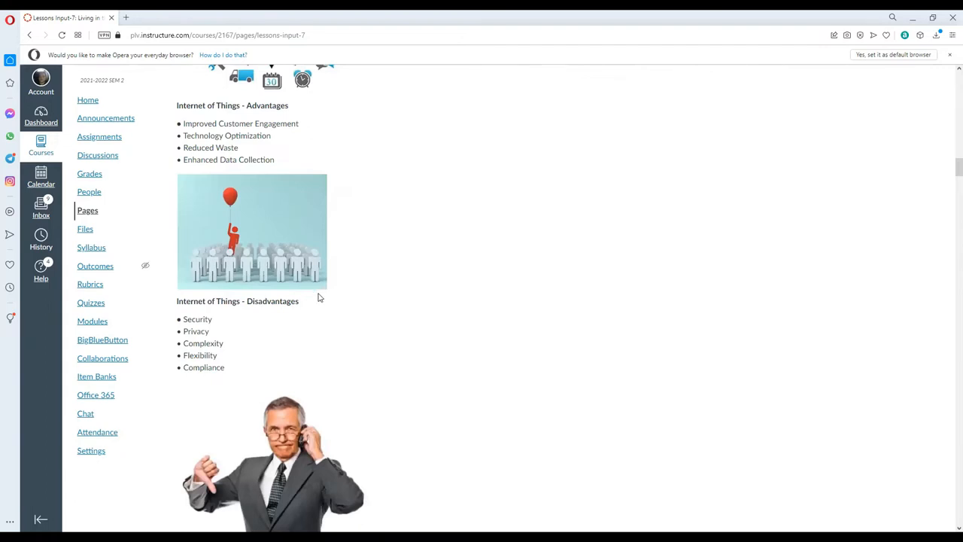
{"action": "mouse_move", "coordinate": [301, 301]}
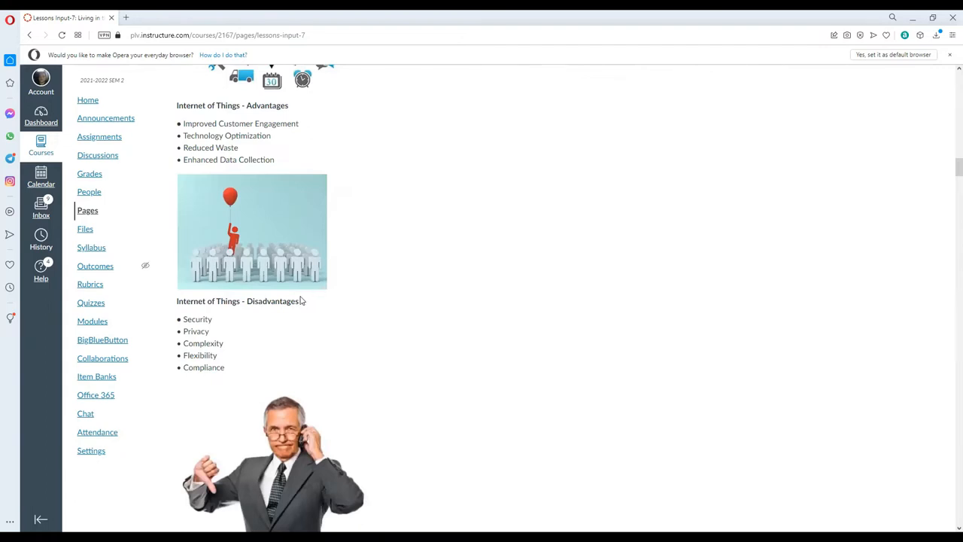
{"action": "mouse_move", "coordinate": [268, 315]}
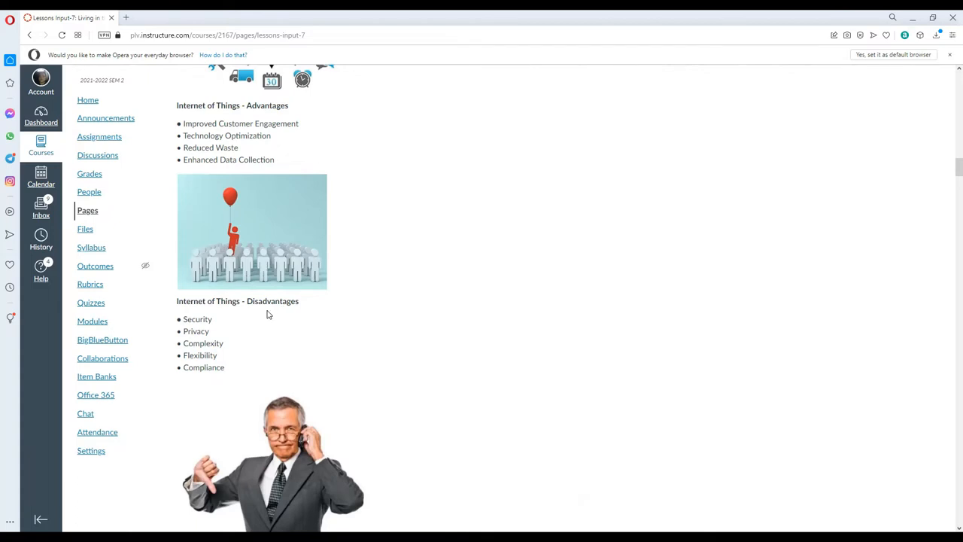
{"action": "mouse_move", "coordinate": [242, 319]}
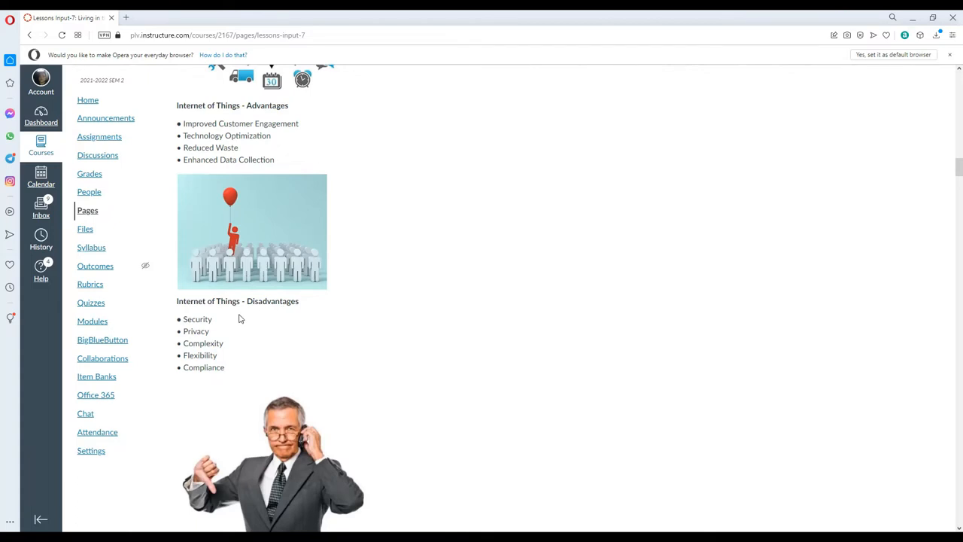
{"action": "mouse_move", "coordinate": [217, 328]}
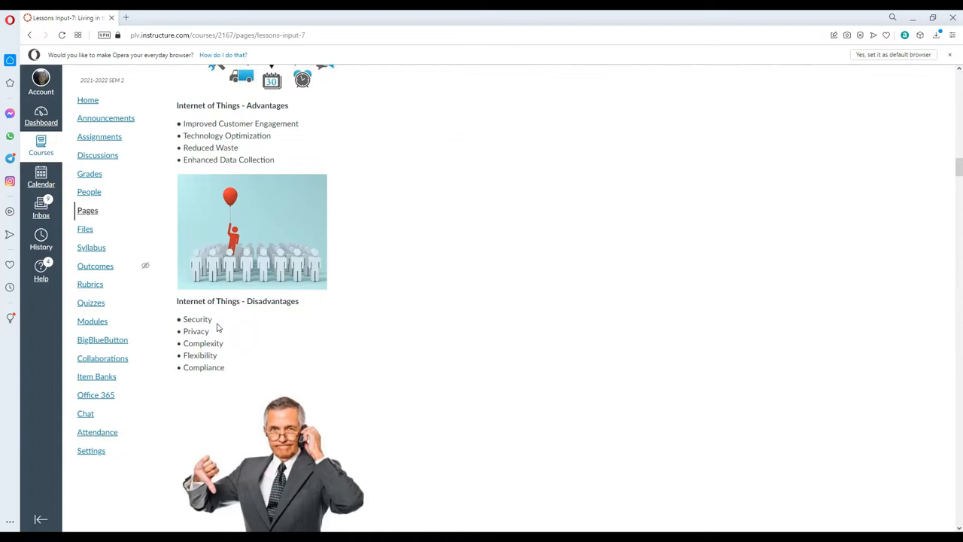
{"action": "mouse_move", "coordinate": [214, 330]}
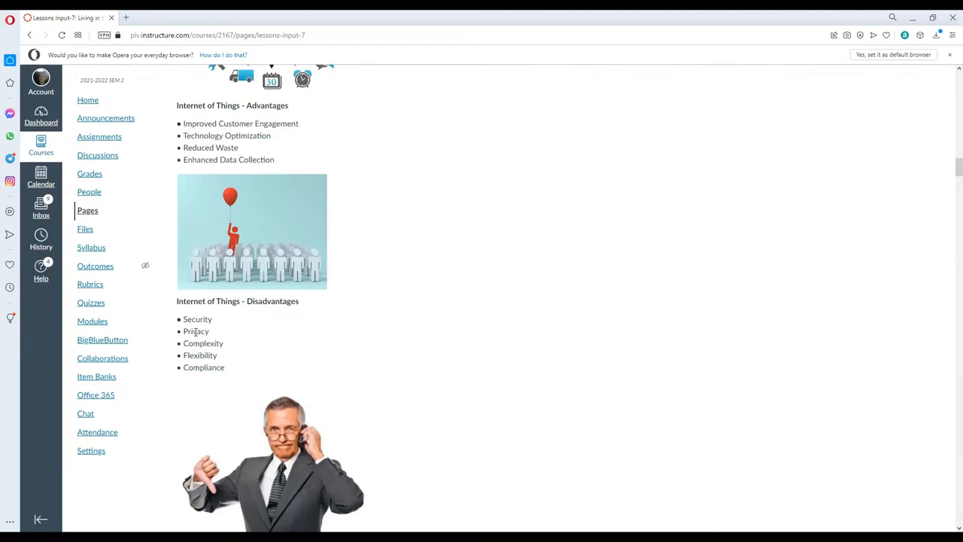
{"action": "mouse_move", "coordinate": [412, 264]}
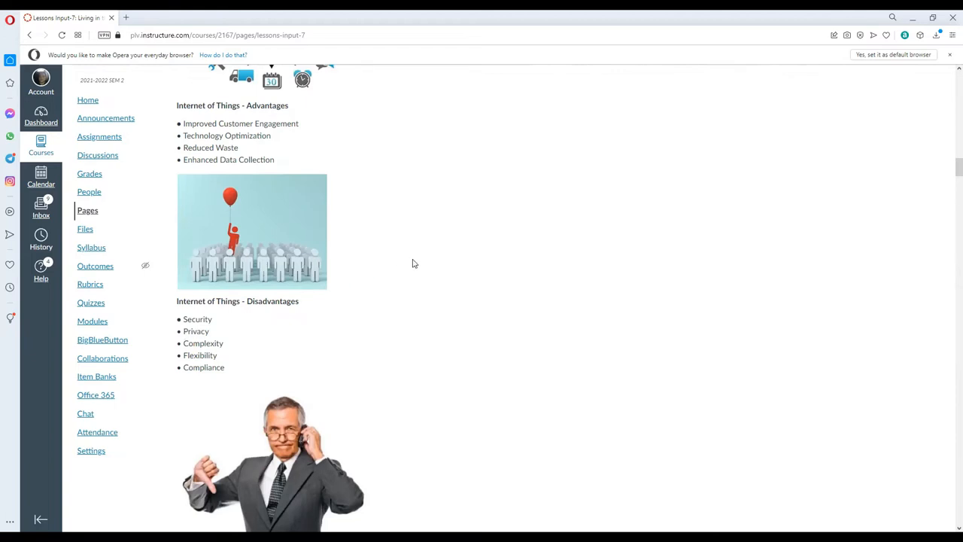
{"action": "mouse_move", "coordinate": [373, 274]}
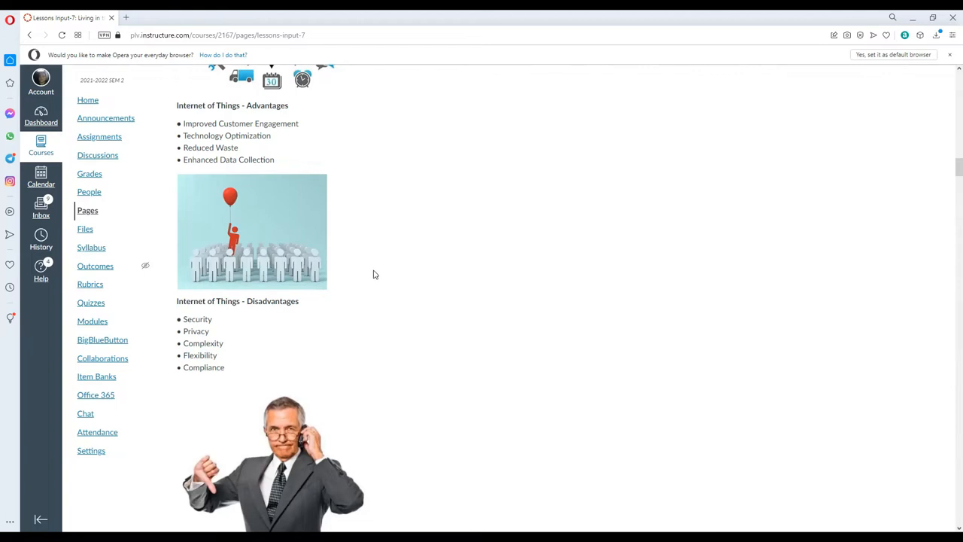
{"action": "mouse_move", "coordinate": [357, 281]}
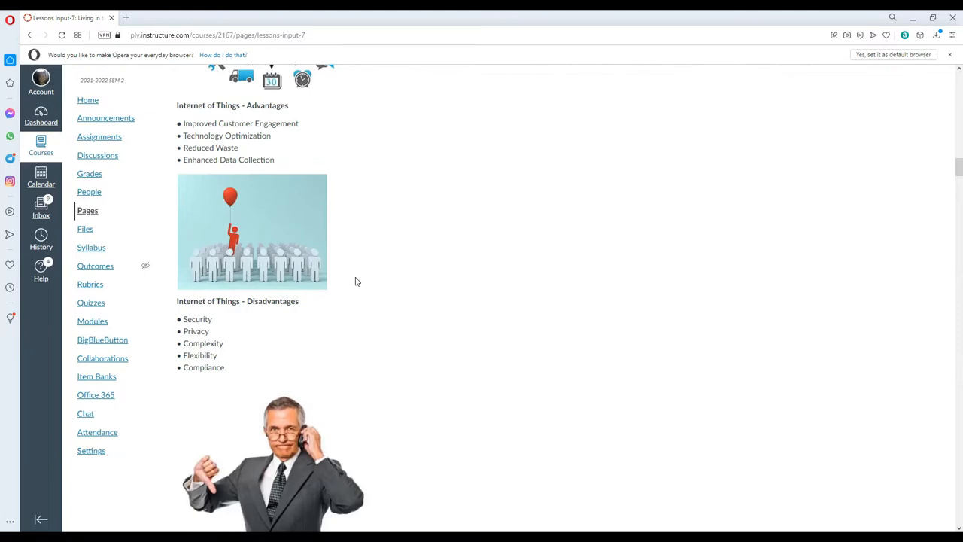
{"action": "mouse_move", "coordinate": [331, 277]}
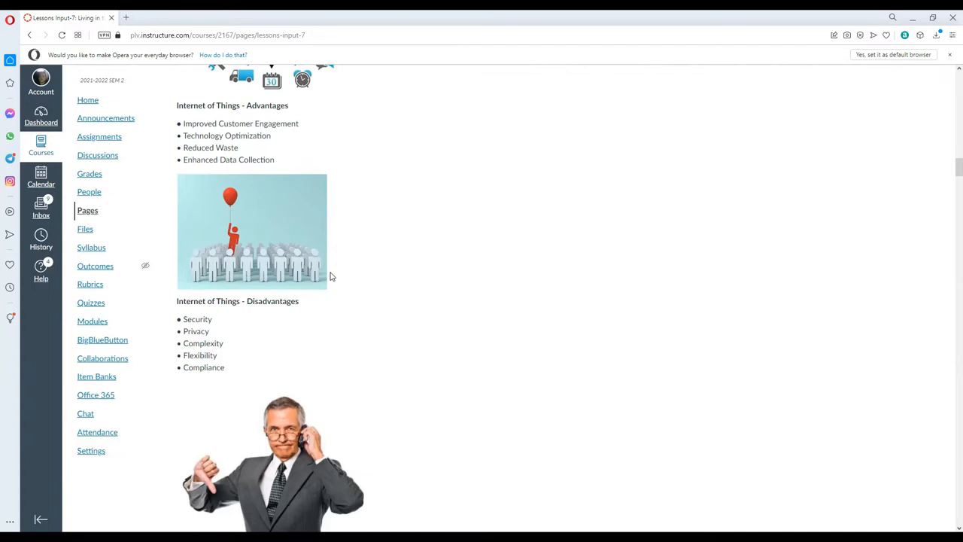
{"action": "mouse_move", "coordinate": [575, 393]}
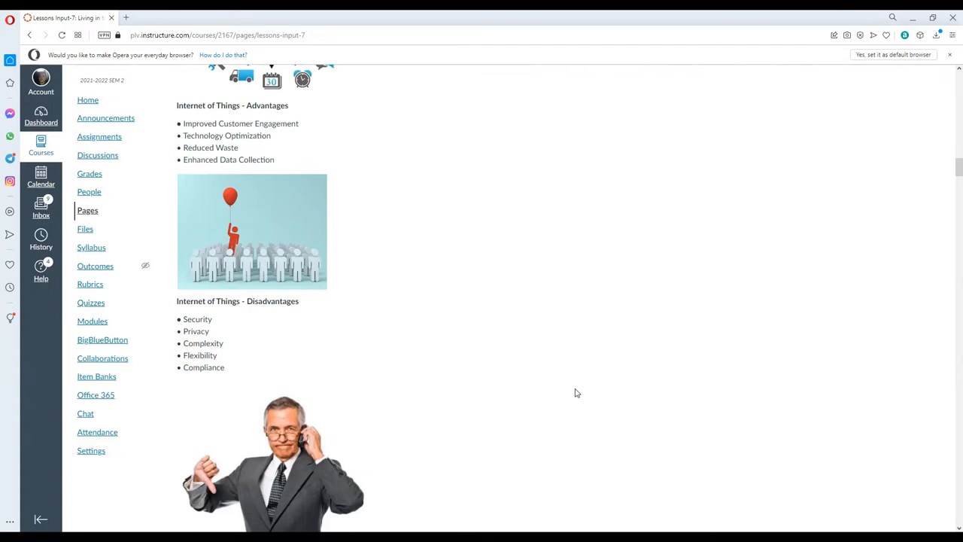
Scroll through IoT - Sensors and Wearable Electronics to the Standard Devices list and start of IoT - Software.
{"action": "scroll", "scroll_direction": "down", "scroll_amount": 3}
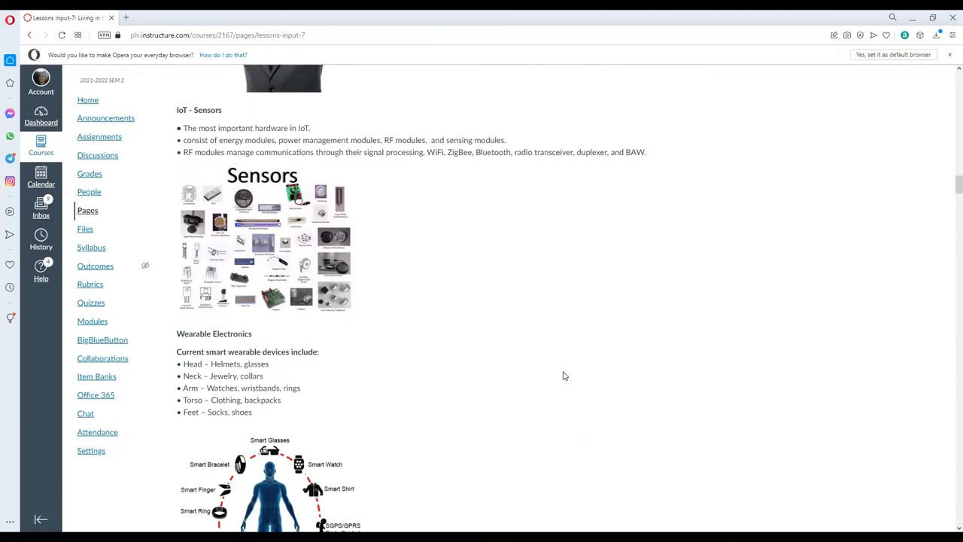
{"action": "mouse_move", "coordinate": [560, 363]}
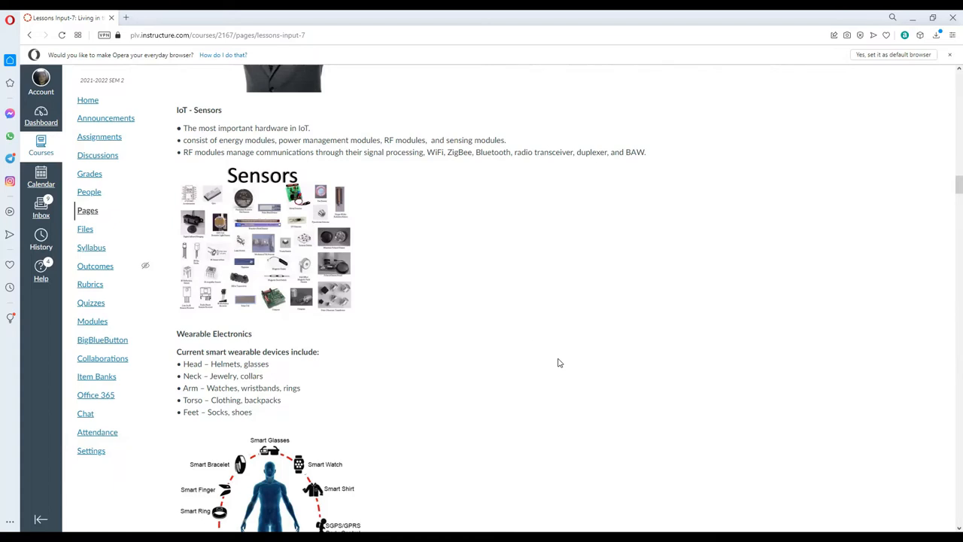
{"action": "mouse_move", "coordinate": [558, 355]}
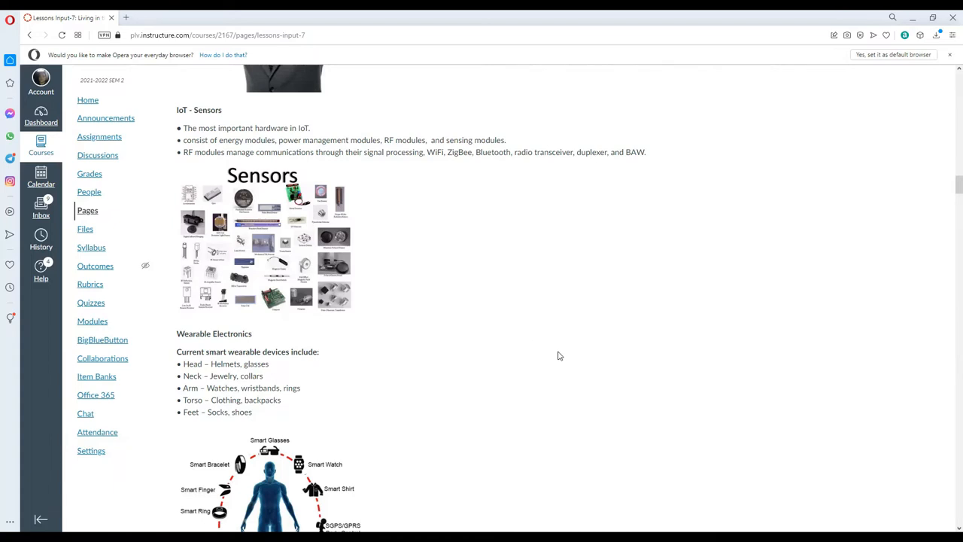
{"action": "mouse_move", "coordinate": [537, 367]}
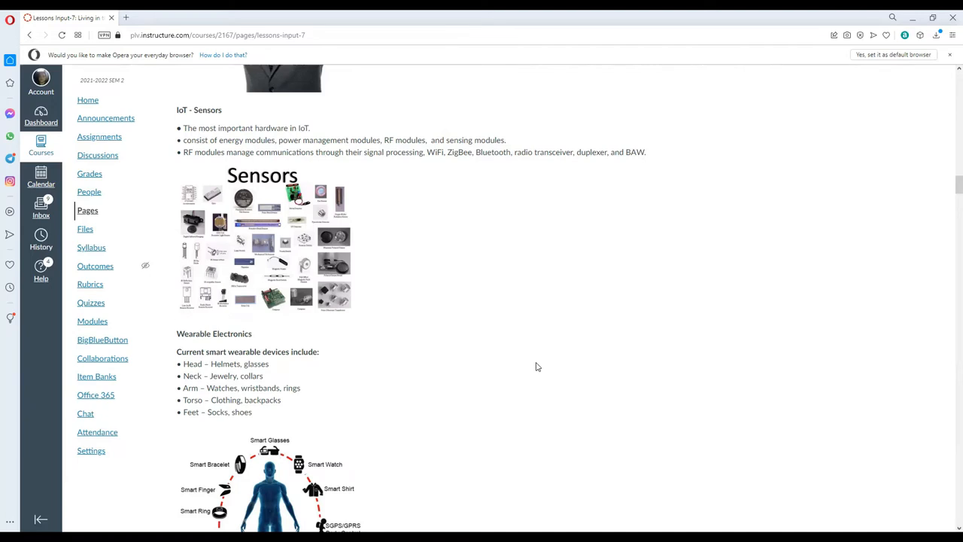
{"action": "mouse_move", "coordinate": [608, 300]}
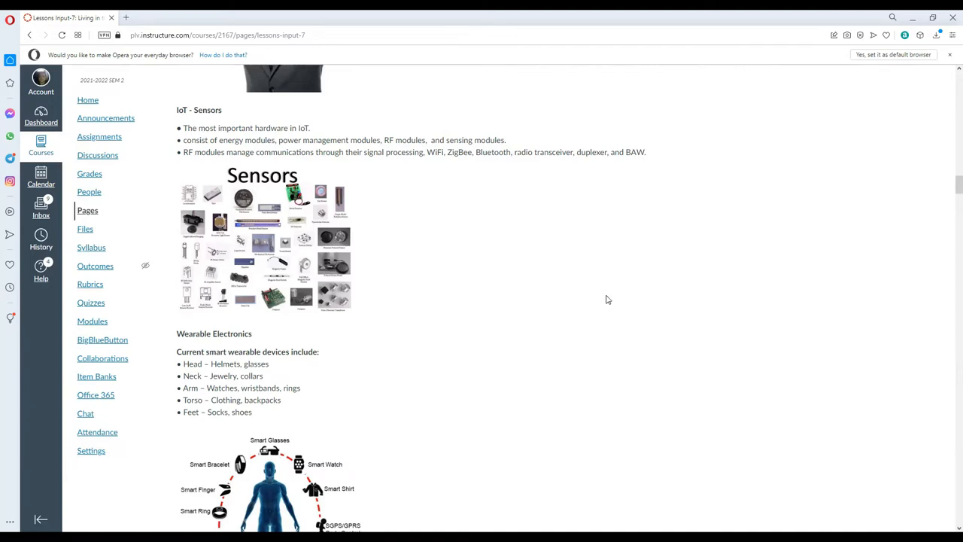
{"action": "scroll", "scroll_direction": "down", "scroll_amount": 3}
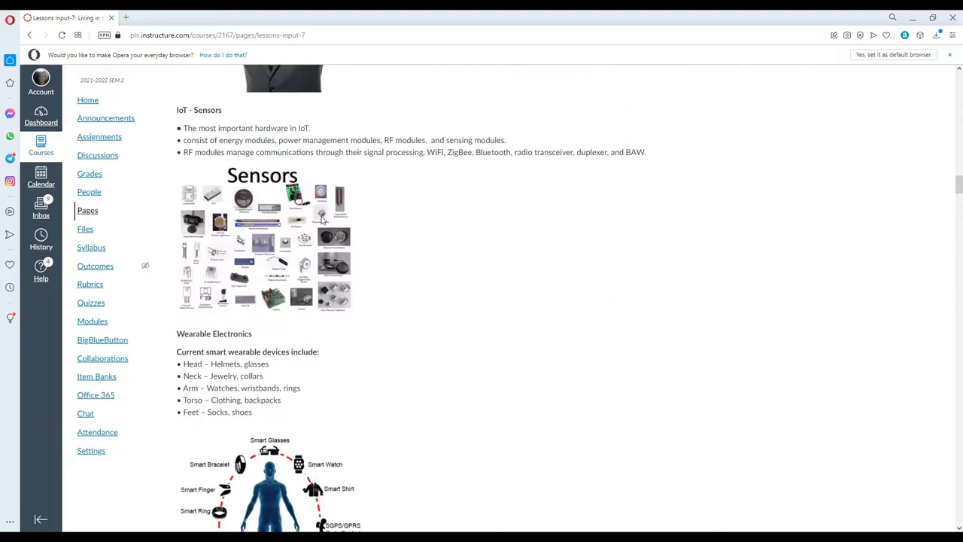
{"action": "mouse_move", "coordinate": [475, 187]}
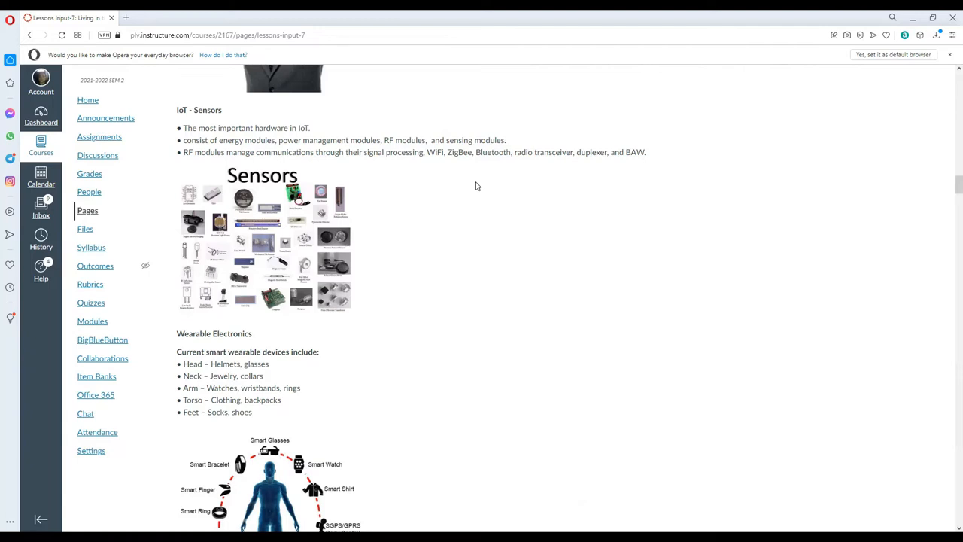
{"action": "scroll", "scroll_direction": "down", "scroll_amount": 3}
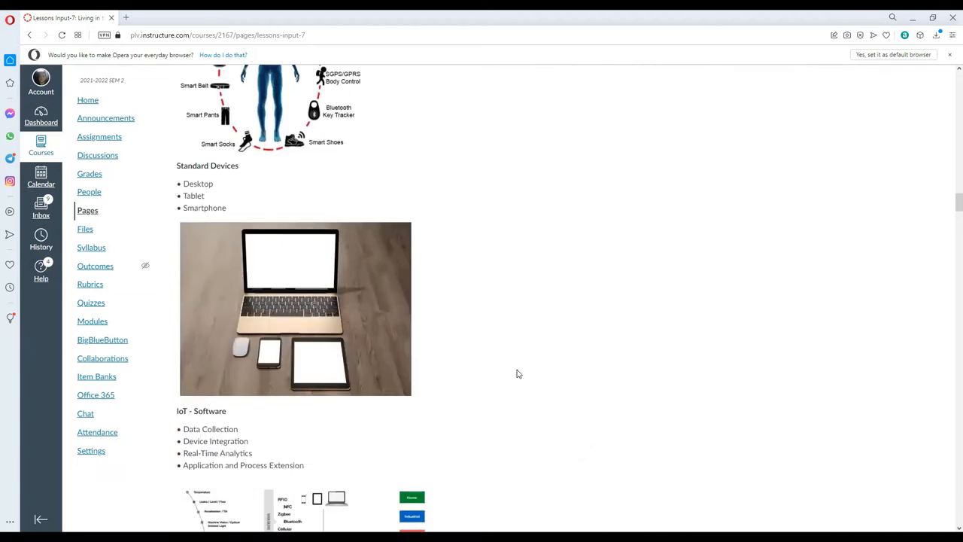
Scroll to the IoT - Software diagram and the IoT - Technology and Protocols NFC/RFID infographic.
{"action": "scroll", "scroll_direction": "down", "scroll_amount": 3}
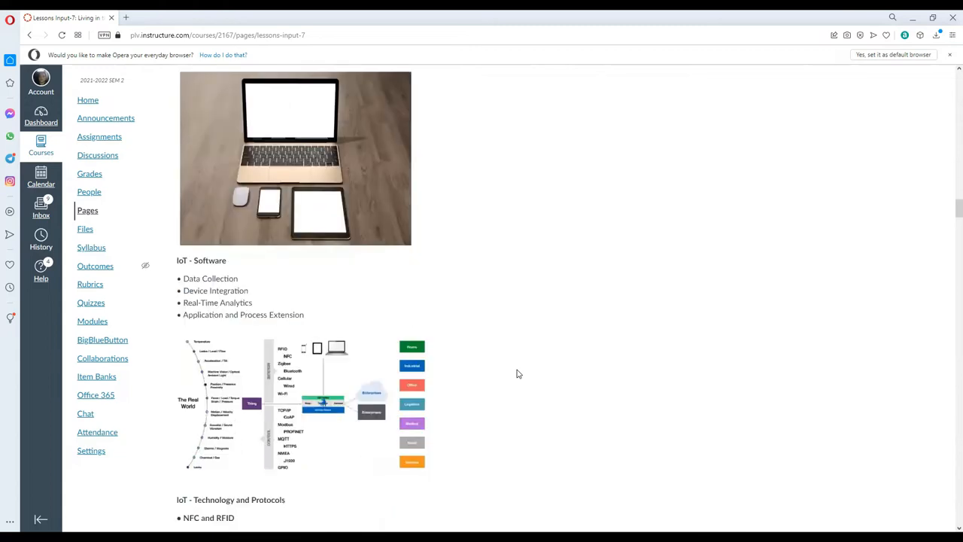
{"action": "scroll", "scroll_direction": "up", "scroll_amount": 3}
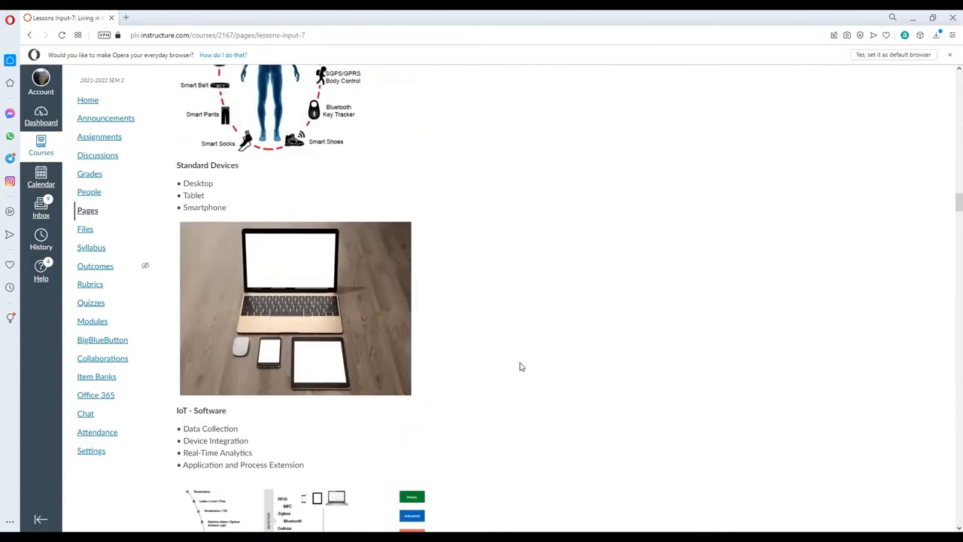
{"action": "scroll", "scroll_direction": "down", "scroll_amount": 3}
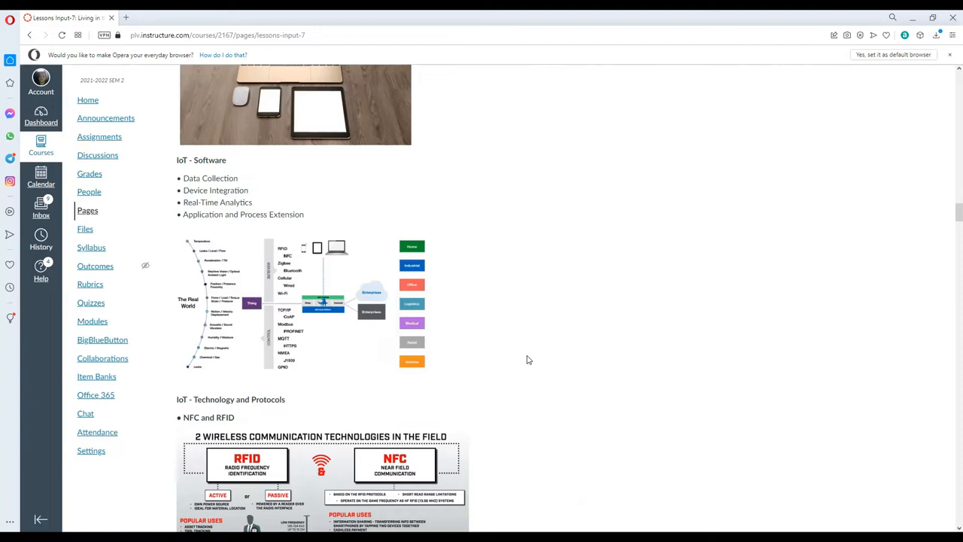
Scroll past the RFID photos to What is RFID, How does RFID work, and RFID tags and SMART labels.
{"action": "scroll", "scroll_direction": "down", "scroll_amount": 3}
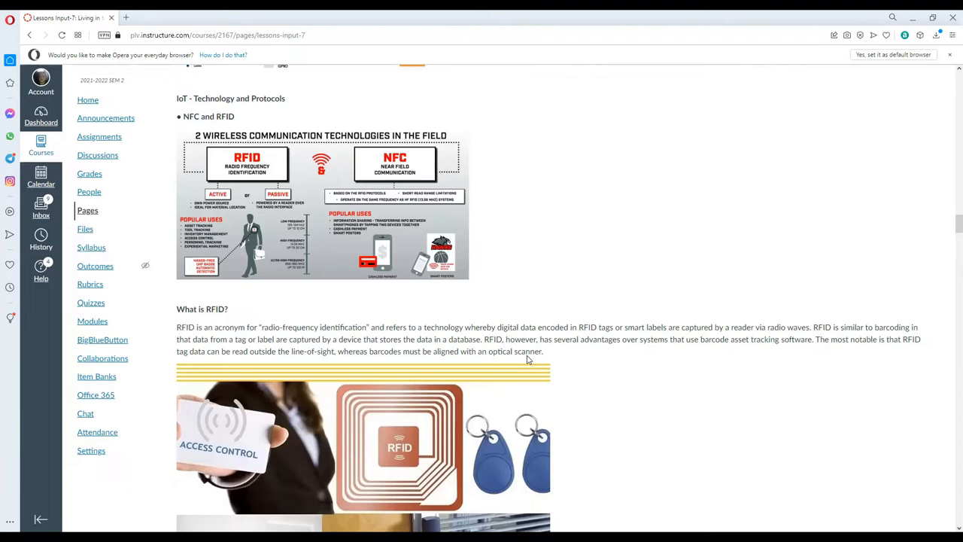
{"action": "scroll", "scroll_direction": "down", "scroll_amount": 3}
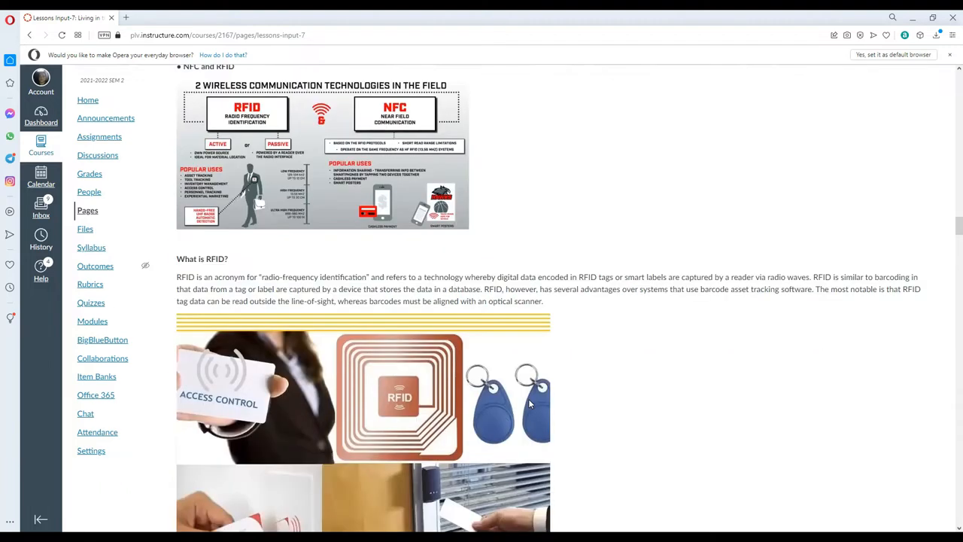
{"action": "scroll", "scroll_direction": "down", "scroll_amount": 3}
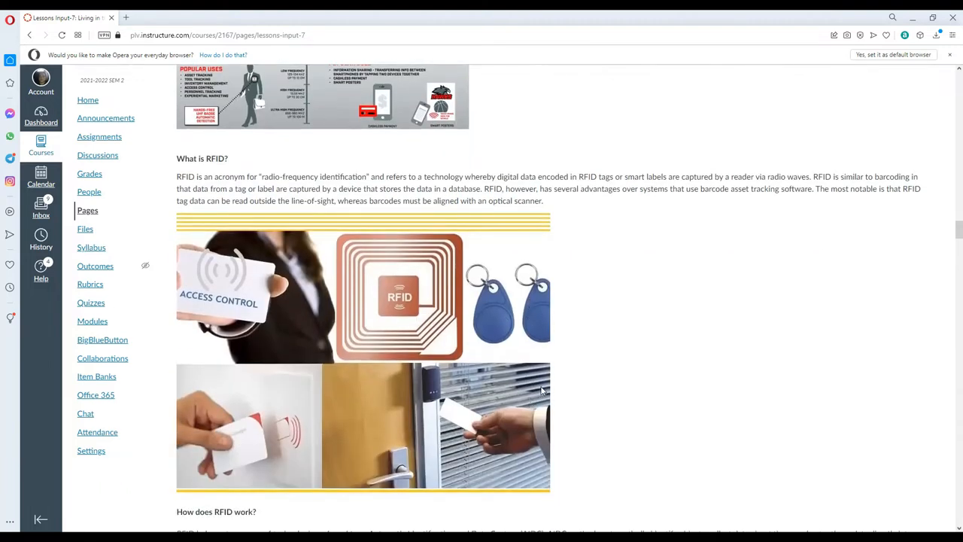
{"action": "mouse_move", "coordinate": [564, 368]}
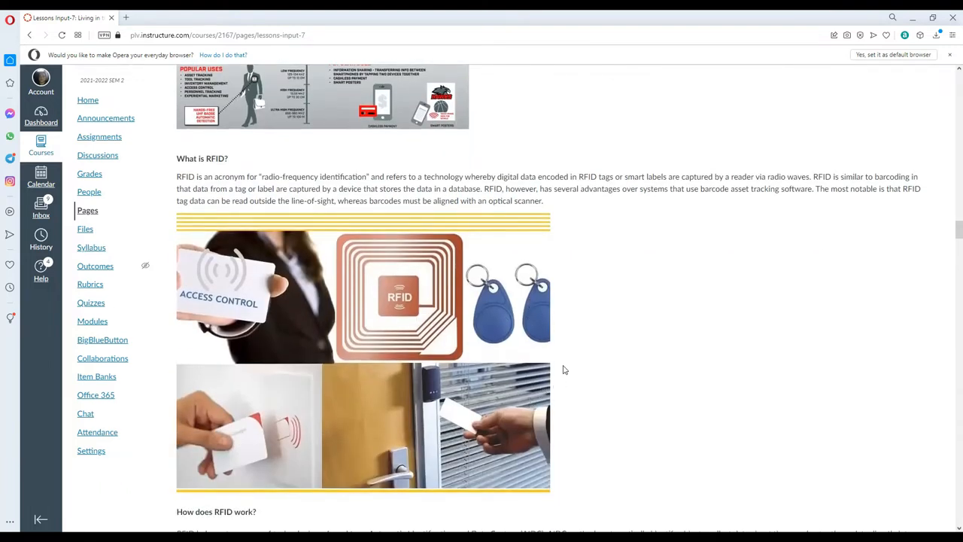
{"action": "scroll", "scroll_direction": "down", "scroll_amount": 3}
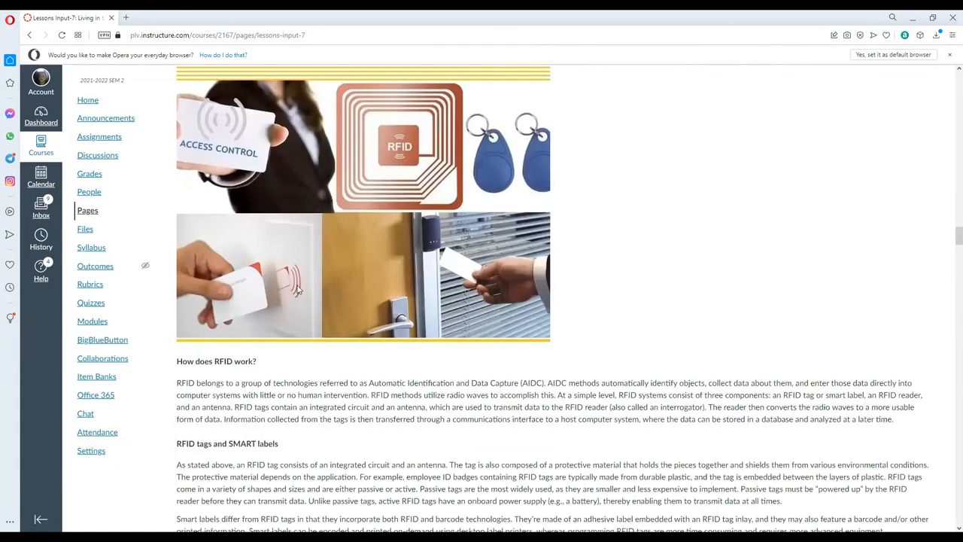
{"action": "scroll", "scroll_direction": "up", "scroll_amount": 3}
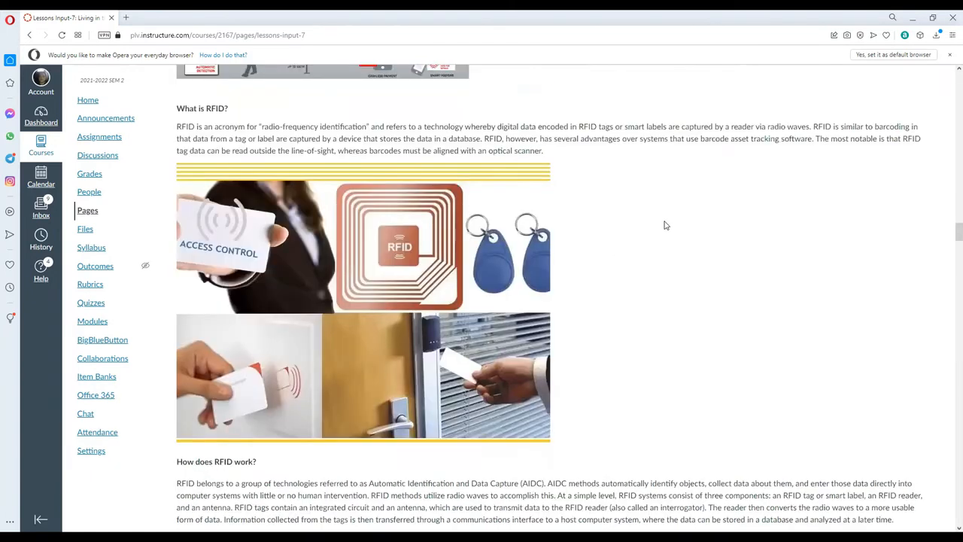
{"action": "mouse_move", "coordinate": [665, 207]}
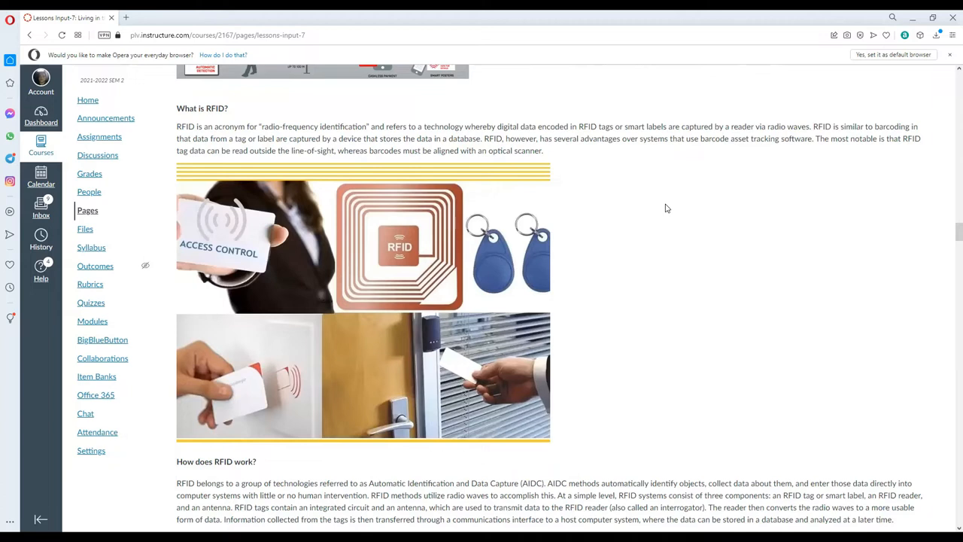
{"action": "scroll", "scroll_direction": "down", "scroll_amount": 3}
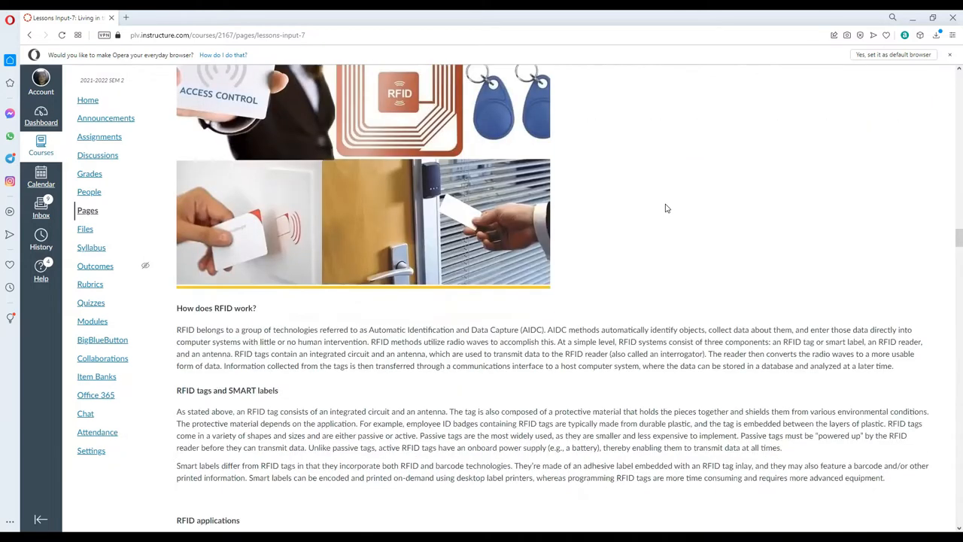
Scroll down to the 'RFID applications' heading listing inventory management and ID badging.
{"action": "scroll", "scroll_direction": "down", "scroll_amount": 3}
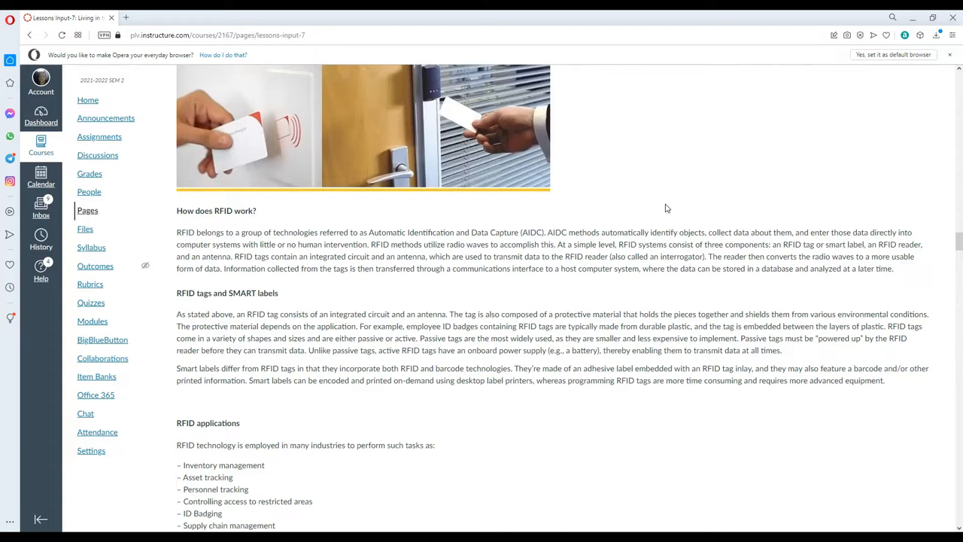
Scroll down past the RFID applications list to 'What is NFC and how does NFC work?'.
{"action": "scroll", "scroll_direction": "down", "scroll_amount": 3}
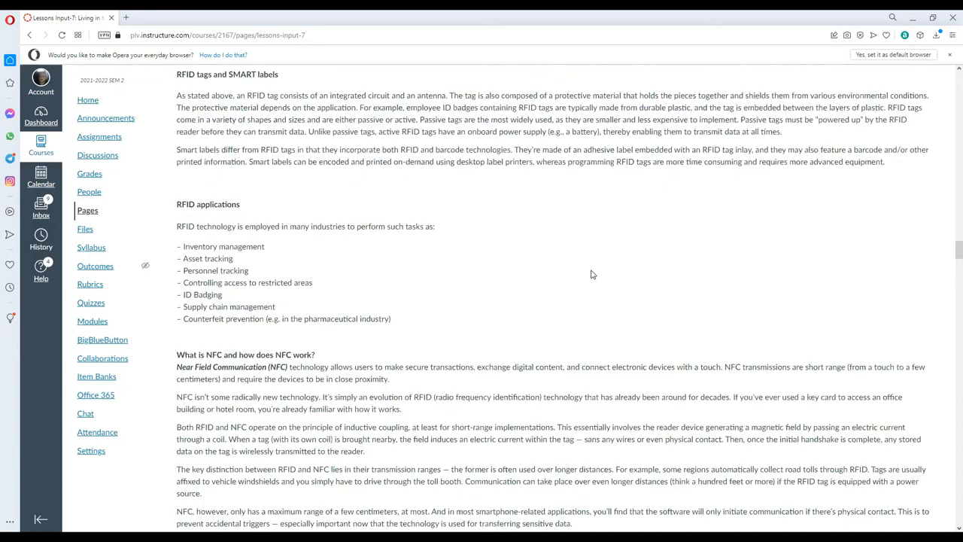
{"action": "scroll", "scroll_direction": "down", "scroll_amount": 3}
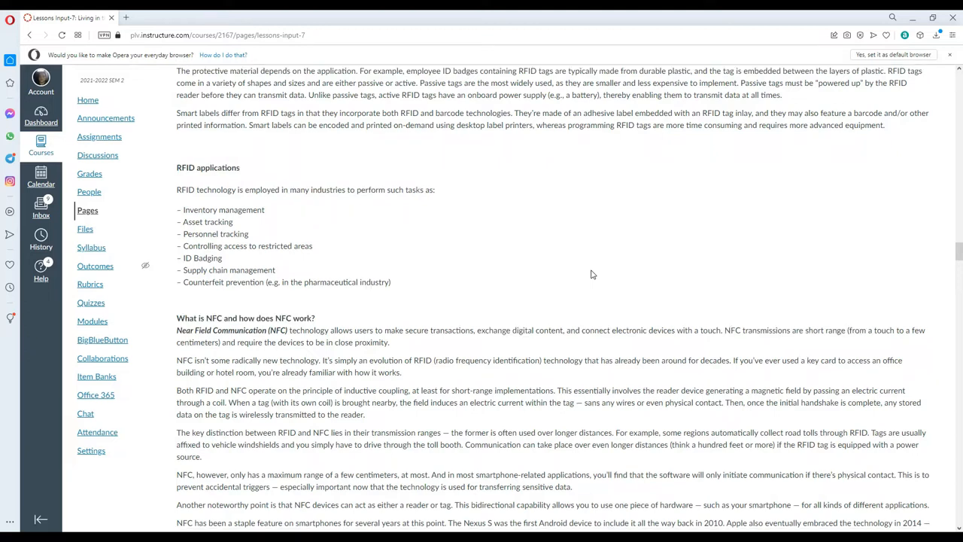
Scroll down through the NFC explanation to smartphone adoption and the NFC tag photo.
{"action": "scroll", "scroll_direction": "down", "scroll_amount": 3}
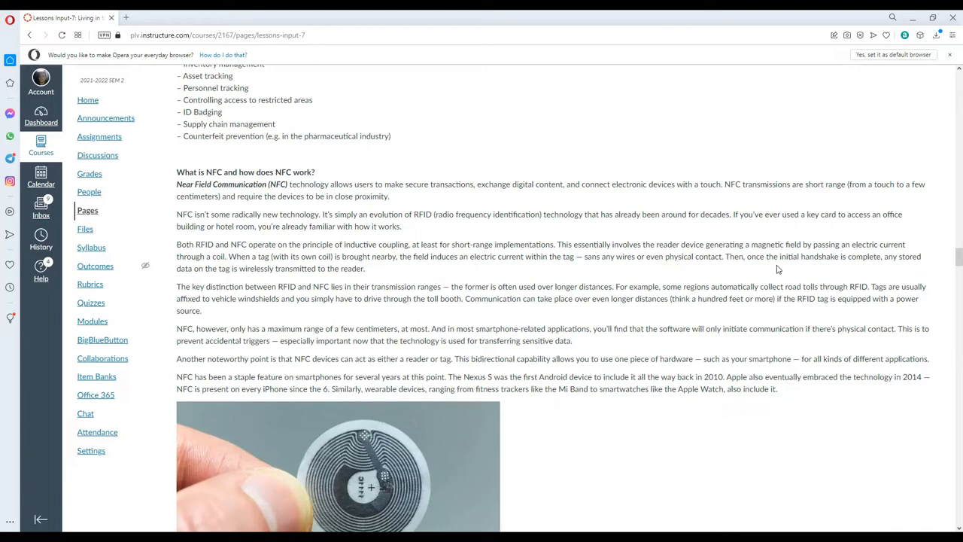
{"action": "scroll", "scroll_direction": "down", "scroll_amount": 3}
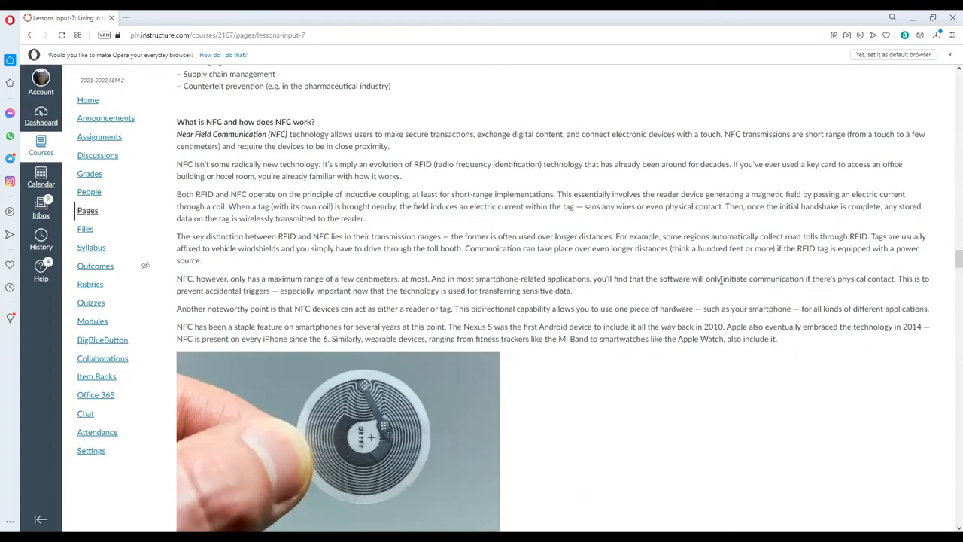
{"action": "mouse_move", "coordinate": [687, 301]}
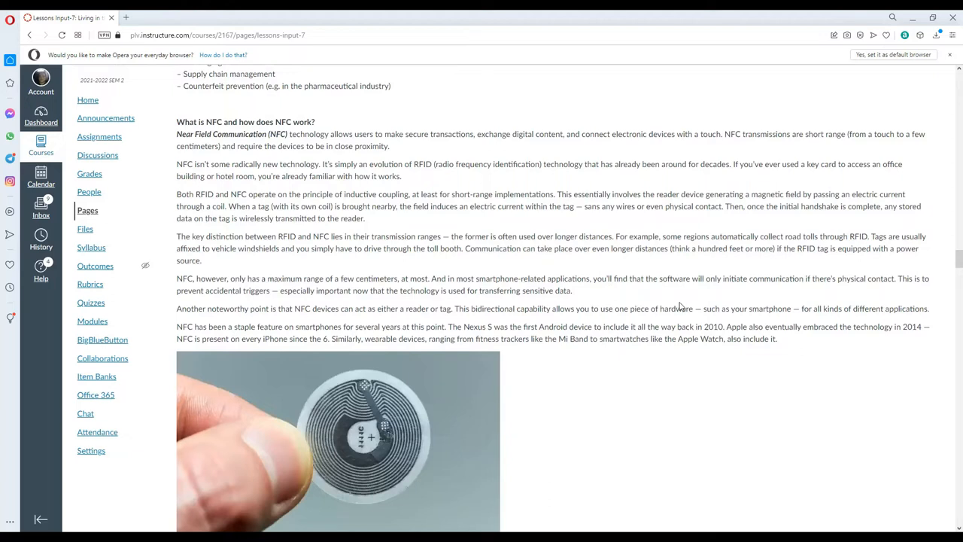
{"action": "mouse_move", "coordinate": [683, 292]}
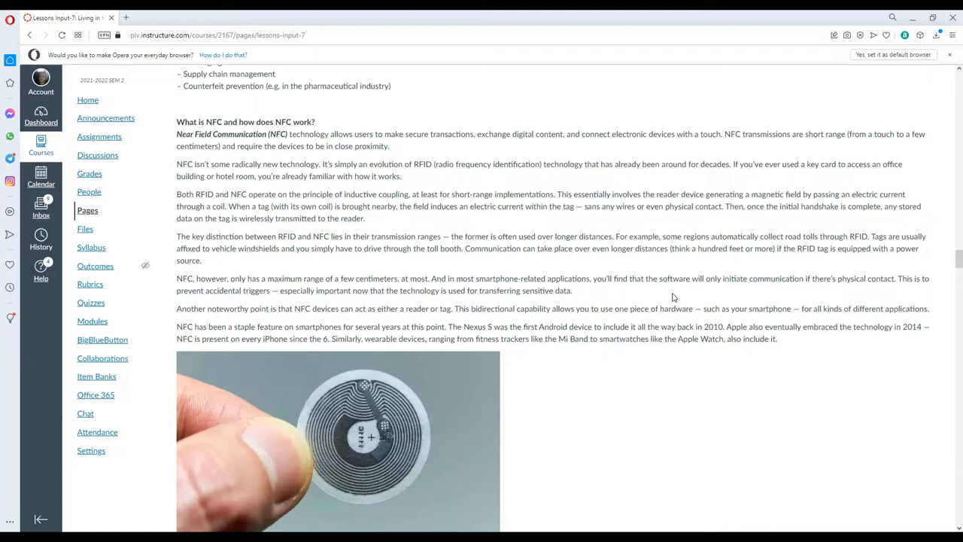
{"action": "mouse_move", "coordinate": [665, 267]}
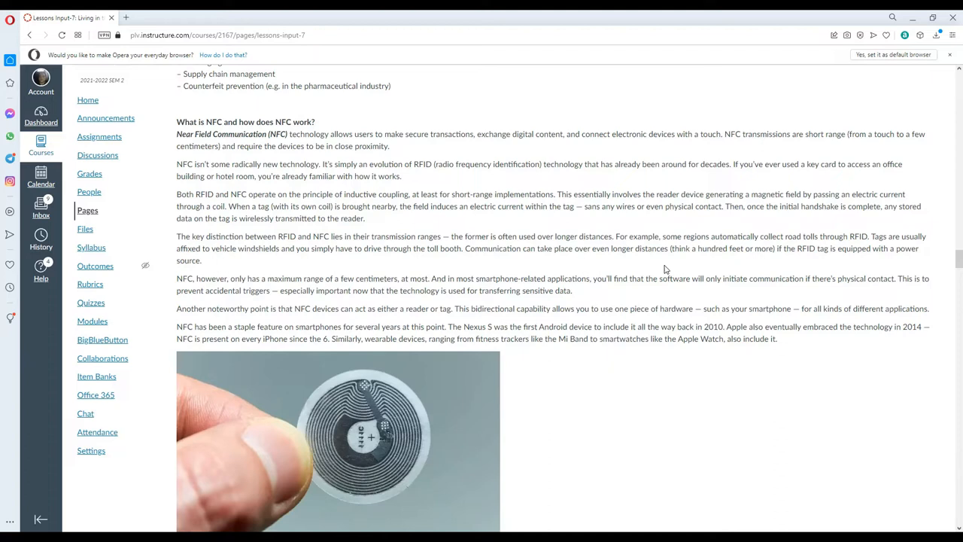
{"action": "mouse_move", "coordinate": [672, 258]}
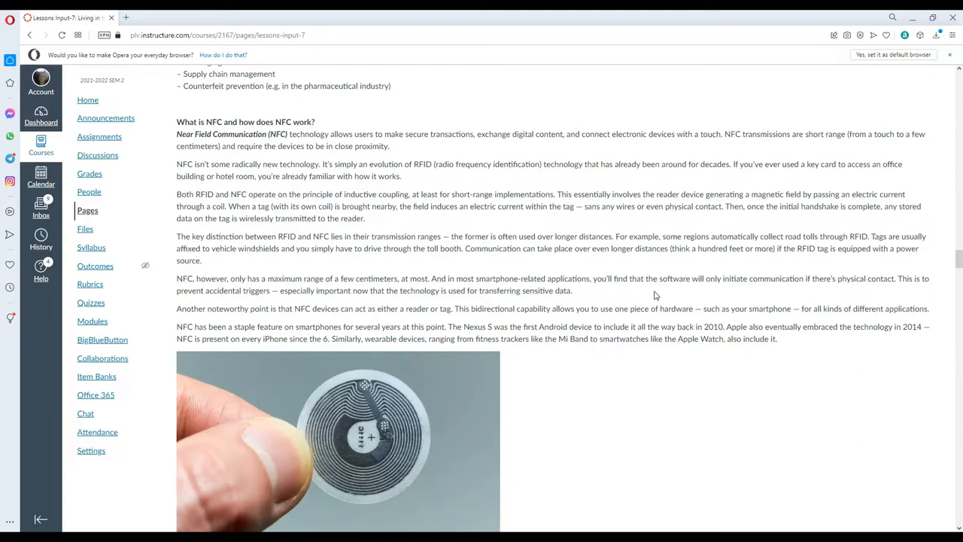
{"action": "mouse_move", "coordinate": [638, 266]}
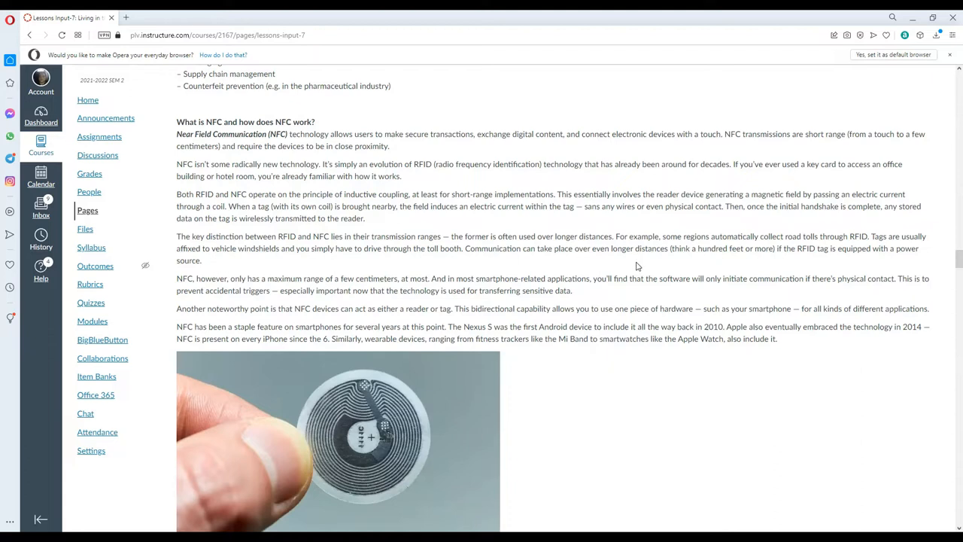
Scroll past the RFID vs NFC range paragraphs to 'What can you do with NFC?' and the payment-terminal photo.
{"action": "scroll", "scroll_direction": "down", "scroll_amount": 3}
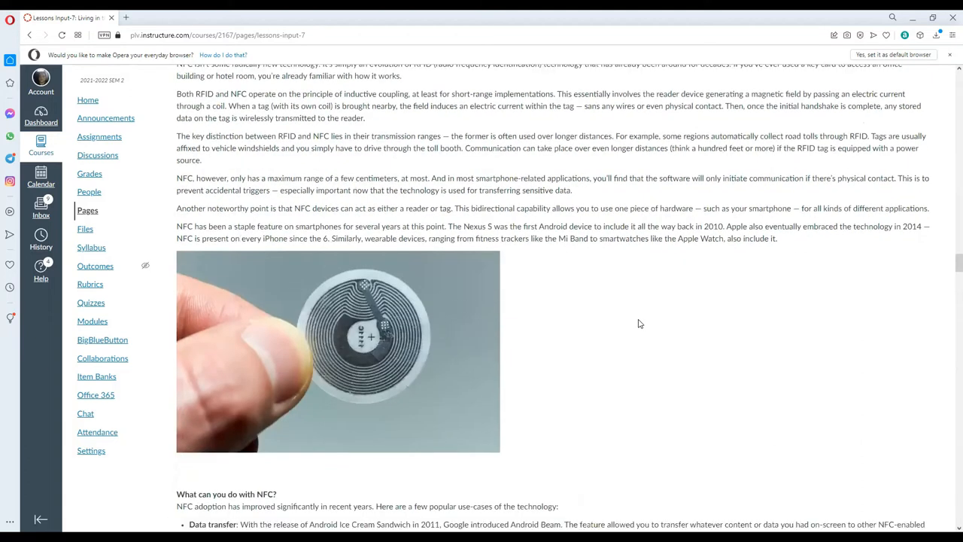
{"action": "scroll", "scroll_direction": "down", "scroll_amount": 3}
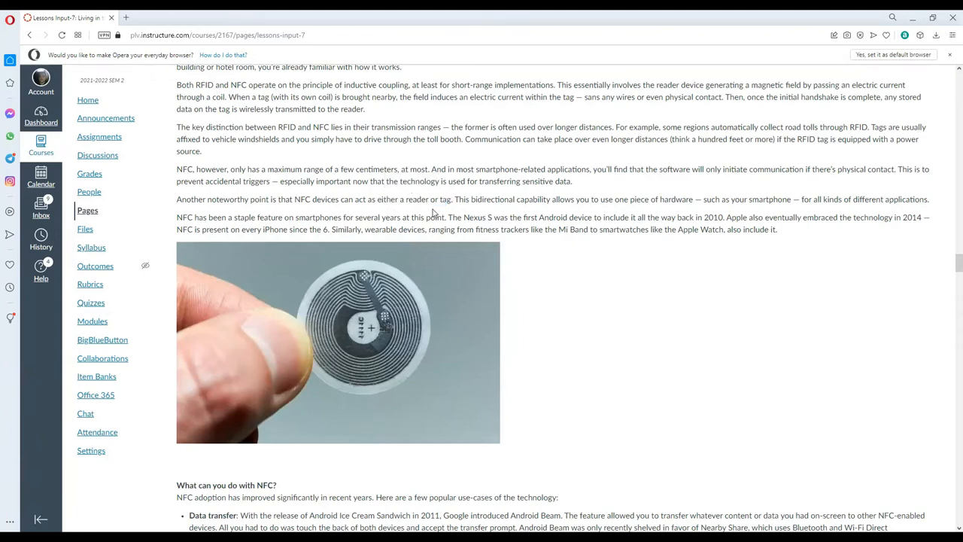
{"action": "mouse_move", "coordinate": [368, 288]}
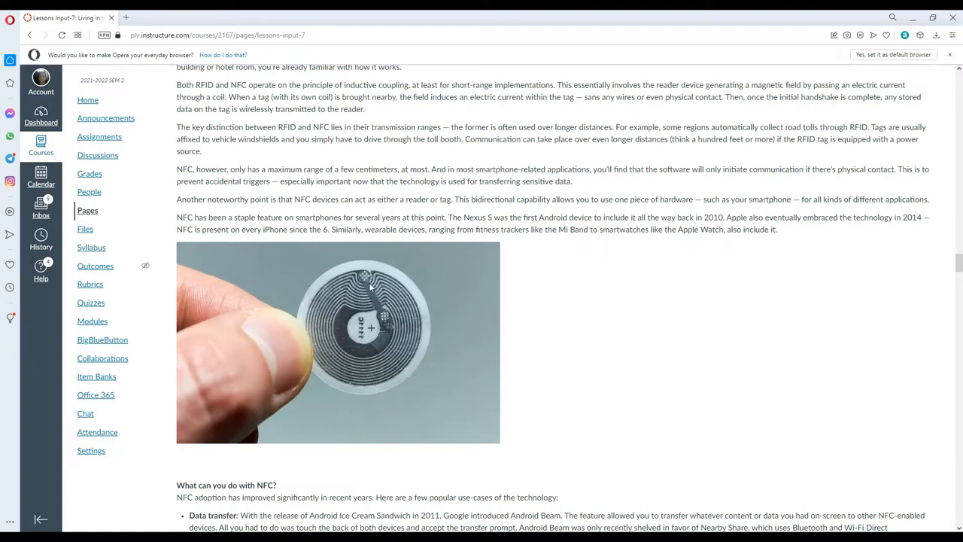
{"action": "mouse_move", "coordinate": [403, 291]}
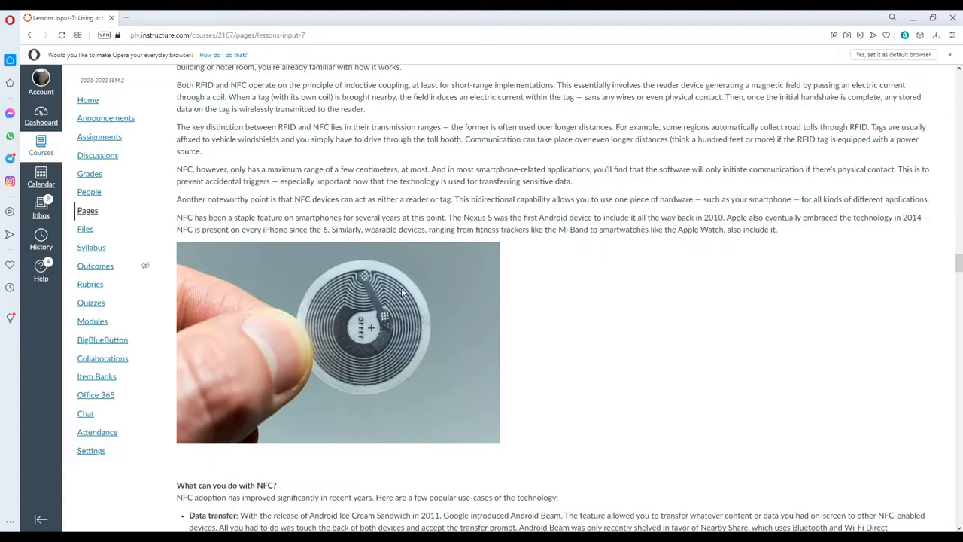
{"action": "mouse_move", "coordinate": [403, 267]}
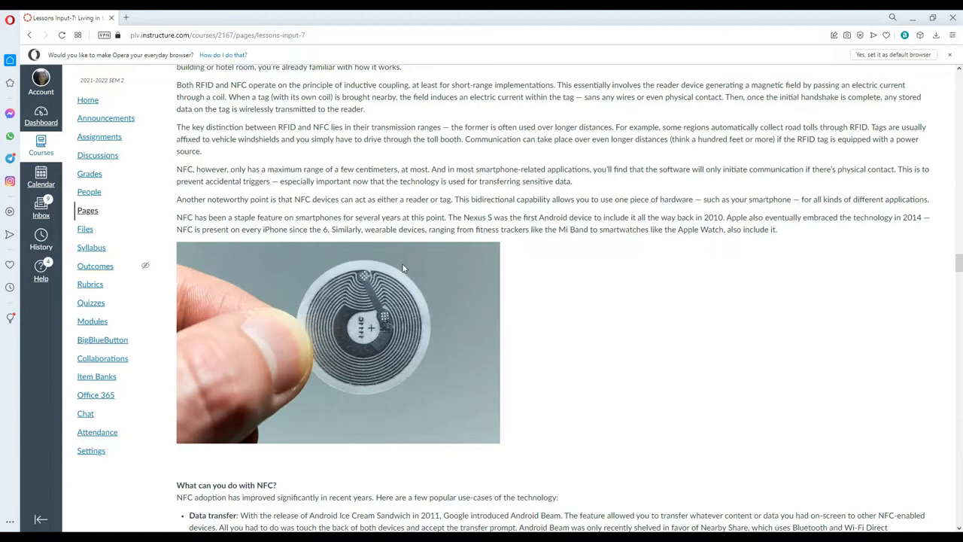
{"action": "mouse_move", "coordinate": [384, 363]}
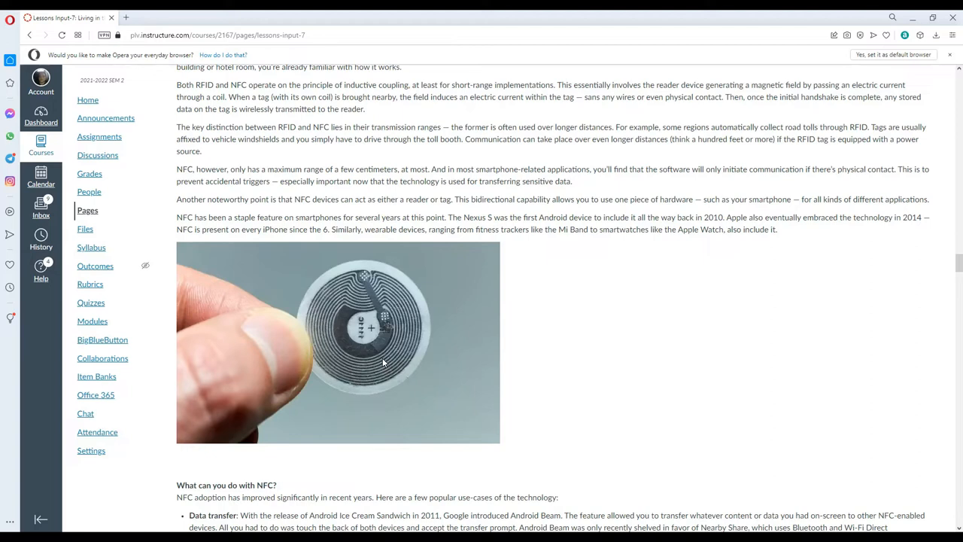
{"action": "mouse_move", "coordinate": [567, 199]}
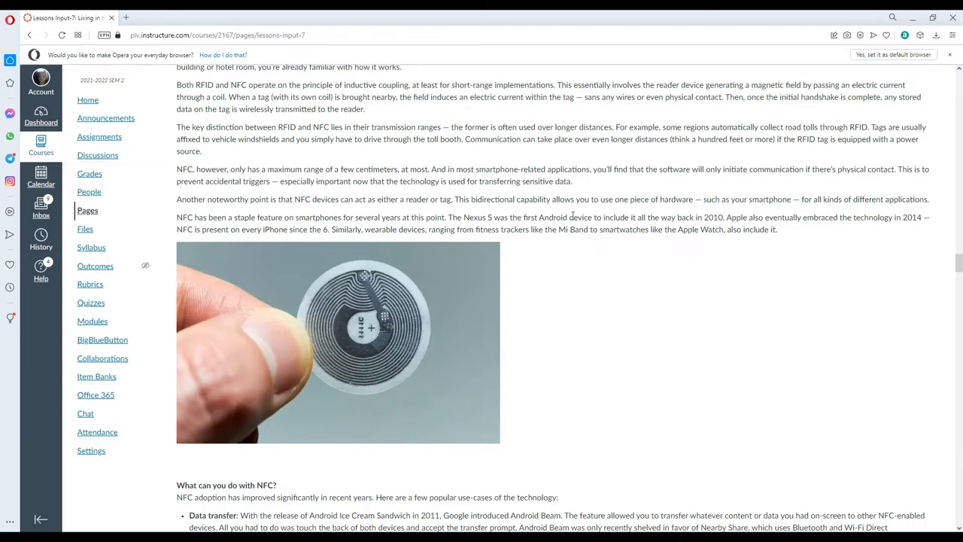
{"action": "mouse_move", "coordinate": [581, 244]}
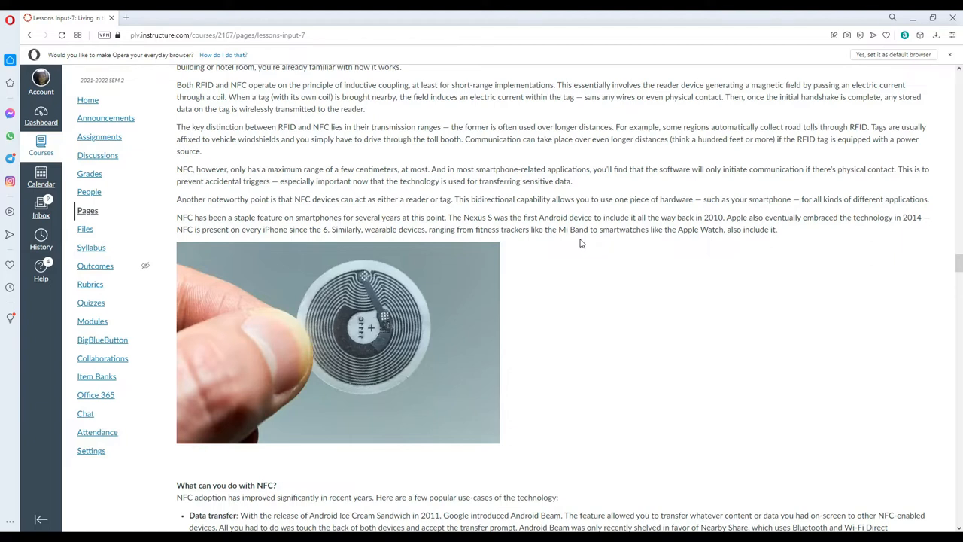
{"action": "mouse_move", "coordinate": [579, 391]}
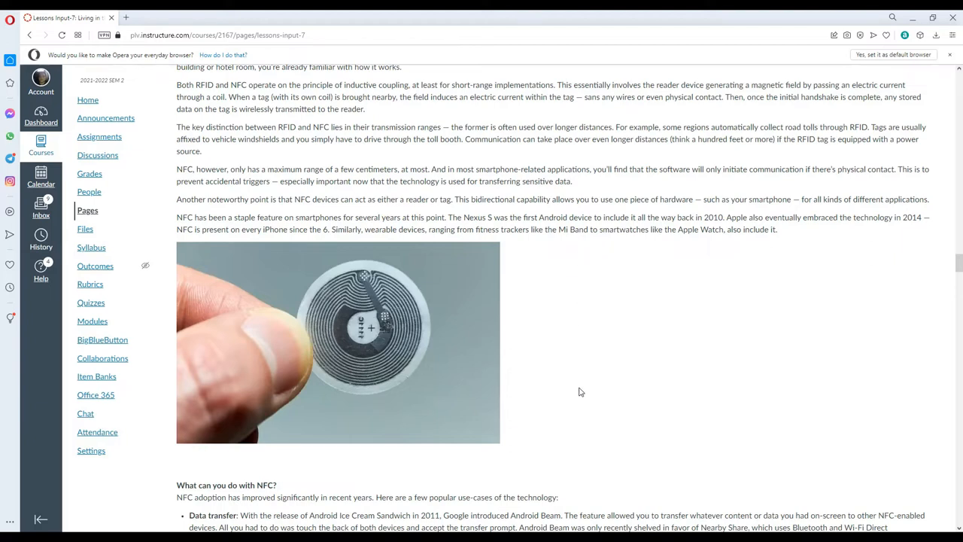
{"action": "scroll", "scroll_direction": "down", "scroll_amount": 3}
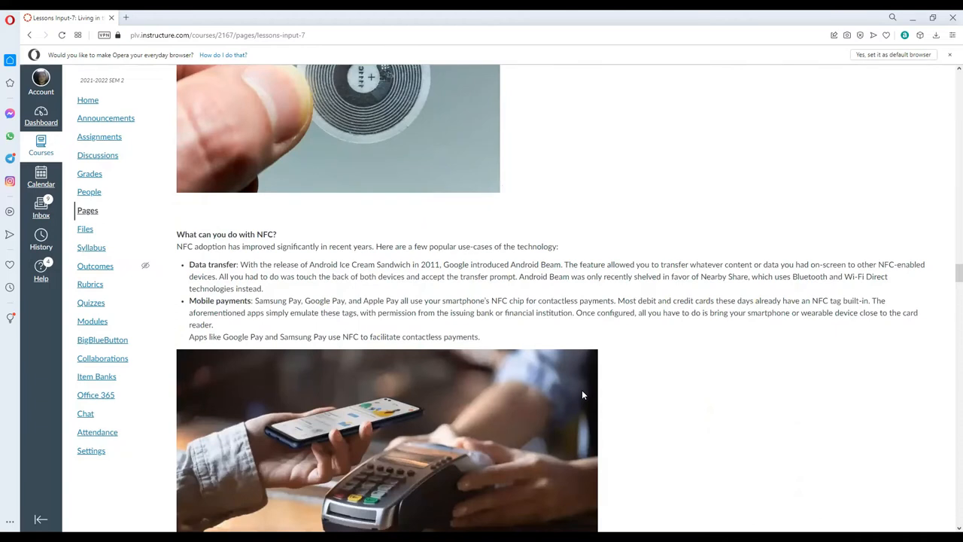
{"action": "mouse_move", "coordinate": [275, 316]}
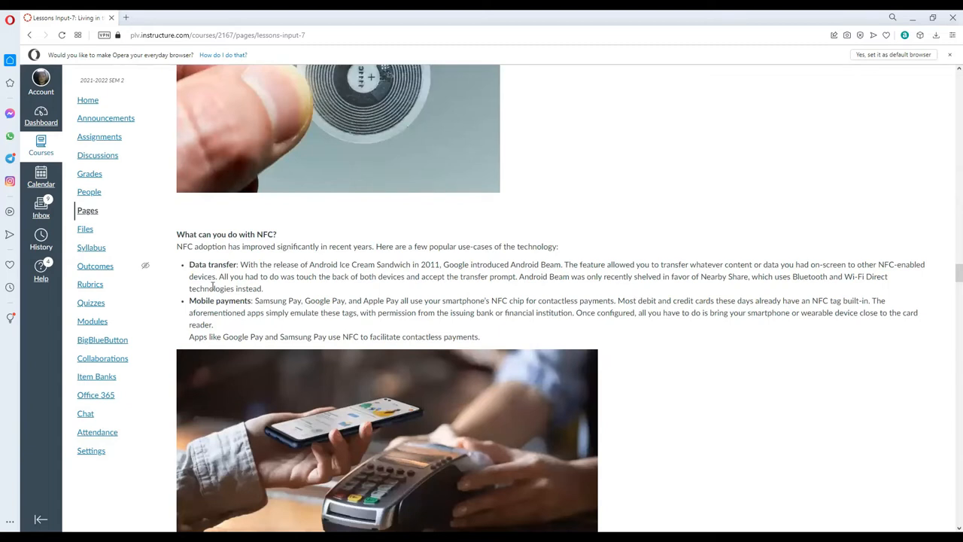
{"action": "mouse_move", "coordinate": [885, 439]}
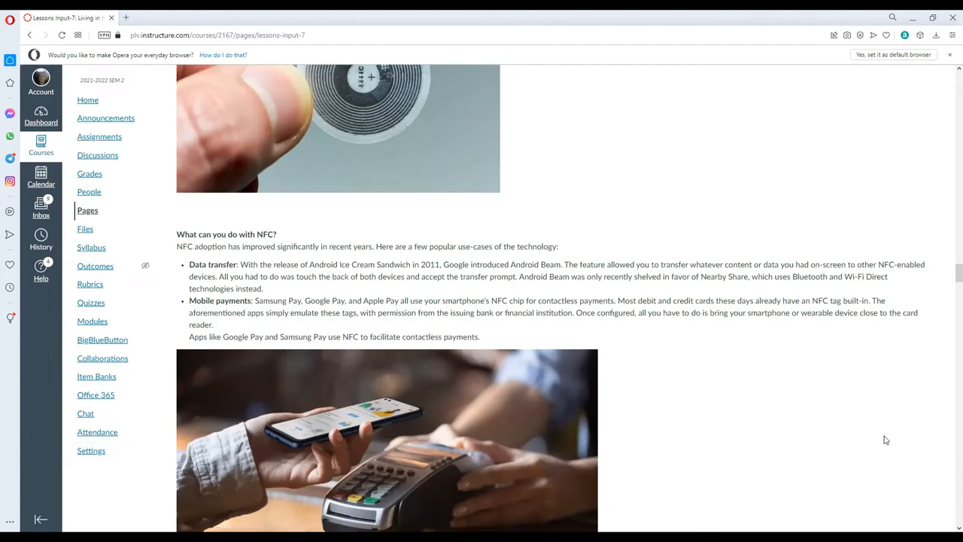
{"action": "mouse_move", "coordinate": [446, 277]}
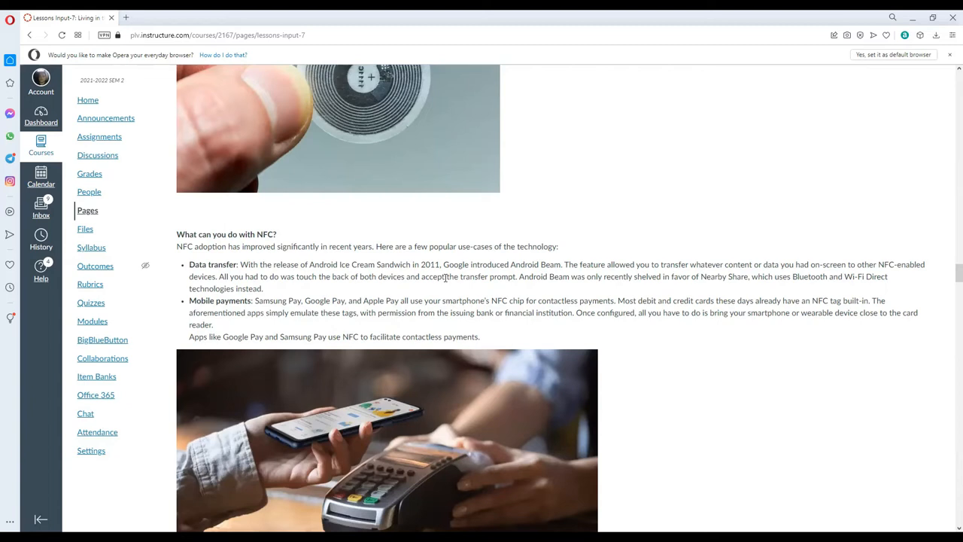
{"action": "mouse_move", "coordinate": [439, 295]}
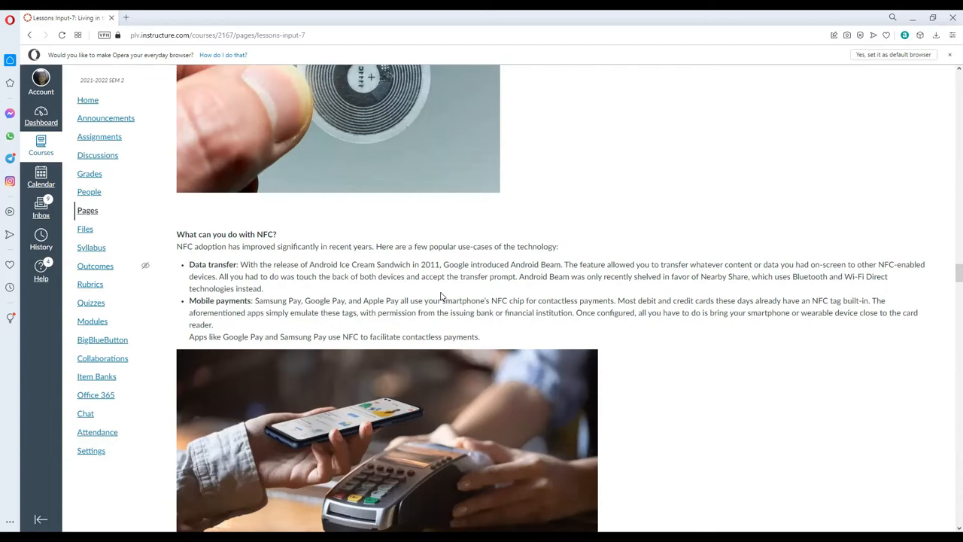
{"action": "mouse_move", "coordinate": [355, 310]}
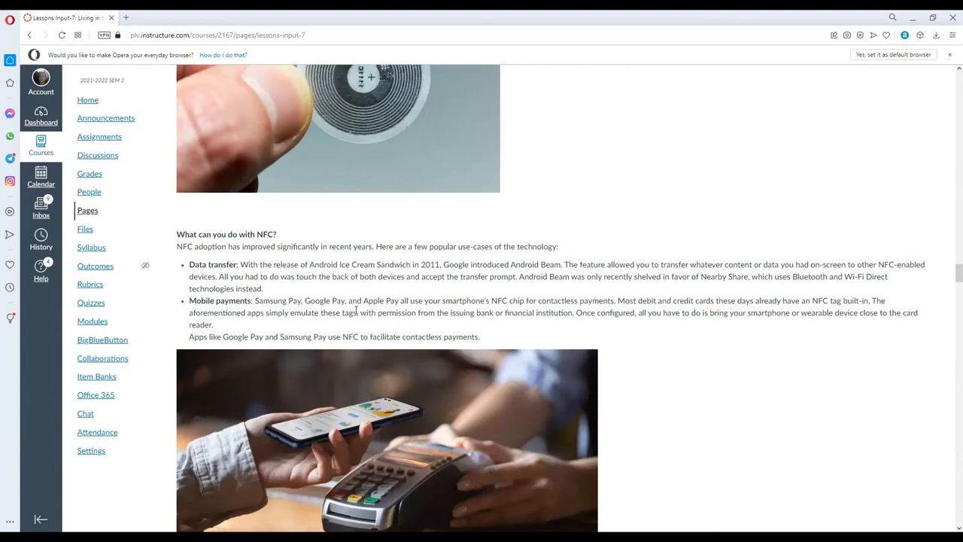
Scroll down the NFC use cases to the Quick pairing, Public transport access and Gaming bullets.
{"action": "scroll", "scroll_direction": "down", "scroll_amount": 3}
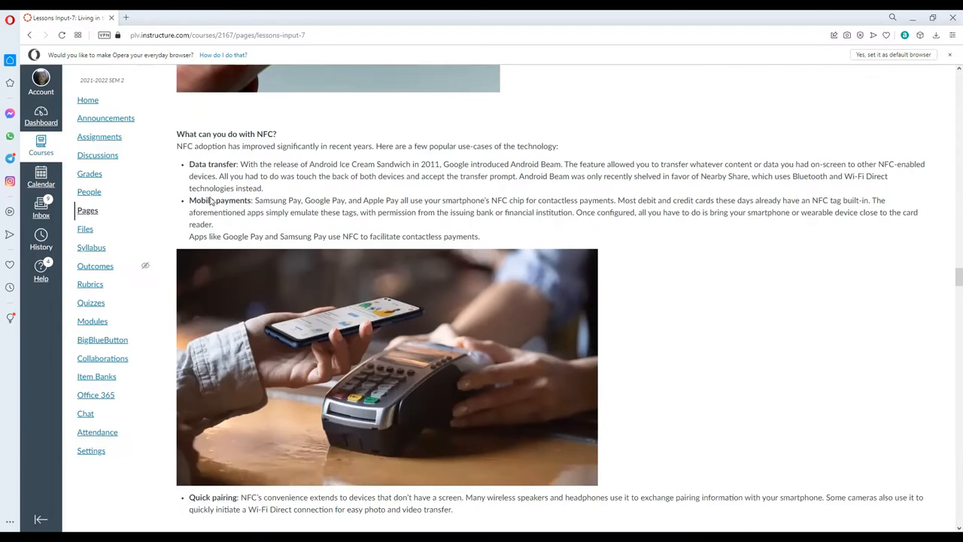
{"action": "mouse_move", "coordinate": [283, 235]}
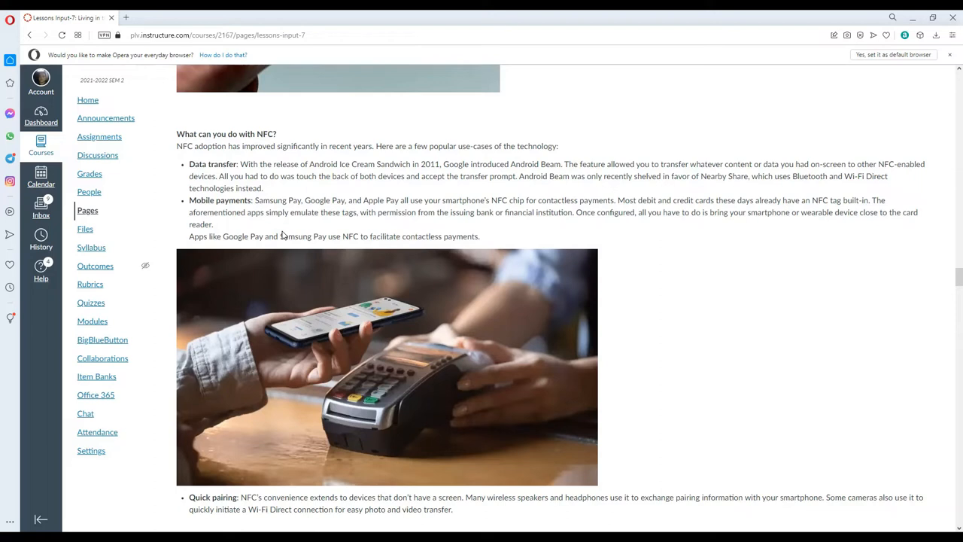
{"action": "mouse_move", "coordinate": [472, 241]}
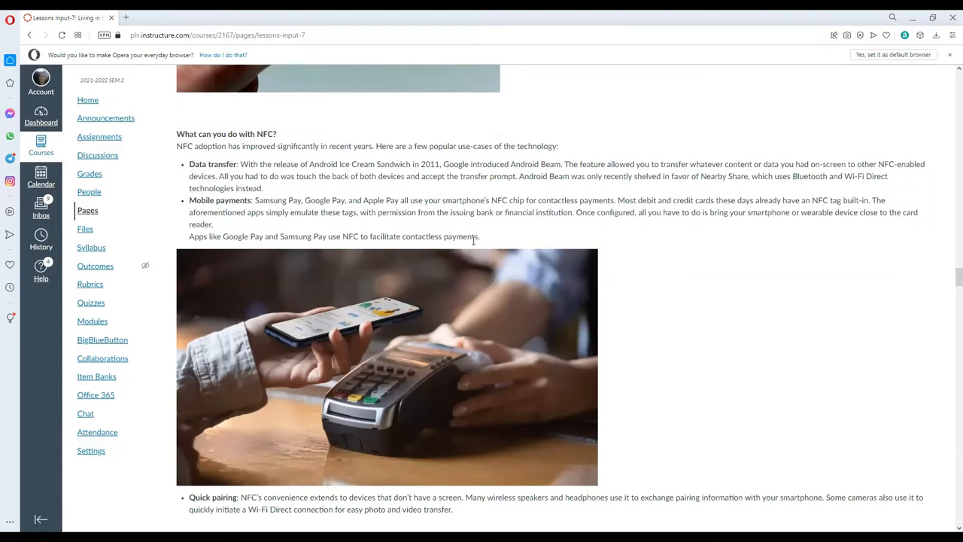
{"action": "scroll", "scroll_direction": "down", "scroll_amount": 3}
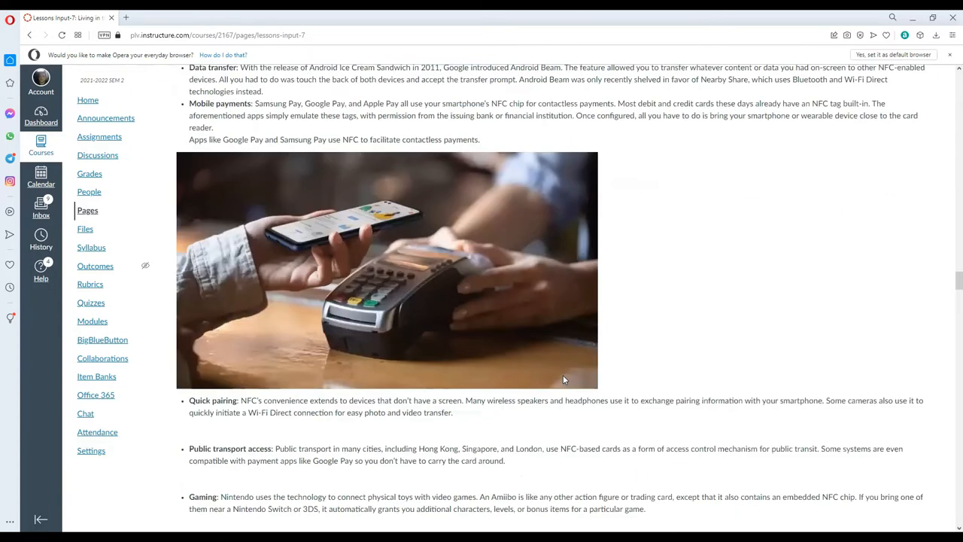
Scroll slowly past Home automation to the NFC vs Bluetooth and UWB comparison and Low-Energy Bluetooth infographic.
{"action": "scroll", "scroll_direction": "down", "scroll_amount": 3}
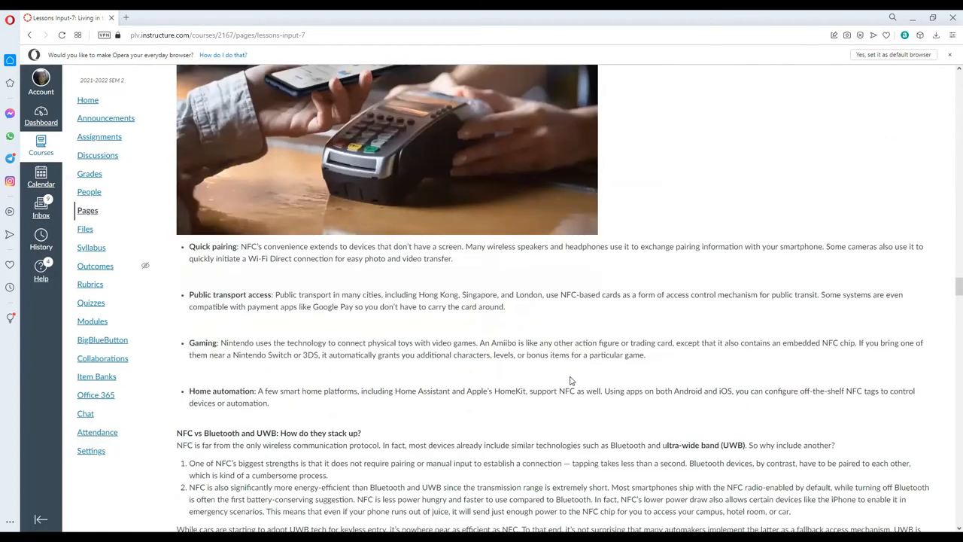
{"action": "mouse_move", "coordinate": [236, 227]}
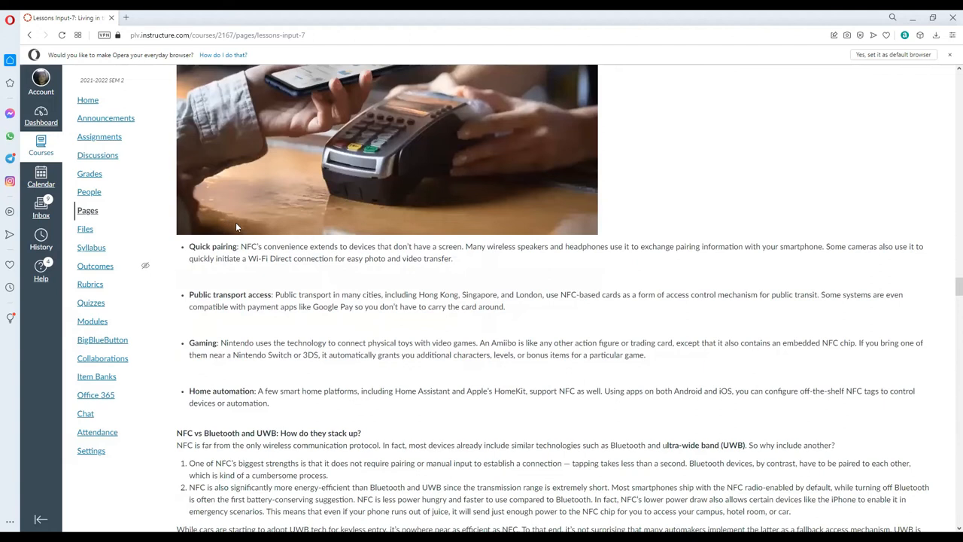
{"action": "mouse_move", "coordinate": [364, 248]}
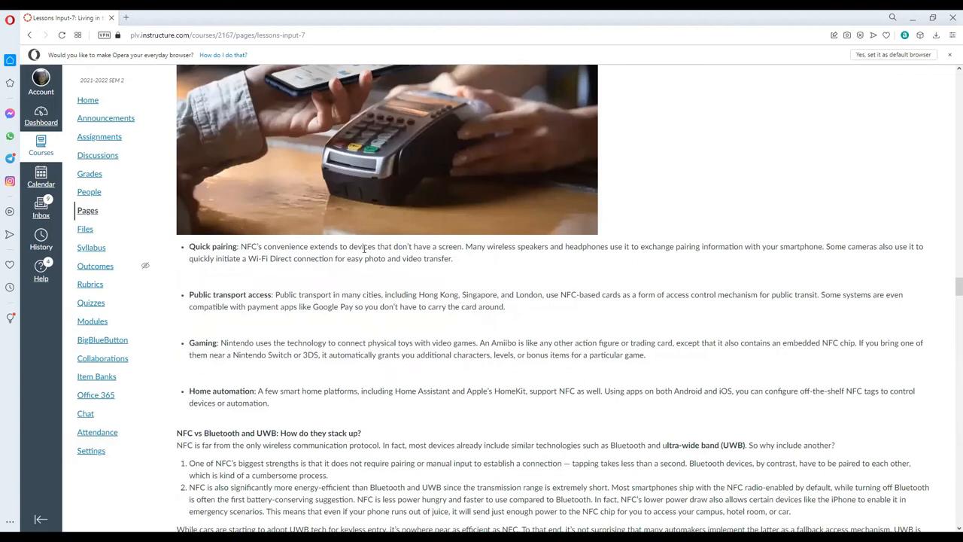
{"action": "mouse_move", "coordinate": [367, 256]}
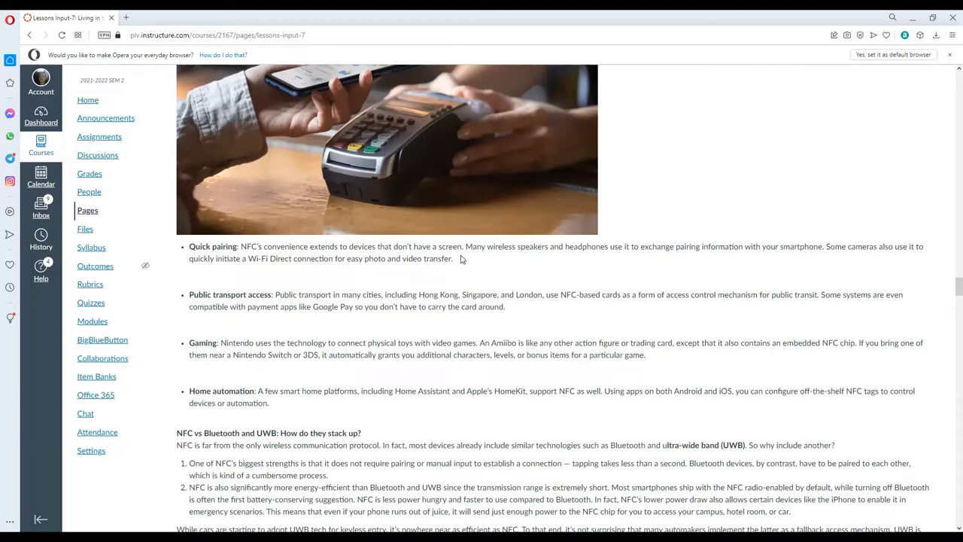
{"action": "mouse_move", "coordinate": [497, 262]}
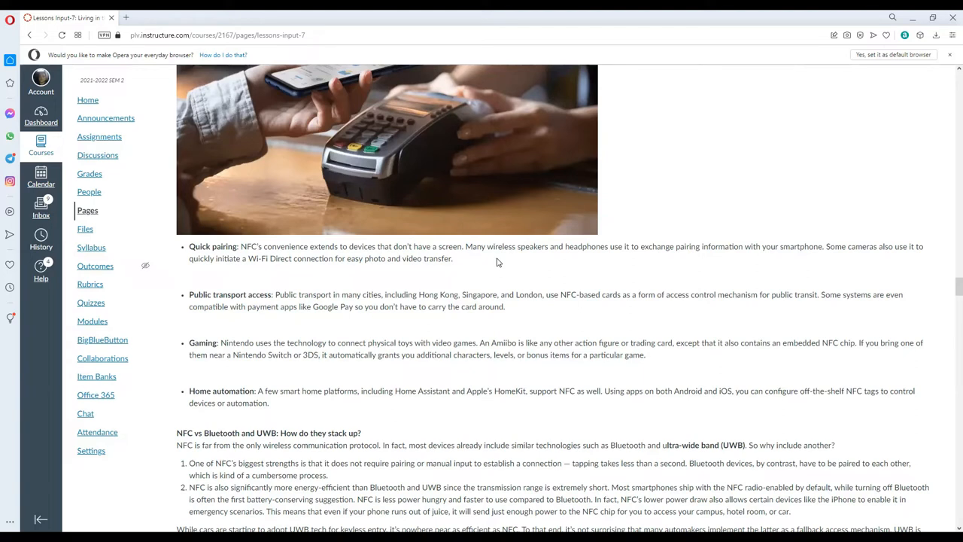
{"action": "mouse_move", "coordinate": [491, 322]}
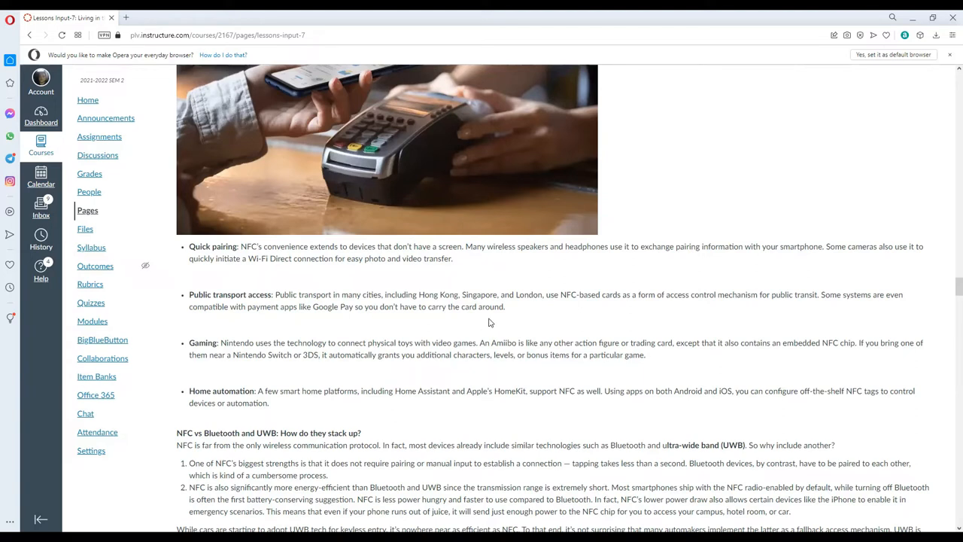
{"action": "scroll", "scroll_direction": "down", "scroll_amount": 3}
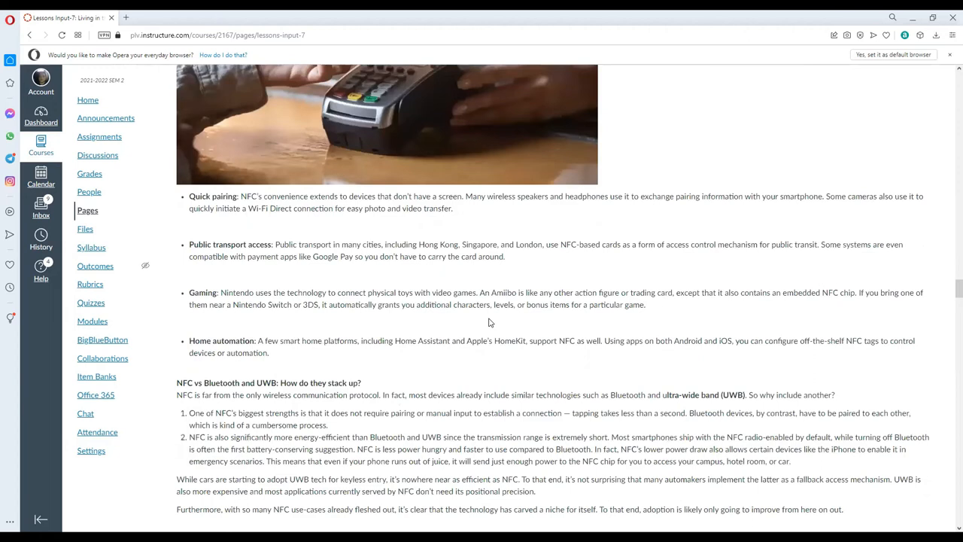
{"action": "mouse_move", "coordinate": [436, 259]}
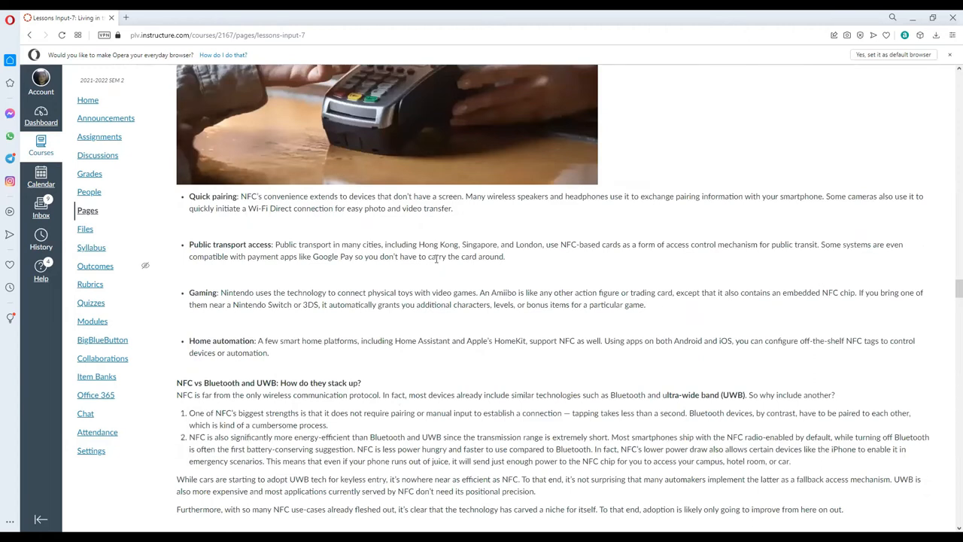
{"action": "mouse_move", "coordinate": [527, 247]}
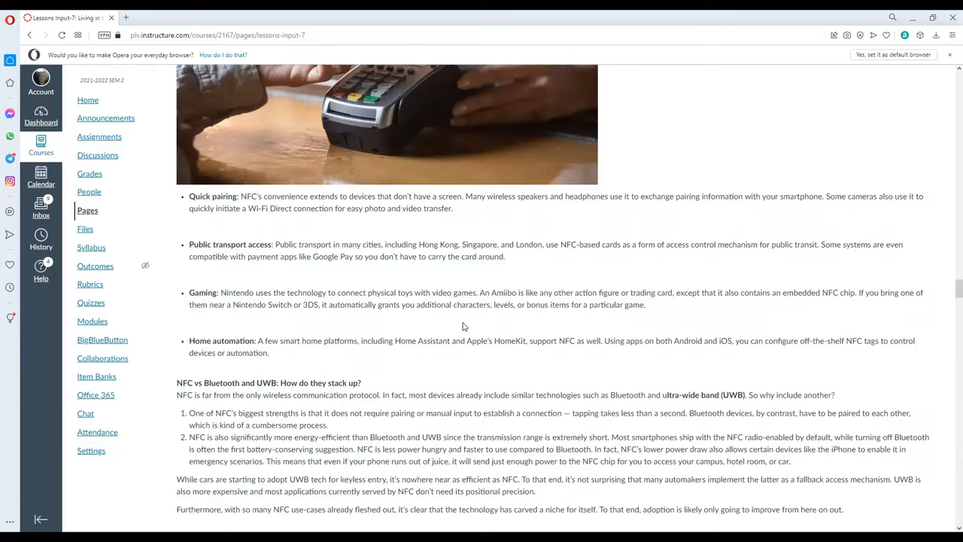
{"action": "scroll", "scroll_direction": "down", "scroll_amount": 3}
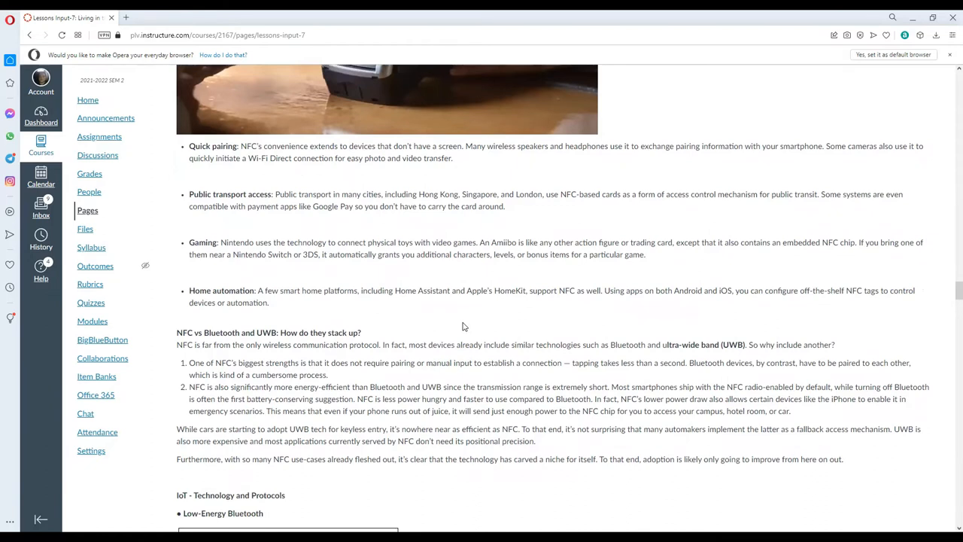
{"action": "mouse_move", "coordinate": [224, 265]}
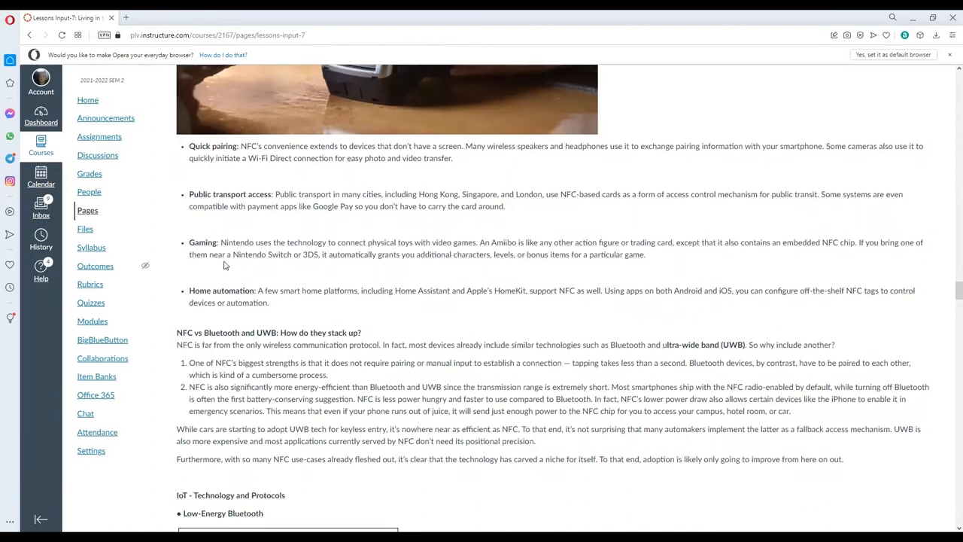
{"action": "mouse_move", "coordinate": [231, 261]}
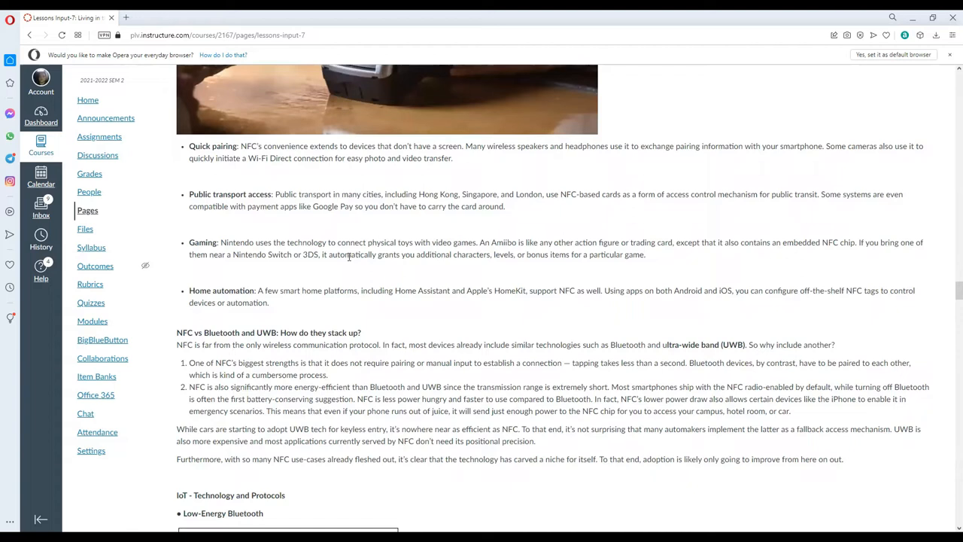
{"action": "mouse_move", "coordinate": [240, 269]}
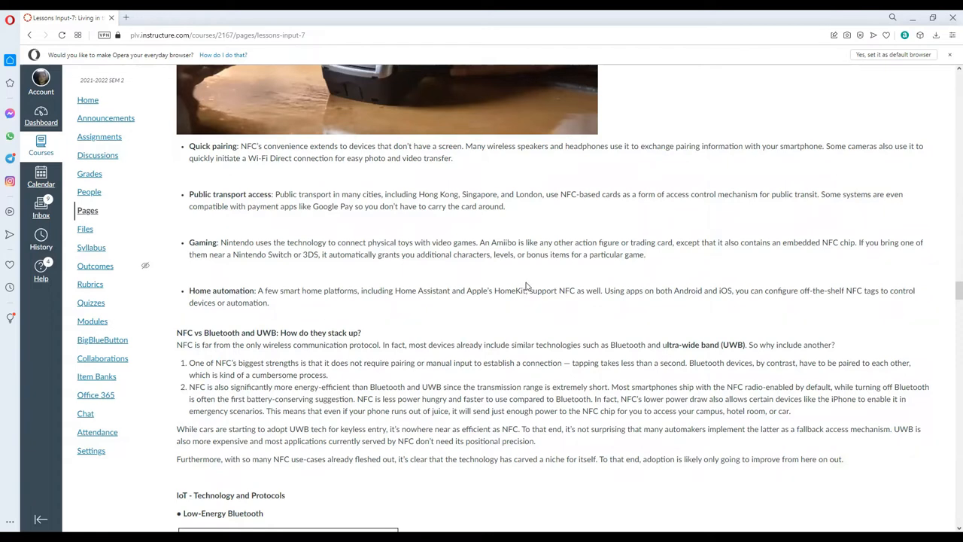
{"action": "scroll", "scroll_direction": "down", "scroll_amount": 3}
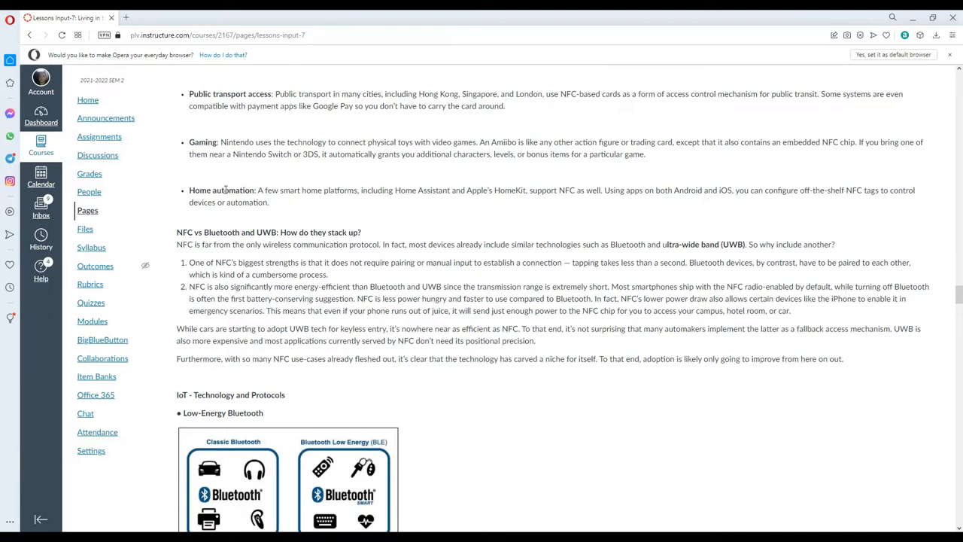
{"action": "mouse_move", "coordinate": [379, 226]}
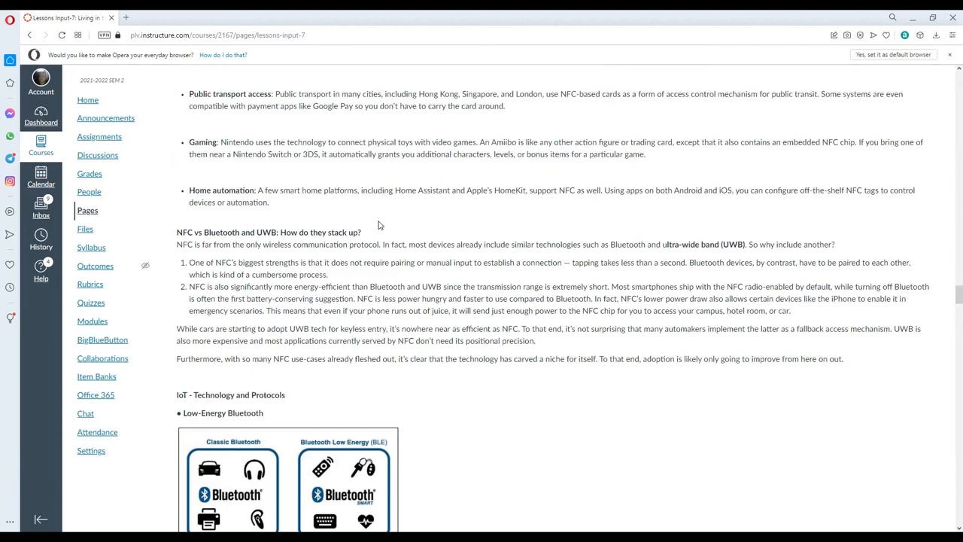
{"action": "mouse_move", "coordinate": [370, 370]}
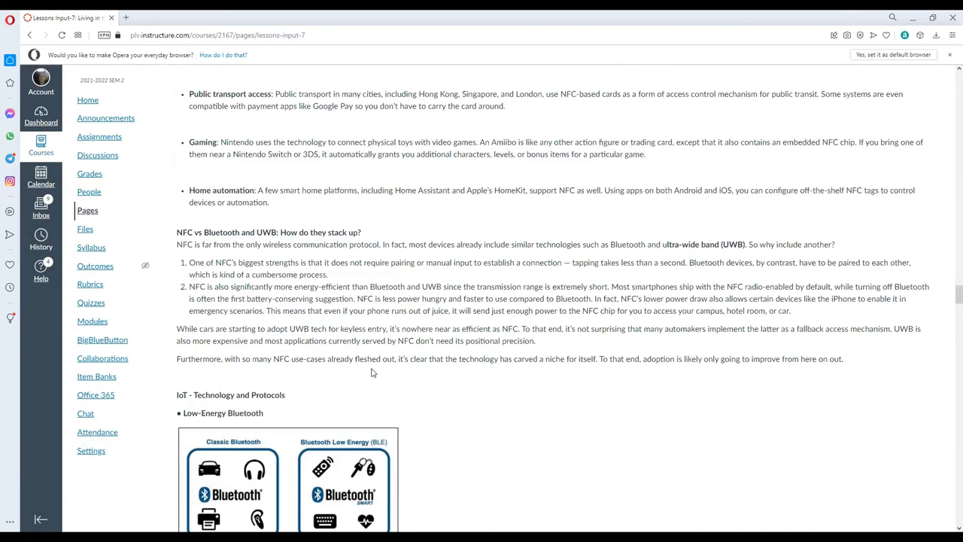
Scroll down to the full Classic vs Bluetooth Low Energy infographic and its explanation paragraph.
{"action": "scroll", "scroll_direction": "down", "scroll_amount": 3}
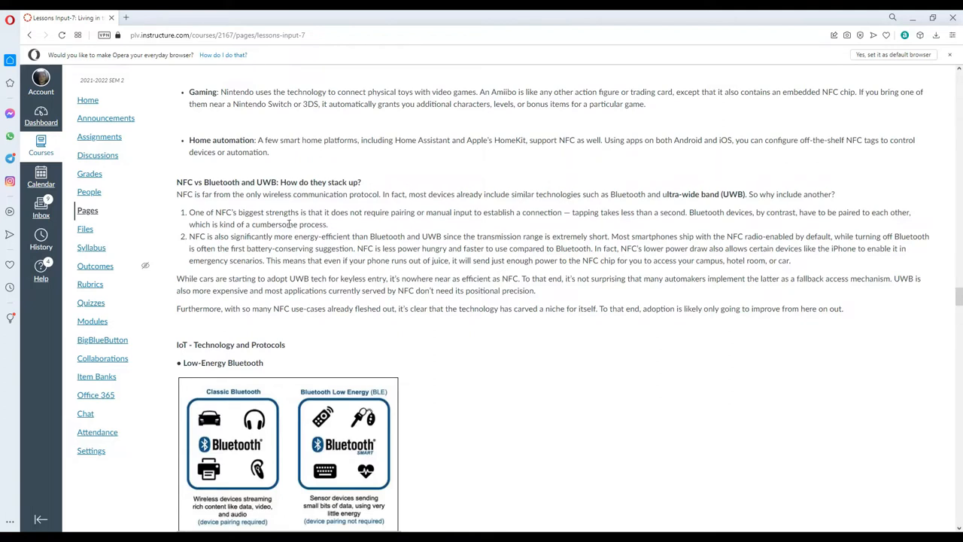
{"action": "scroll", "scroll_direction": "down", "scroll_amount": 3}
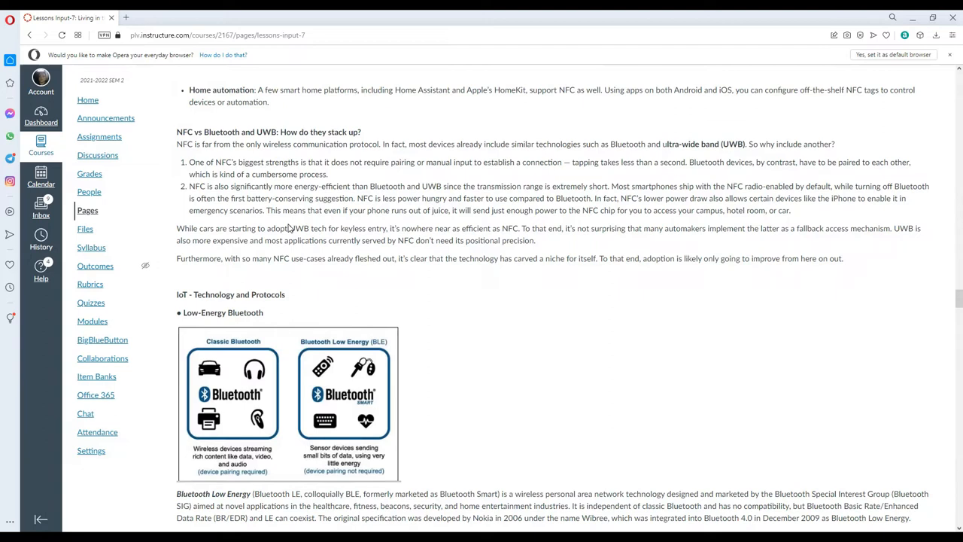
{"action": "mouse_move", "coordinate": [143, 241]}
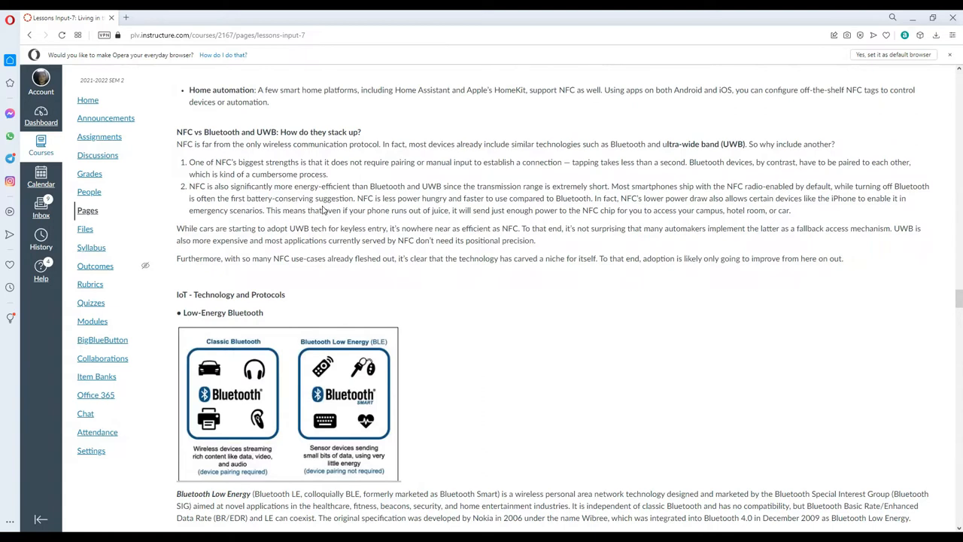
{"action": "mouse_move", "coordinate": [352, 194]}
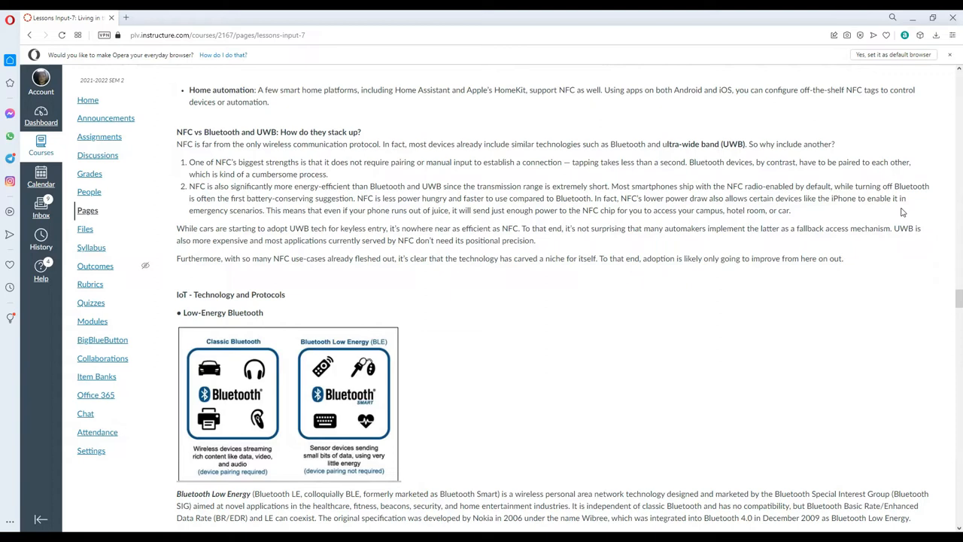
{"action": "mouse_move", "coordinate": [575, 195]}
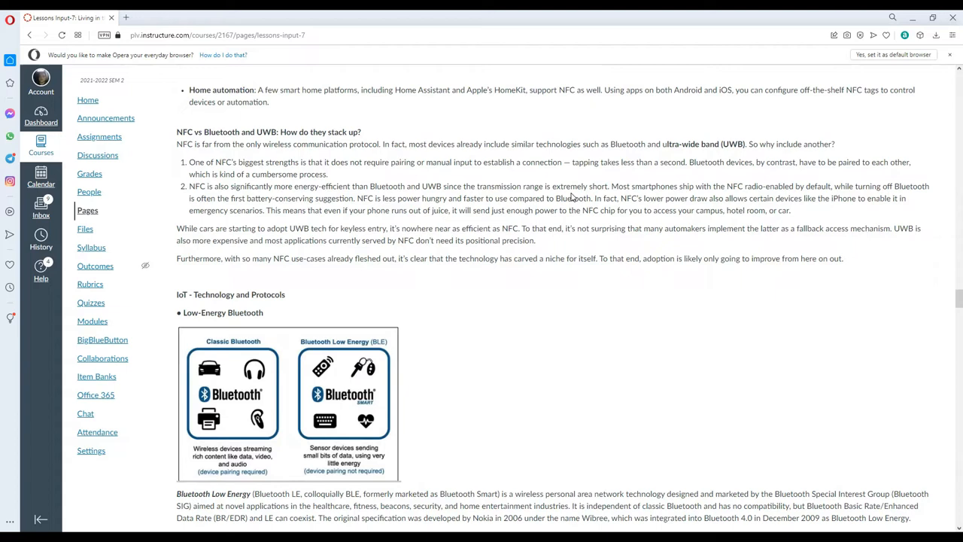
{"action": "mouse_move", "coordinate": [297, 238]}
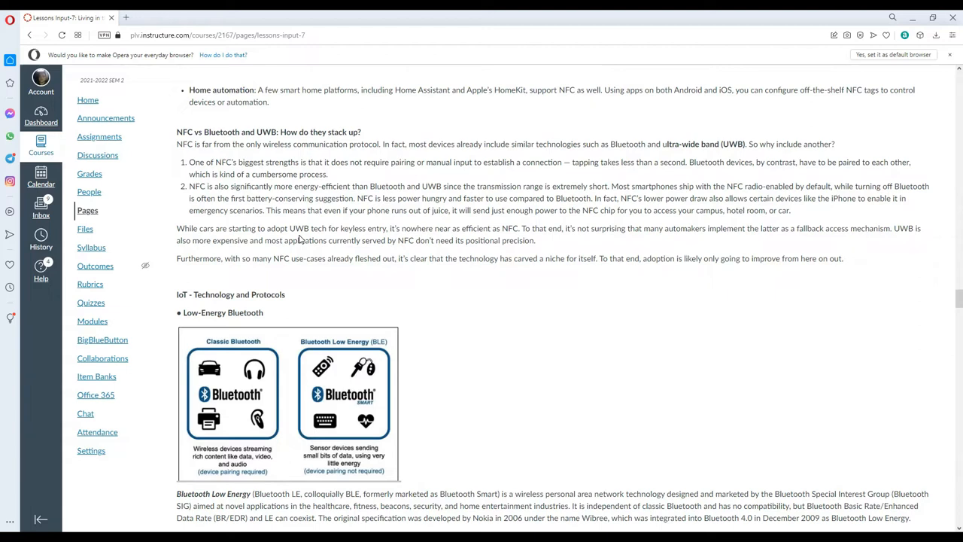
{"action": "mouse_move", "coordinate": [422, 220]}
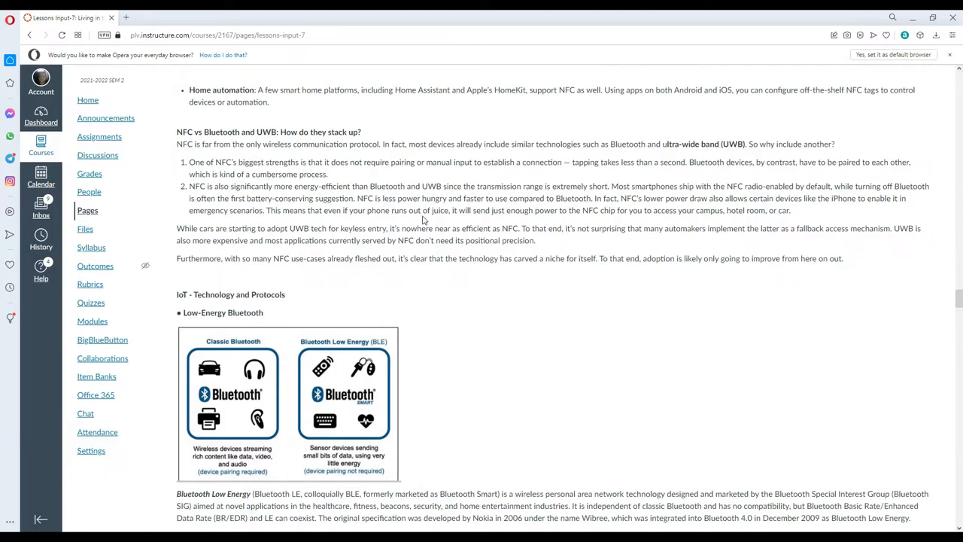
{"action": "mouse_move", "coordinate": [304, 220]}
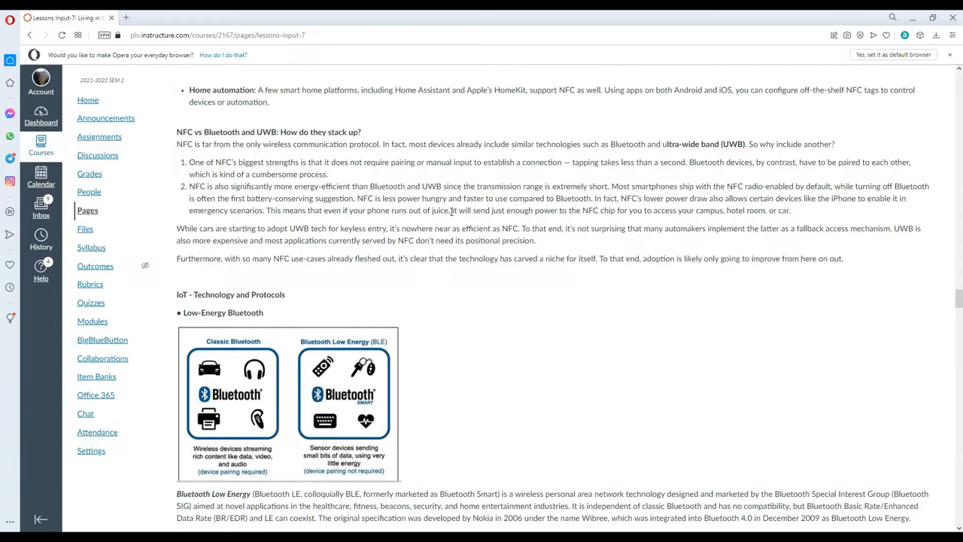
{"action": "mouse_move", "coordinate": [584, 227]}
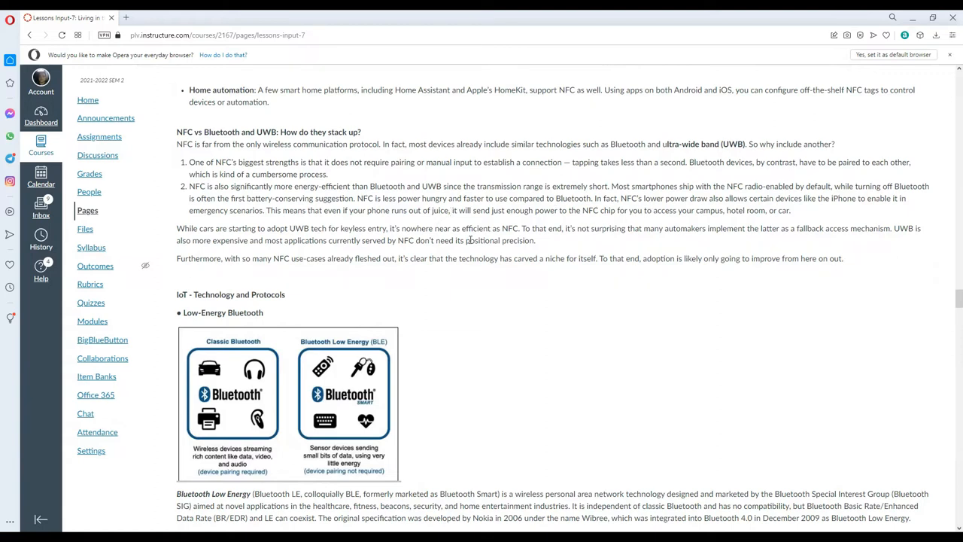
Scroll back up to the Quick pairing, Public transport access and Gaming NFC uses.
{"action": "scroll", "scroll_direction": "up", "scroll_amount": 3}
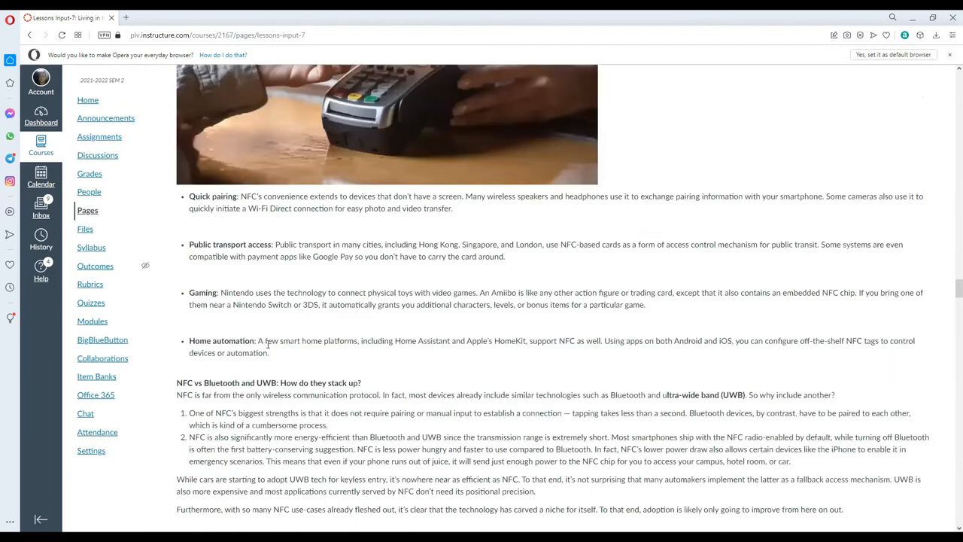
Scroll back and forth over Low-Energy Bluetooth, ending at the 'IoT - Technology and Protocols' Low-Energy Wireless section.
{"action": "scroll", "scroll_direction": "up", "scroll_amount": 3}
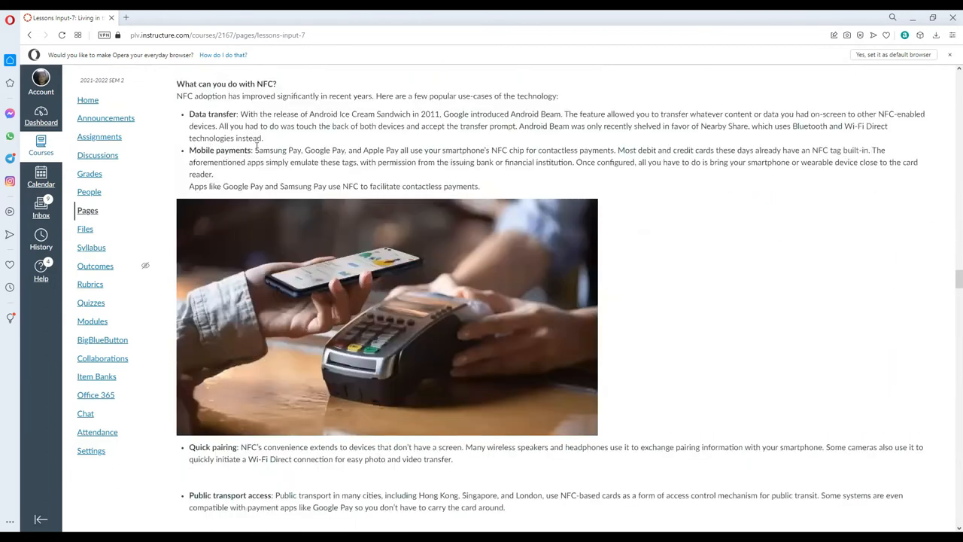
{"action": "scroll", "scroll_direction": "down", "scroll_amount": 3}
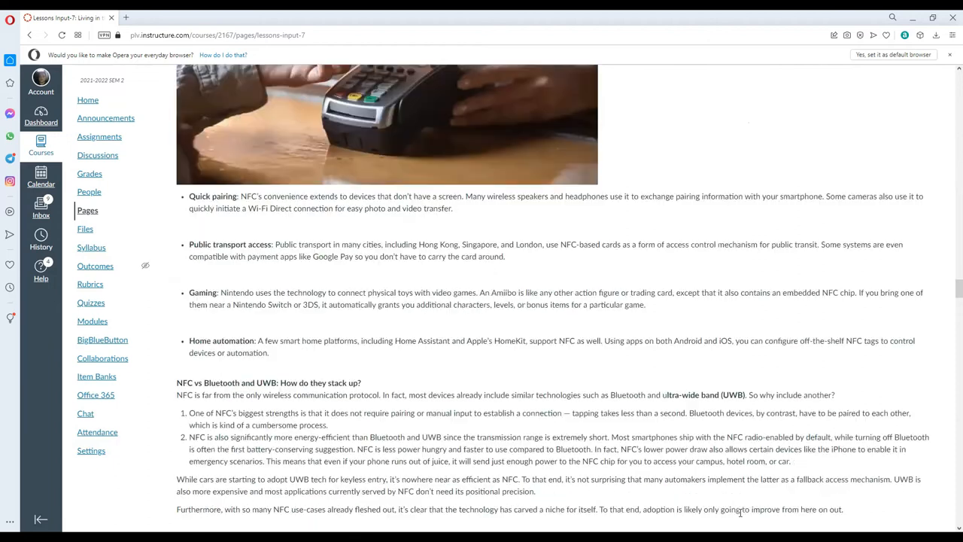
{"action": "scroll", "scroll_direction": "down", "scroll_amount": 3}
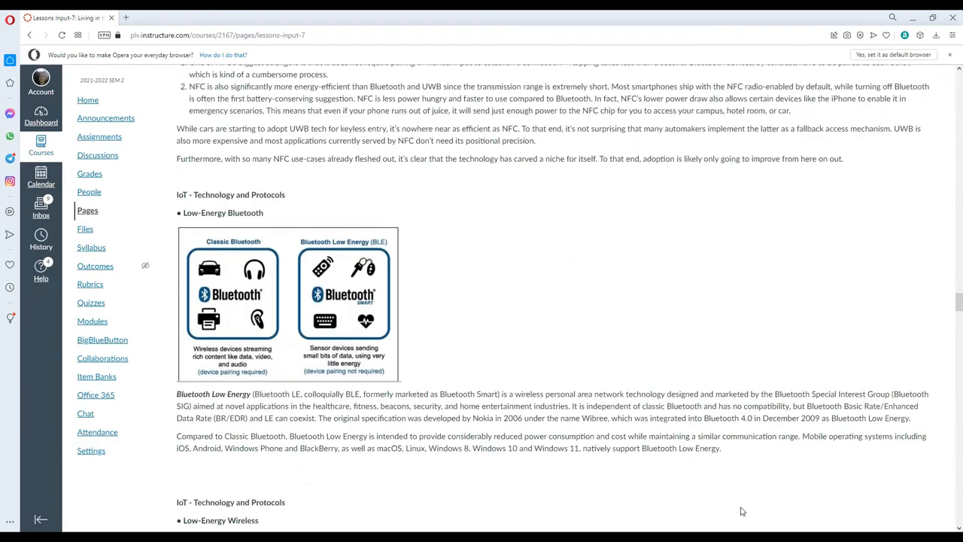
{"action": "scroll", "scroll_direction": "up", "scroll_amount": 3}
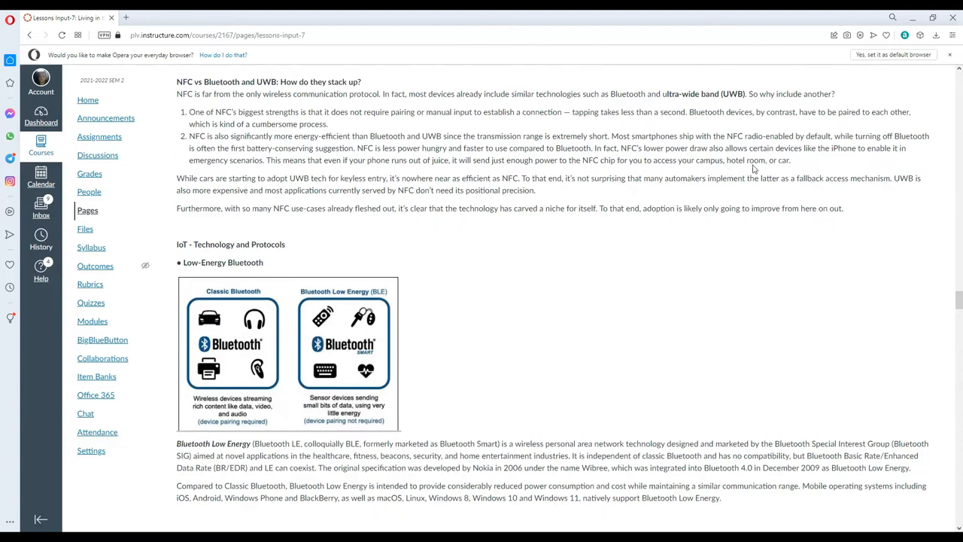
{"action": "mouse_move", "coordinate": [349, 262]}
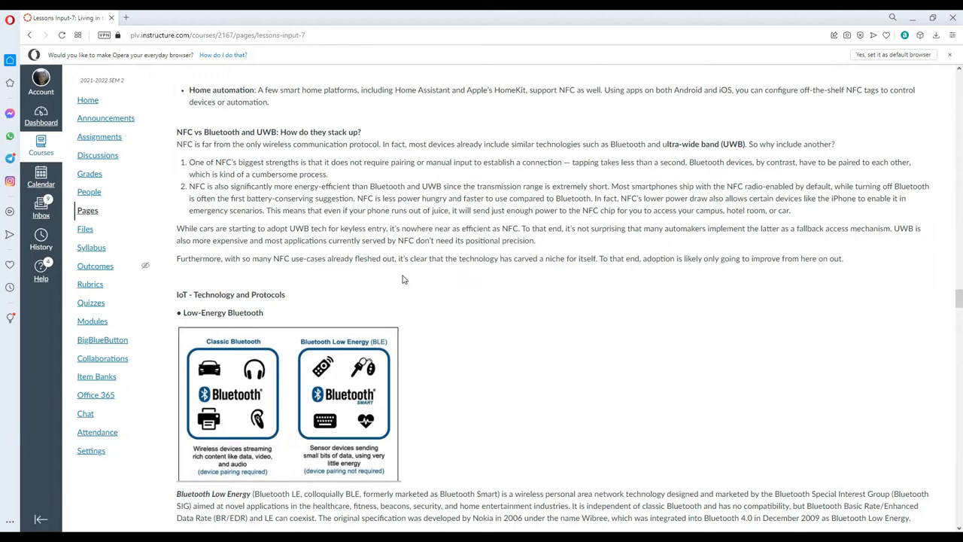
{"action": "mouse_move", "coordinate": [407, 282]}
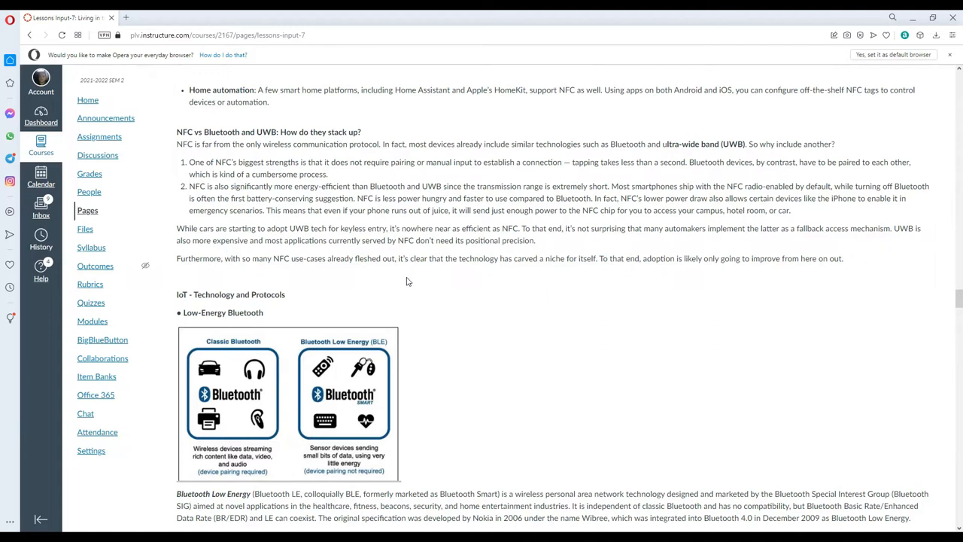
{"action": "mouse_move", "coordinate": [433, 301]}
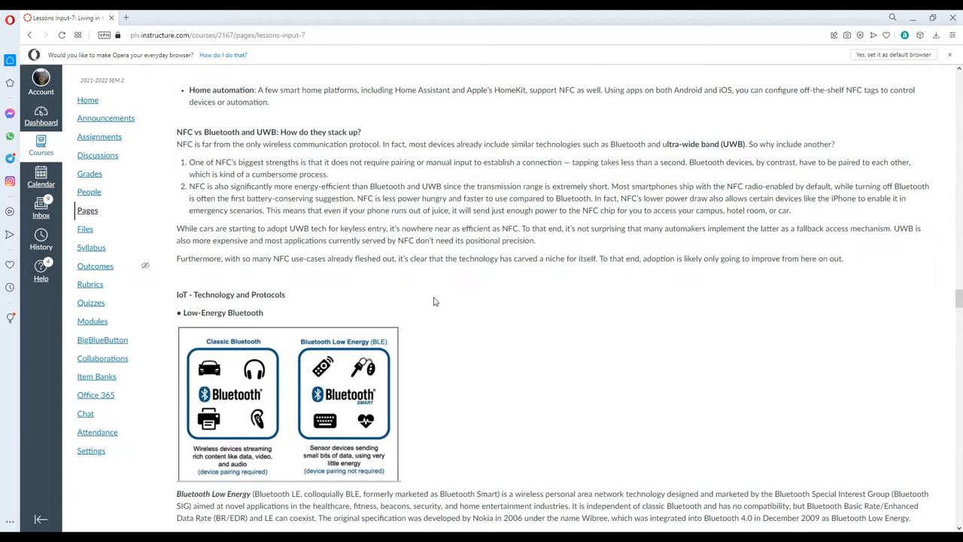
{"action": "mouse_move", "coordinate": [474, 310]}
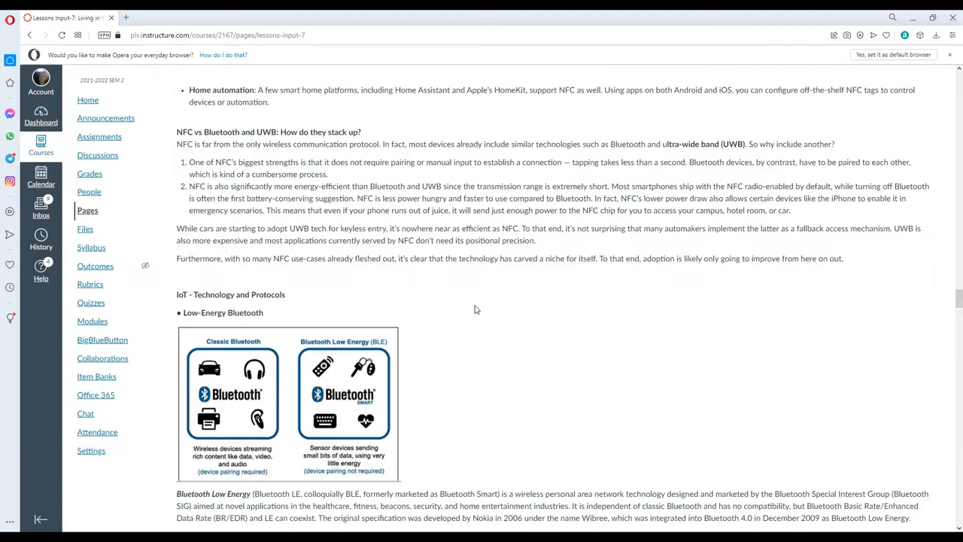
{"action": "mouse_move", "coordinate": [644, 406]}
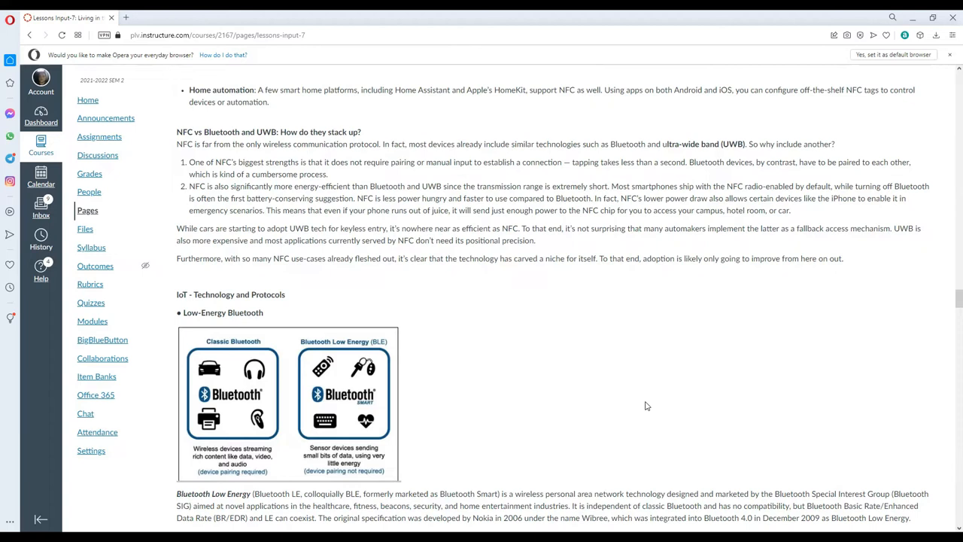
{"action": "scroll", "scroll_direction": "down", "scroll_amount": 3}
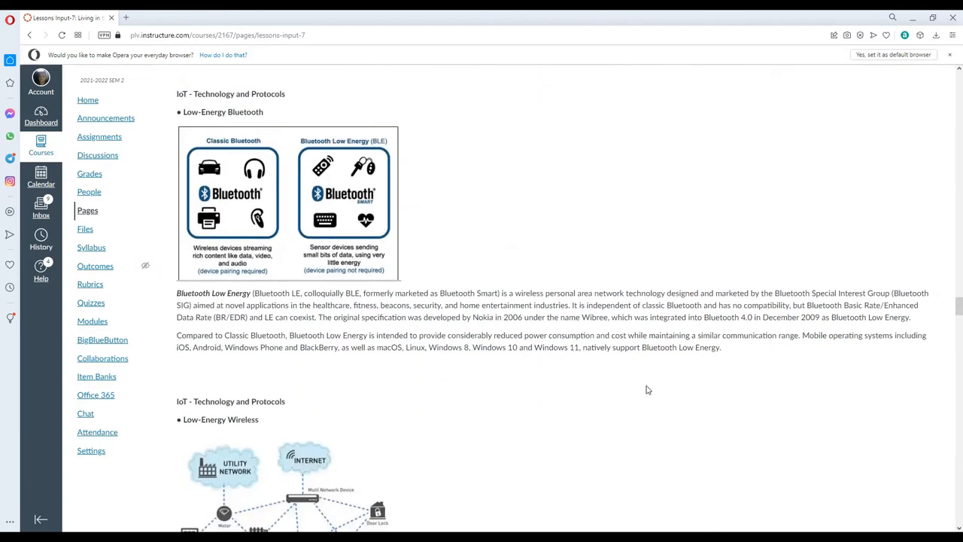
{"action": "mouse_move", "coordinate": [660, 373]}
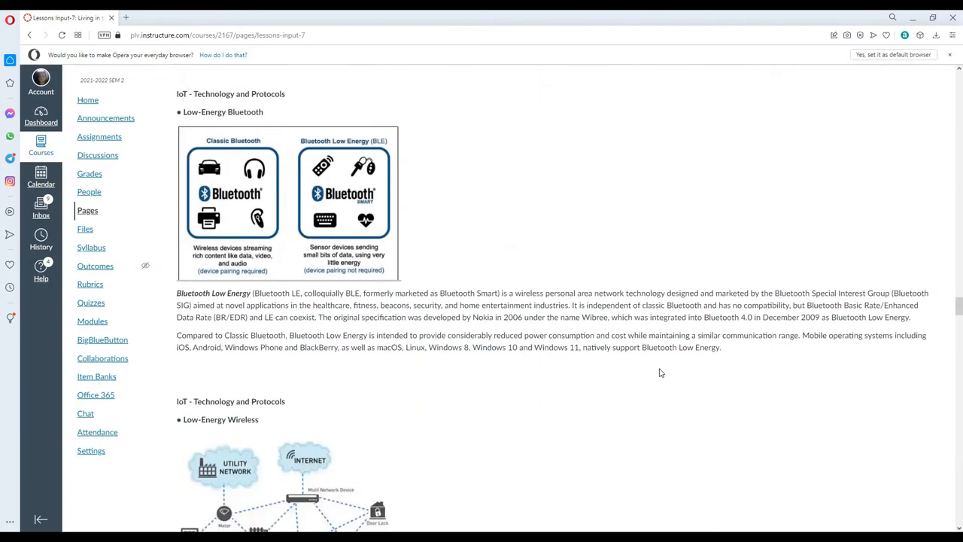
{"action": "mouse_move", "coordinate": [459, 289]}
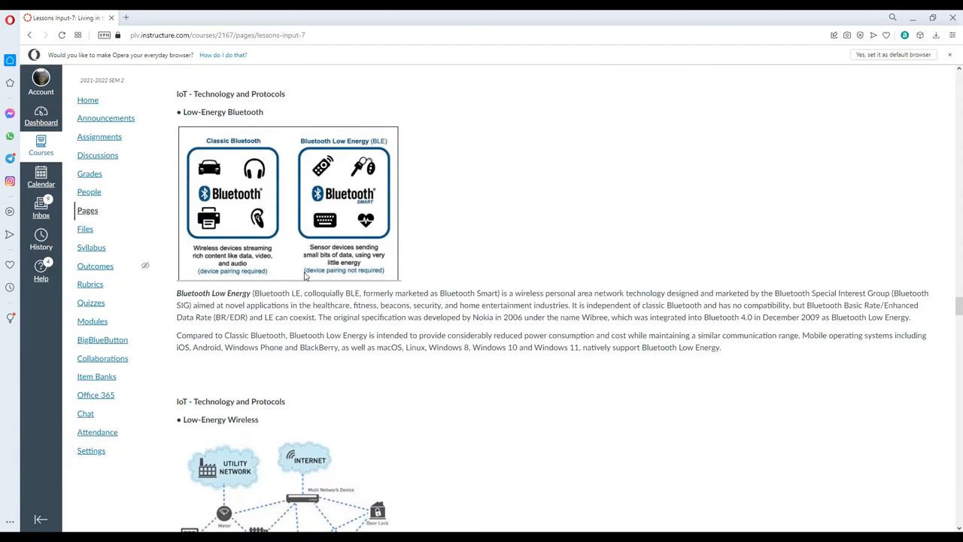
{"action": "mouse_move", "coordinate": [218, 195]}
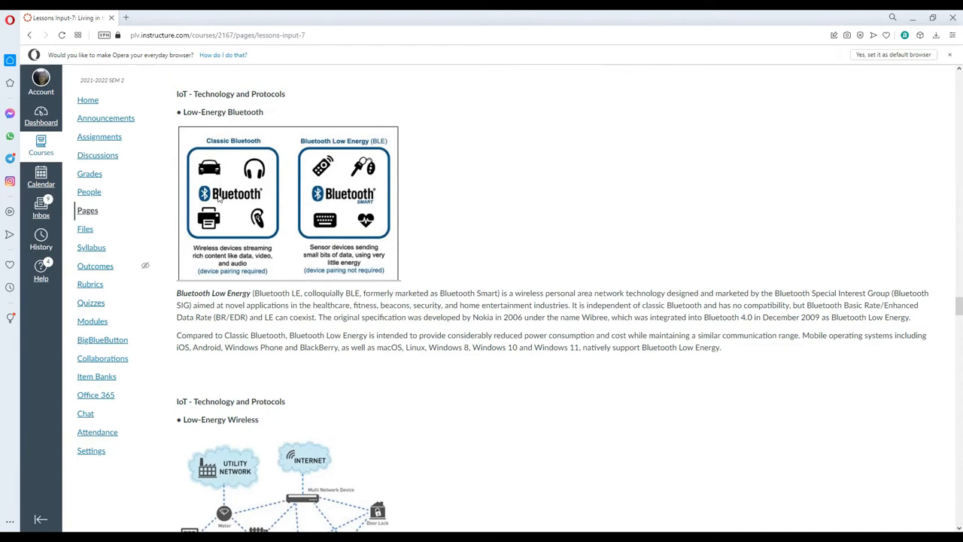
{"action": "mouse_move", "coordinate": [328, 187]}
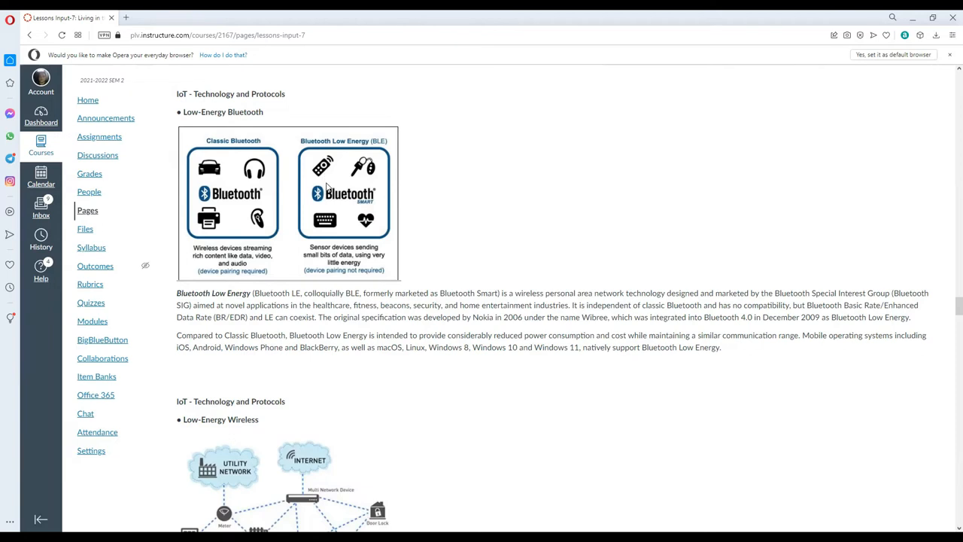
{"action": "mouse_move", "coordinate": [364, 202]}
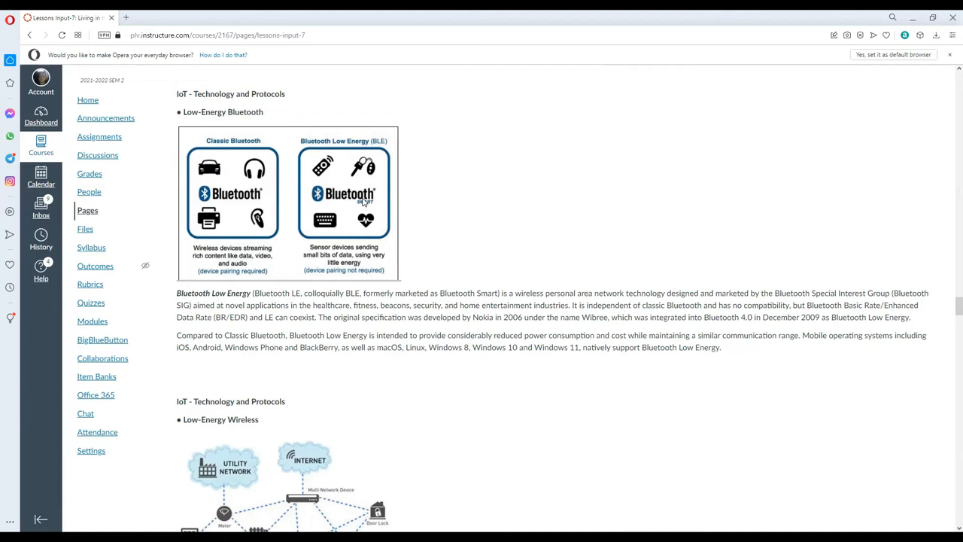
{"action": "mouse_move", "coordinate": [445, 180]}
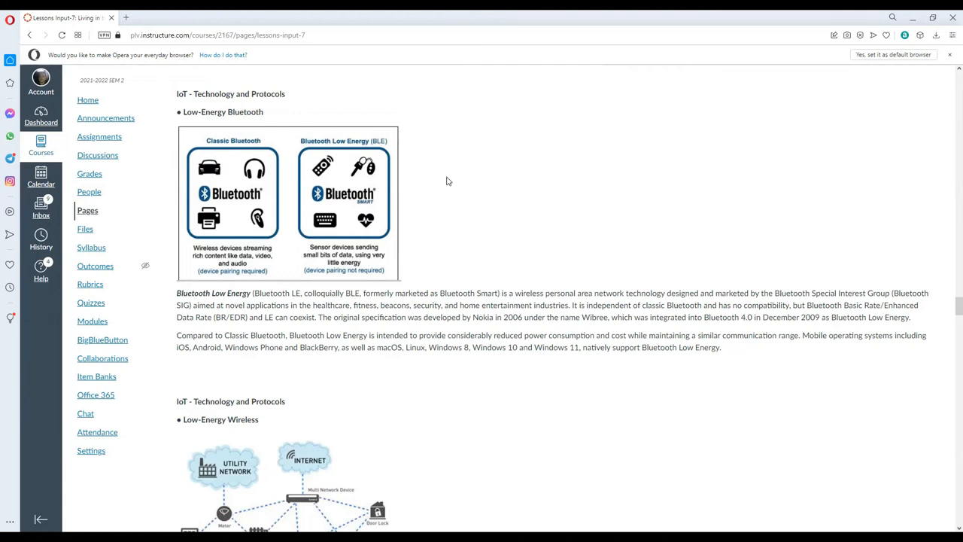
{"action": "mouse_move", "coordinate": [458, 164]}
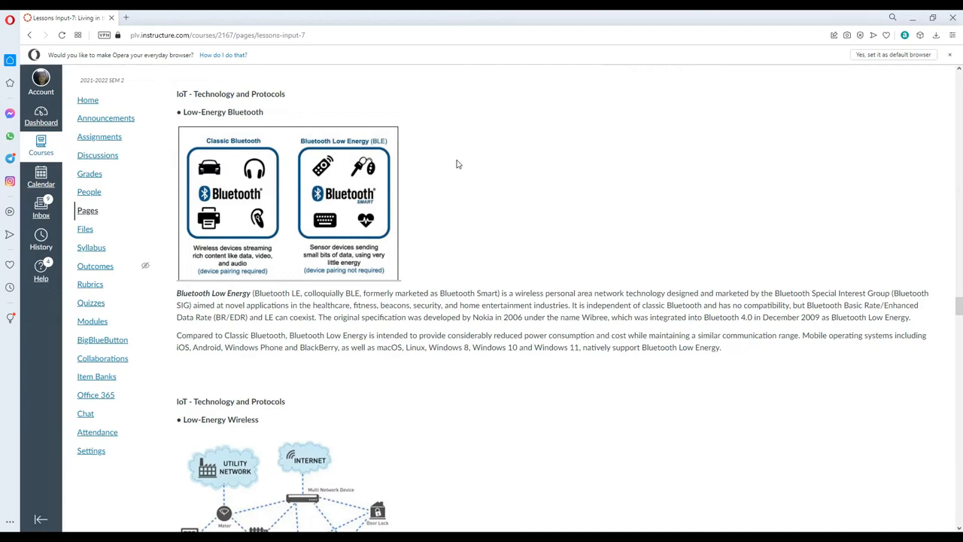
{"action": "mouse_move", "coordinate": [496, 301]}
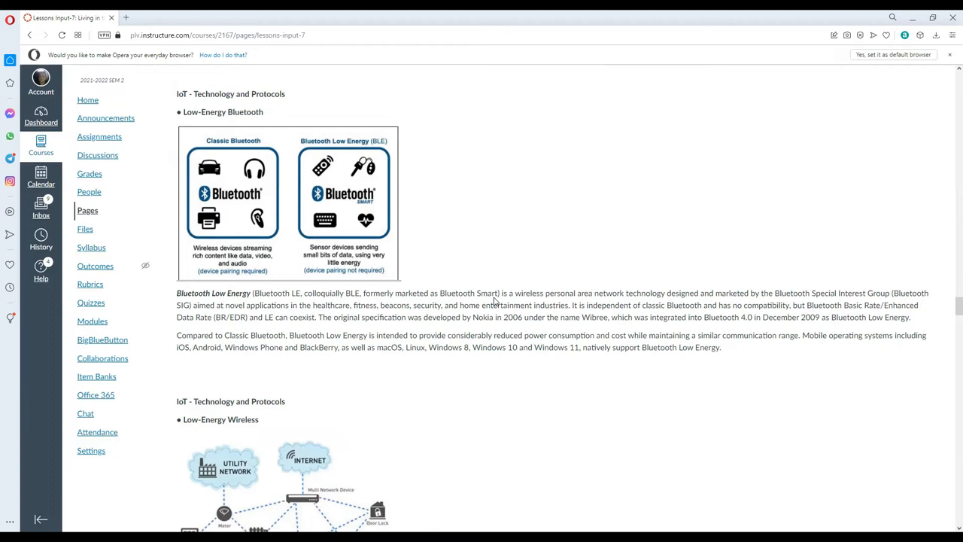
{"action": "mouse_move", "coordinate": [461, 359]}
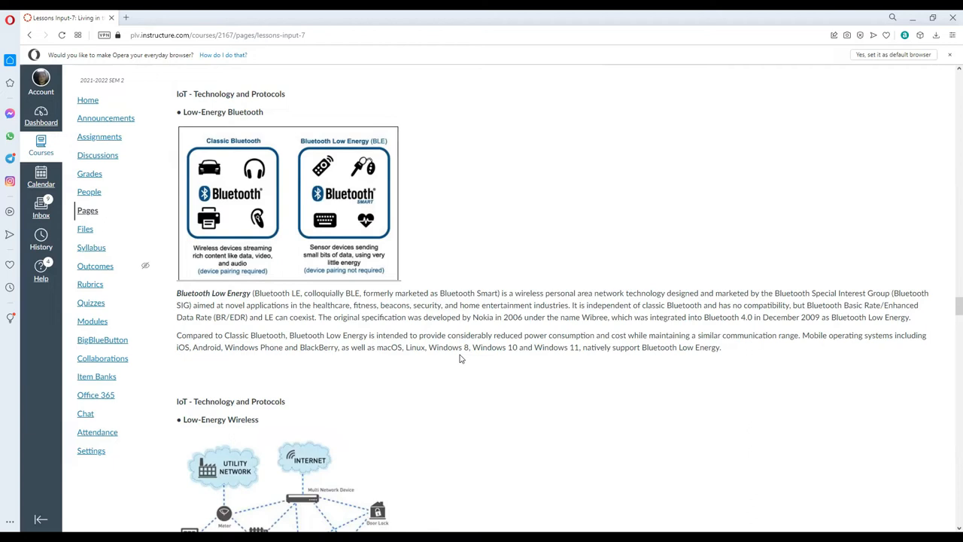
{"action": "mouse_move", "coordinate": [442, 370]}
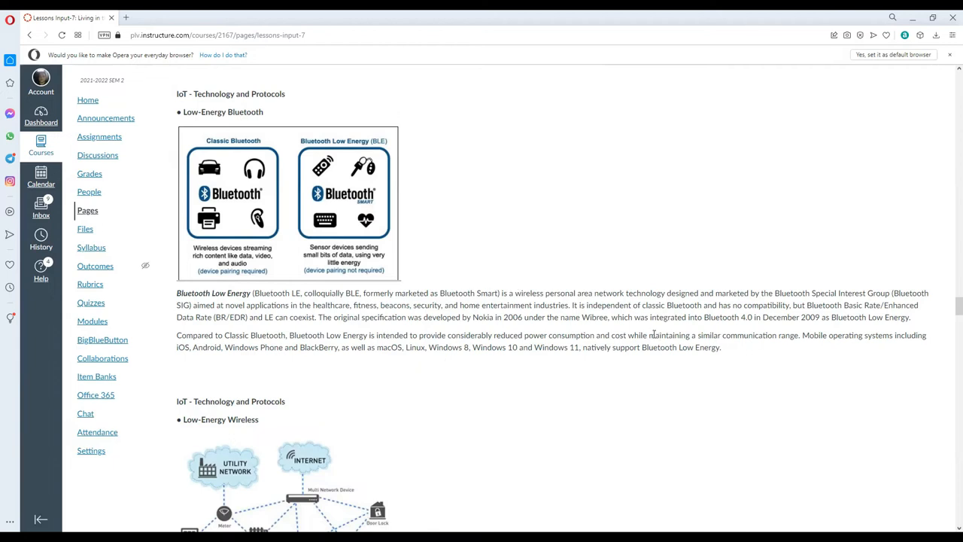
{"action": "mouse_move", "coordinate": [758, 316]}
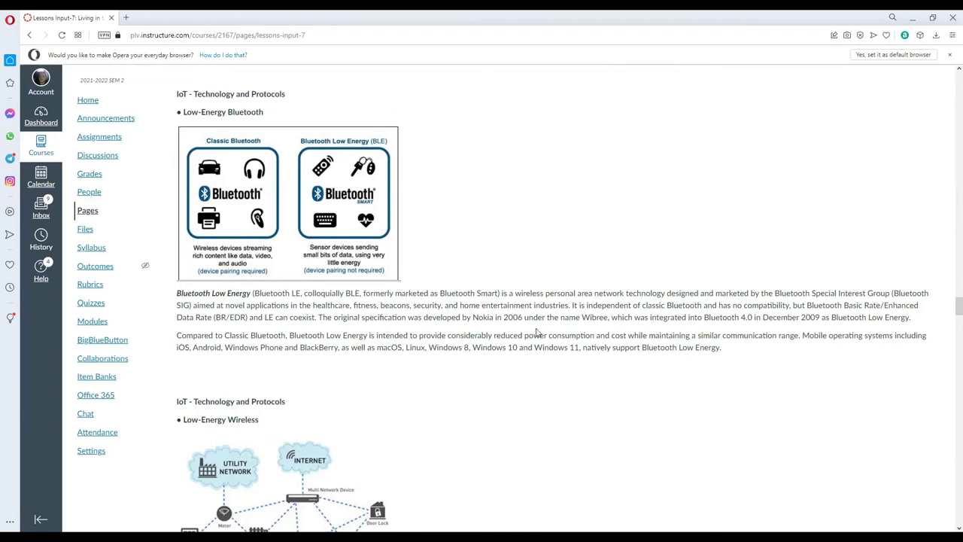
{"action": "mouse_move", "coordinate": [279, 328]}
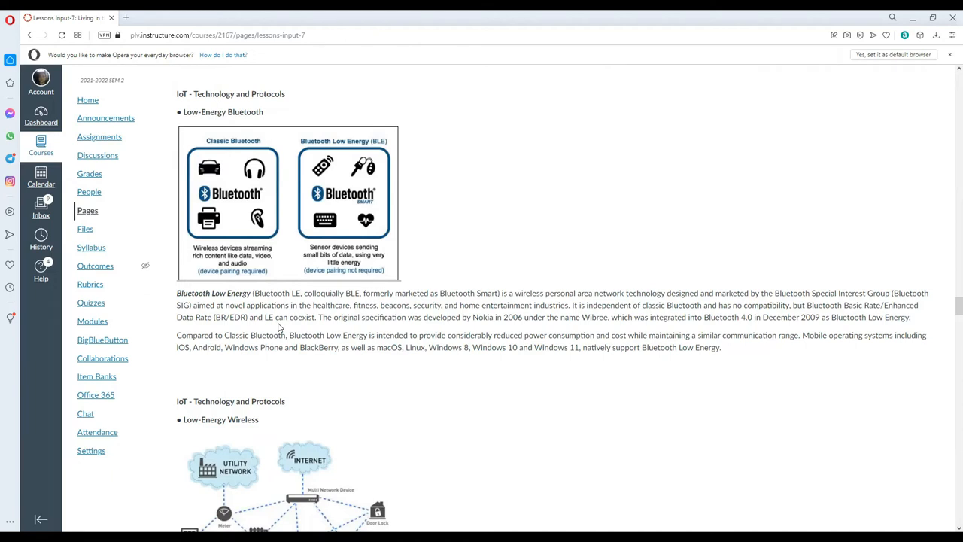
{"action": "mouse_move", "coordinate": [298, 328]}
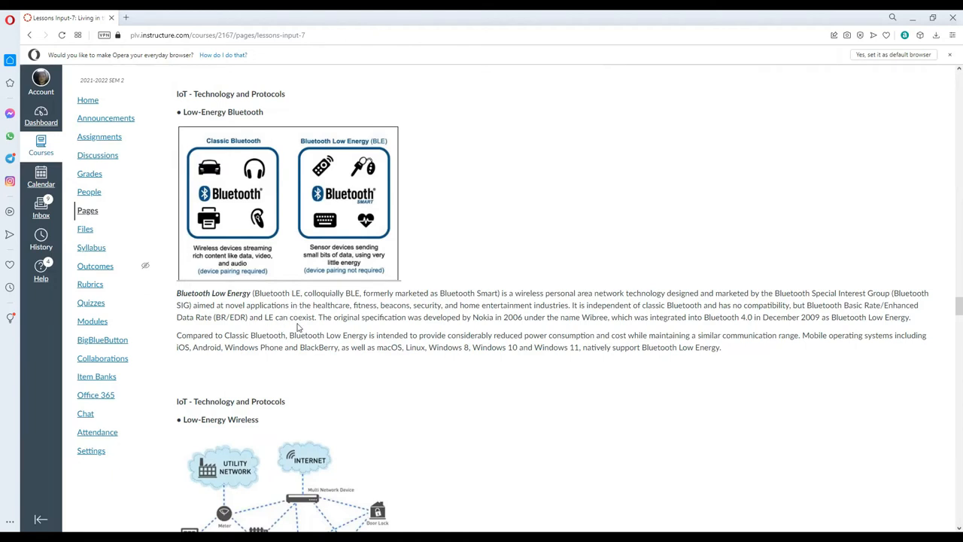
{"action": "mouse_move", "coordinate": [650, 416]}
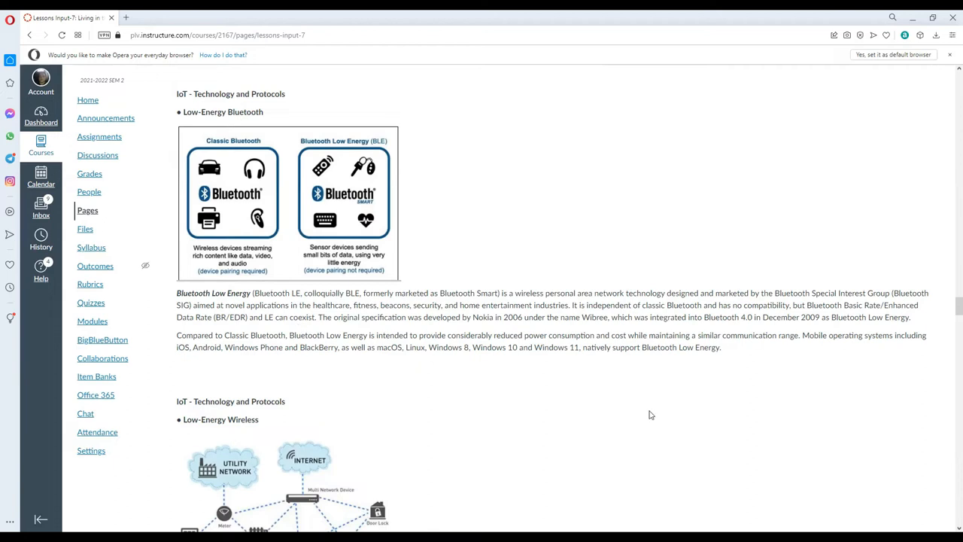
{"action": "mouse_move", "coordinate": [661, 419]}
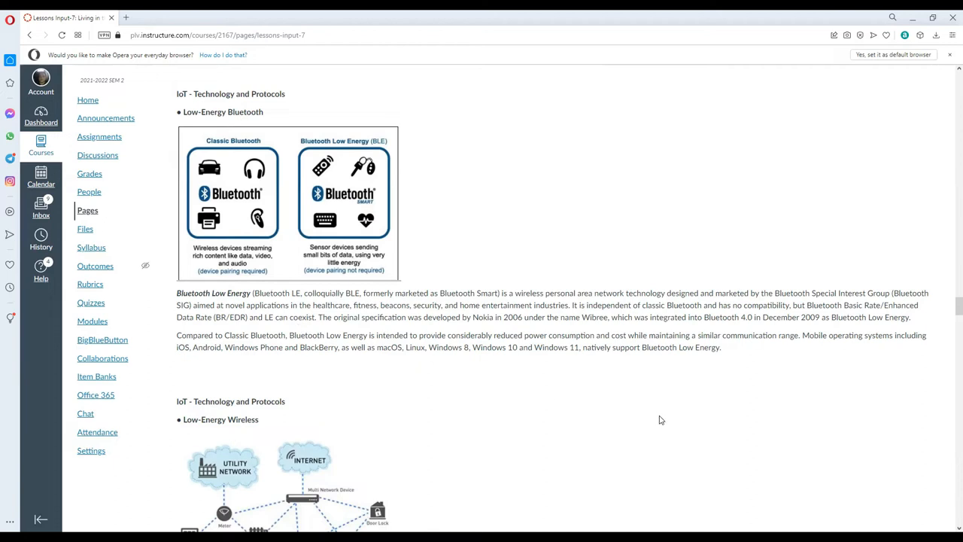
{"action": "mouse_move", "coordinate": [657, 386]}
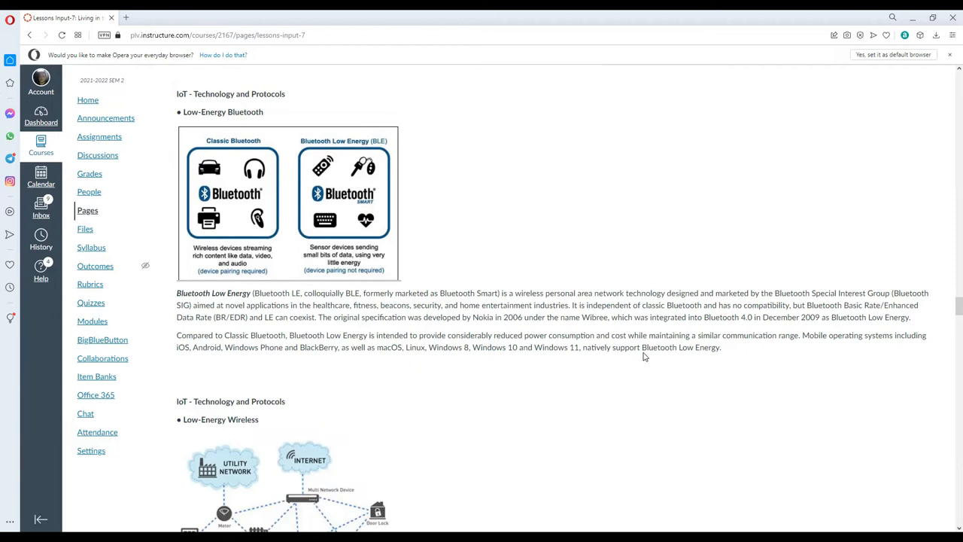
{"action": "mouse_move", "coordinate": [622, 373]}
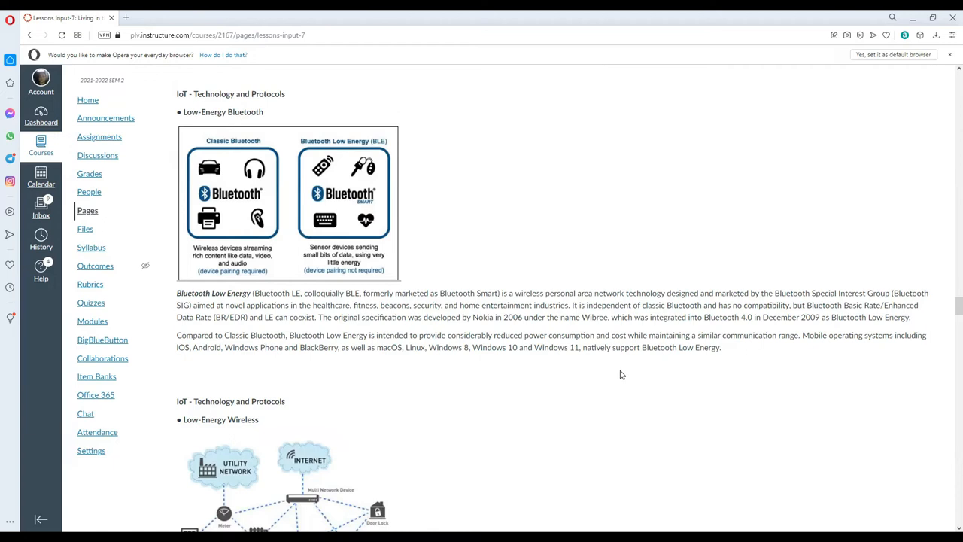
Scroll through Low-Energy Wireless to the Usage of Low Power Wireless Technology list, with Data Protocols starting below.
{"action": "scroll", "scroll_direction": "down", "scroll_amount": 3}
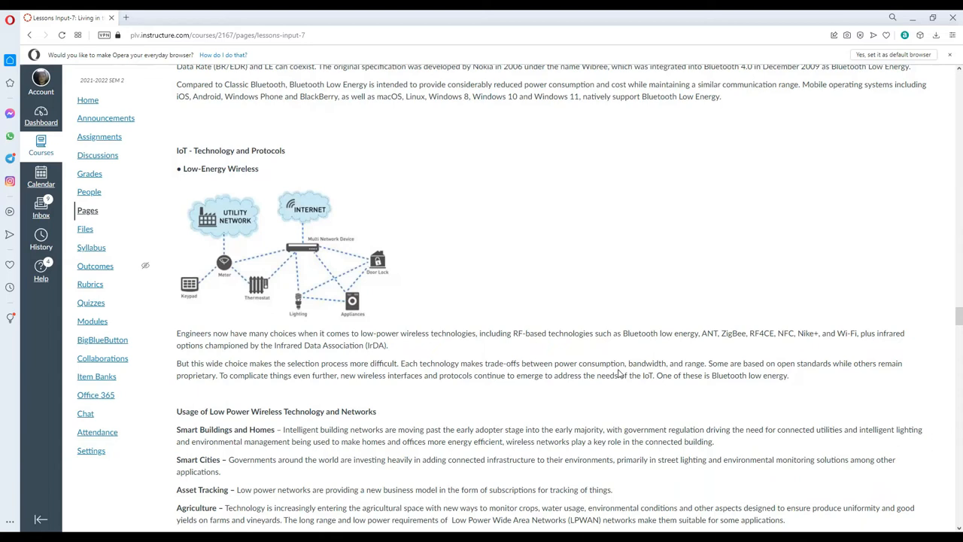
{"action": "mouse_move", "coordinate": [619, 368]}
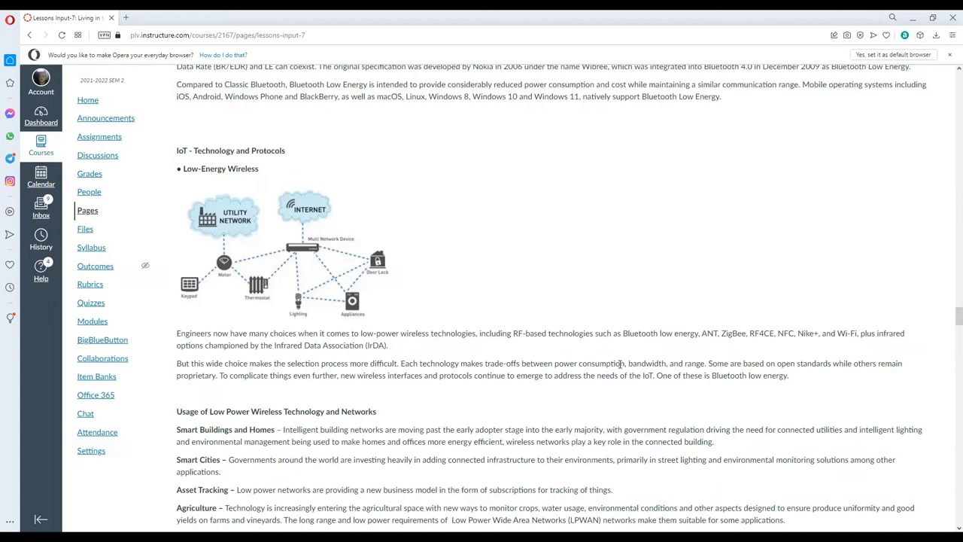
{"action": "mouse_move", "coordinate": [596, 392]}
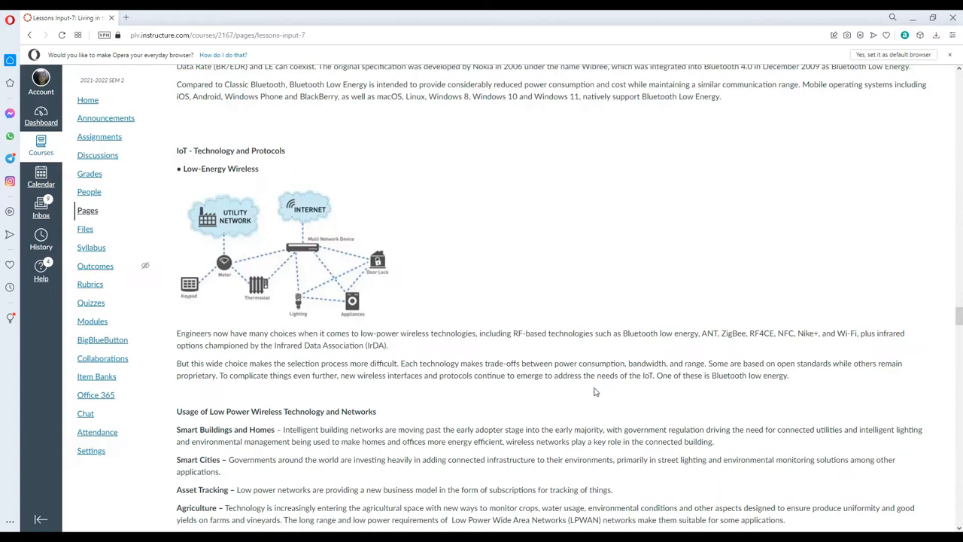
{"action": "mouse_move", "coordinate": [601, 372]}
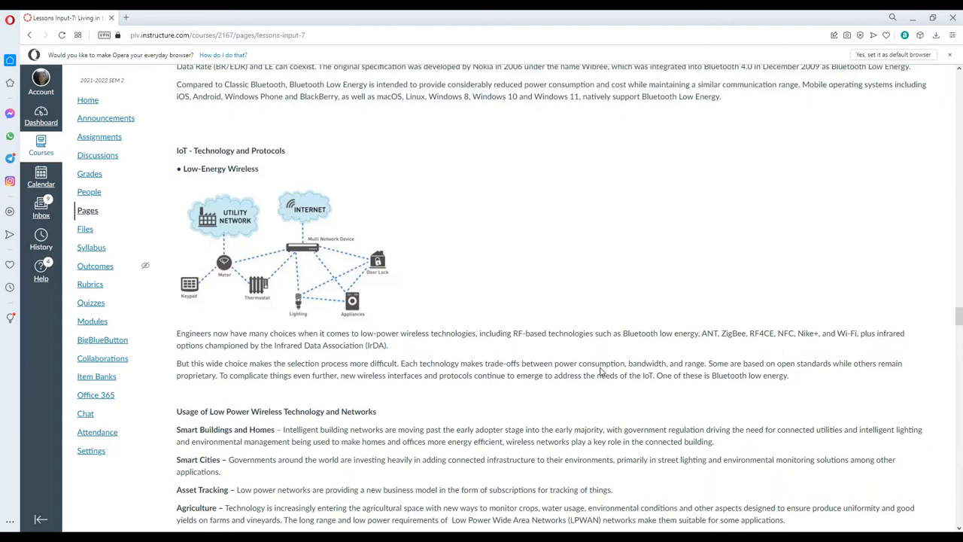
{"action": "scroll", "scroll_direction": "down", "scroll_amount": 3}
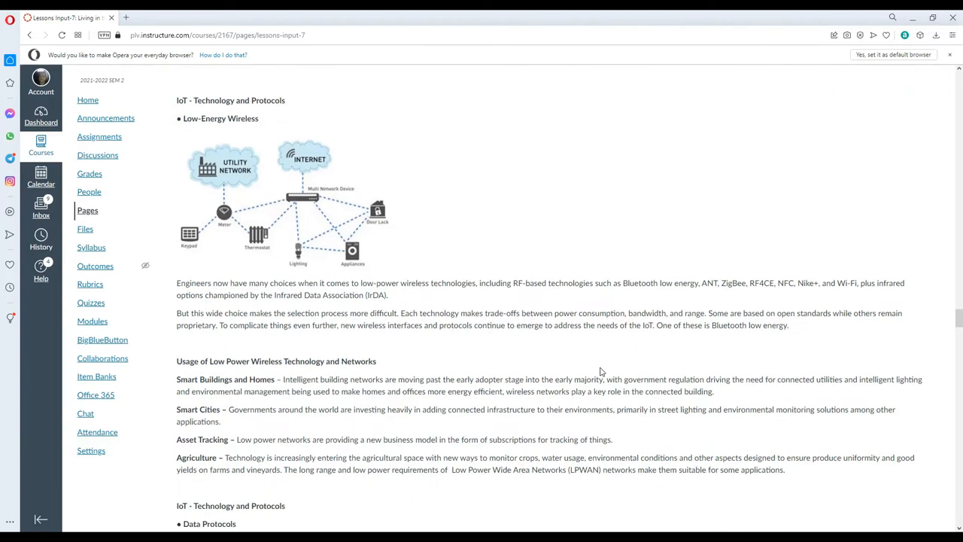
{"action": "scroll", "scroll_direction": "down", "scroll_amount": 3}
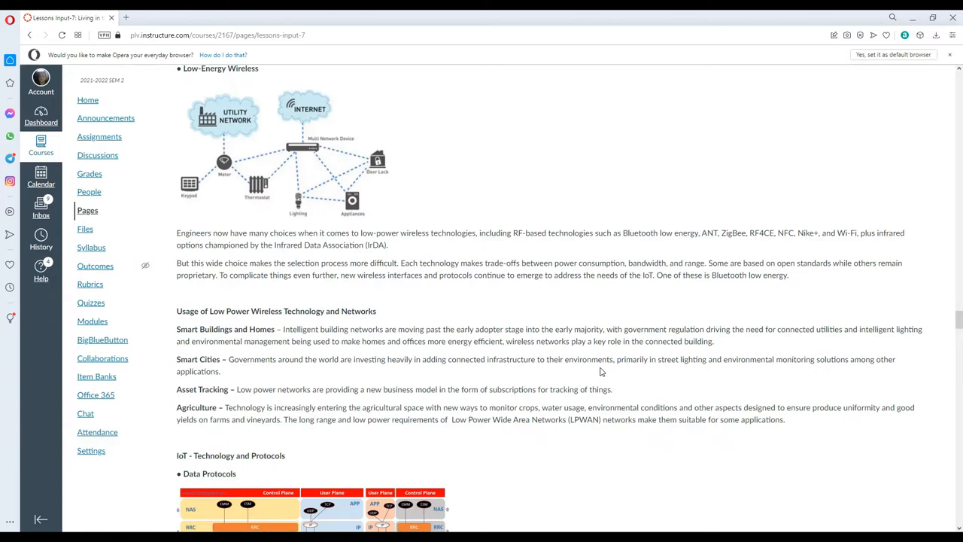
{"action": "mouse_move", "coordinate": [554, 319]}
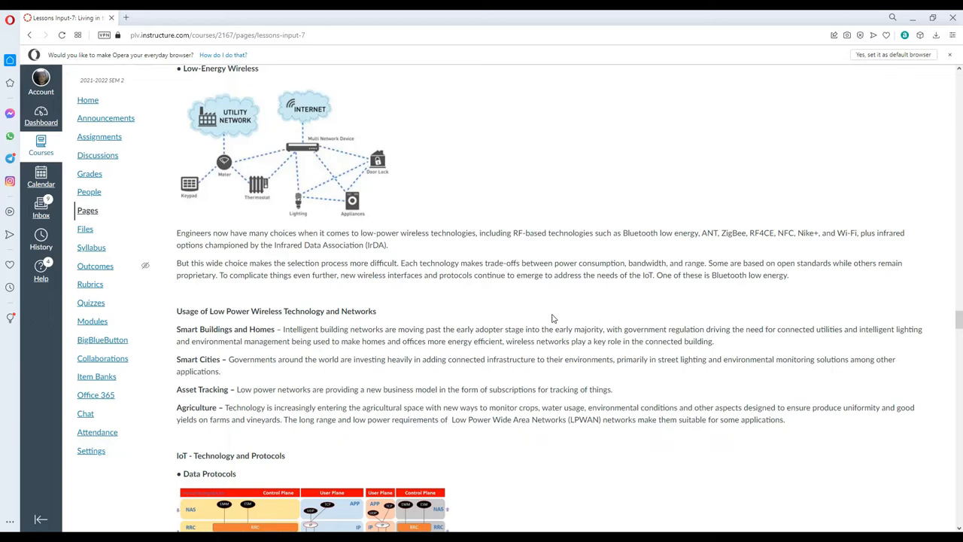
{"action": "mouse_move", "coordinate": [843, 293]}
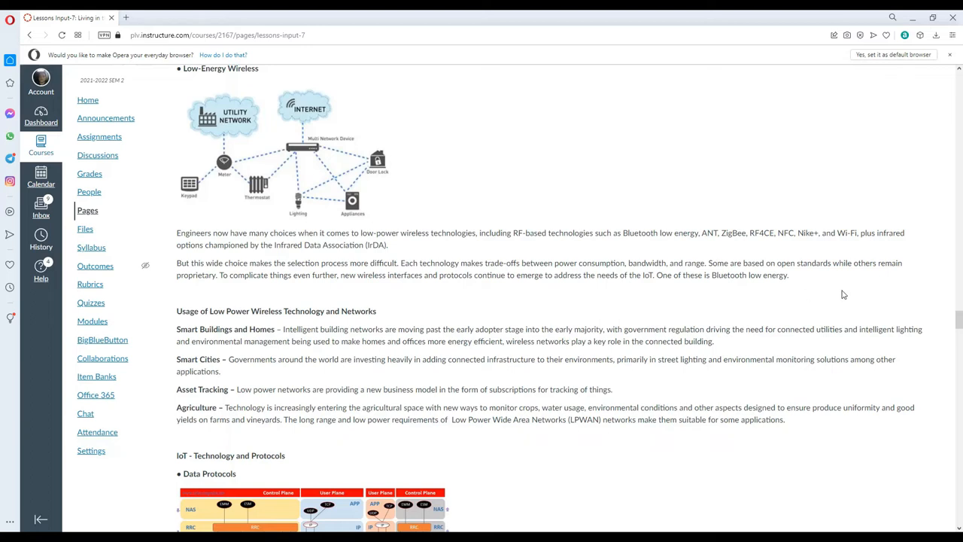
{"action": "scroll", "scroll_direction": "down", "scroll_amount": 3}
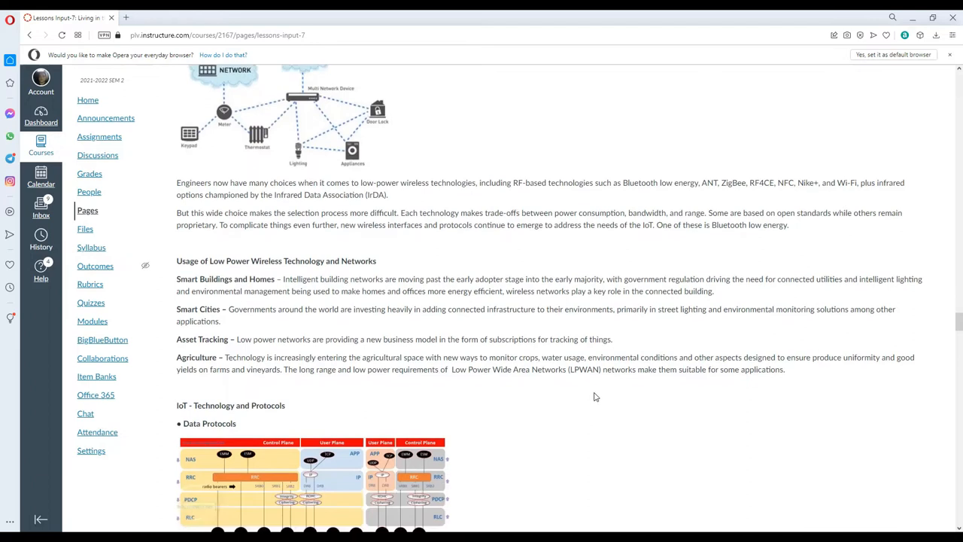
{"action": "mouse_move", "coordinate": [584, 400]}
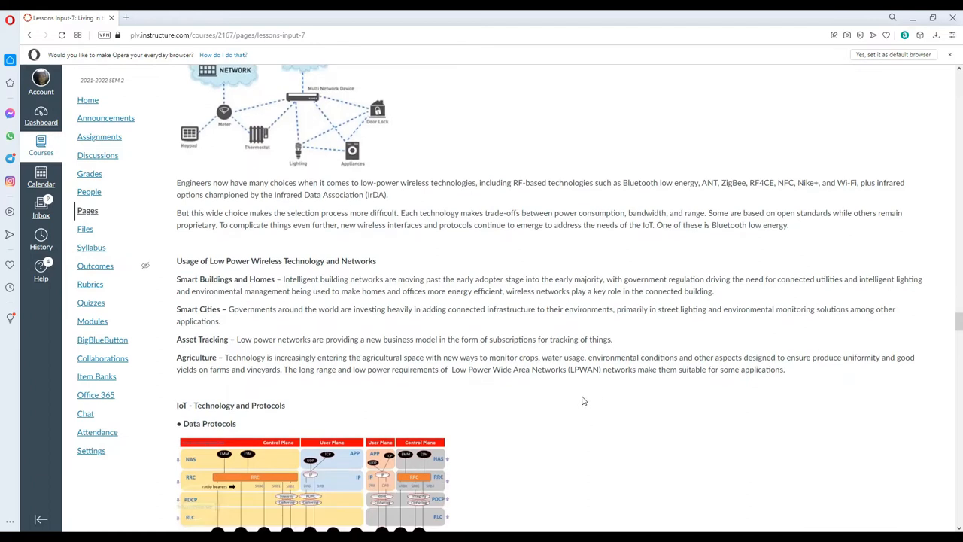
{"action": "mouse_move", "coordinate": [612, 309]}
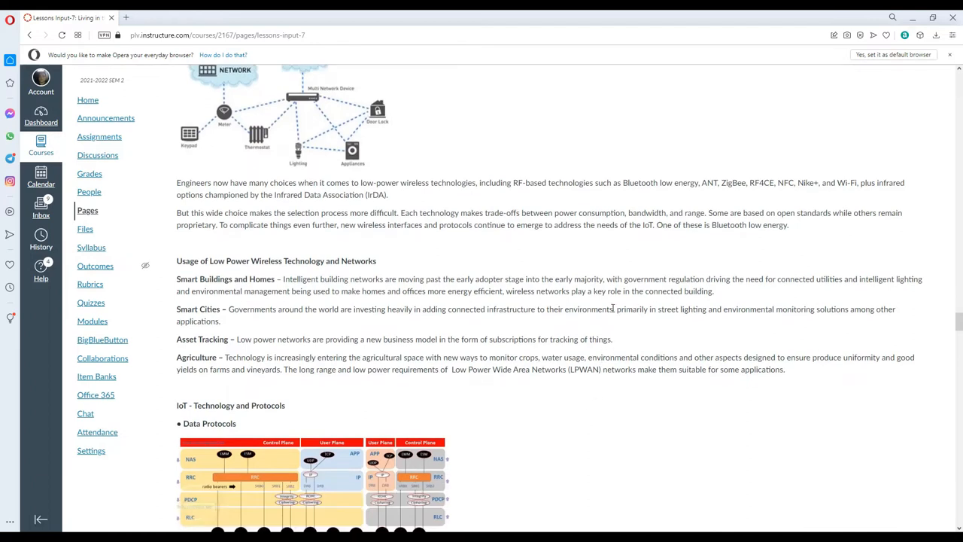
{"action": "mouse_move", "coordinate": [614, 307]}
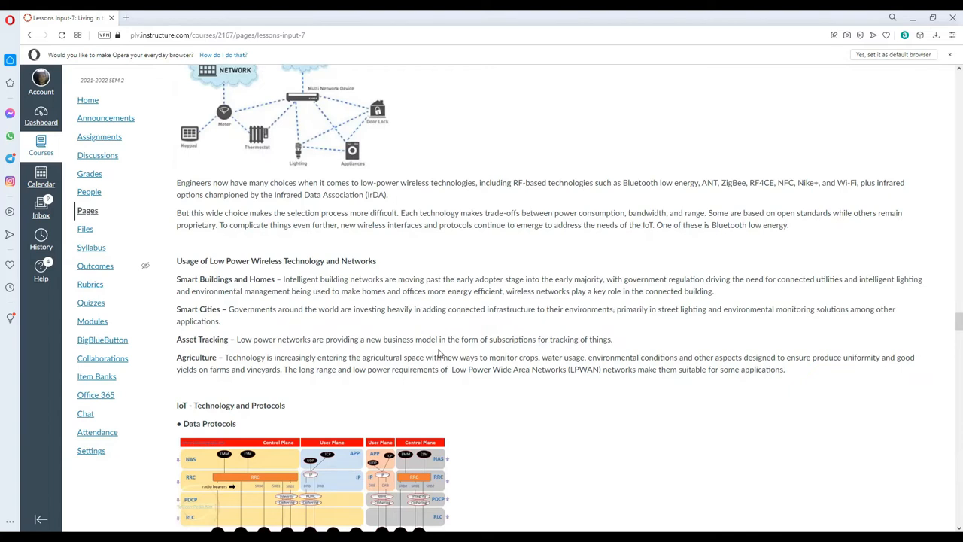
{"action": "mouse_move", "coordinate": [441, 341]}
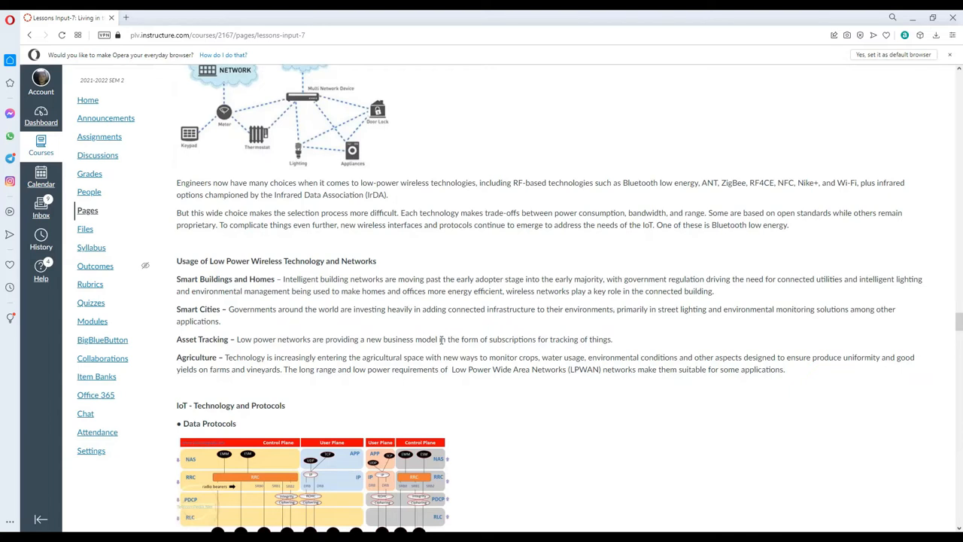
{"action": "mouse_move", "coordinate": [445, 335]}
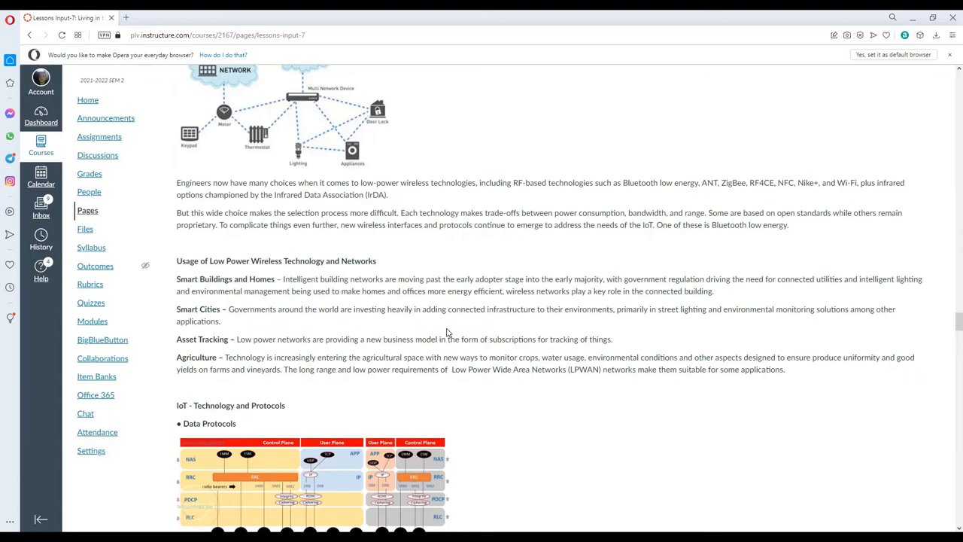
Scroll down past Low Power Wireless usage to the IoT Data Protocols diagram.
{"action": "scroll", "scroll_direction": "down", "scroll_amount": 3}
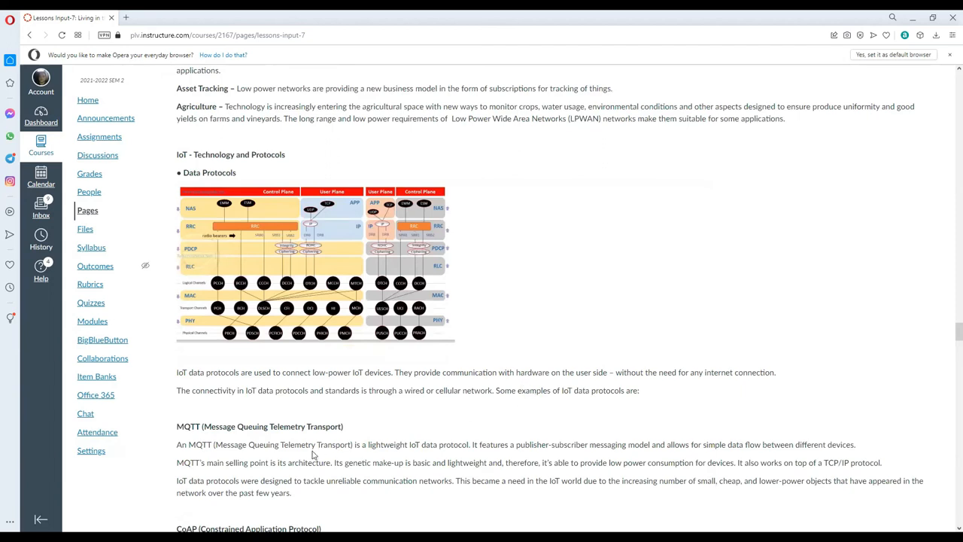
{"action": "mouse_move", "coordinate": [361, 505]}
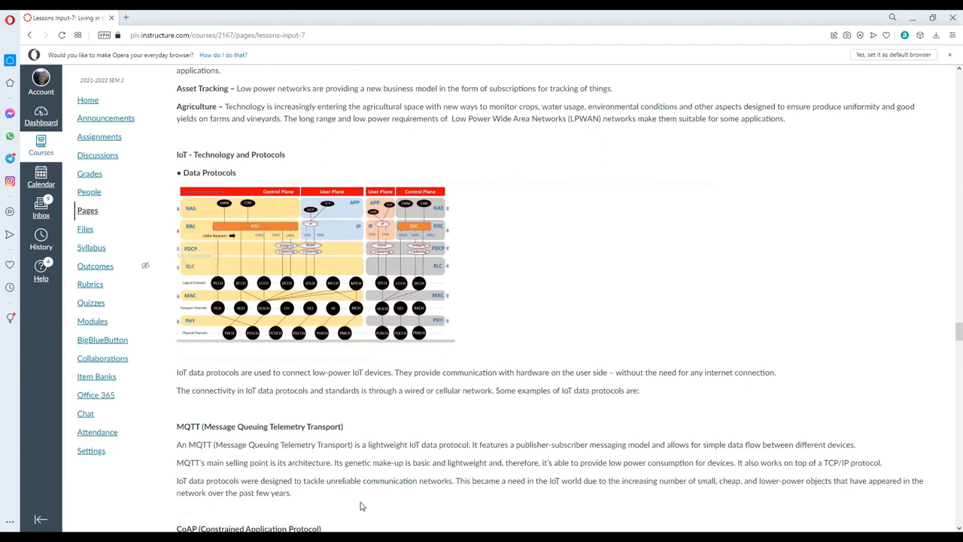
Scroll down through the data protocols introduction, MQTT, and the start of CoAP.
{"action": "scroll", "scroll_direction": "down", "scroll_amount": 3}
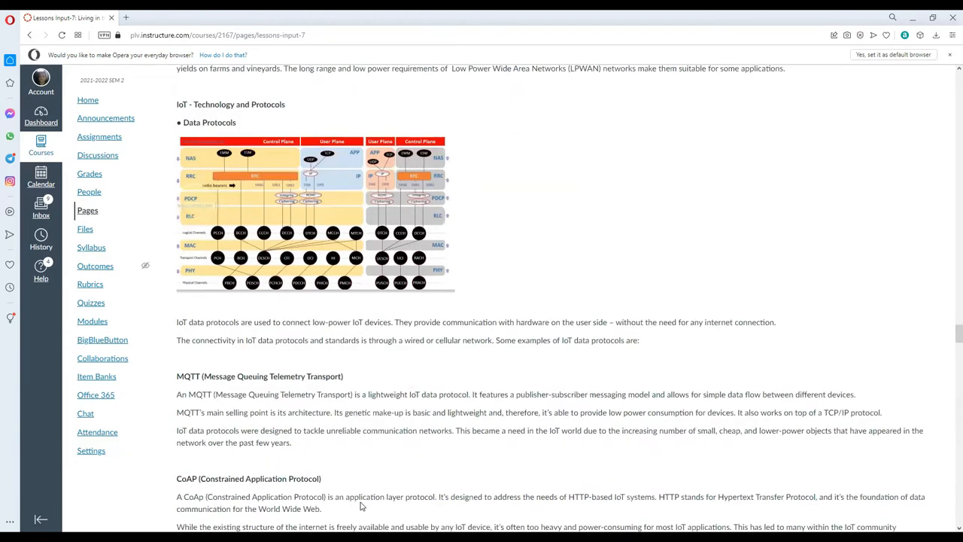
{"action": "mouse_move", "coordinate": [629, 325]}
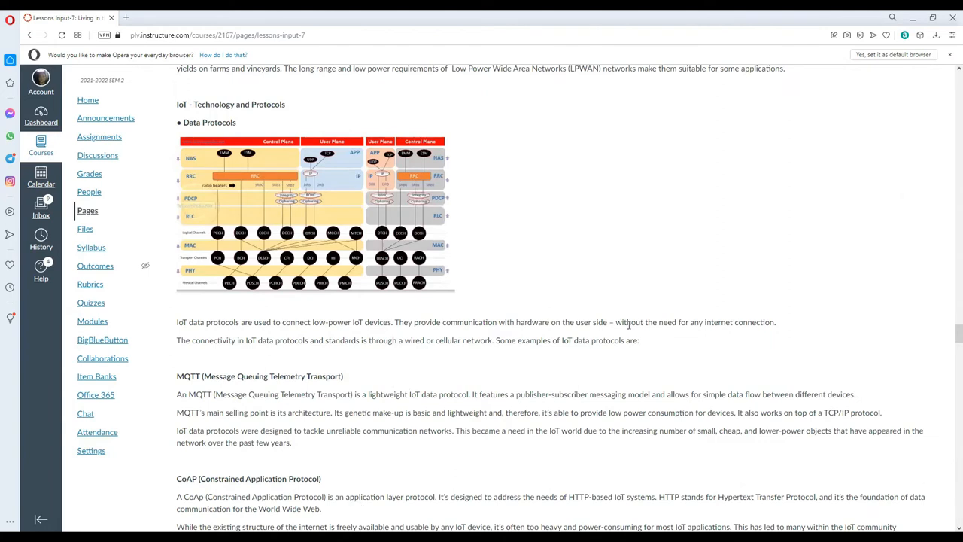
{"action": "mouse_move", "coordinate": [624, 337]}
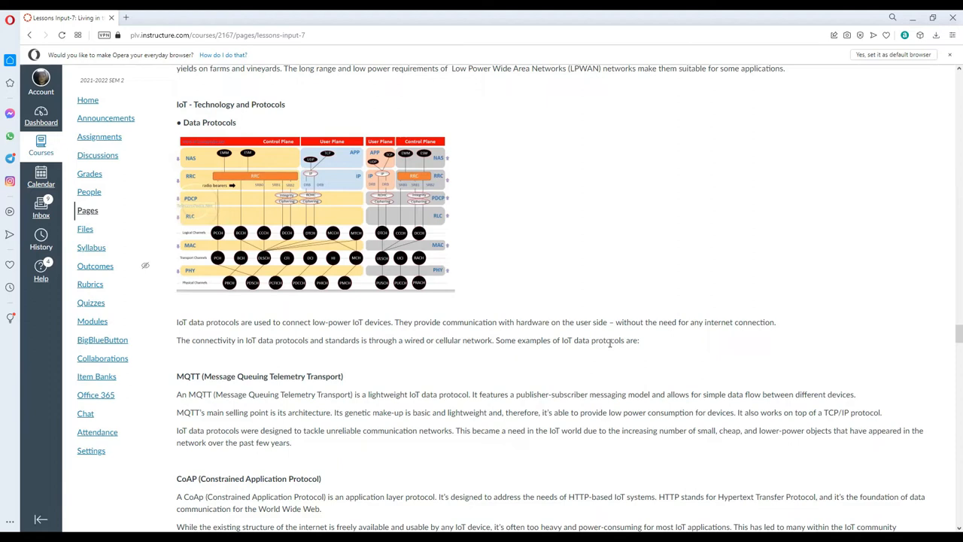
{"action": "mouse_move", "coordinate": [548, 431]}
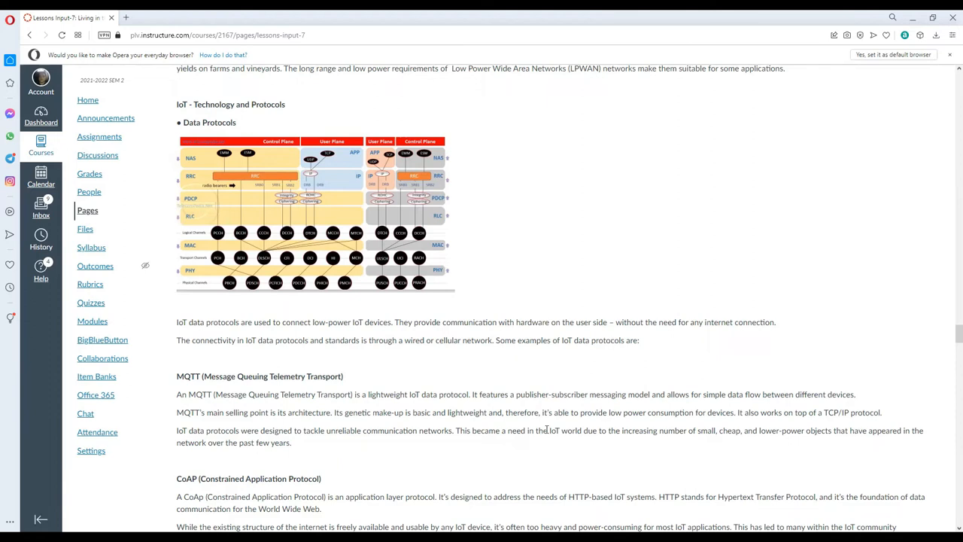
{"action": "scroll", "scroll_direction": "down", "scroll_amount": 3}
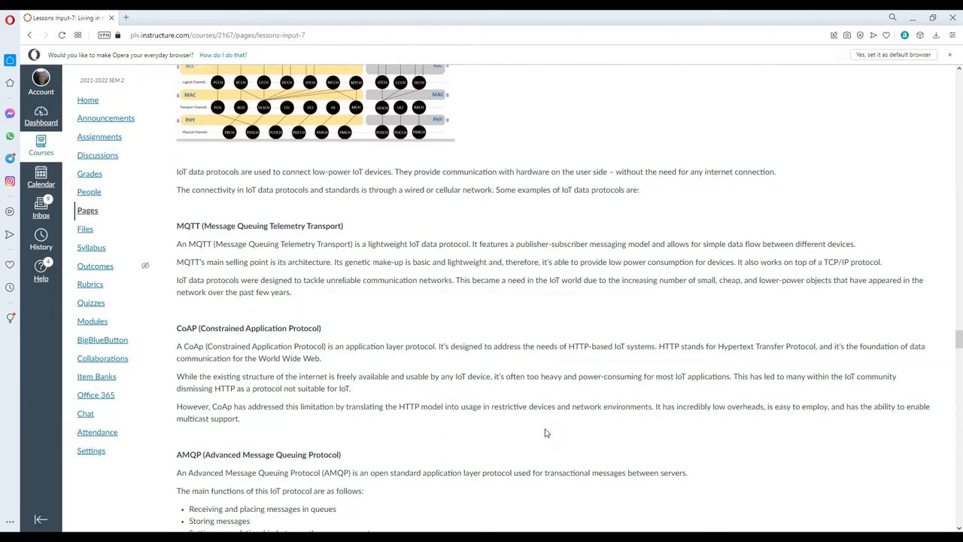
Scroll down to show the full AMQP section with DDS beginning below.
{"action": "scroll", "scroll_direction": "down", "scroll_amount": 3}
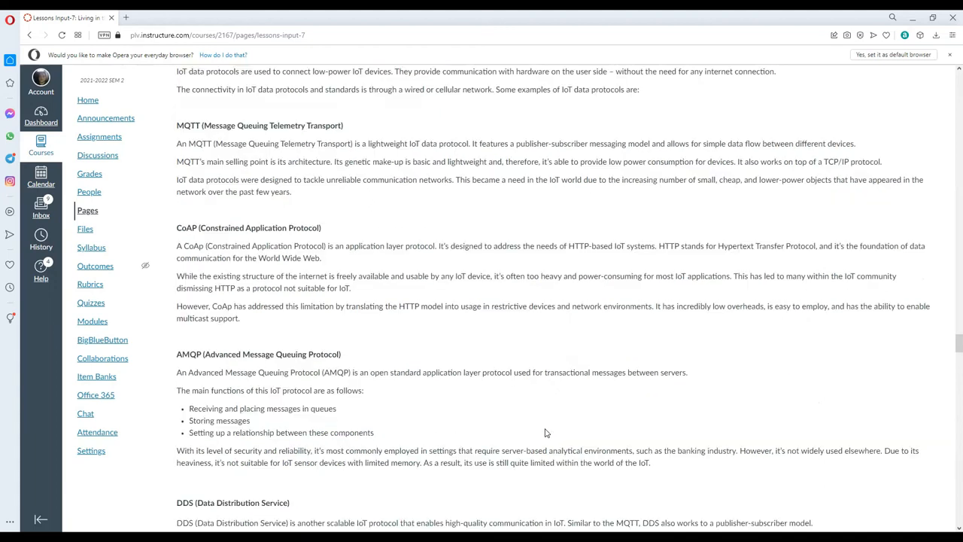
Scroll down through the DDS, HTTP and WebSocket protocol descriptions.
{"action": "scroll", "scroll_direction": "down", "scroll_amount": 3}
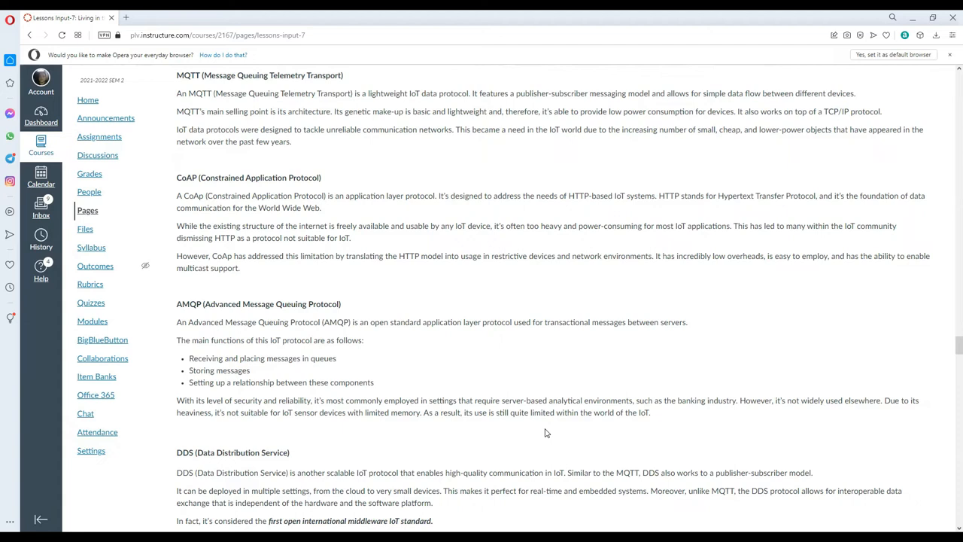
{"action": "mouse_move", "coordinate": [228, 354]}
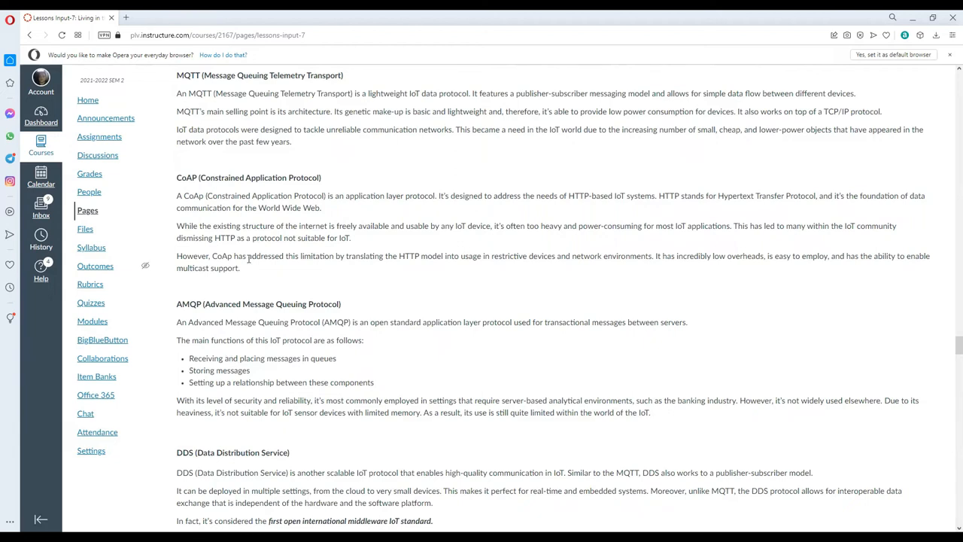
{"action": "scroll", "scroll_direction": "down", "scroll_amount": 3}
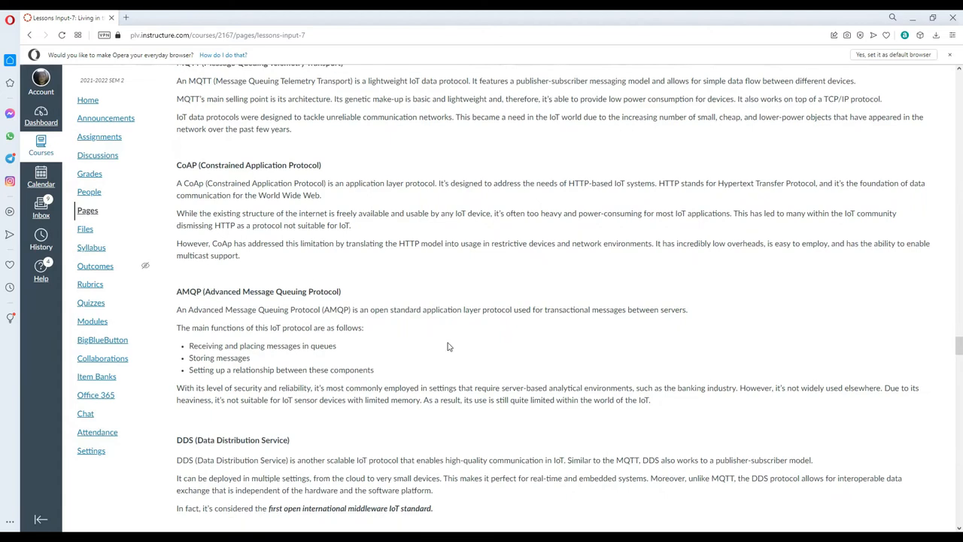
{"action": "scroll", "scroll_direction": "down", "scroll_amount": 3}
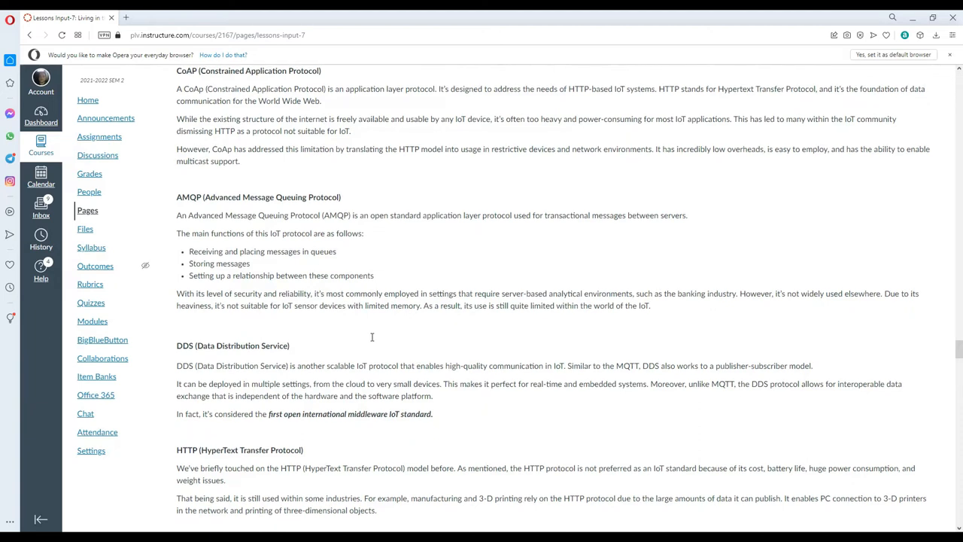
{"action": "scroll", "scroll_direction": "down", "scroll_amount": 3}
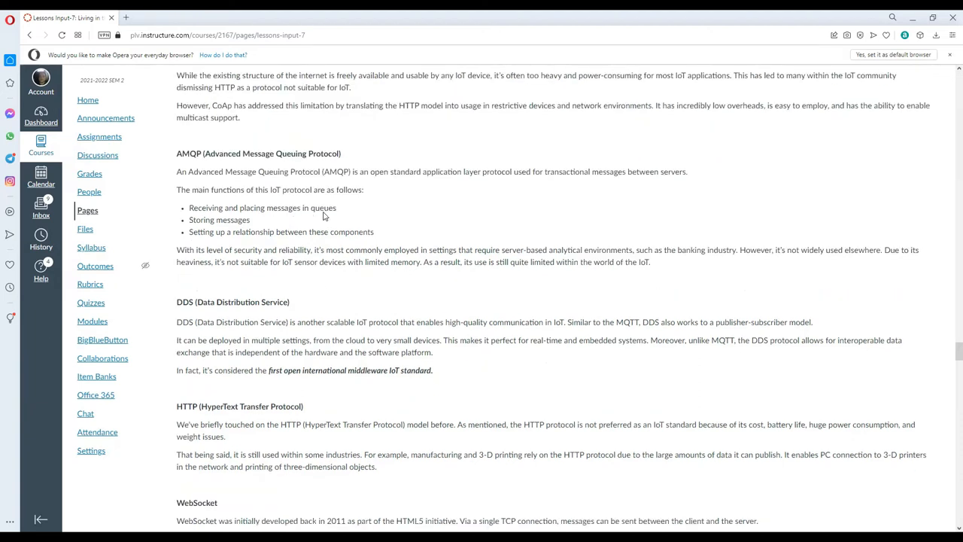
{"action": "mouse_move", "coordinate": [271, 250]}
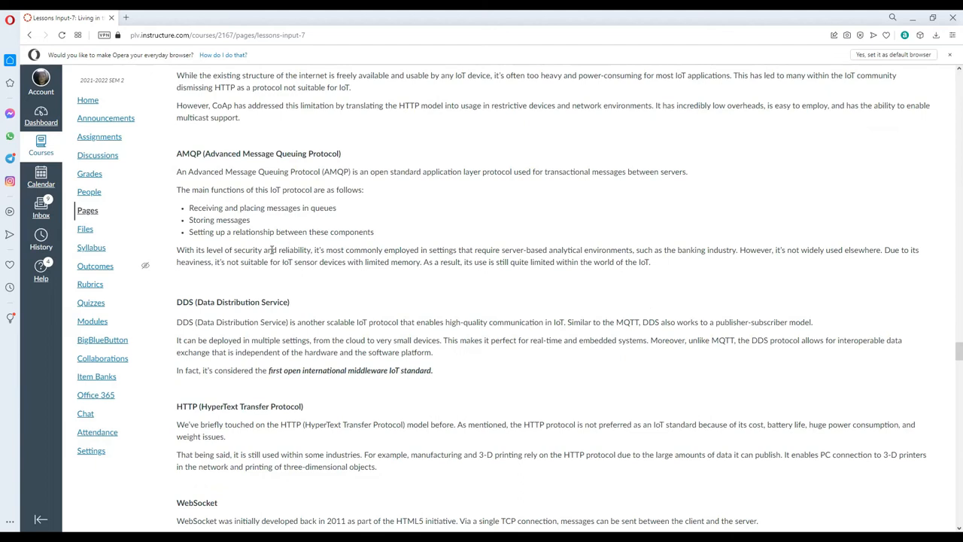
{"action": "mouse_move", "coordinate": [336, 312]}
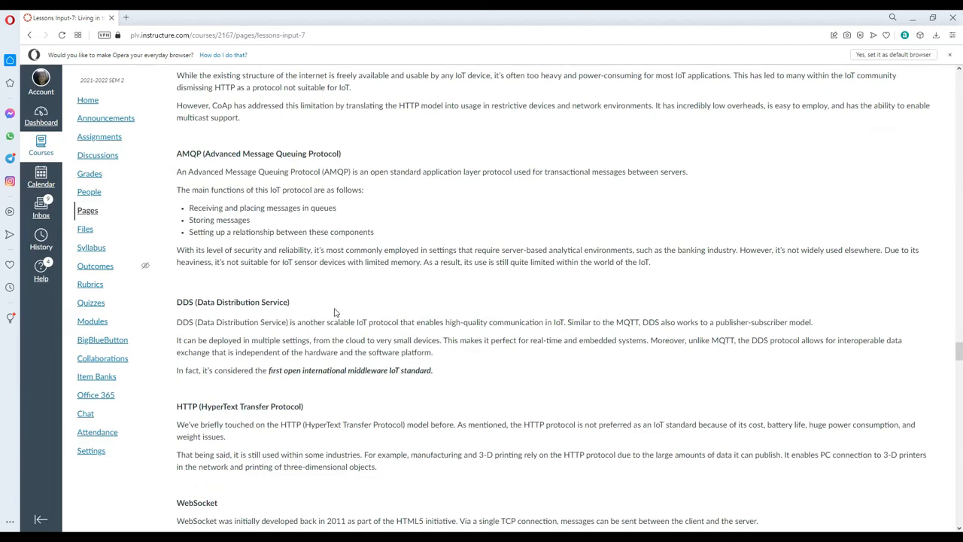
{"action": "mouse_move", "coordinate": [367, 385]}
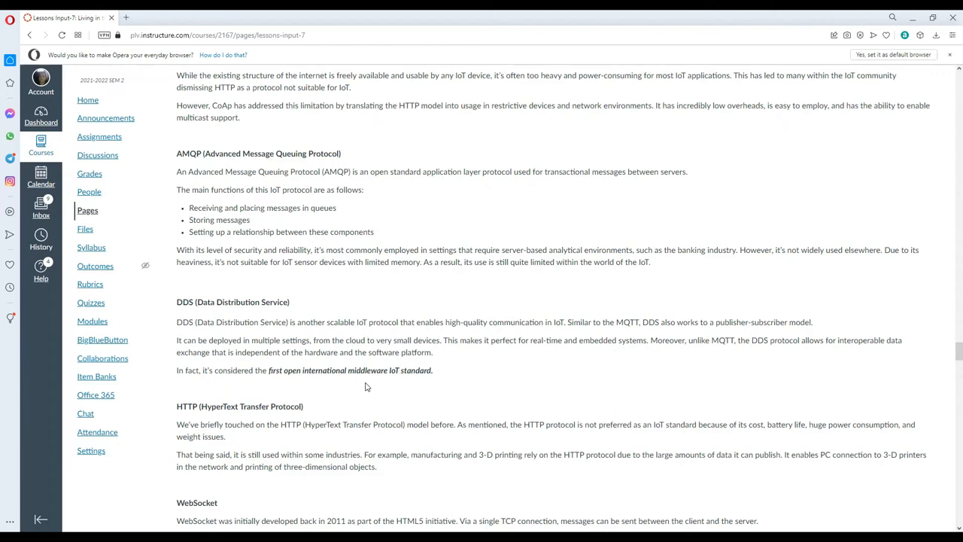
{"action": "mouse_move", "coordinate": [369, 387]}
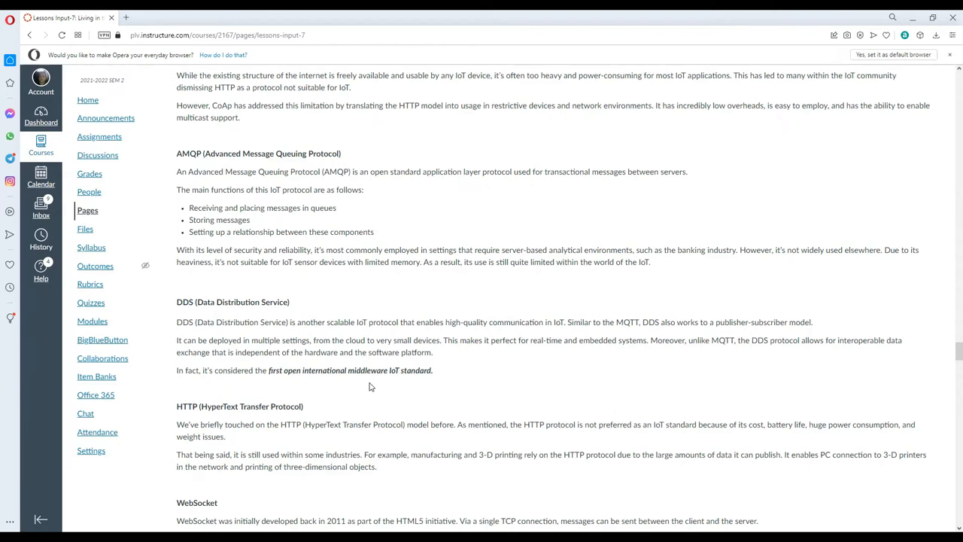
{"action": "mouse_move", "coordinate": [638, 287]}
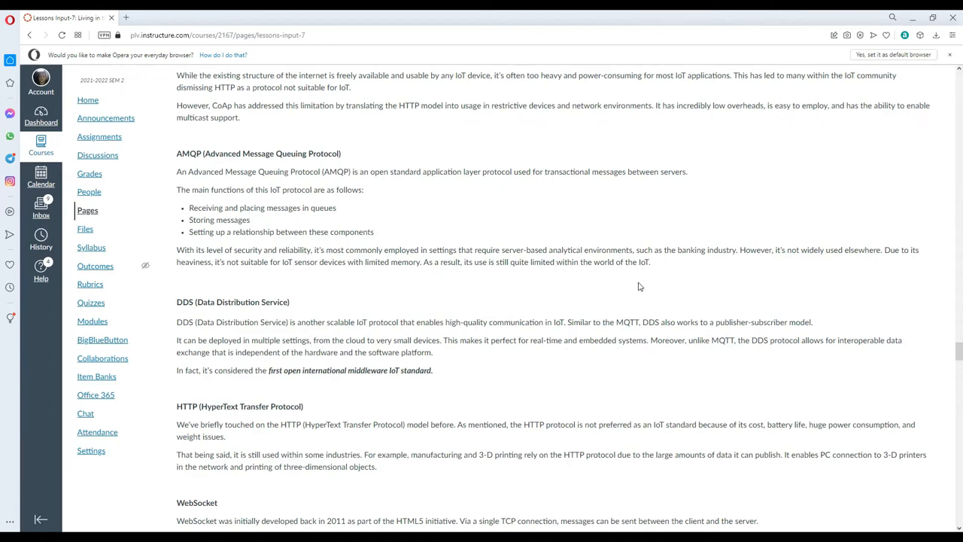
{"action": "mouse_move", "coordinate": [848, 266]}
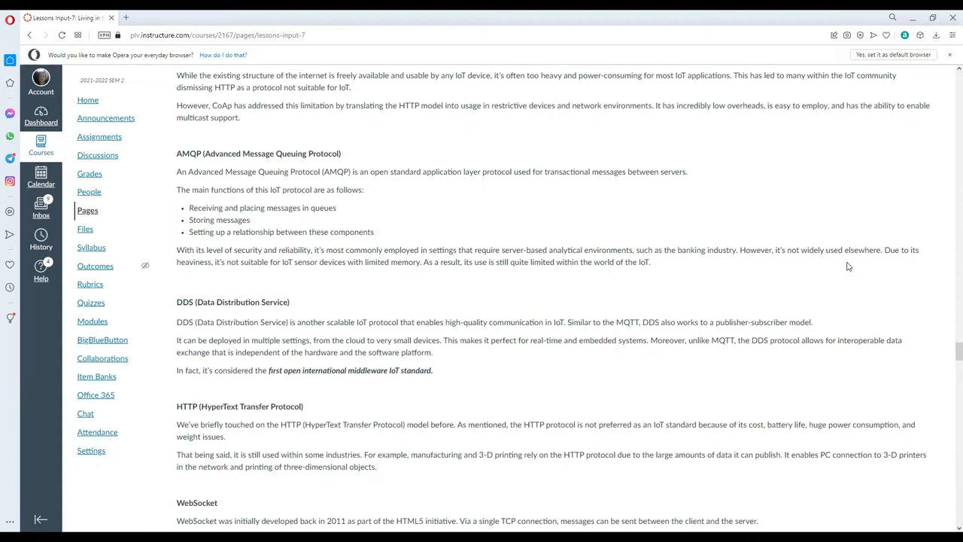
{"action": "mouse_move", "coordinate": [286, 285]}
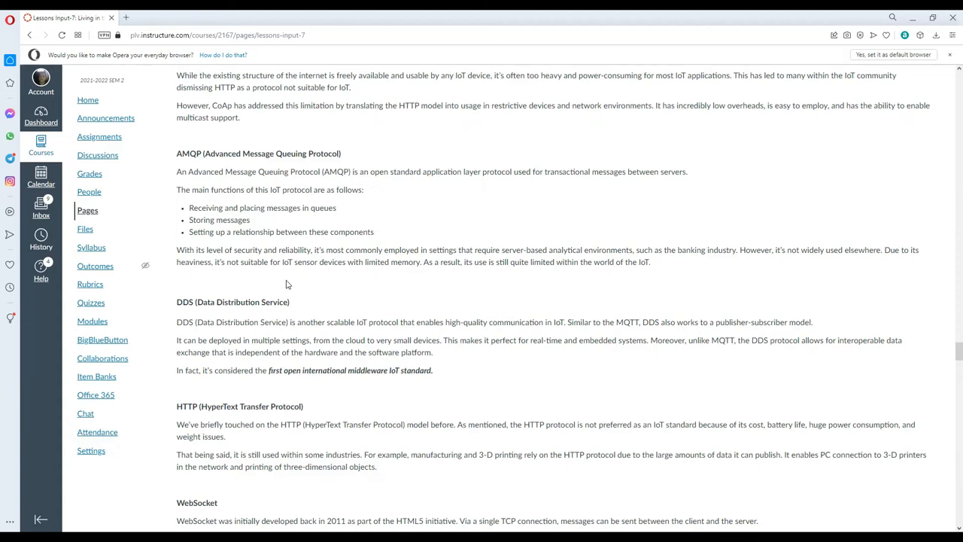
{"action": "mouse_move", "coordinate": [303, 285]}
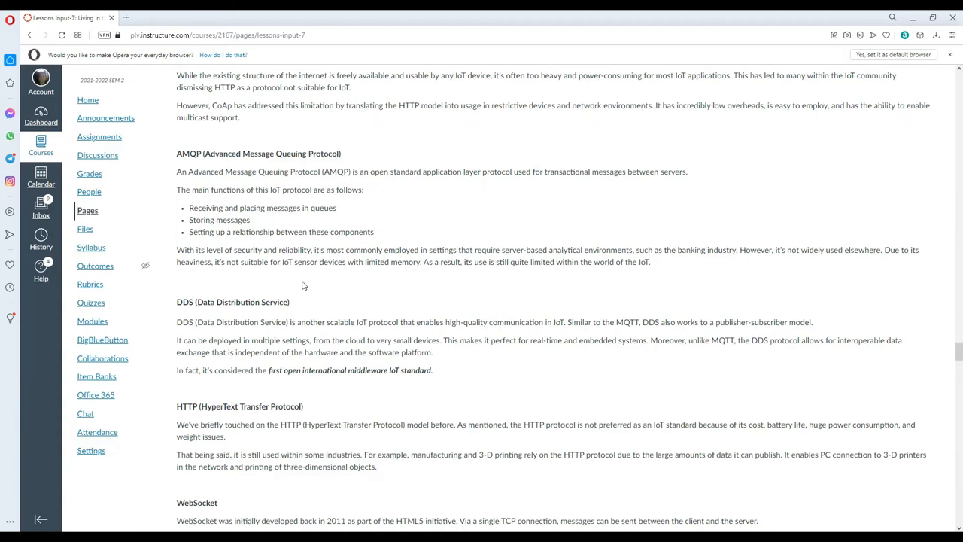
{"action": "mouse_move", "coordinate": [383, 279]}
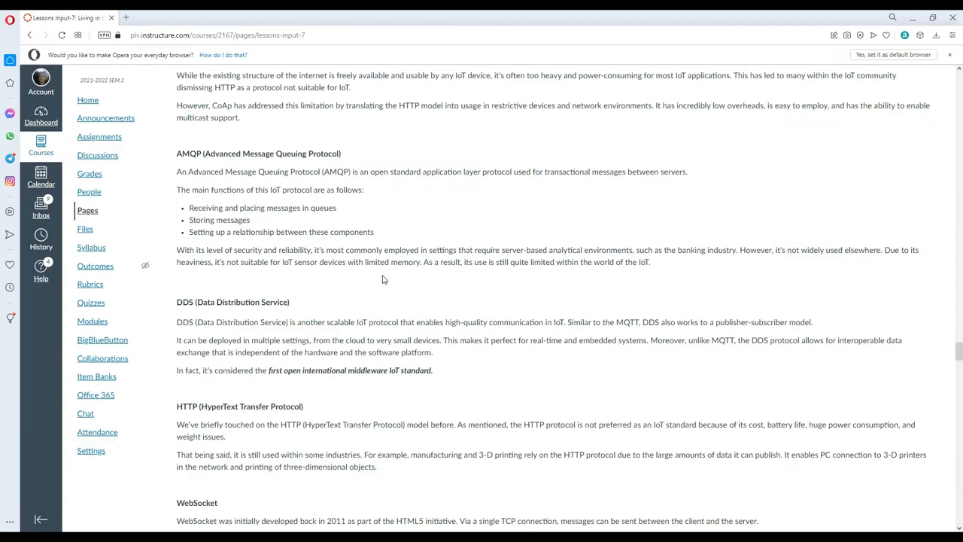
{"action": "scroll", "scroll_direction": "down", "scroll_amount": 3}
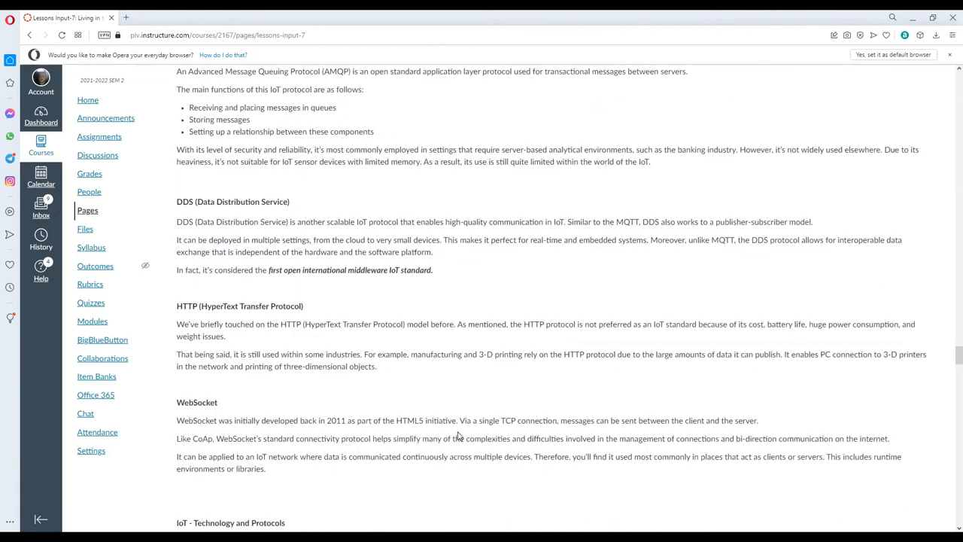
Scroll down past WebSocket to the network protocols introduction and Wi-Fi section.
{"action": "scroll", "scroll_direction": "down", "scroll_amount": 3}
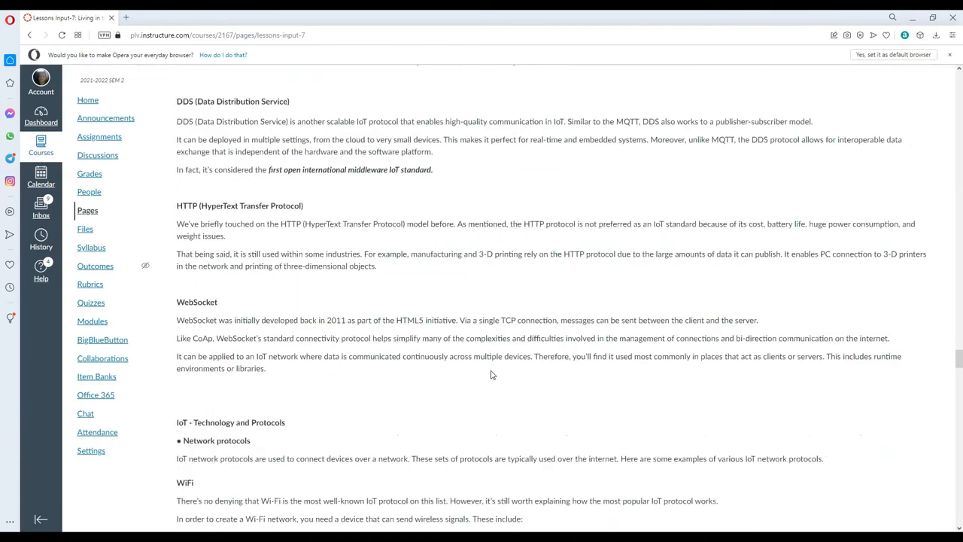
{"action": "scroll", "scroll_direction": "down", "scroll_amount": 3}
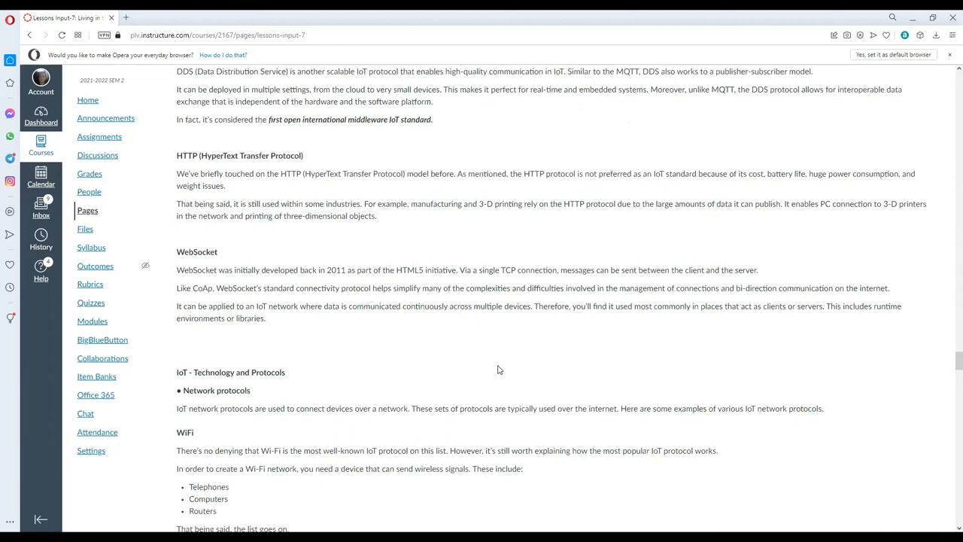
{"action": "mouse_move", "coordinate": [499, 369]}
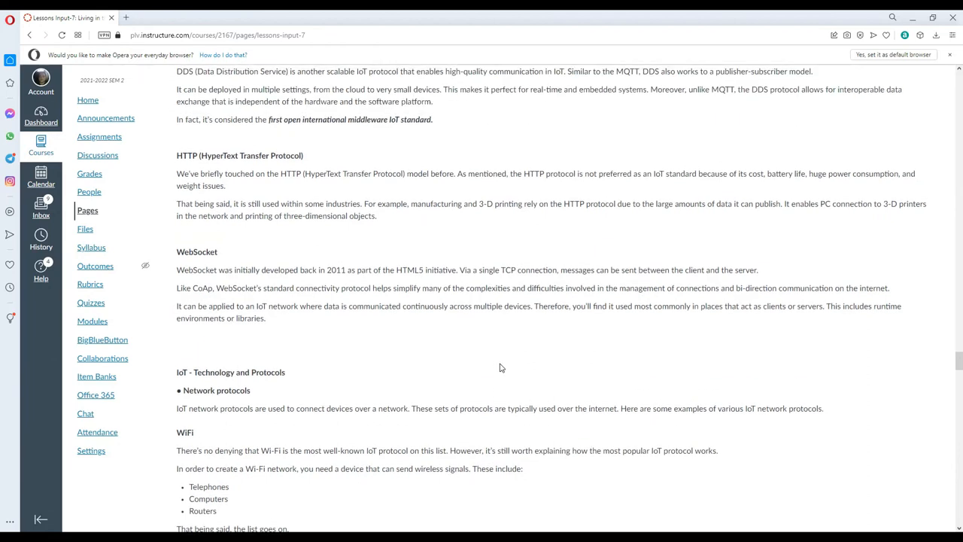
{"action": "mouse_move", "coordinate": [476, 385]}
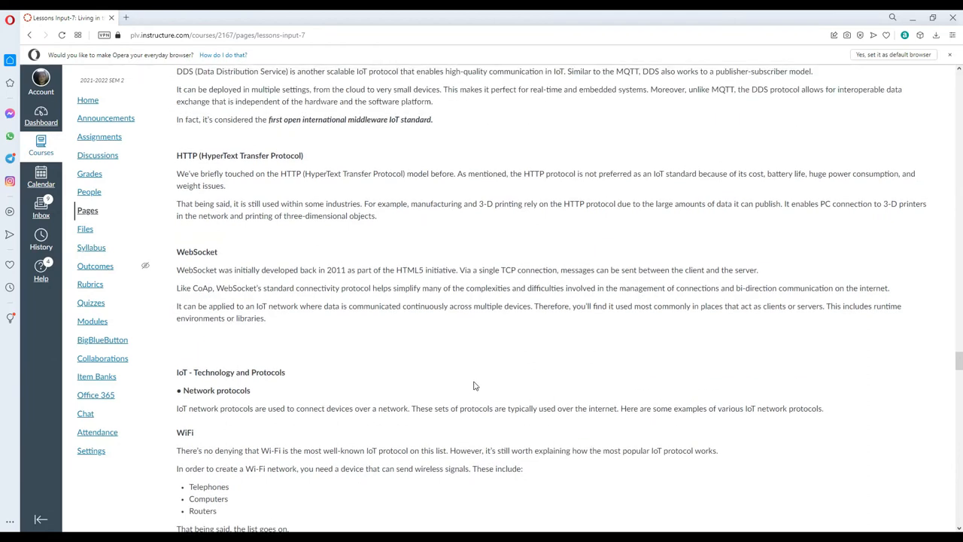
{"action": "mouse_move", "coordinate": [497, 356]}
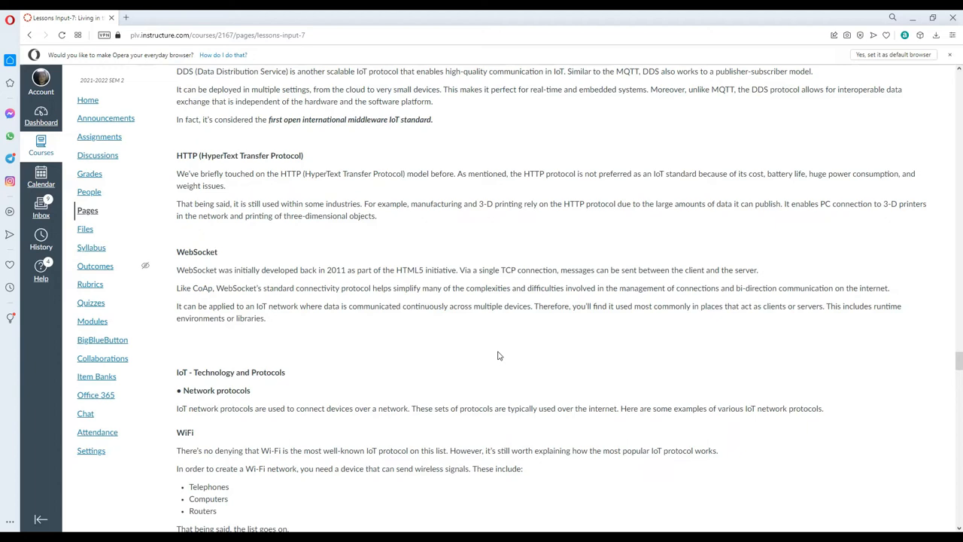
{"action": "scroll", "scroll_direction": "down", "scroll_amount": 3}
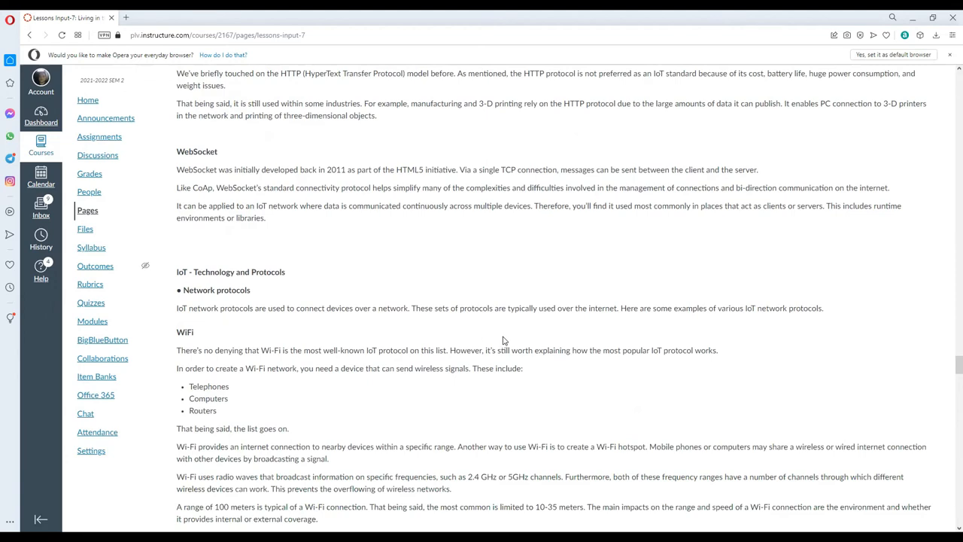
{"action": "mouse_move", "coordinate": [487, 347]}
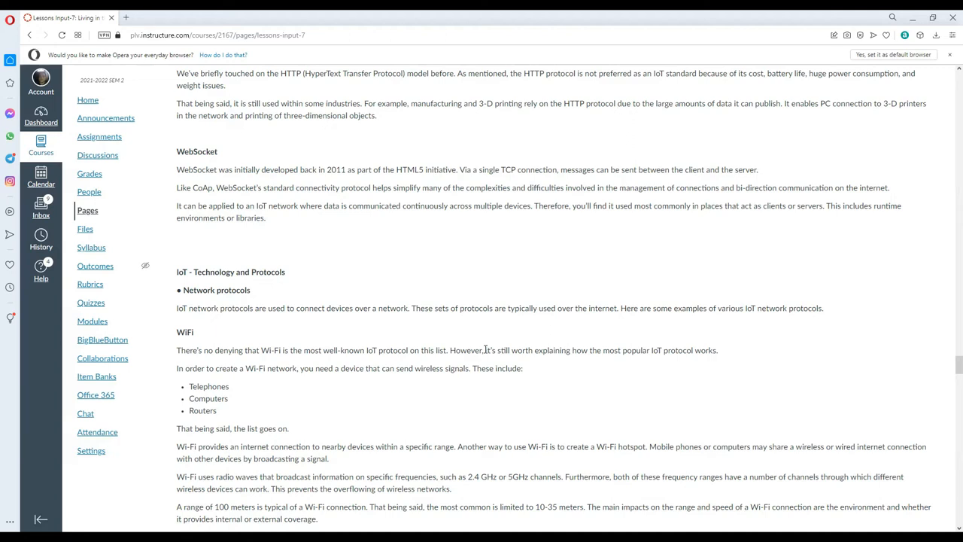
{"action": "mouse_move", "coordinate": [843, 249]}
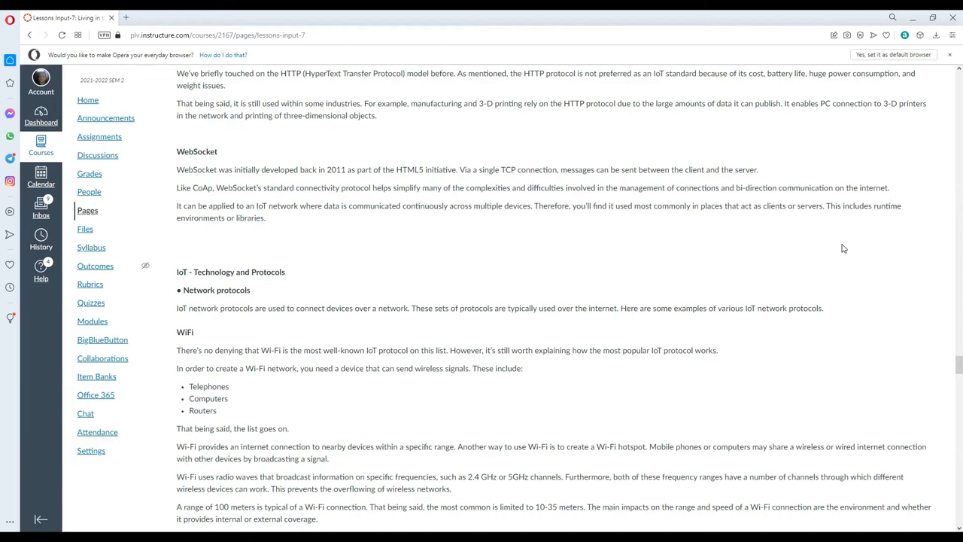
{"action": "mouse_move", "coordinate": [840, 249]}
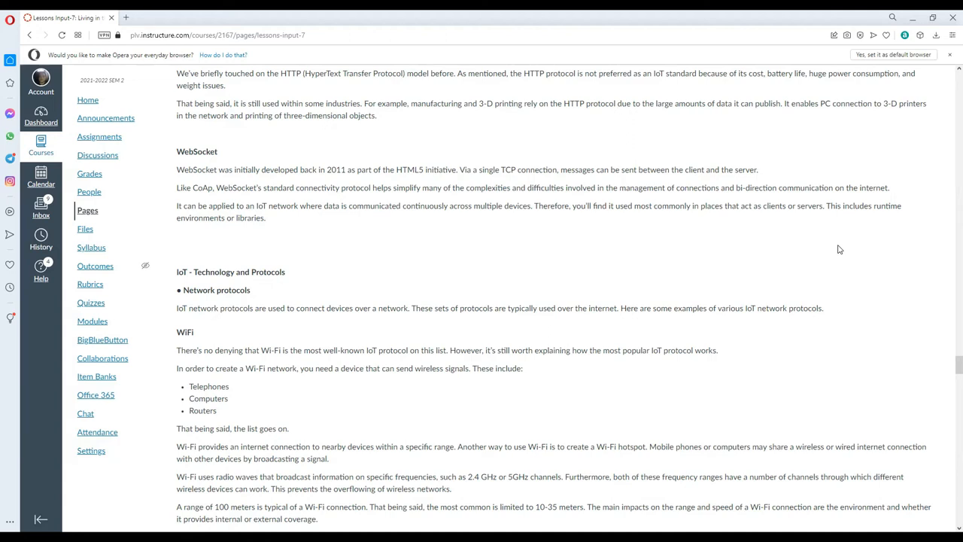
{"action": "mouse_move", "coordinate": [665, 155]}
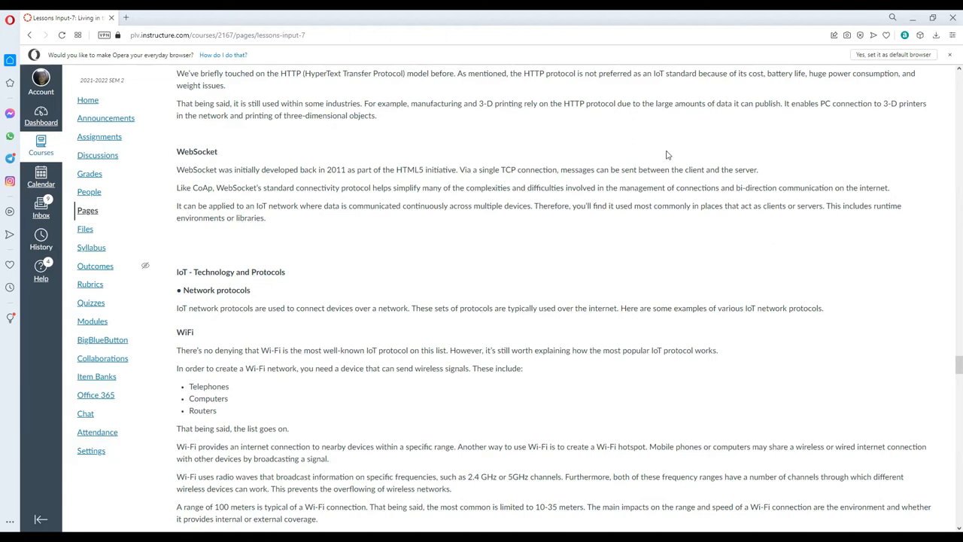
{"action": "scroll", "scroll_direction": "down", "scroll_amount": 3}
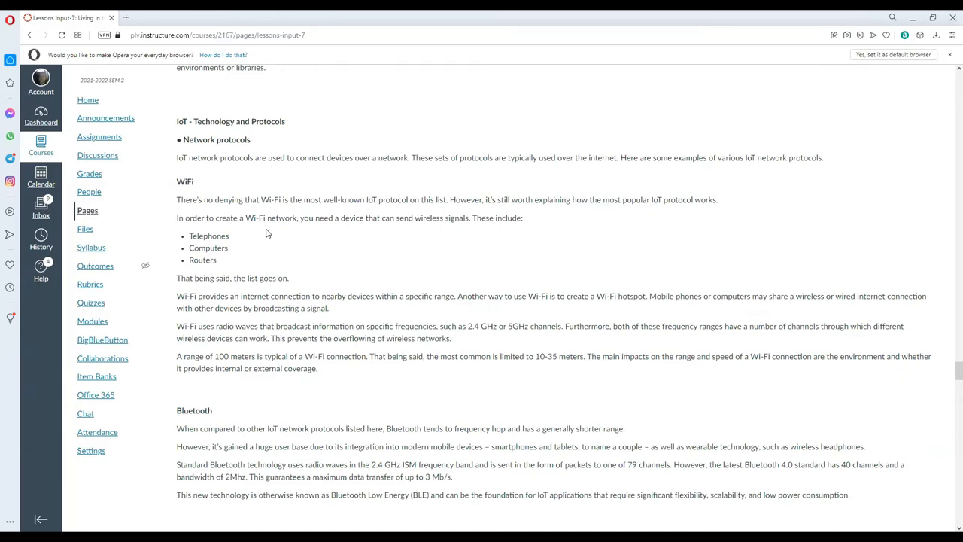
{"action": "mouse_move", "coordinate": [635, 152]}
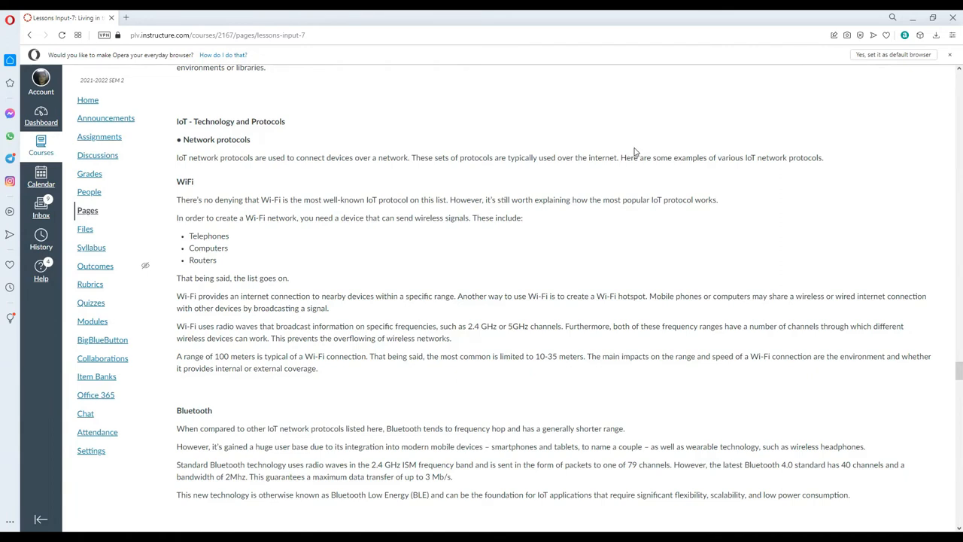
{"action": "mouse_move", "coordinate": [208, 222]}
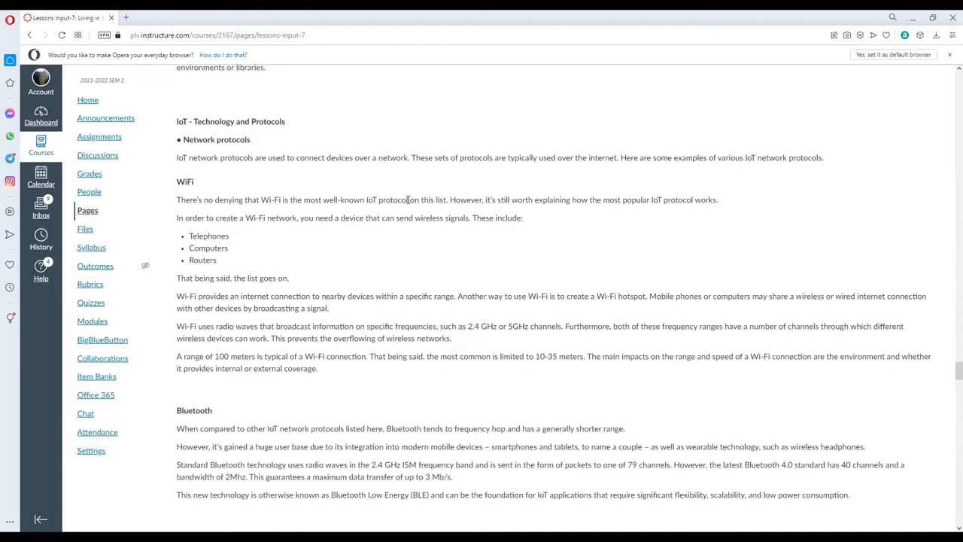
{"action": "mouse_move", "coordinate": [564, 217]}
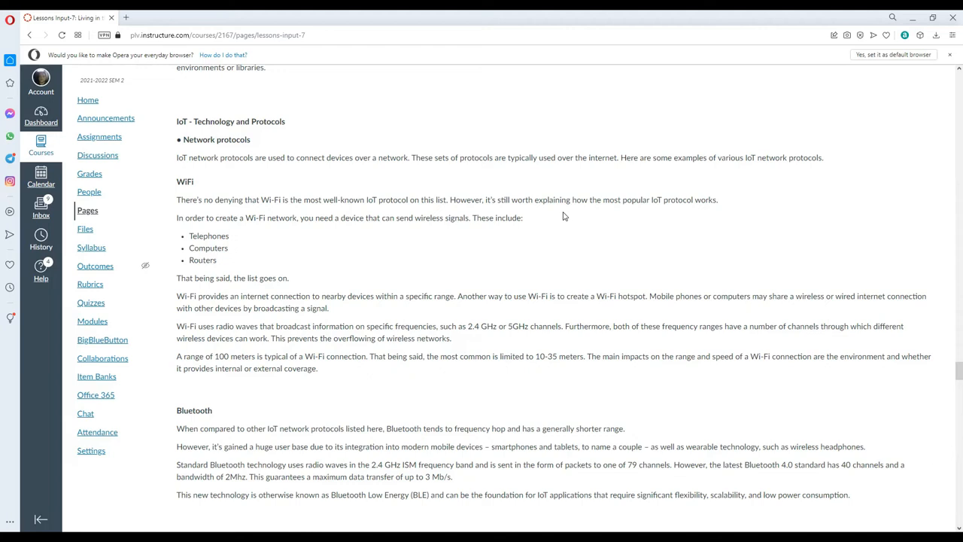
{"action": "mouse_move", "coordinate": [263, 232]}
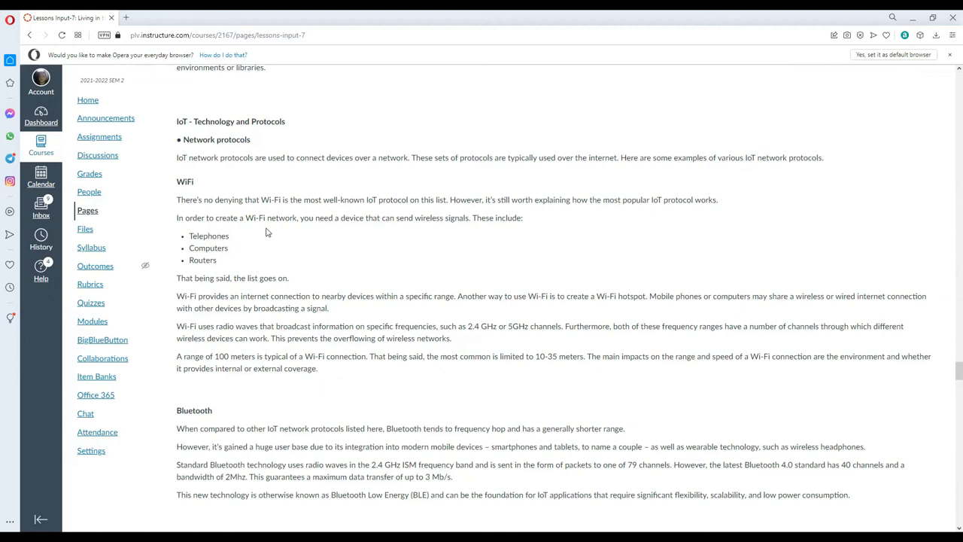
{"action": "mouse_move", "coordinate": [460, 227]}
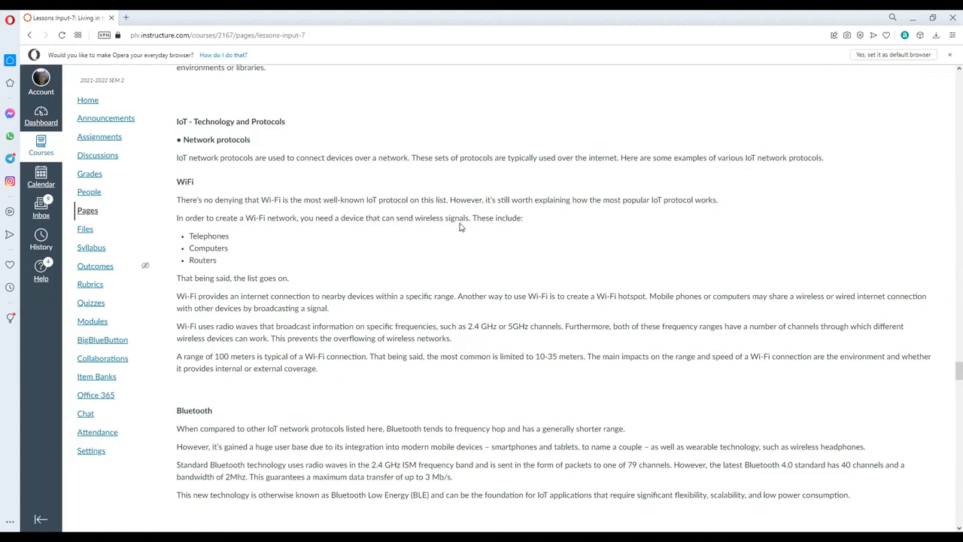
{"action": "mouse_move", "coordinate": [238, 247]}
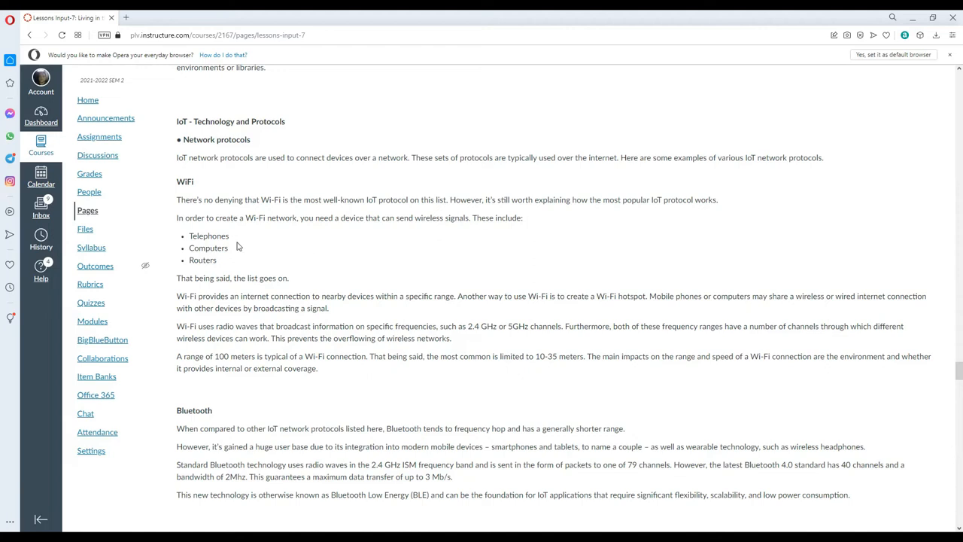
{"action": "mouse_move", "coordinate": [214, 268]}
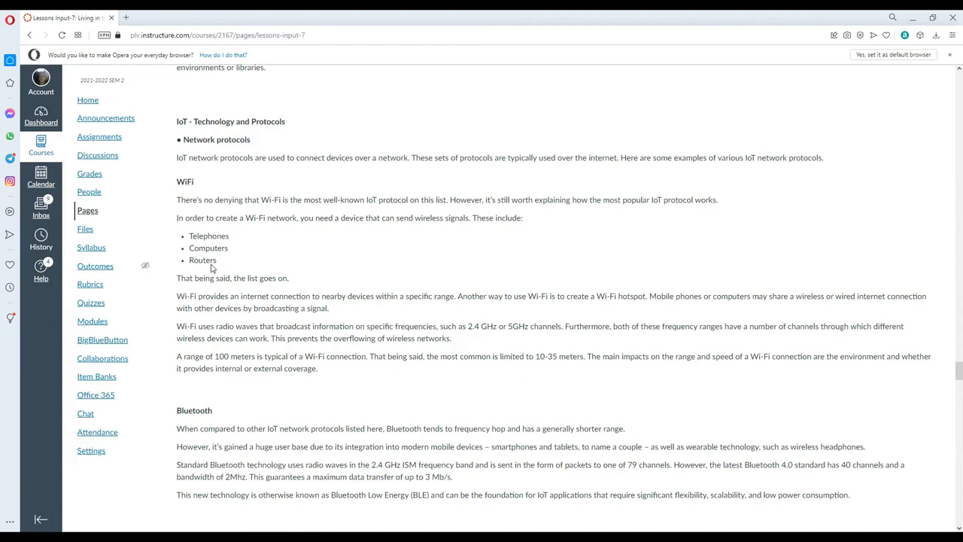
{"action": "mouse_move", "coordinate": [242, 293]}
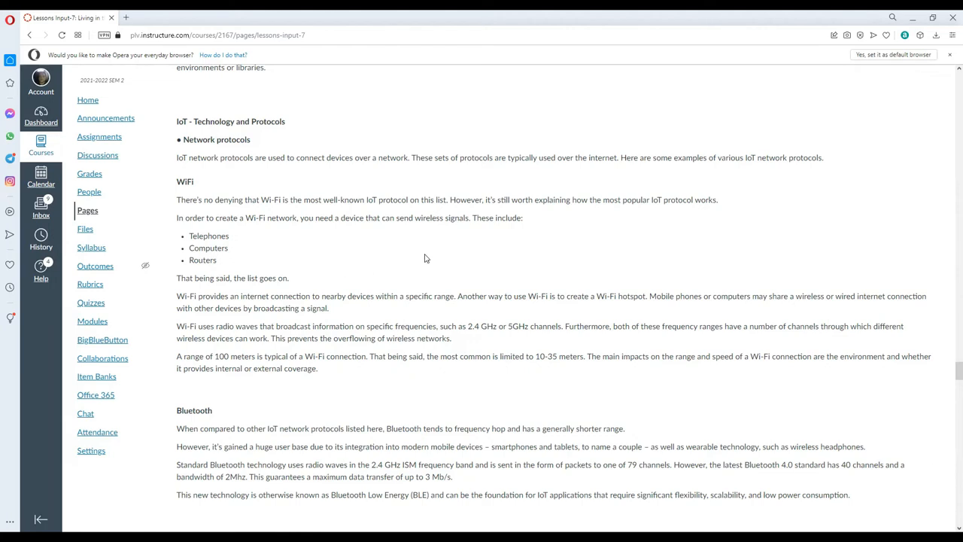
{"action": "mouse_move", "coordinate": [376, 296]}
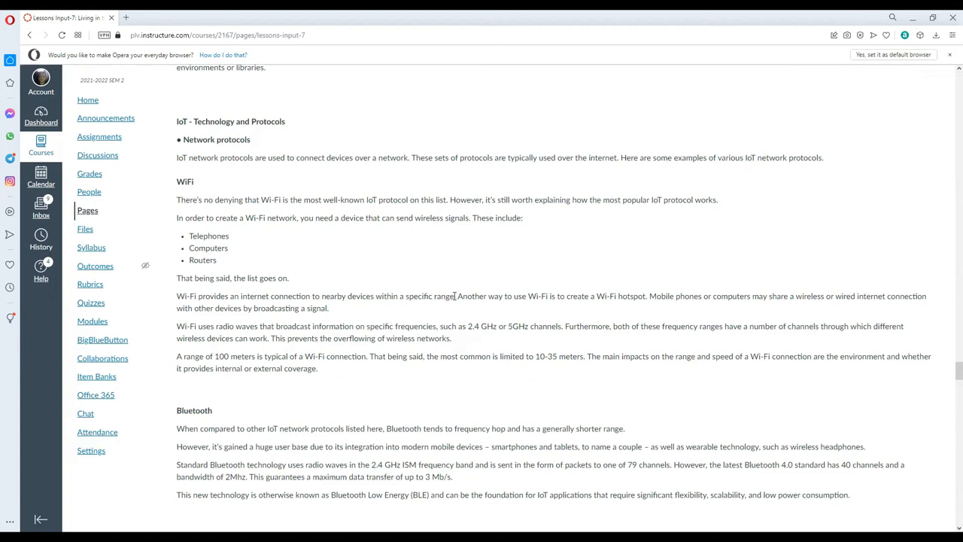
{"action": "mouse_move", "coordinate": [424, 323]}
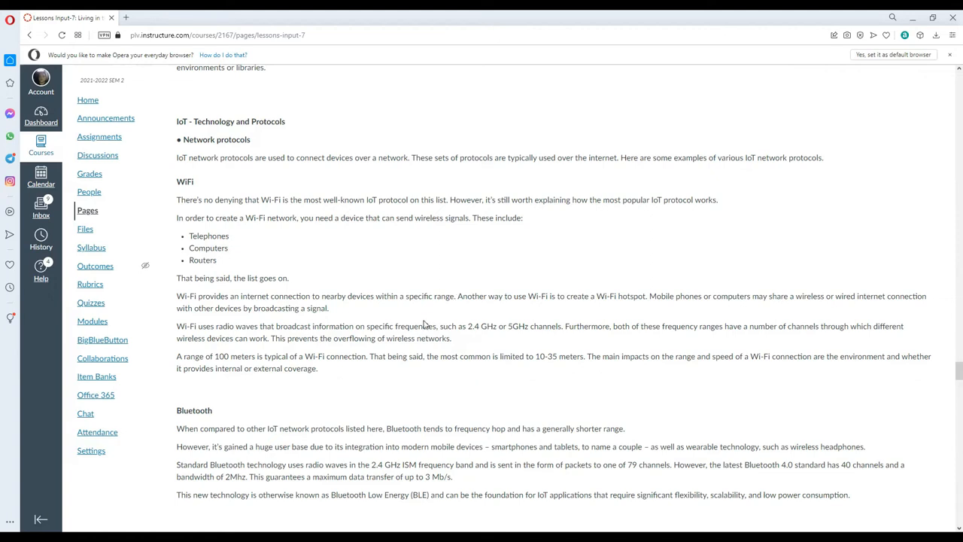
Scroll down to the full Bluetooth section with ZigBee beginning below.
{"action": "scroll", "scroll_direction": "down", "scroll_amount": 3}
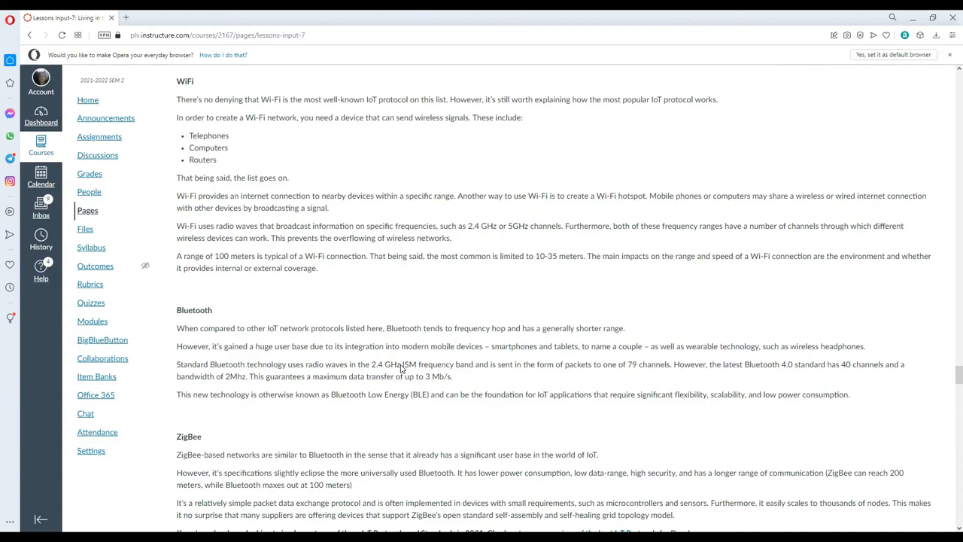
{"action": "mouse_move", "coordinate": [449, 254]}
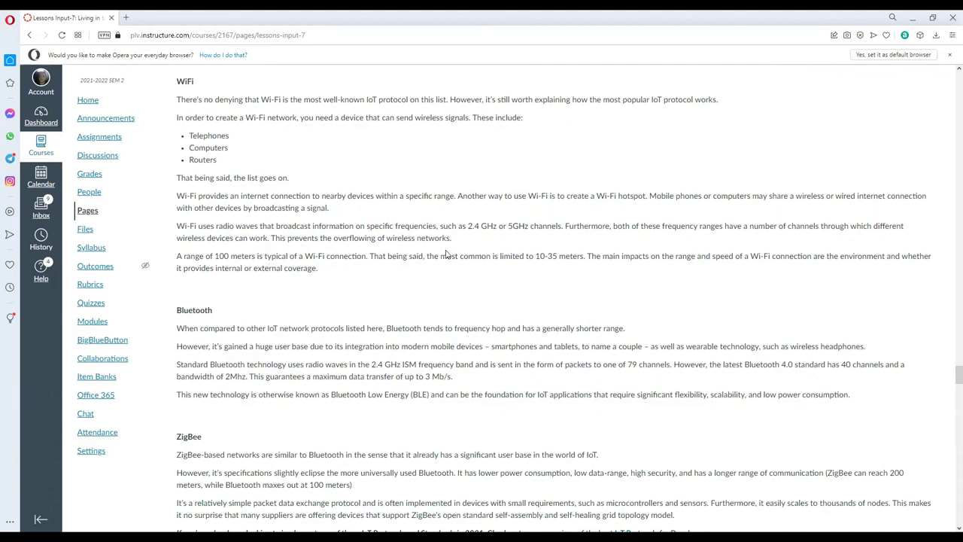
{"action": "mouse_move", "coordinate": [492, 253]}
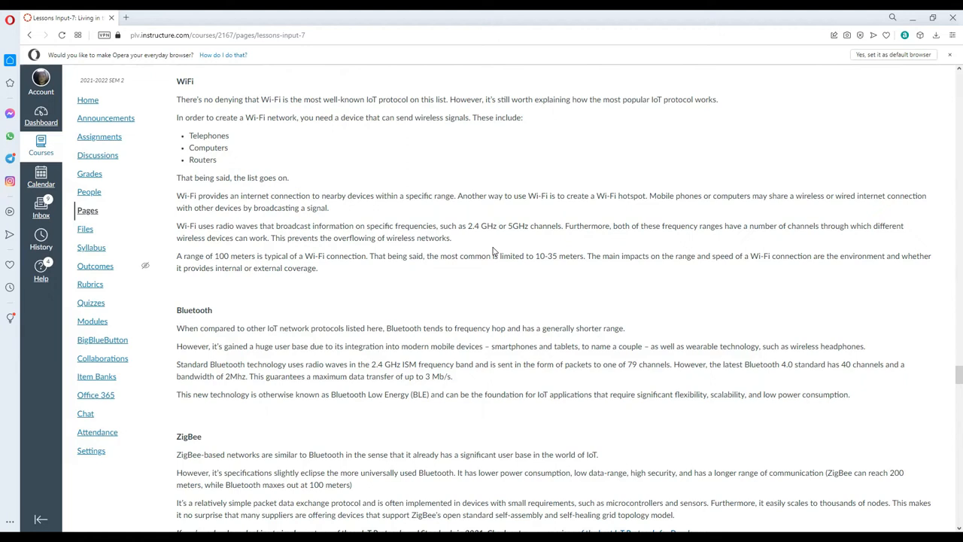
{"action": "mouse_move", "coordinate": [472, 275]}
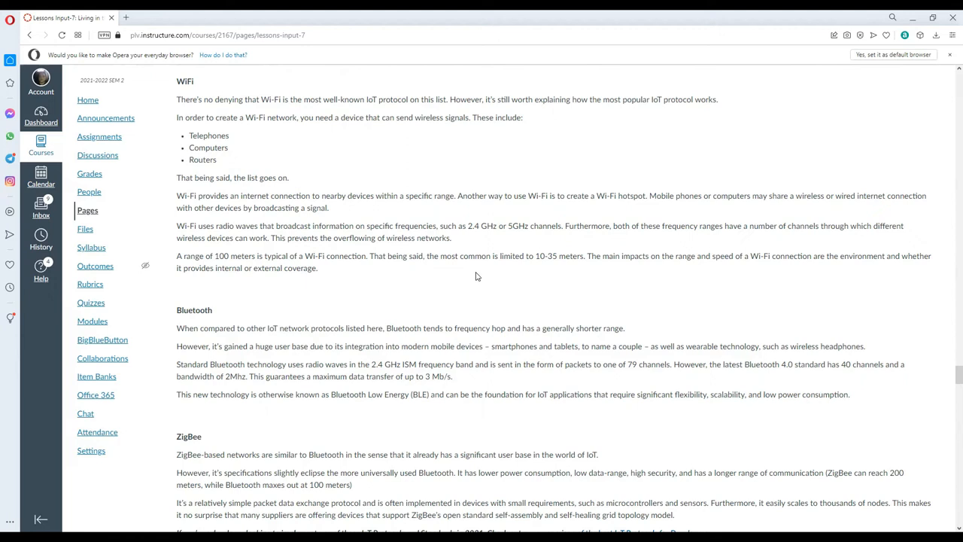
{"action": "mouse_move", "coordinate": [575, 268]}
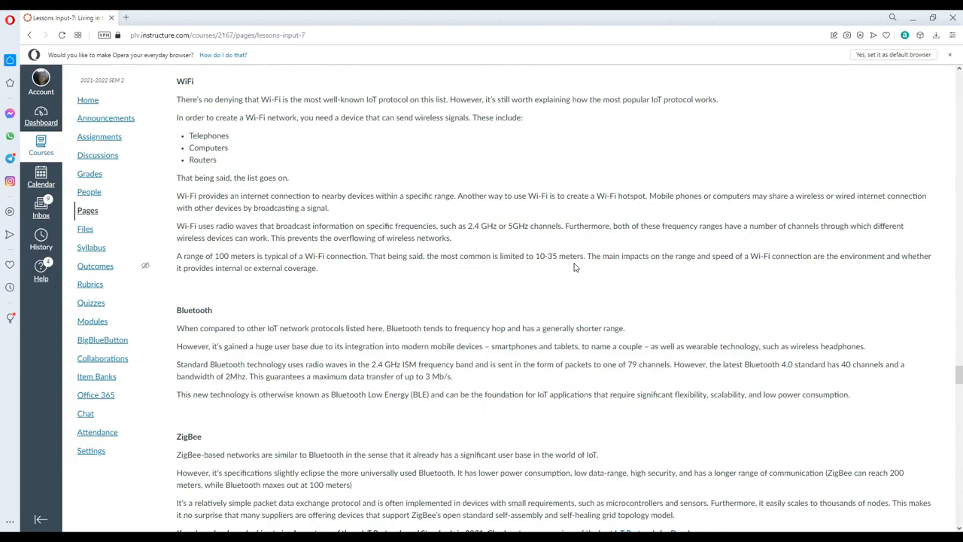
Scroll down to the full ZigBee section with Z-Wave beginning below.
{"action": "scroll", "scroll_direction": "down", "scroll_amount": 3}
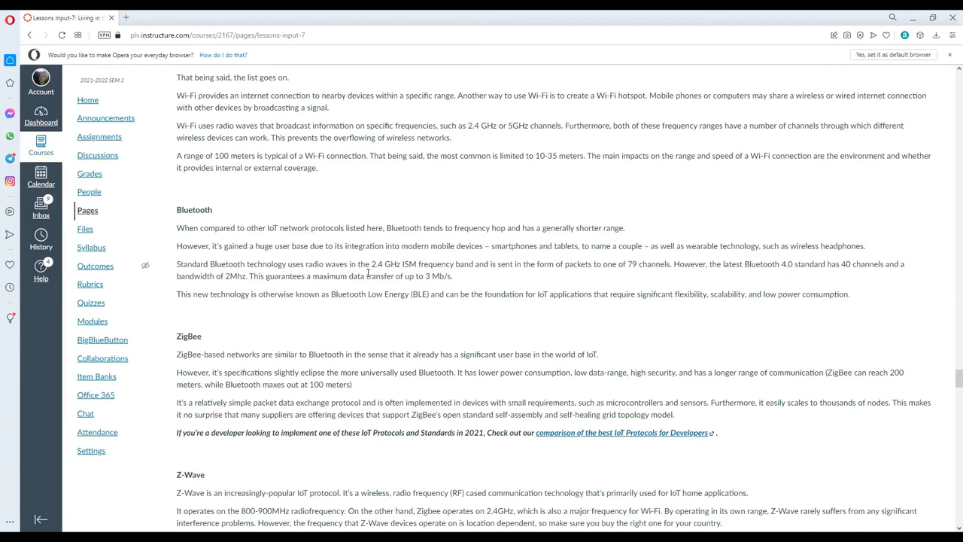
{"action": "mouse_move", "coordinate": [262, 263]}
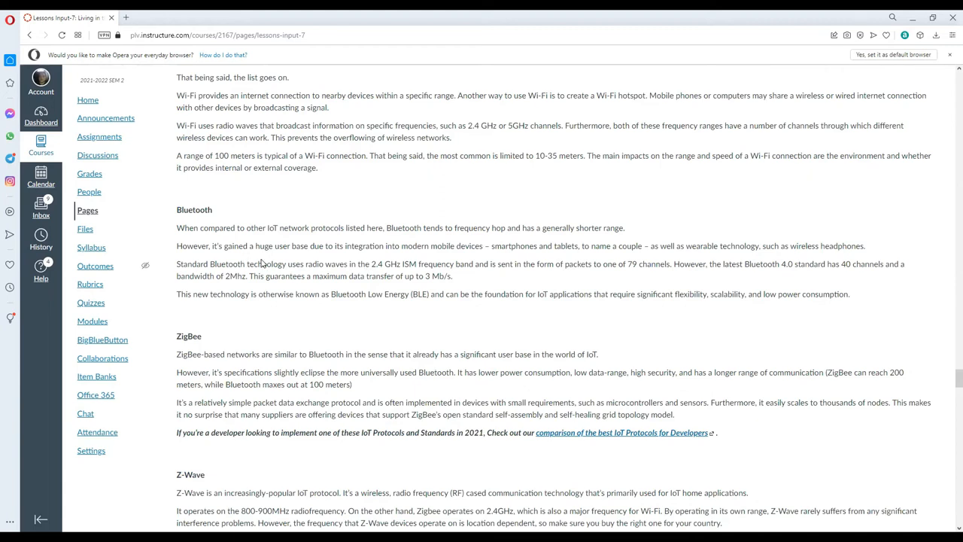
{"action": "mouse_move", "coordinate": [336, 259]}
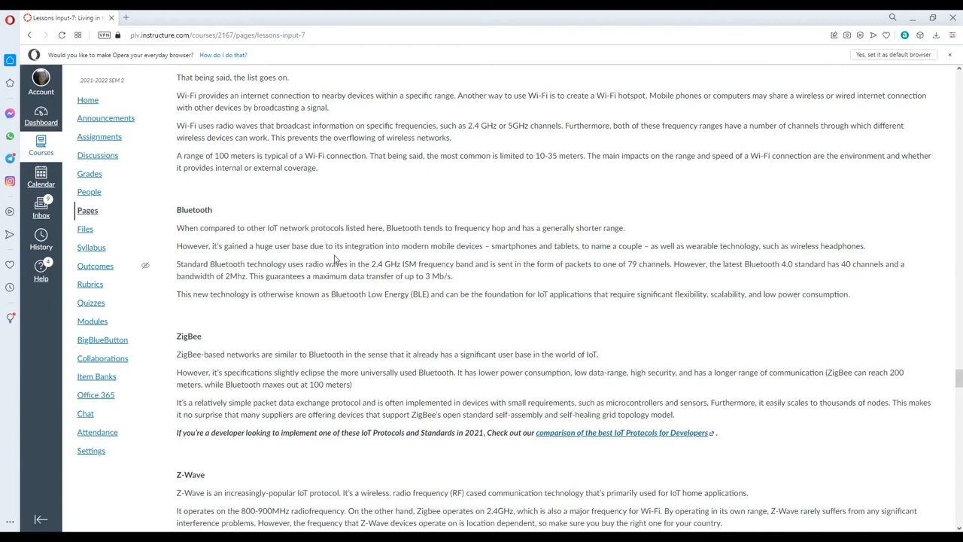
{"action": "mouse_move", "coordinate": [388, 259]}
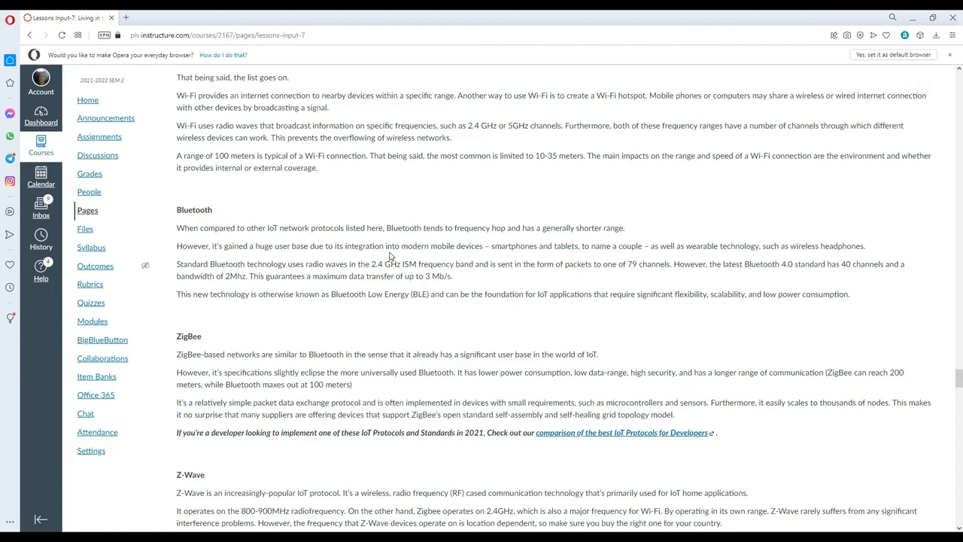
{"action": "mouse_move", "coordinate": [391, 250]}
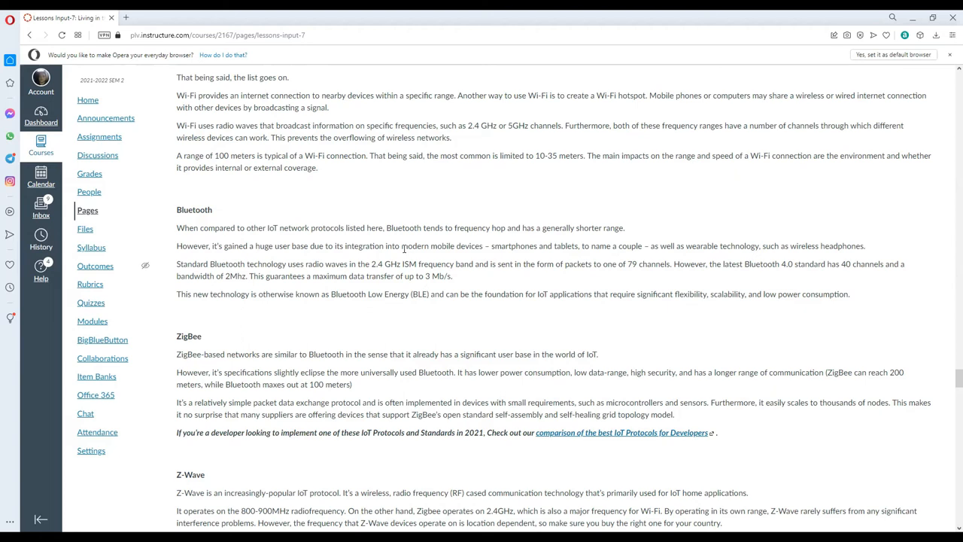
{"action": "mouse_move", "coordinate": [630, 273]}
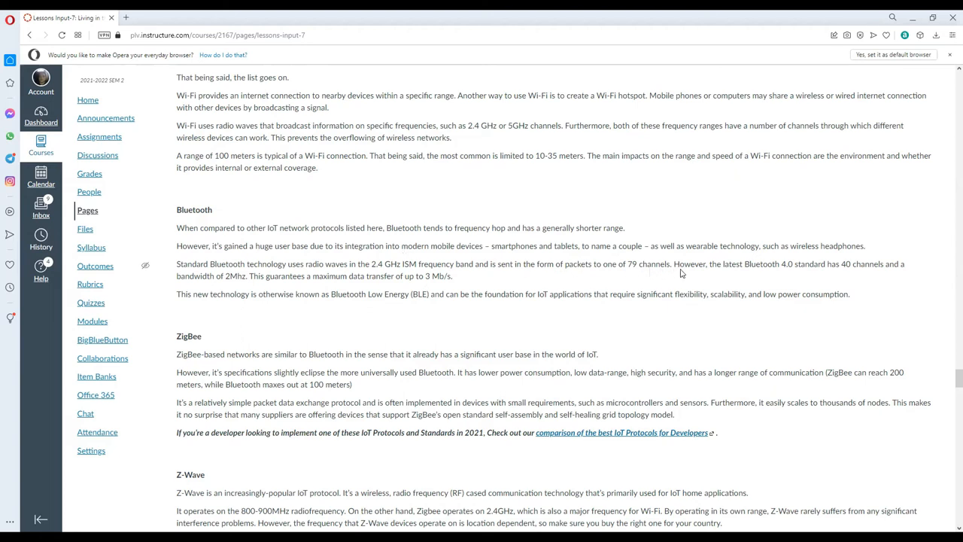
{"action": "mouse_move", "coordinate": [720, 262]}
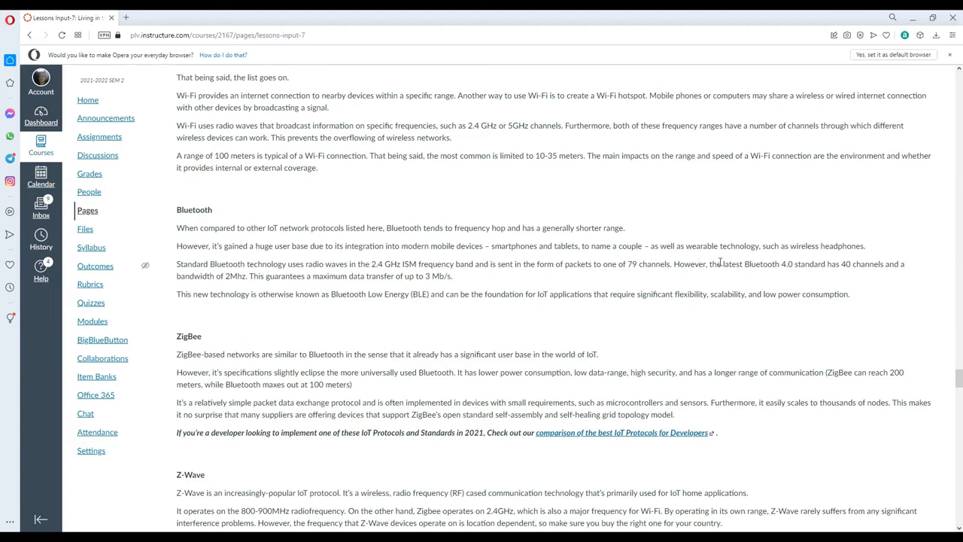
{"action": "mouse_move", "coordinate": [782, 242]}
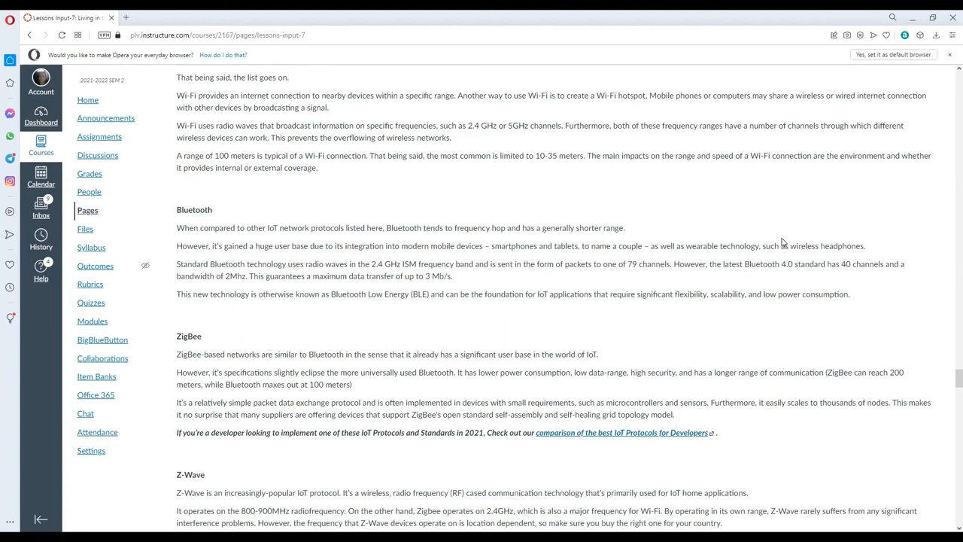
{"action": "mouse_move", "coordinate": [359, 279]}
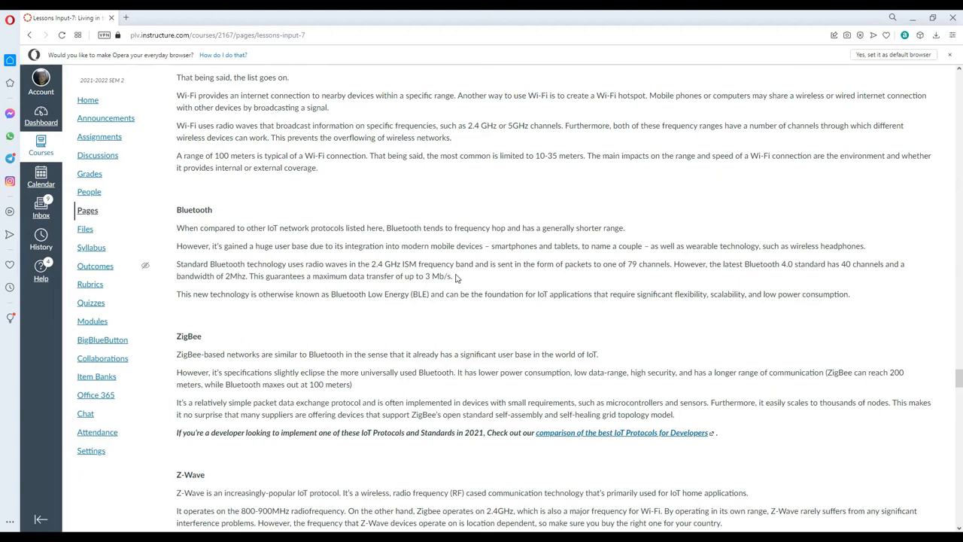
{"action": "mouse_move", "coordinate": [638, 412]}
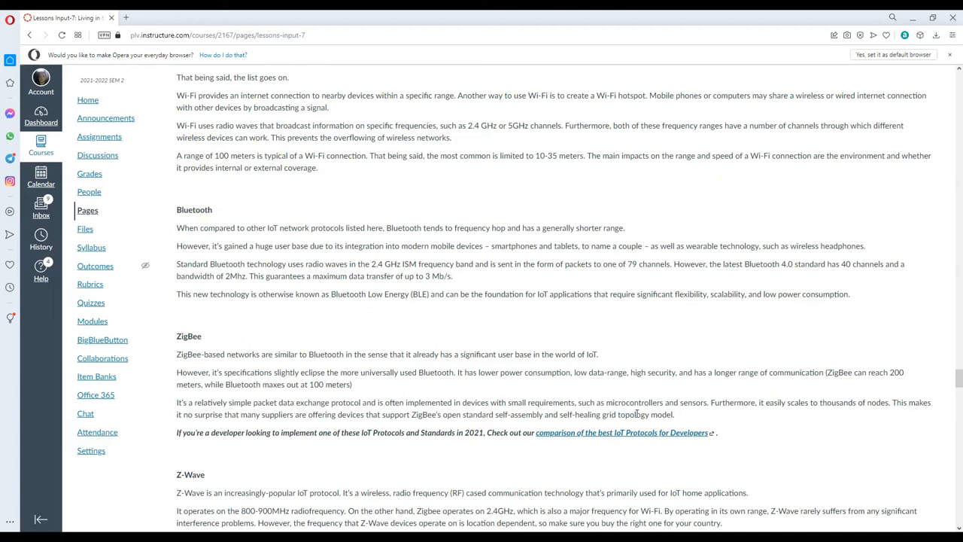
Scroll down through Z-Wave and LoRaWAN to the IoT and Society marketing diagram.
{"action": "scroll", "scroll_direction": "down", "scroll_amount": 3}
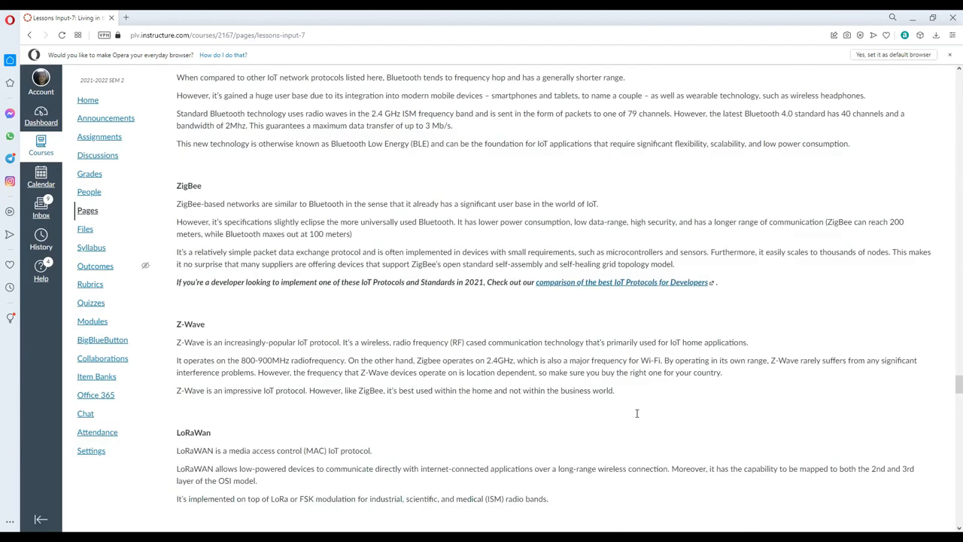
{"action": "mouse_move", "coordinate": [378, 216]}
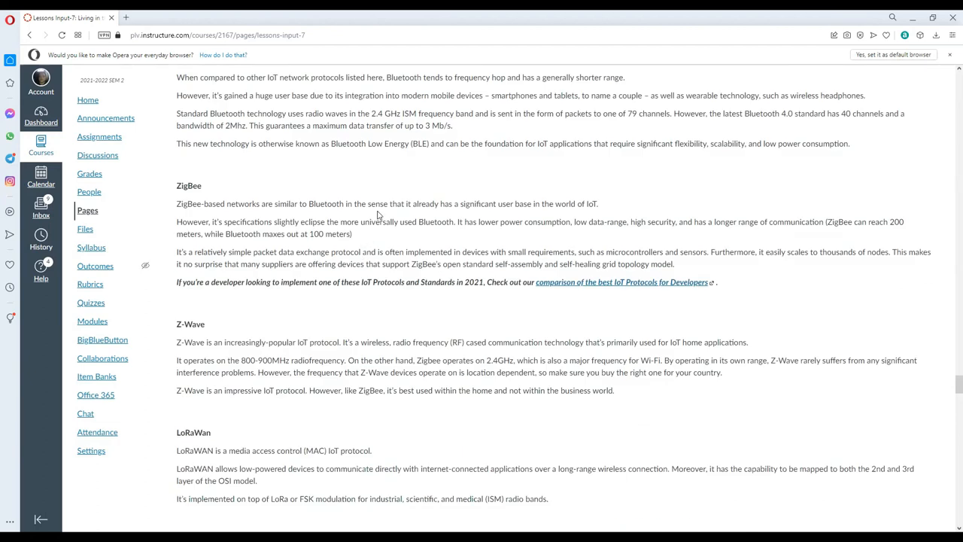
{"action": "mouse_move", "coordinate": [433, 217]}
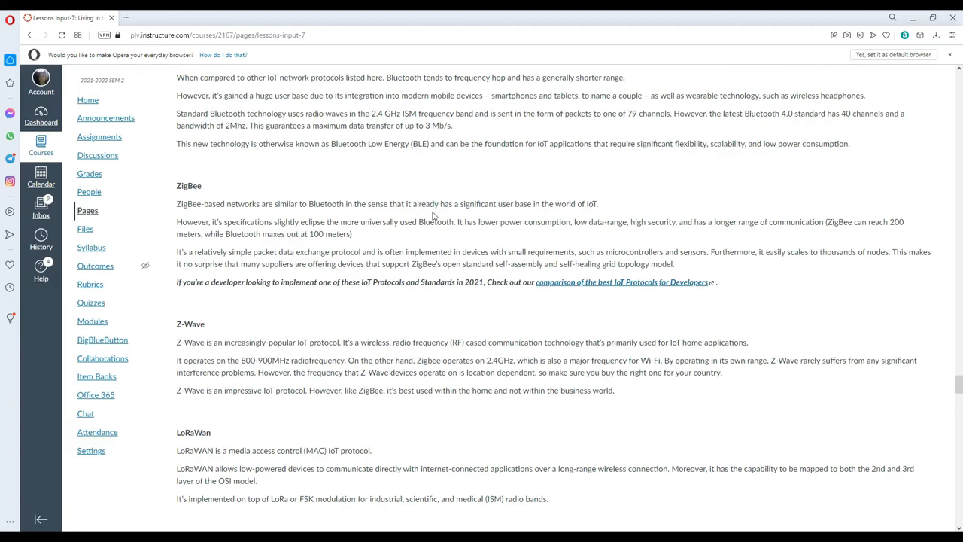
{"action": "mouse_move", "coordinate": [512, 203]}
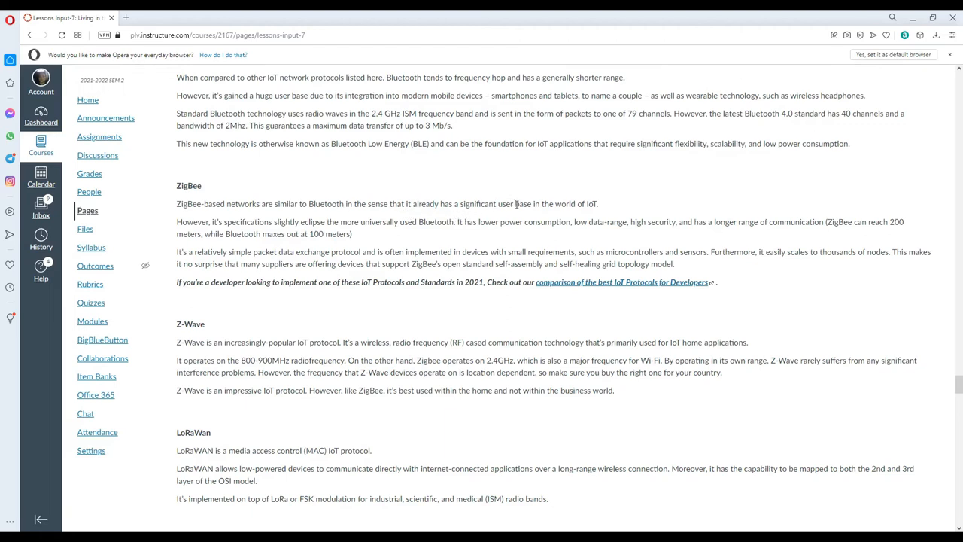
{"action": "mouse_move", "coordinate": [355, 234]}
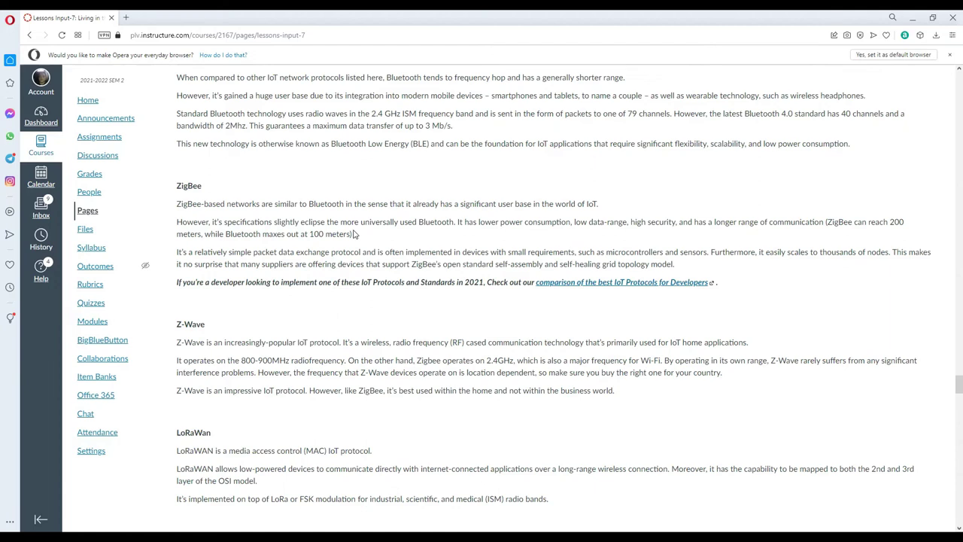
{"action": "mouse_move", "coordinate": [439, 232]}
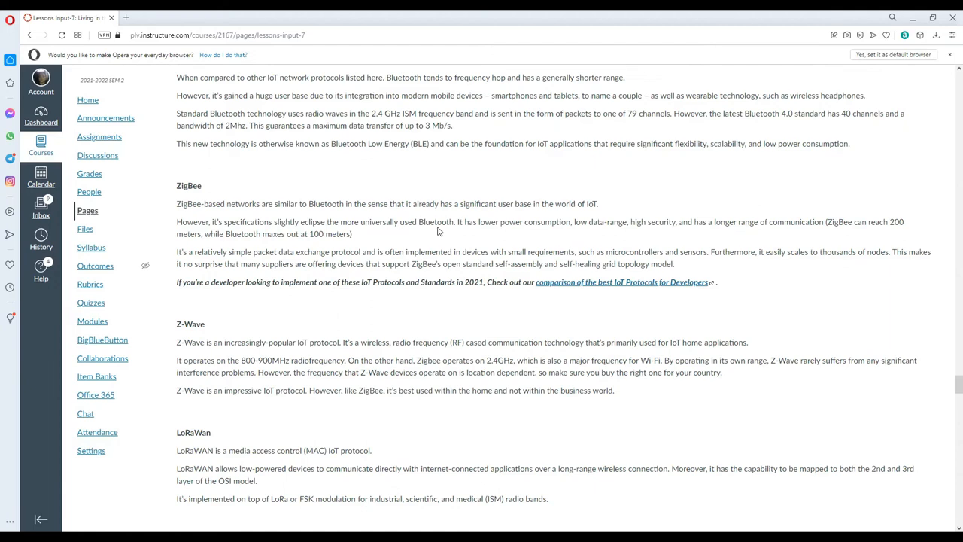
{"action": "mouse_move", "coordinate": [503, 235]}
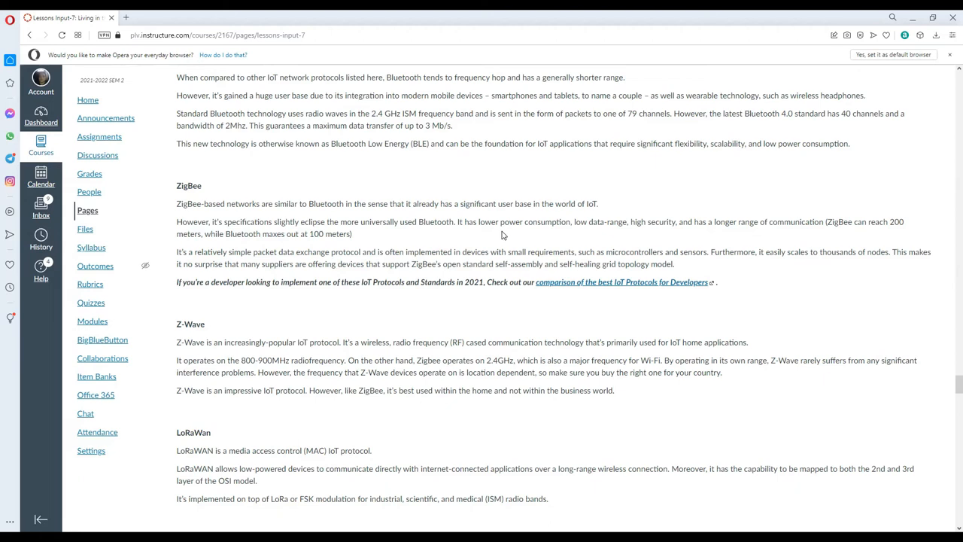
{"action": "mouse_move", "coordinate": [570, 219]}
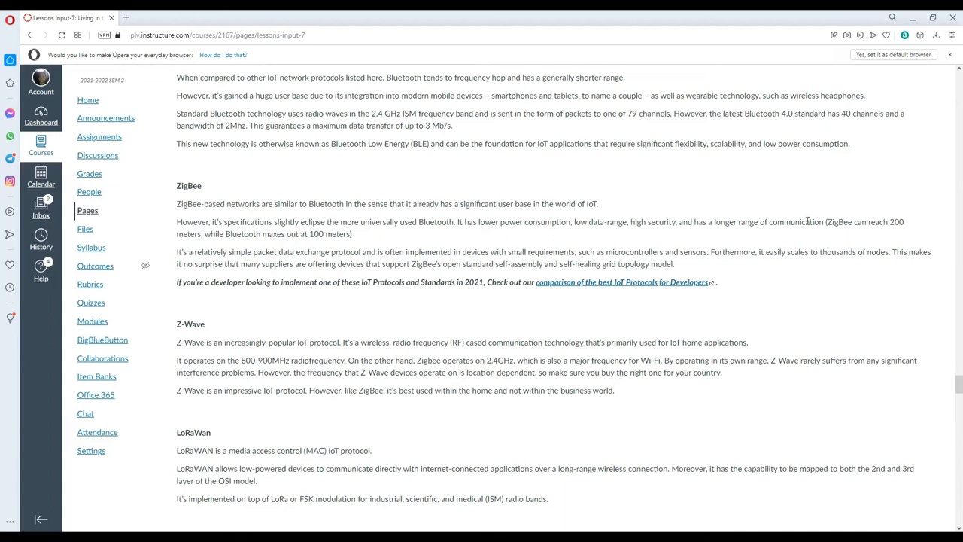
{"action": "mouse_move", "coordinate": [304, 251]}
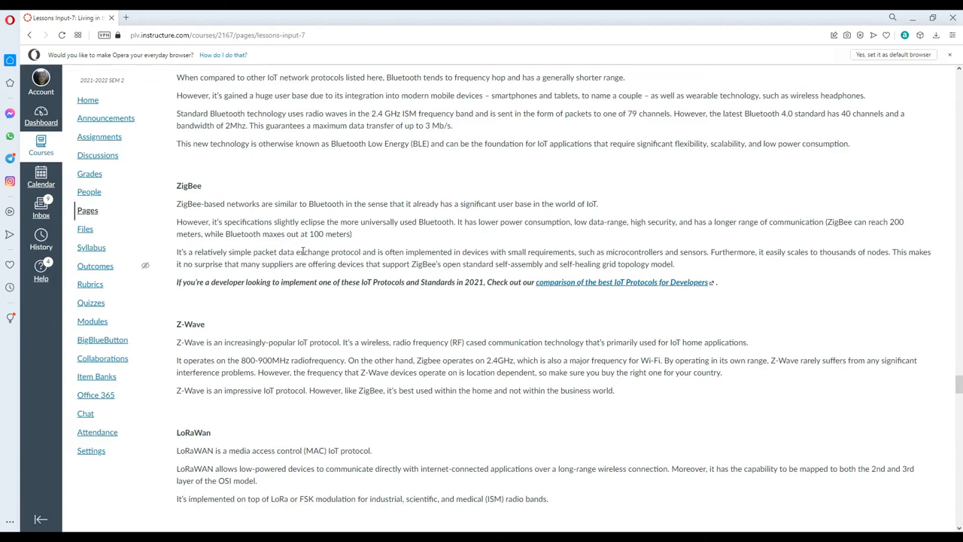
{"action": "mouse_move", "coordinate": [346, 235]}
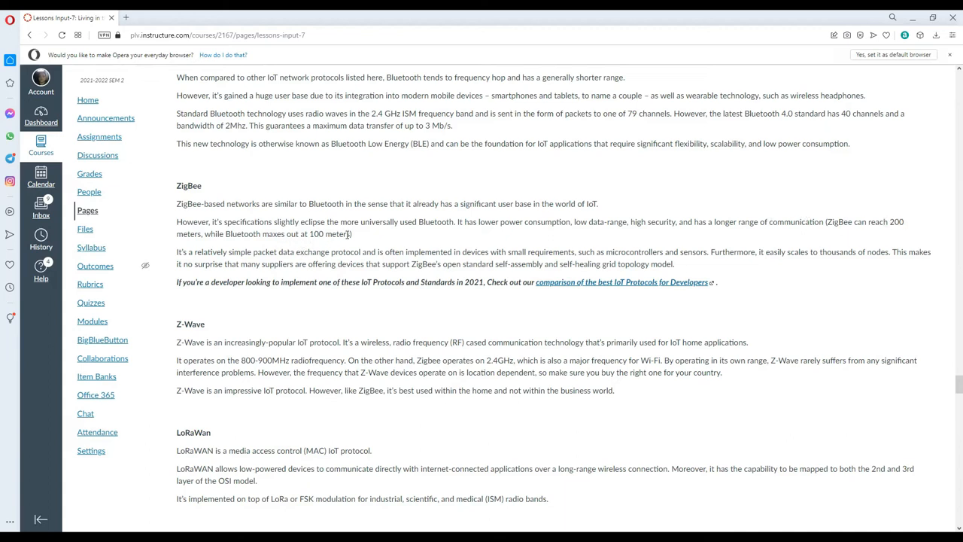
{"action": "mouse_move", "coordinate": [259, 268]}
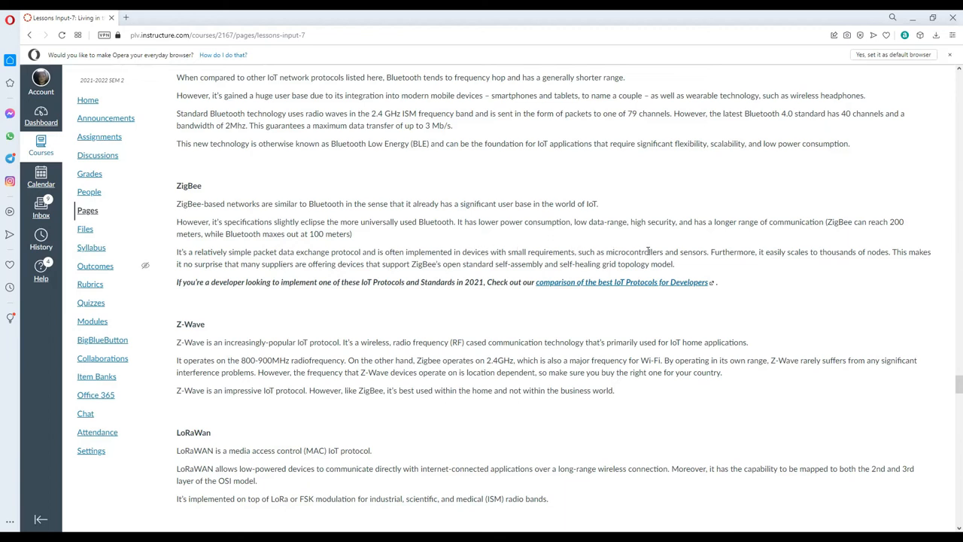
{"action": "mouse_move", "coordinate": [782, 266]}
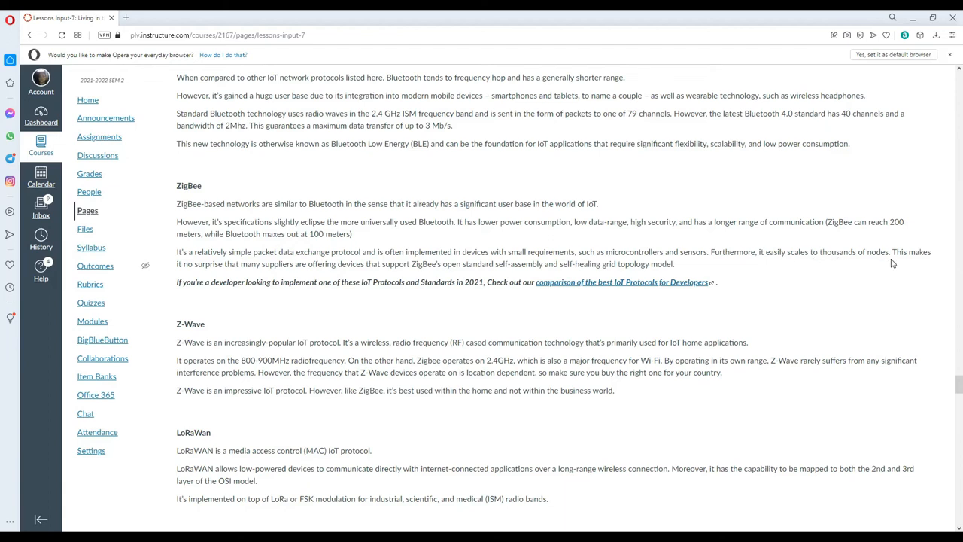
{"action": "mouse_move", "coordinate": [220, 273]}
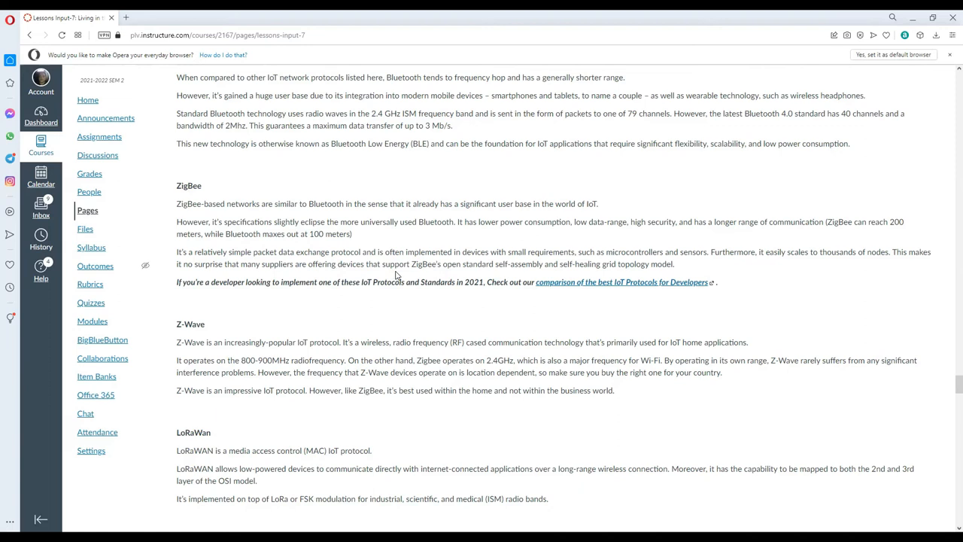
{"action": "mouse_move", "coordinate": [540, 413]}
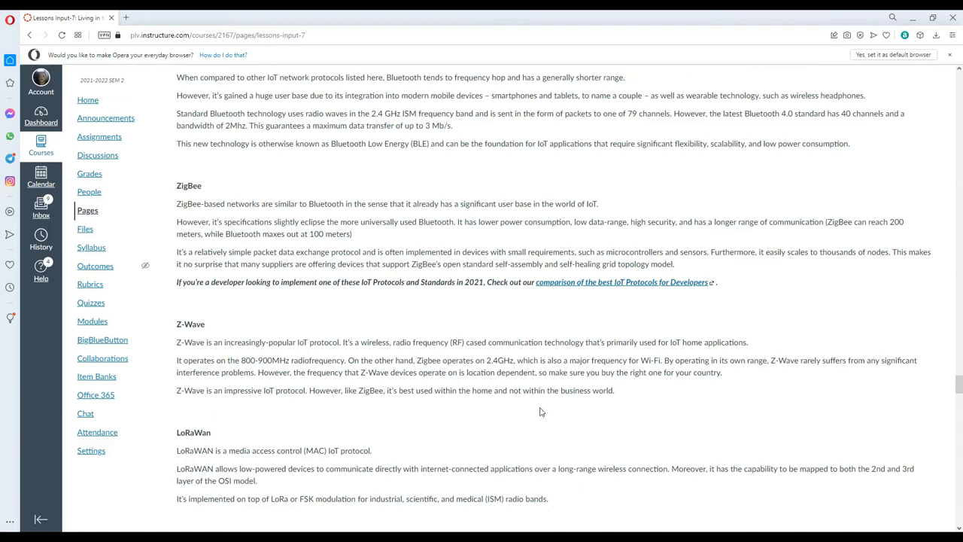
{"action": "scroll", "scroll_direction": "down", "scroll_amount": 3}
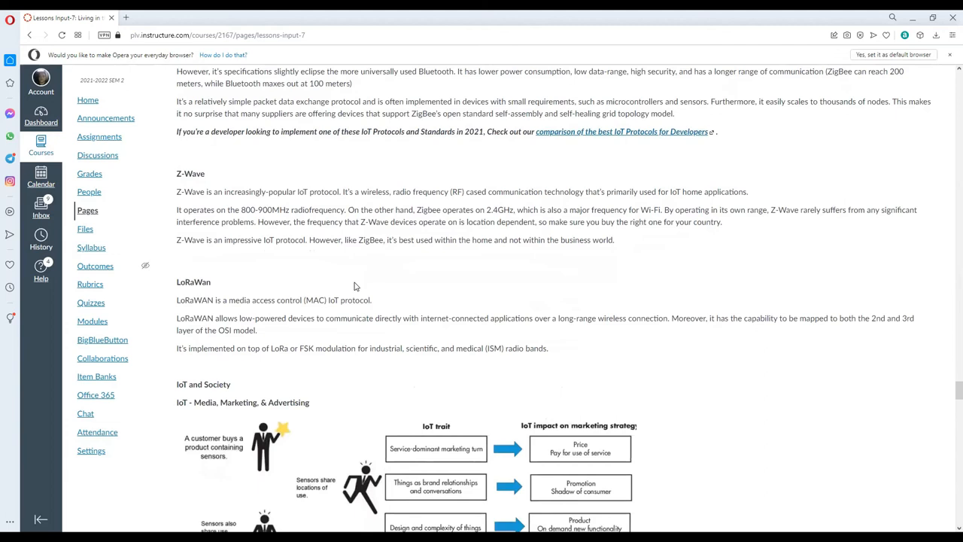
{"action": "mouse_move", "coordinate": [364, 289]}
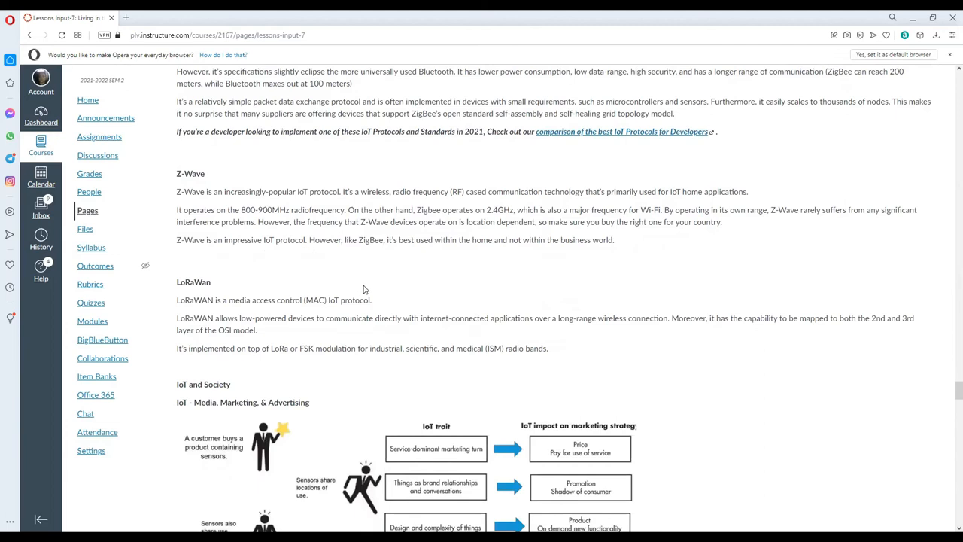
{"action": "mouse_move", "coordinate": [376, 285]}
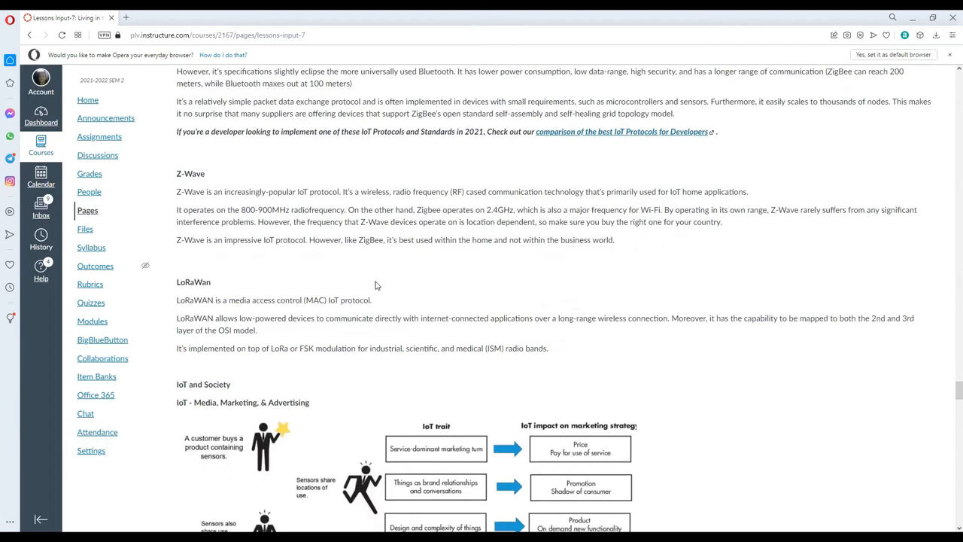
{"action": "mouse_move", "coordinate": [405, 274]}
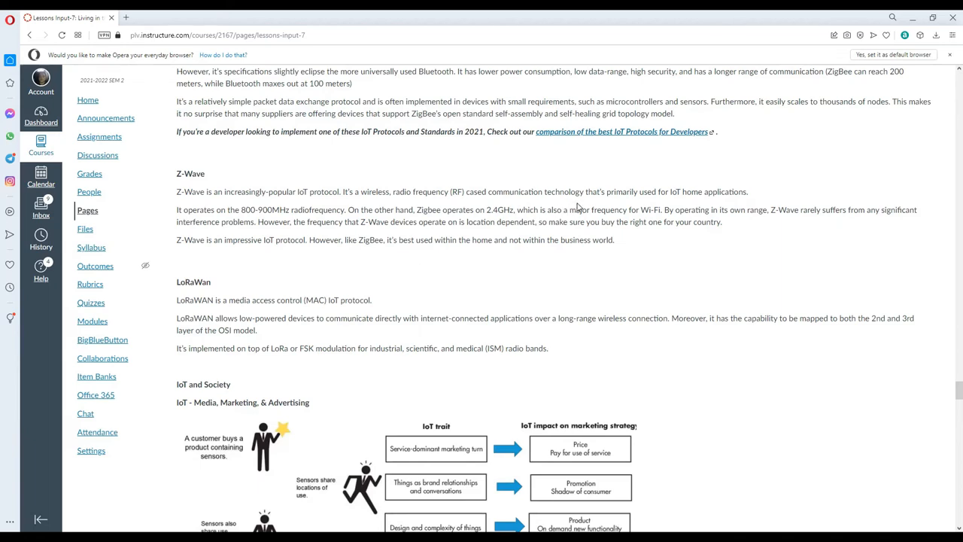
{"action": "mouse_move", "coordinate": [743, 194]}
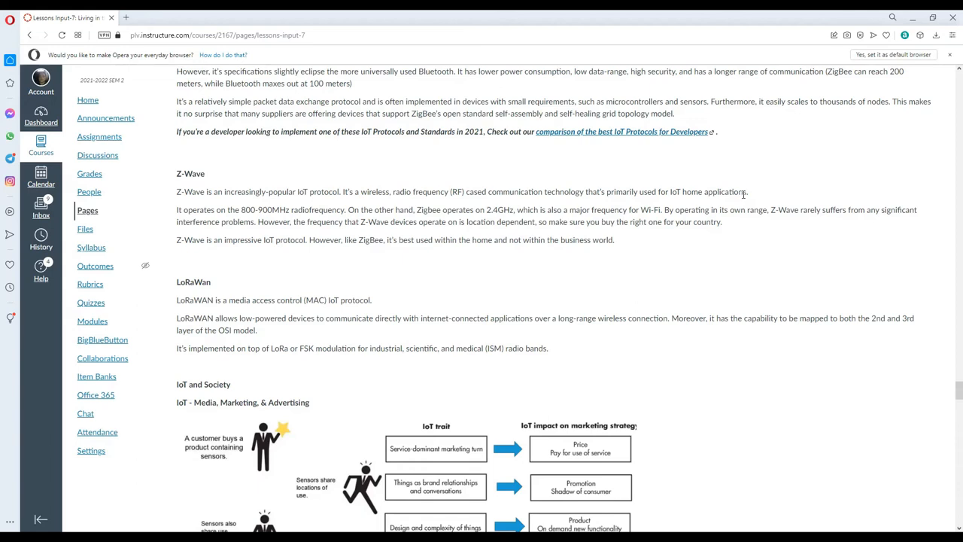
{"action": "mouse_move", "coordinate": [286, 220]}
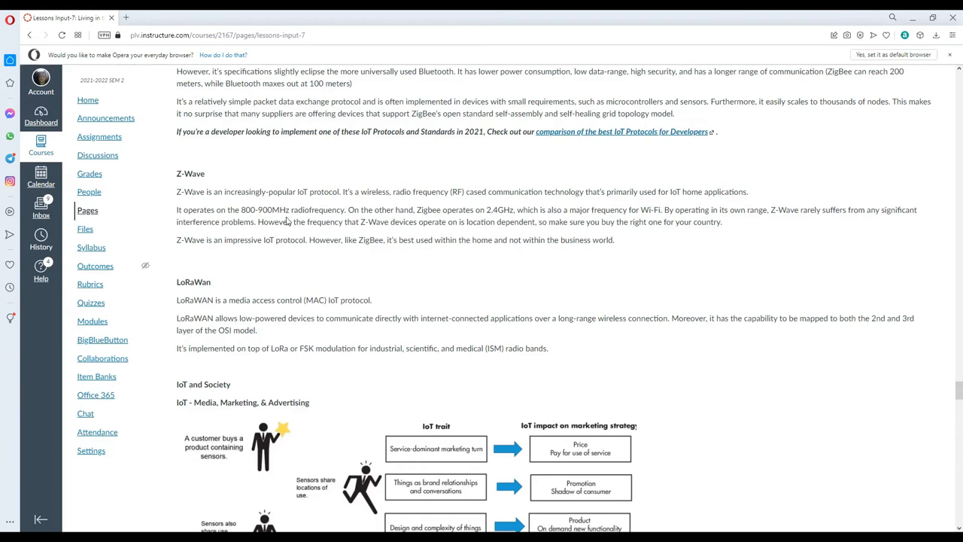
{"action": "mouse_move", "coordinate": [328, 220]}
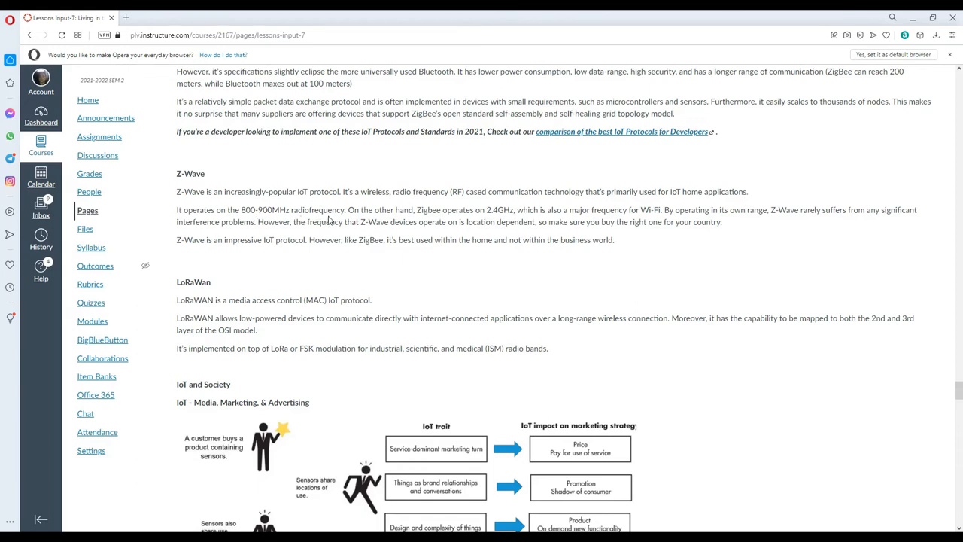
{"action": "mouse_move", "coordinate": [420, 220]}
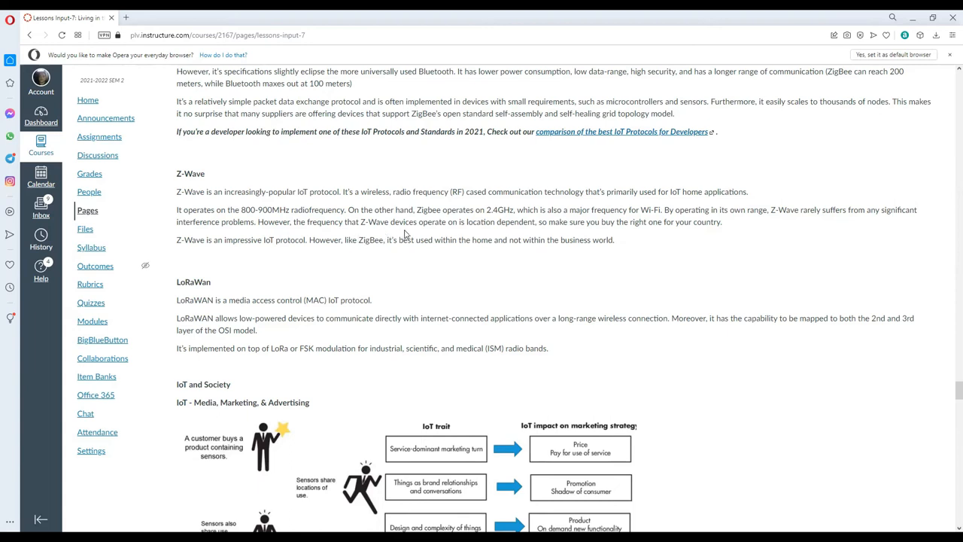
{"action": "mouse_move", "coordinate": [558, 233]}
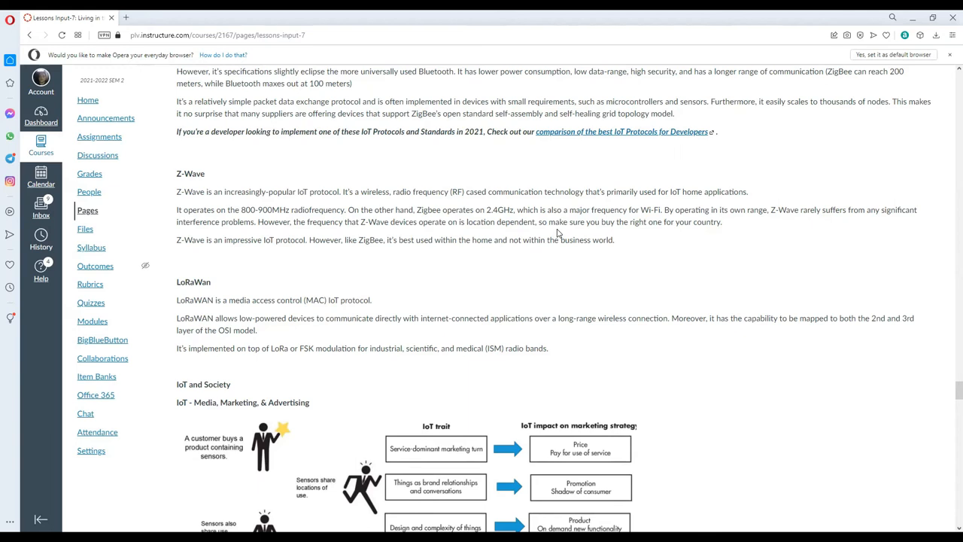
{"action": "mouse_move", "coordinate": [720, 235]}
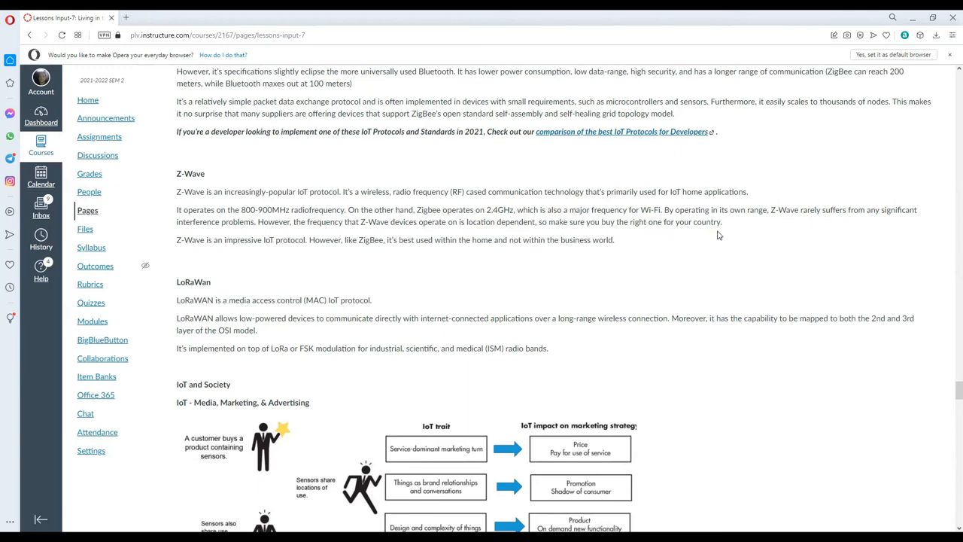
{"action": "mouse_move", "coordinate": [196, 240]}
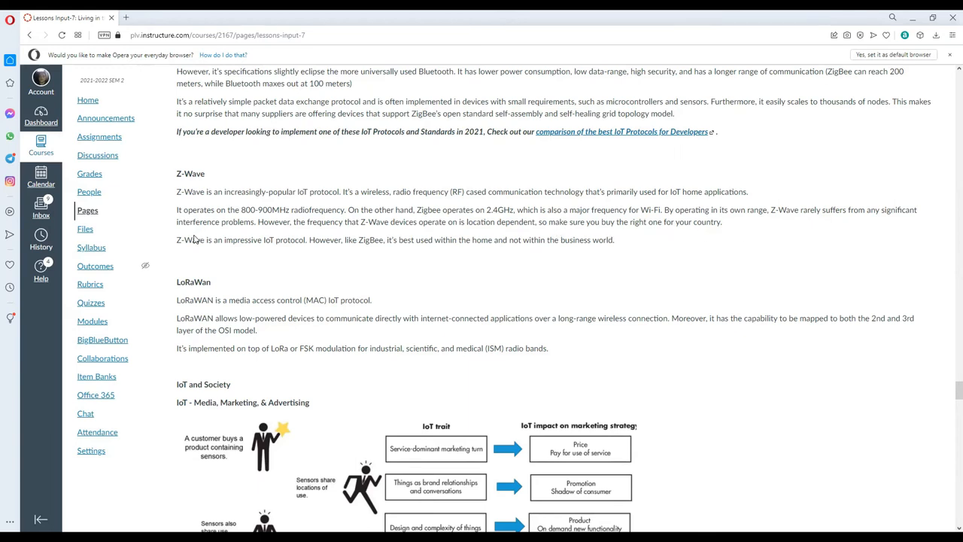
{"action": "mouse_move", "coordinate": [307, 253]}
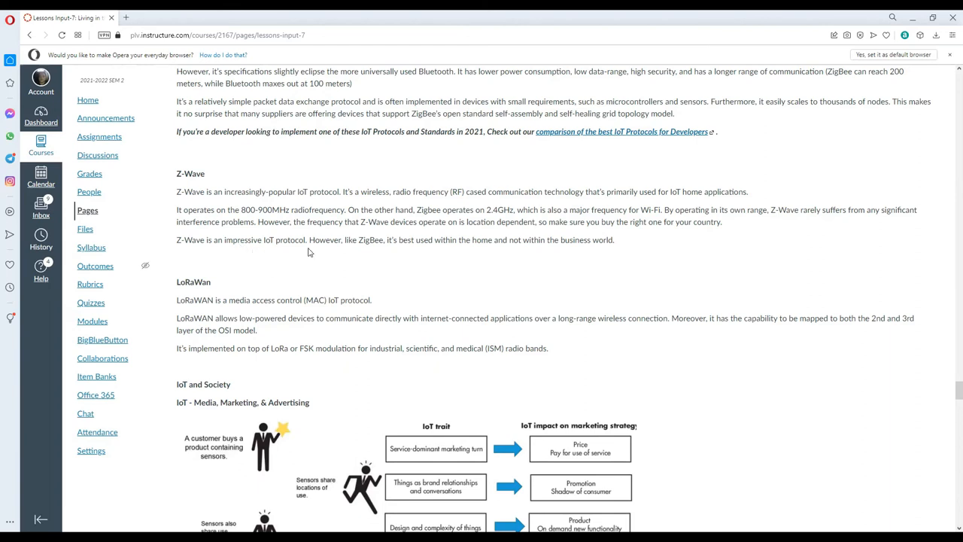
{"action": "mouse_move", "coordinate": [349, 253]}
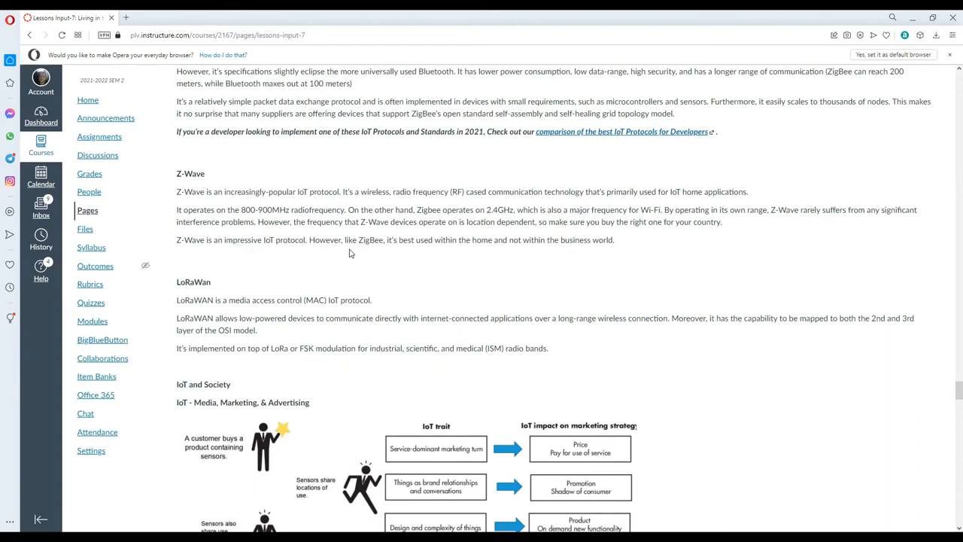
{"action": "mouse_move", "coordinate": [487, 252]}
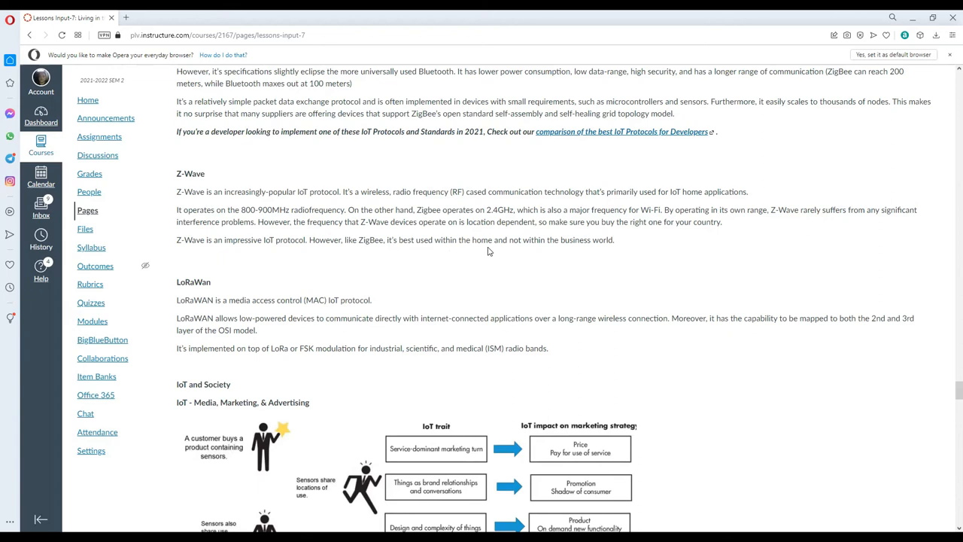
{"action": "mouse_move", "coordinate": [623, 256]}
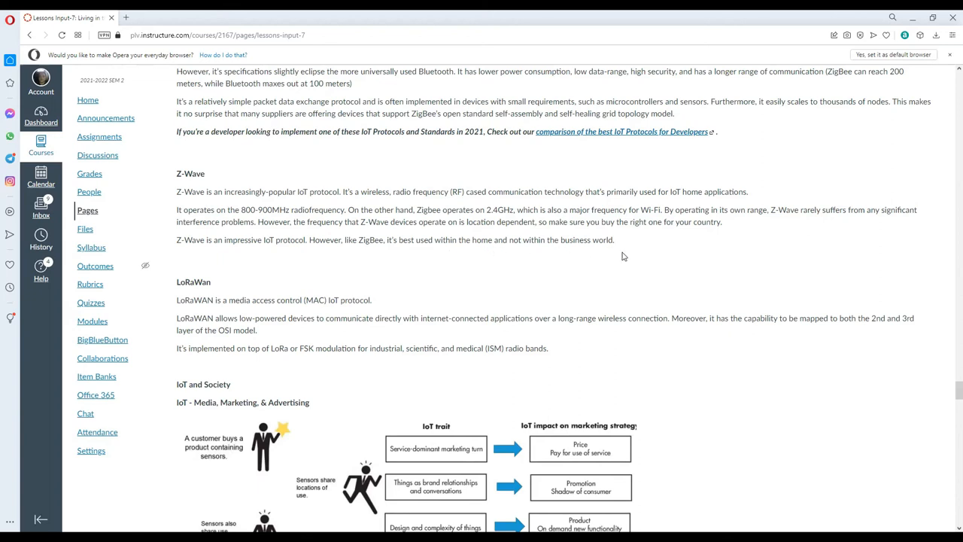
{"action": "scroll", "scroll_direction": "down", "scroll_amount": 3}
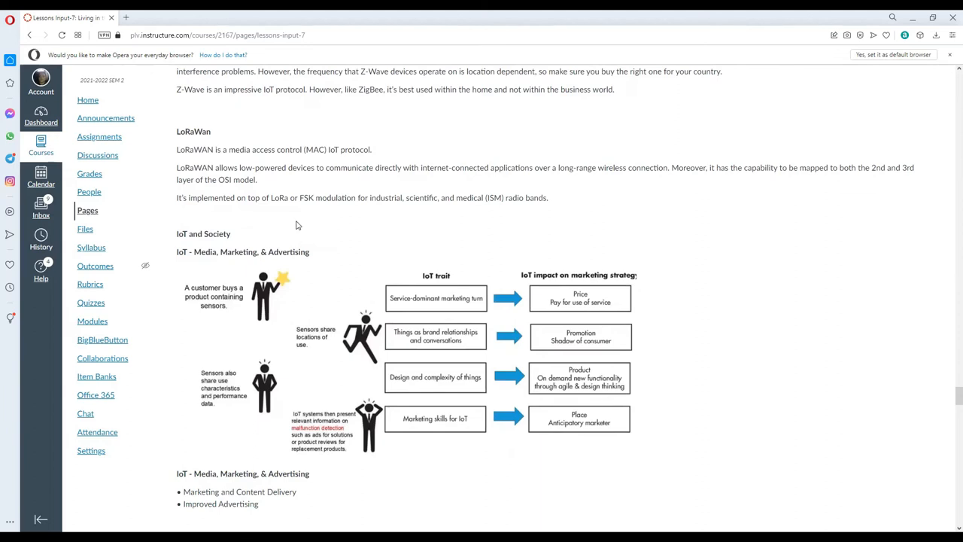
{"action": "mouse_move", "coordinate": [338, 161]}
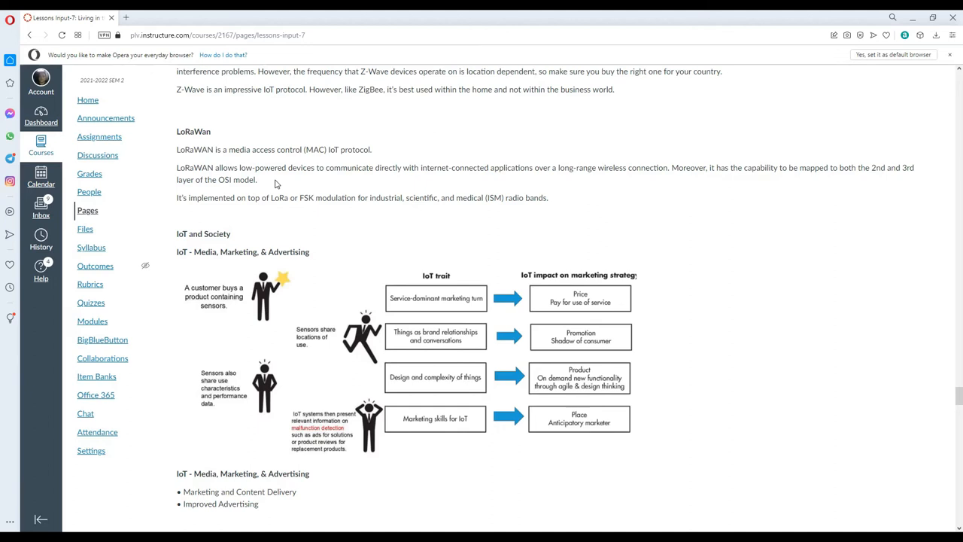
{"action": "mouse_move", "coordinate": [393, 186]}
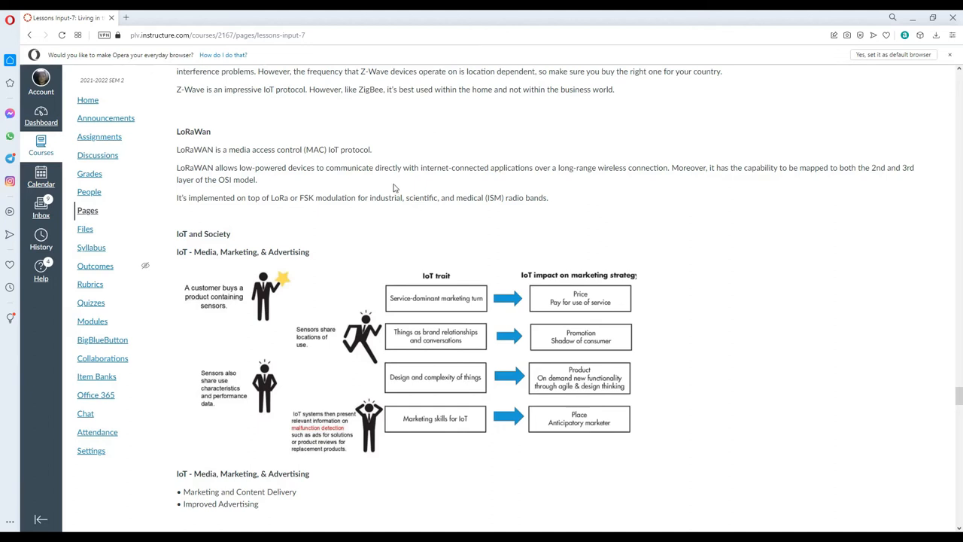
{"action": "mouse_move", "coordinate": [791, 181]}
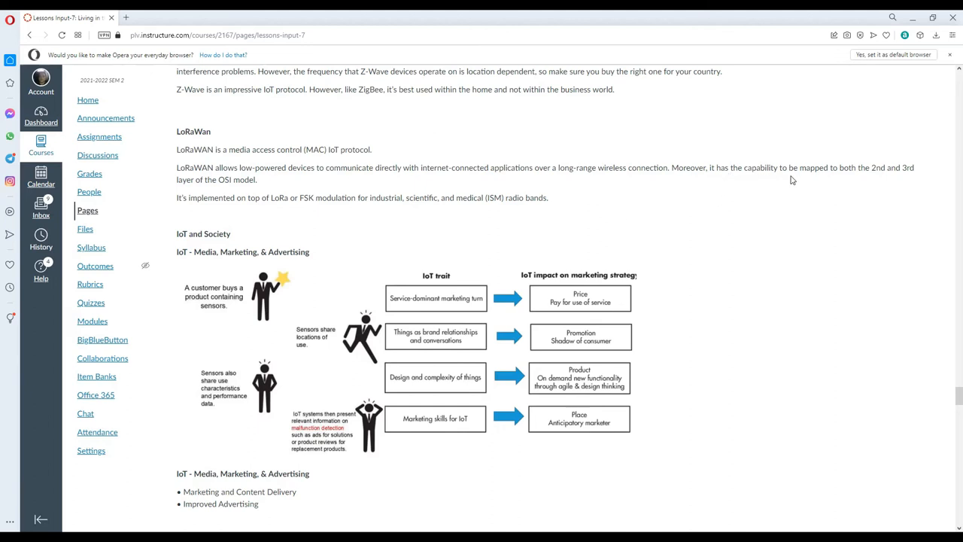
{"action": "mouse_move", "coordinate": [912, 177]}
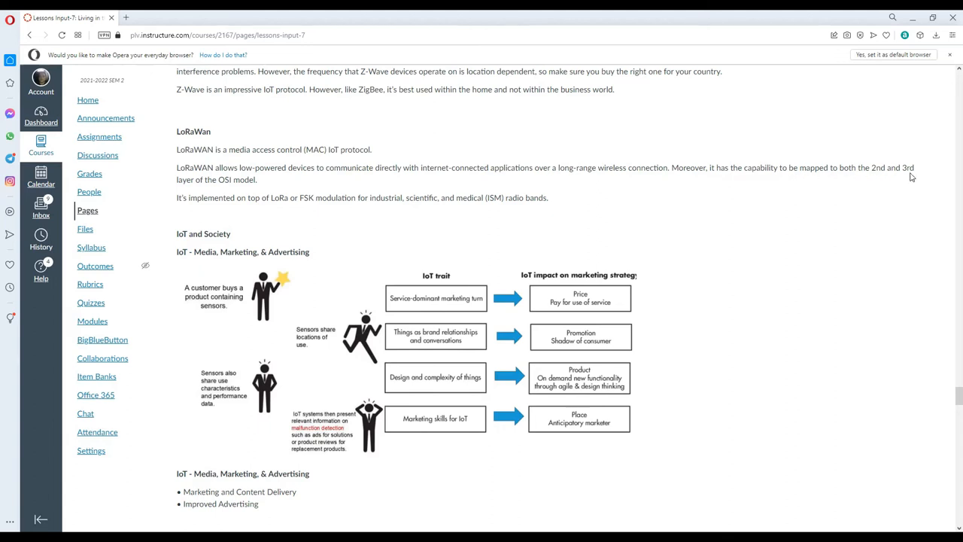
{"action": "mouse_move", "coordinate": [268, 186]}
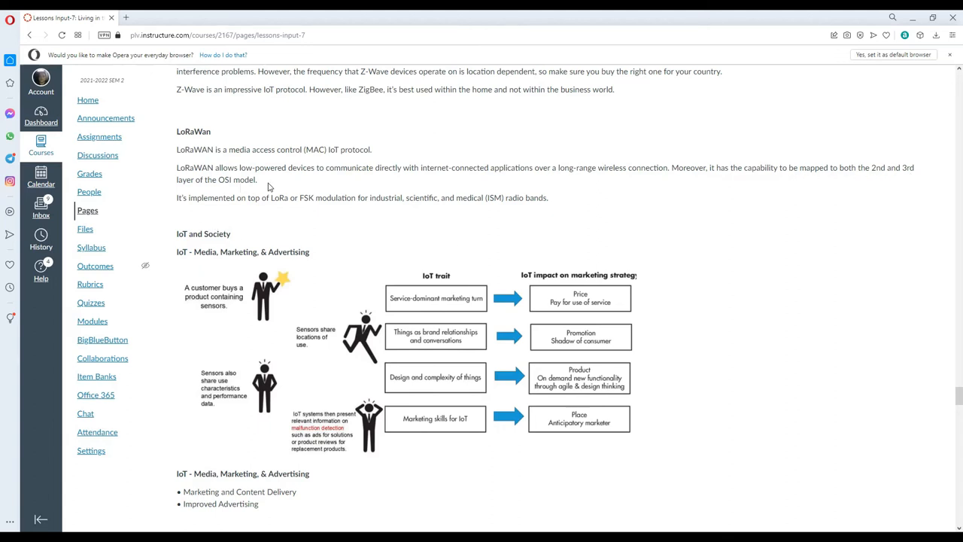
{"action": "mouse_move", "coordinate": [282, 211]}
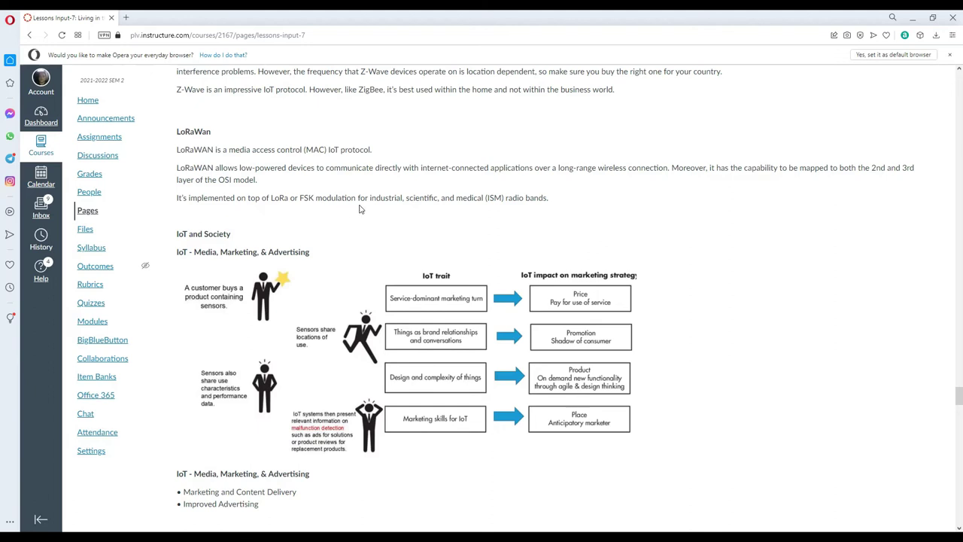
{"action": "mouse_move", "coordinate": [463, 211]}
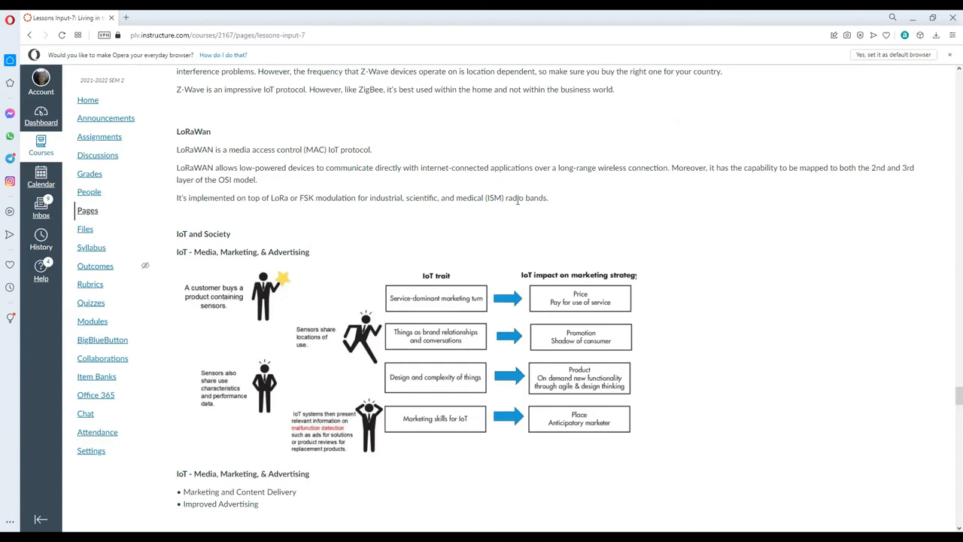
{"action": "scroll", "scroll_direction": "down", "scroll_amount": 3}
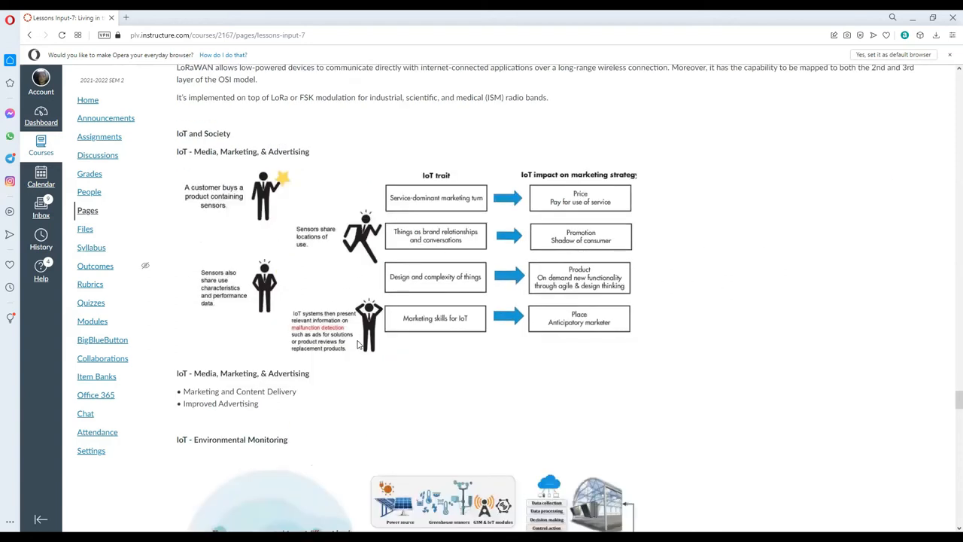
{"action": "scroll", "scroll_direction": "up", "scroll_amount": 3}
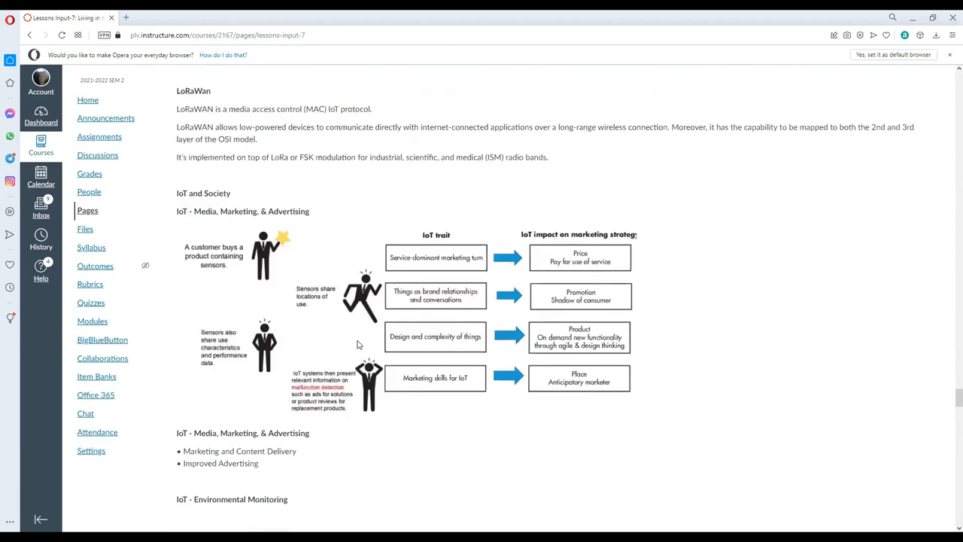
{"action": "scroll", "scroll_direction": "down", "scroll_amount": 3}
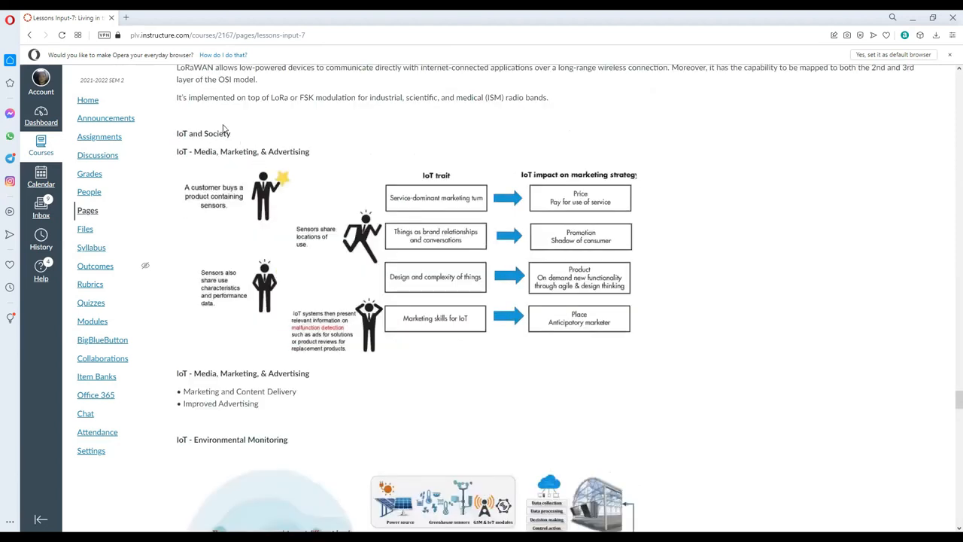
{"action": "mouse_move", "coordinate": [255, 169]}
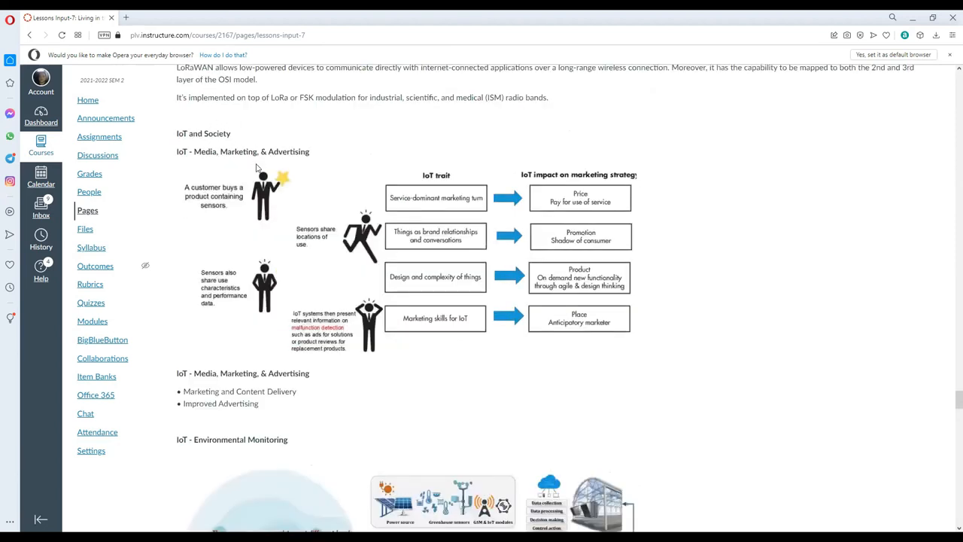
{"action": "mouse_move", "coordinate": [277, 146]}
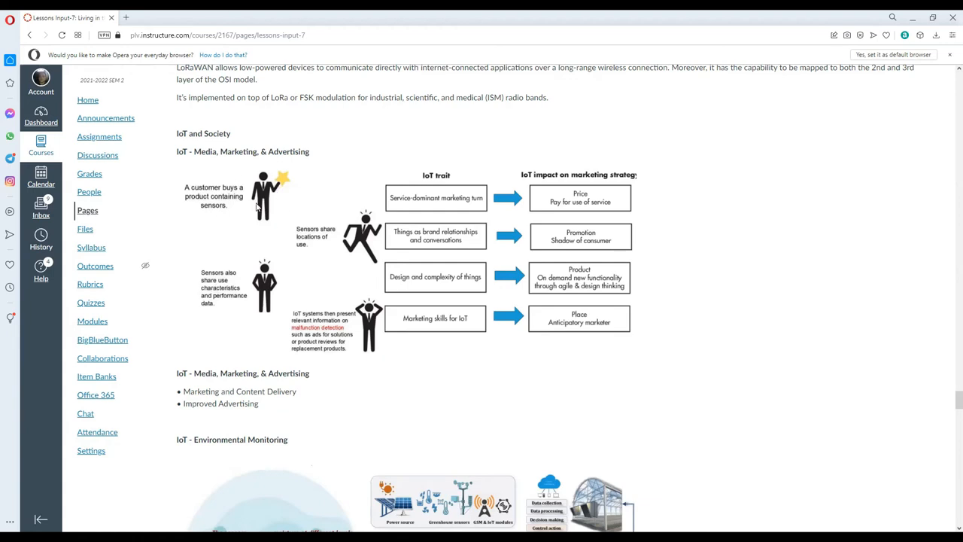
{"action": "mouse_move", "coordinate": [250, 238]}
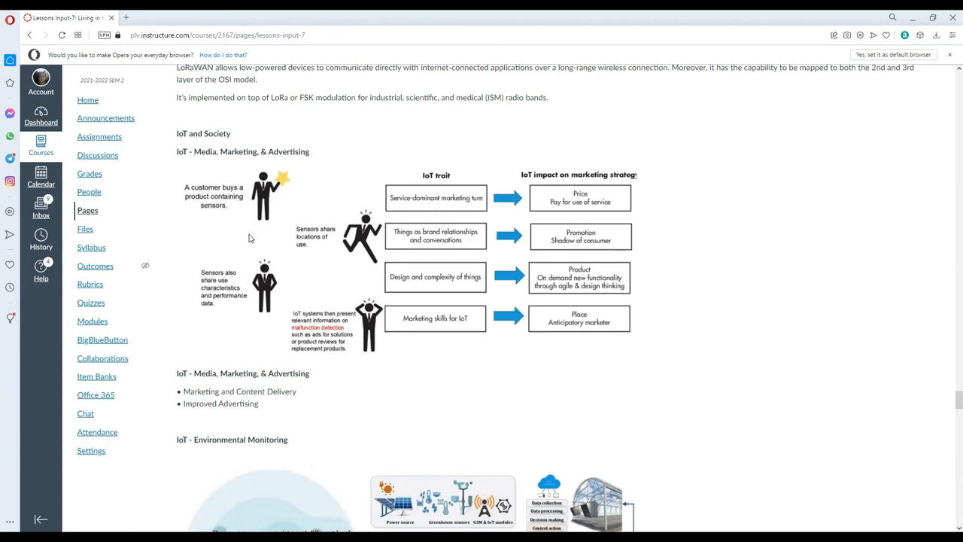
{"action": "mouse_move", "coordinate": [223, 324]}
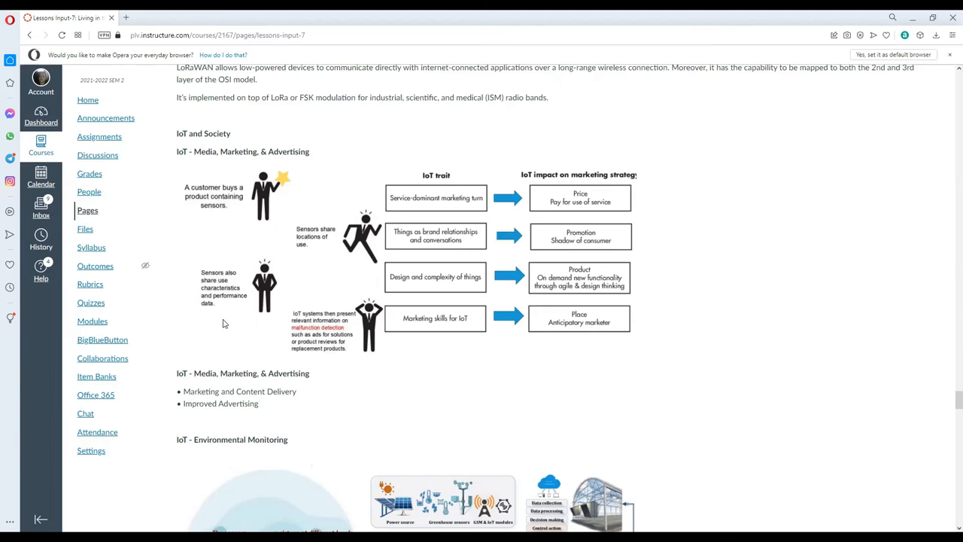
{"action": "mouse_move", "coordinate": [274, 309]}
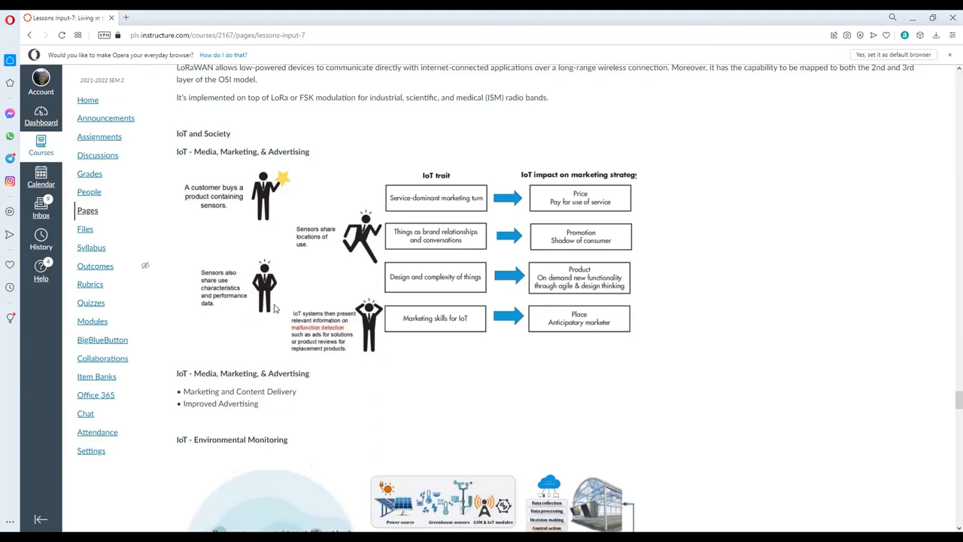
{"action": "mouse_move", "coordinate": [330, 223]}
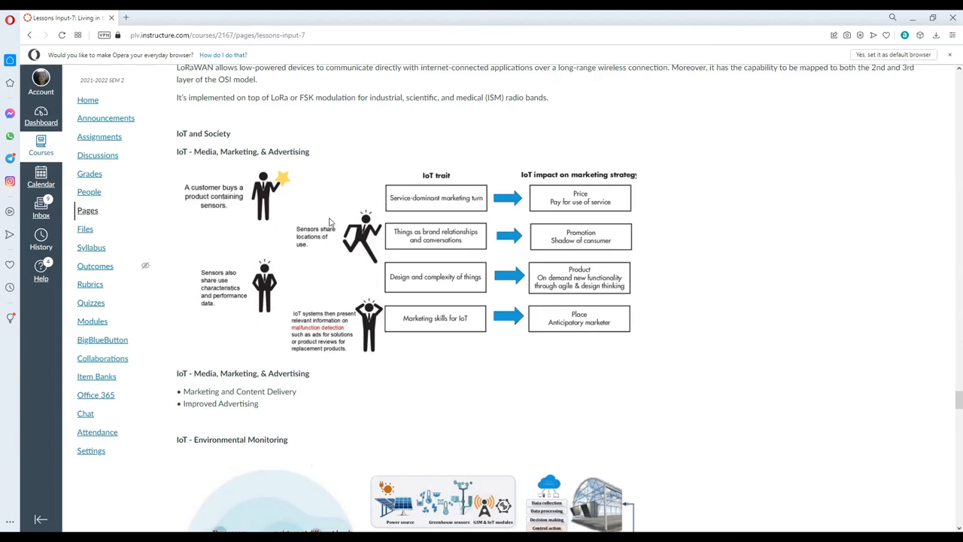
{"action": "mouse_move", "coordinate": [363, 235]}
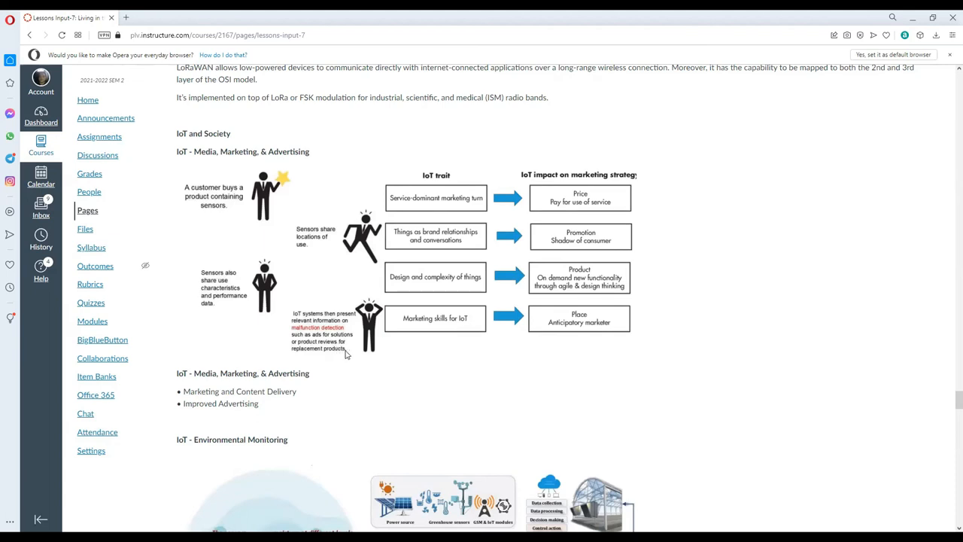
{"action": "mouse_move", "coordinate": [350, 355]}
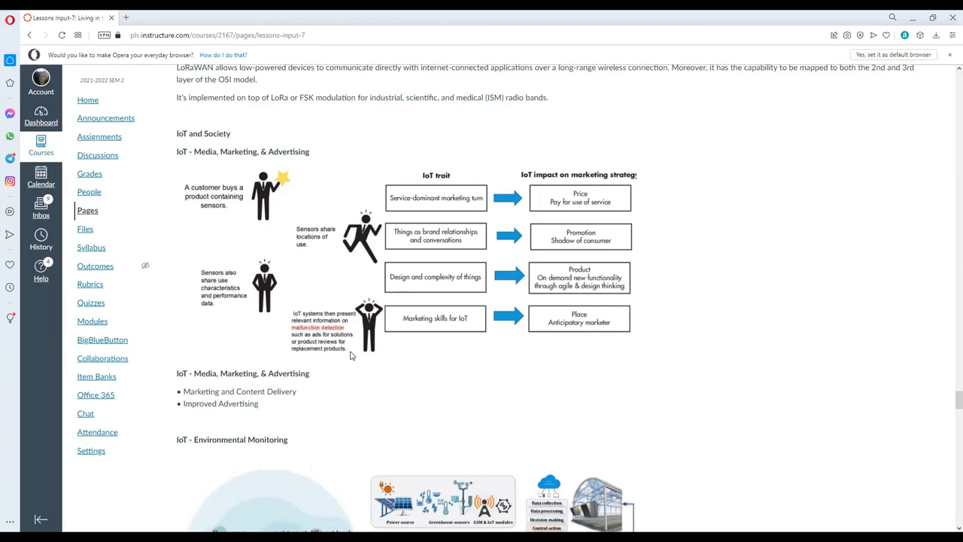
{"action": "mouse_move", "coordinate": [473, 203]}
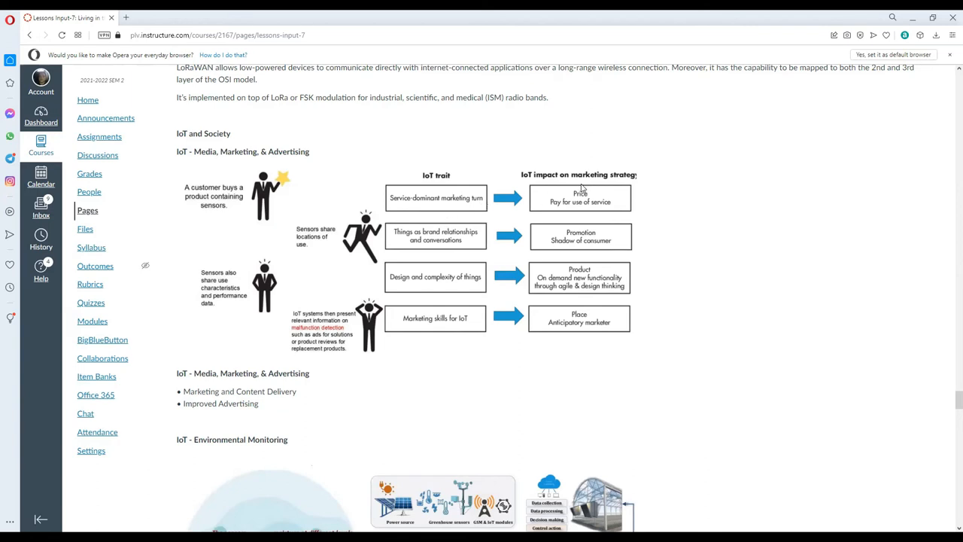
{"action": "mouse_move", "coordinate": [573, 223]}
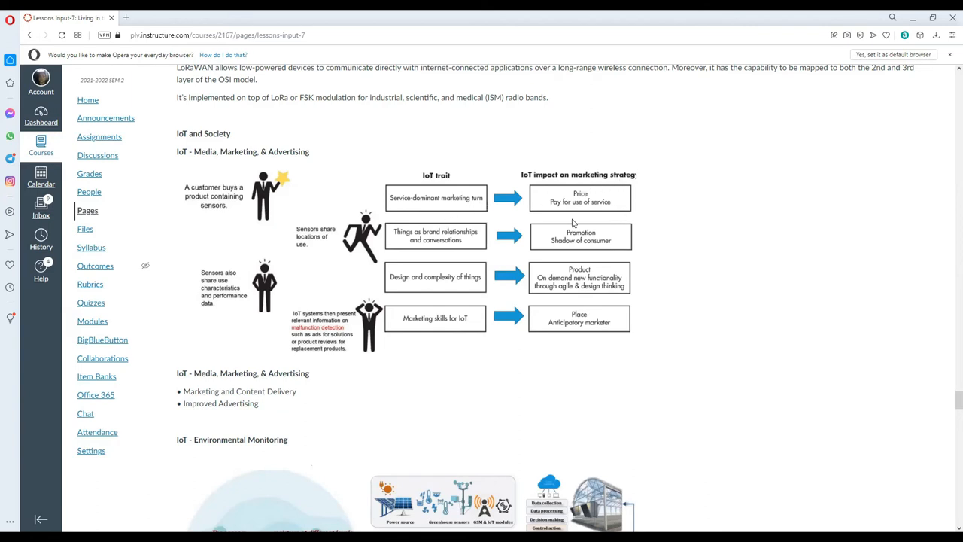
{"action": "mouse_move", "coordinate": [614, 208]}
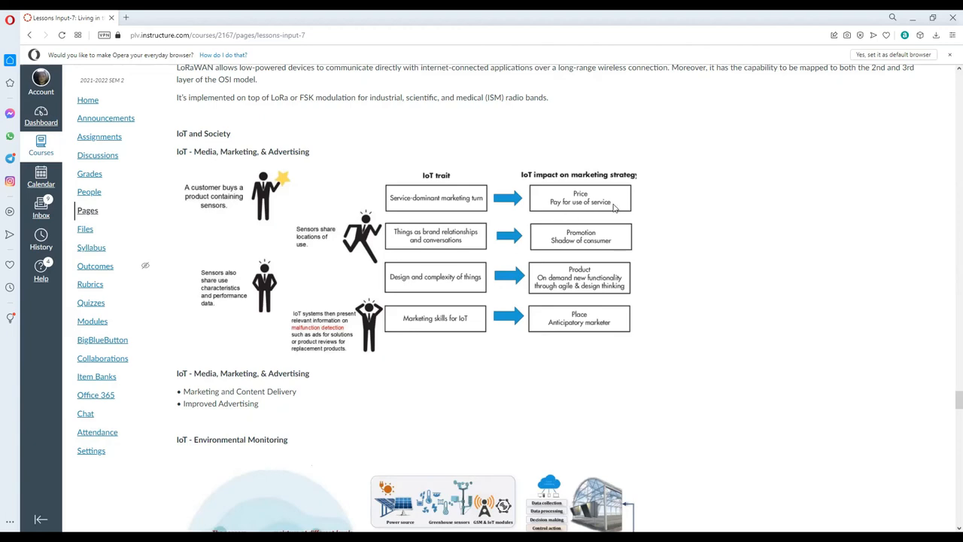
{"action": "mouse_move", "coordinate": [250, 163]}
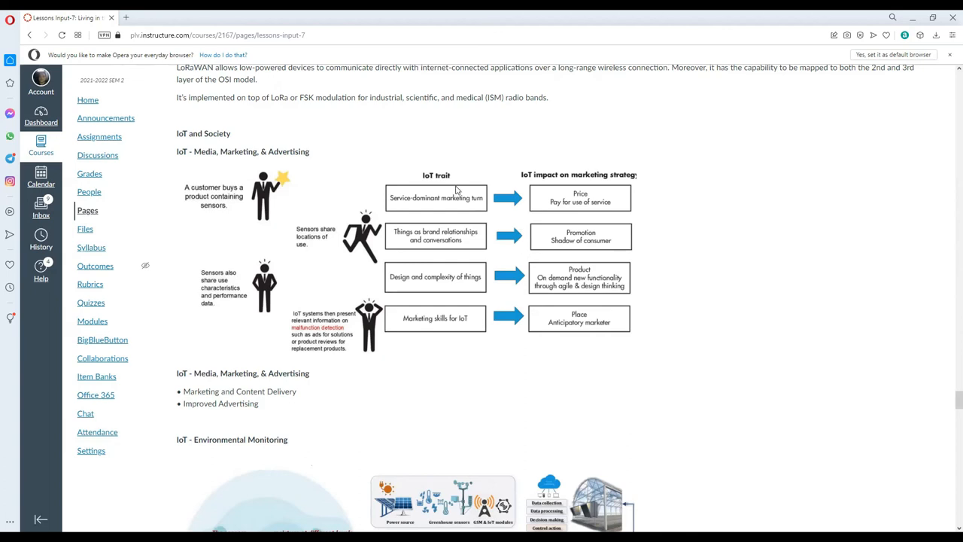
{"action": "mouse_move", "coordinate": [369, 184]}
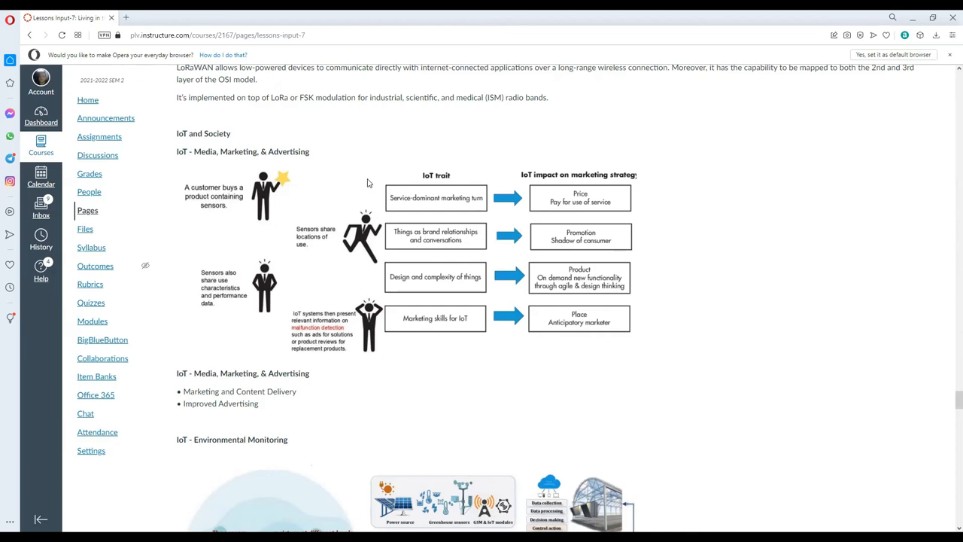
{"action": "mouse_move", "coordinate": [379, 177]}
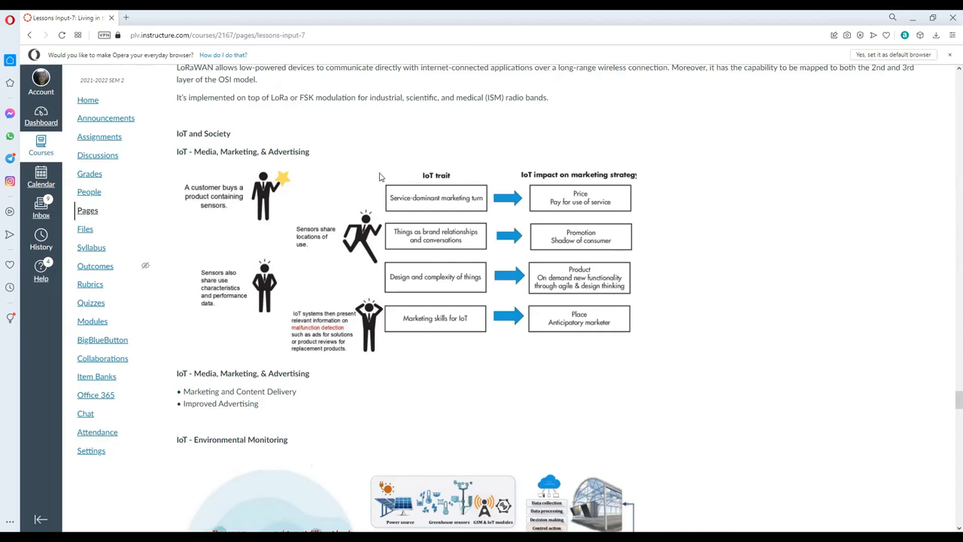
{"action": "mouse_move", "coordinate": [461, 163]}
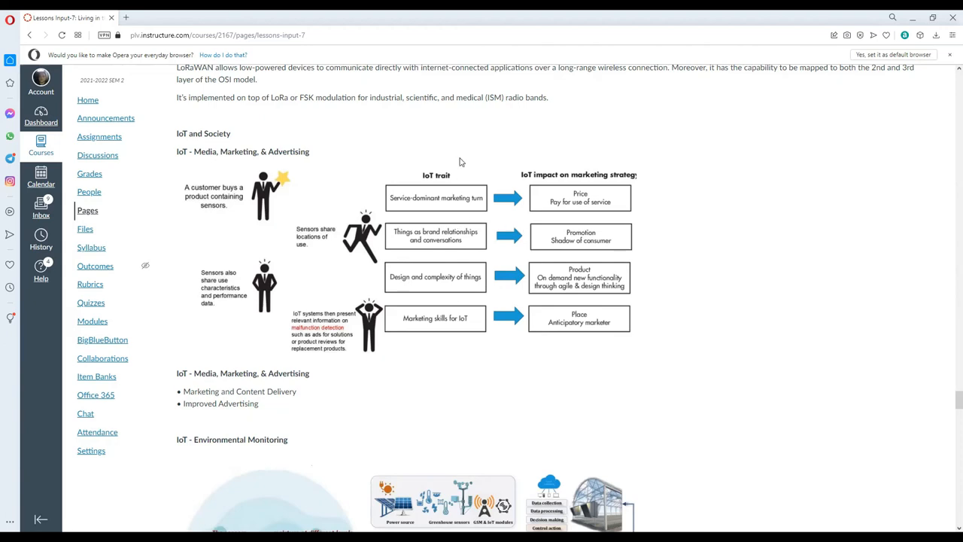
{"action": "mouse_move", "coordinate": [469, 205]}
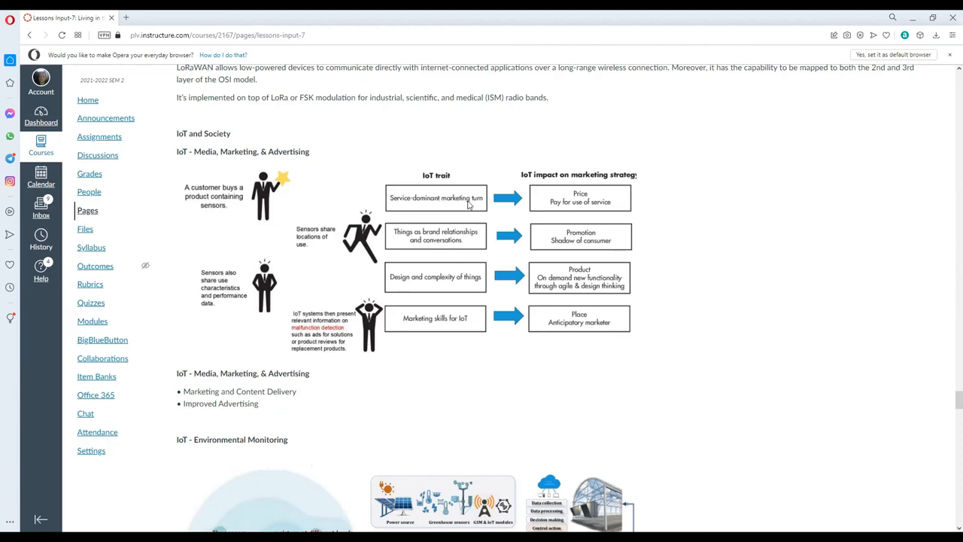
{"action": "mouse_move", "coordinate": [497, 217]}
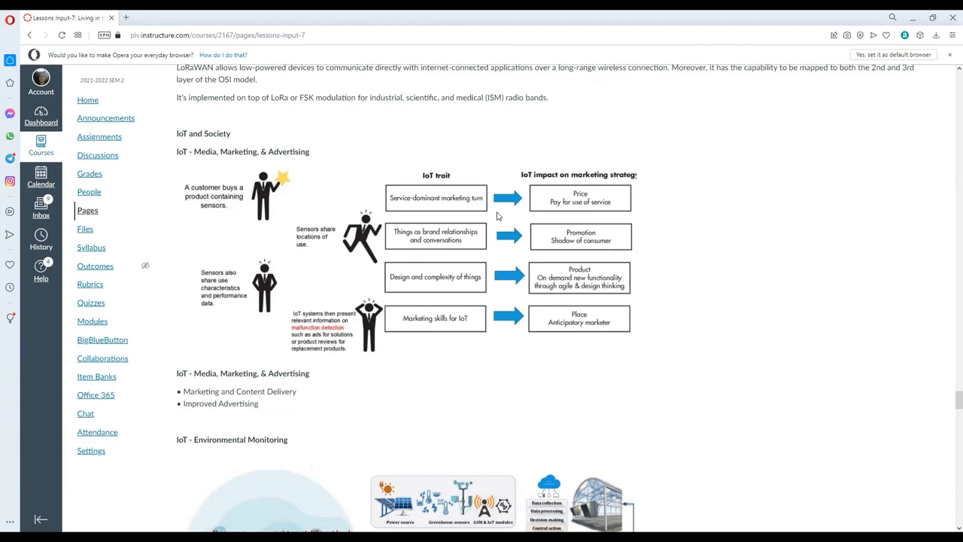
{"action": "mouse_move", "coordinate": [590, 199]}
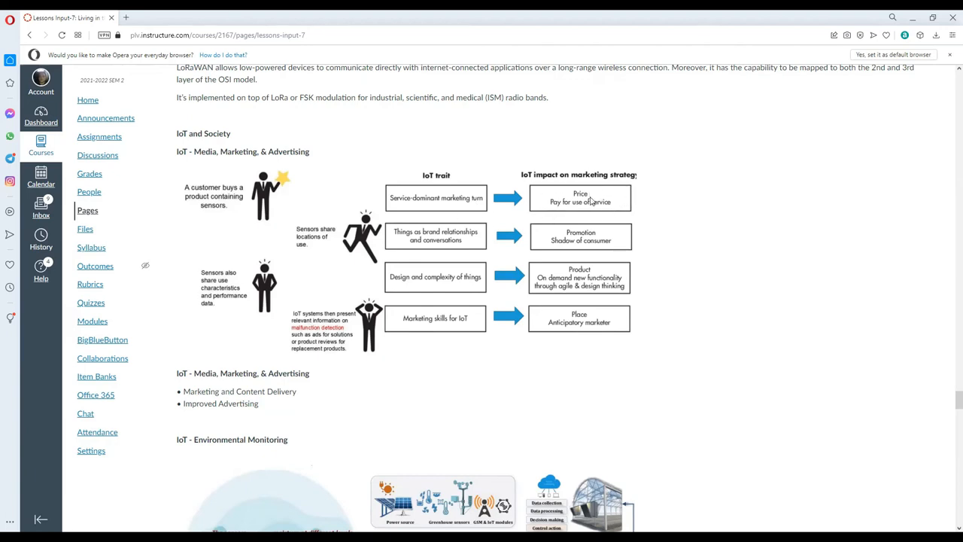
{"action": "mouse_move", "coordinate": [412, 253]}
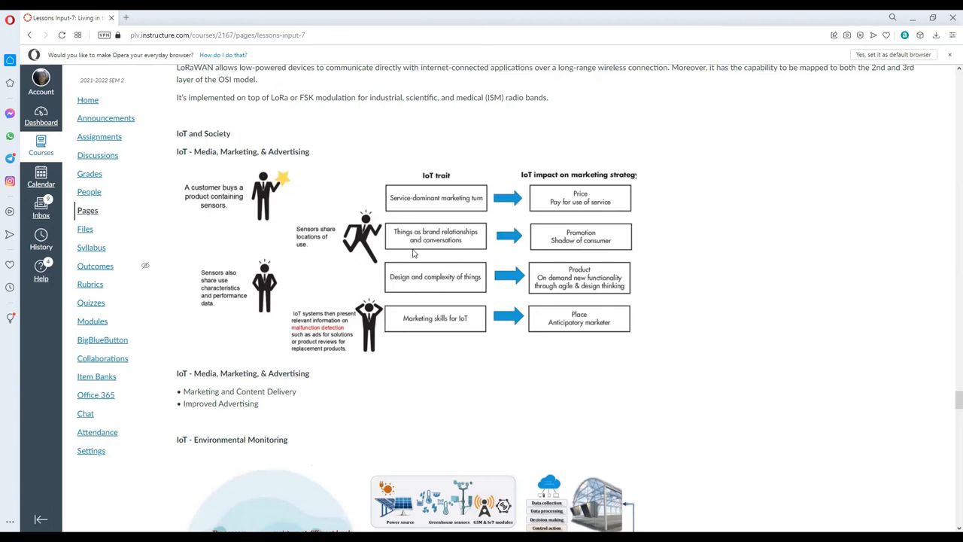
{"action": "mouse_move", "coordinate": [454, 249]}
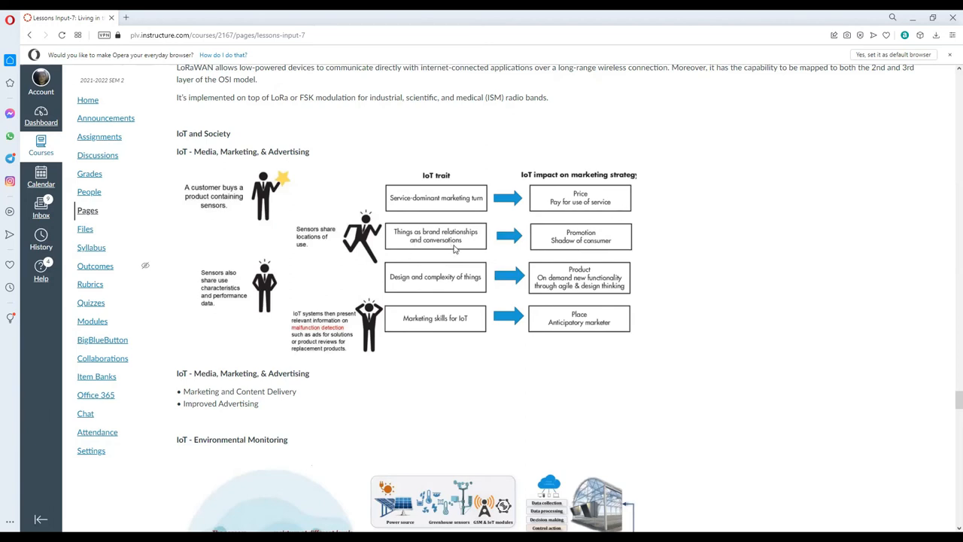
{"action": "mouse_move", "coordinate": [623, 241]}
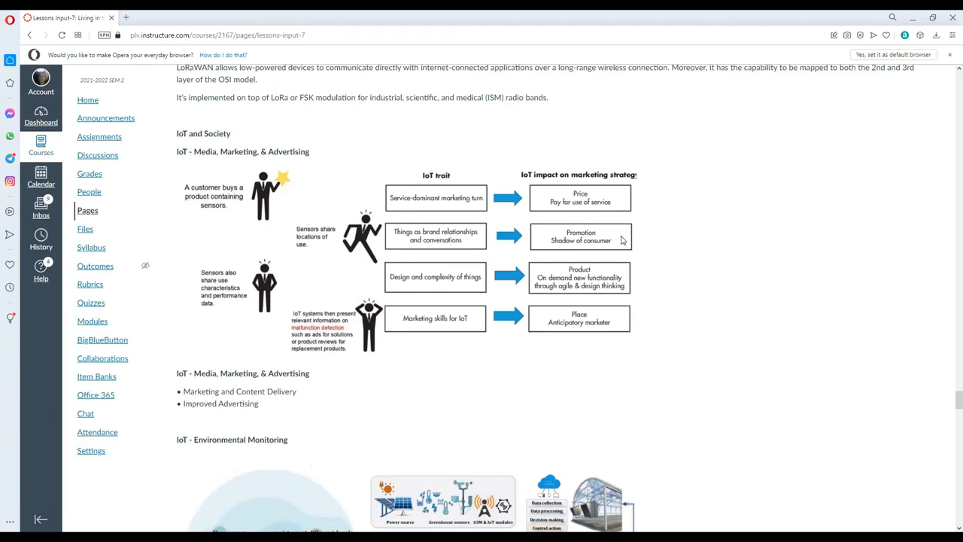
{"action": "mouse_move", "coordinate": [497, 288]}
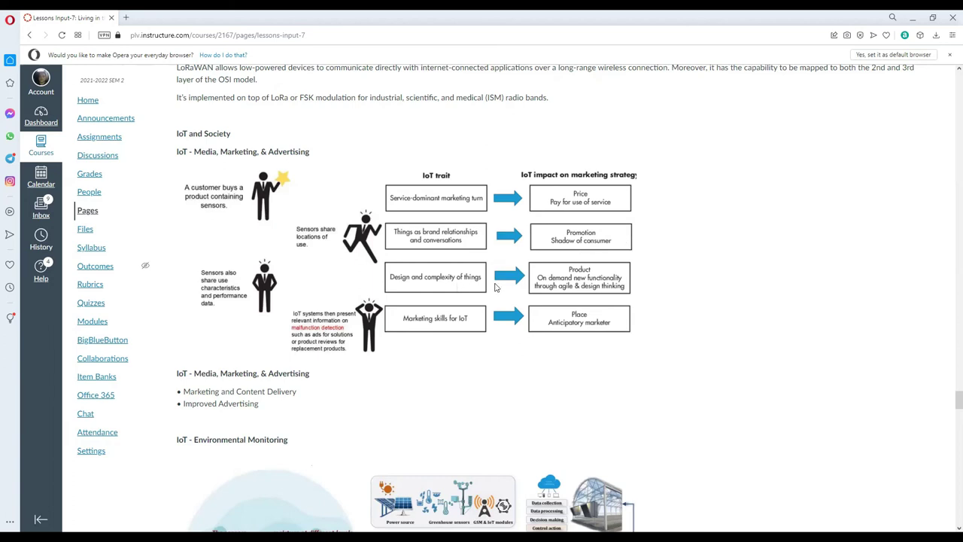
{"action": "mouse_move", "coordinate": [595, 272]}
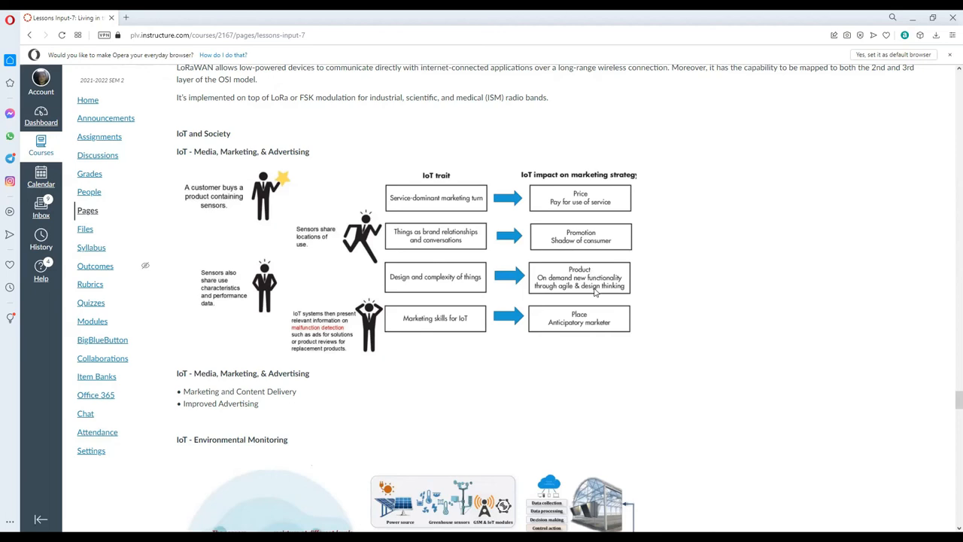
{"action": "mouse_move", "coordinate": [617, 299]}
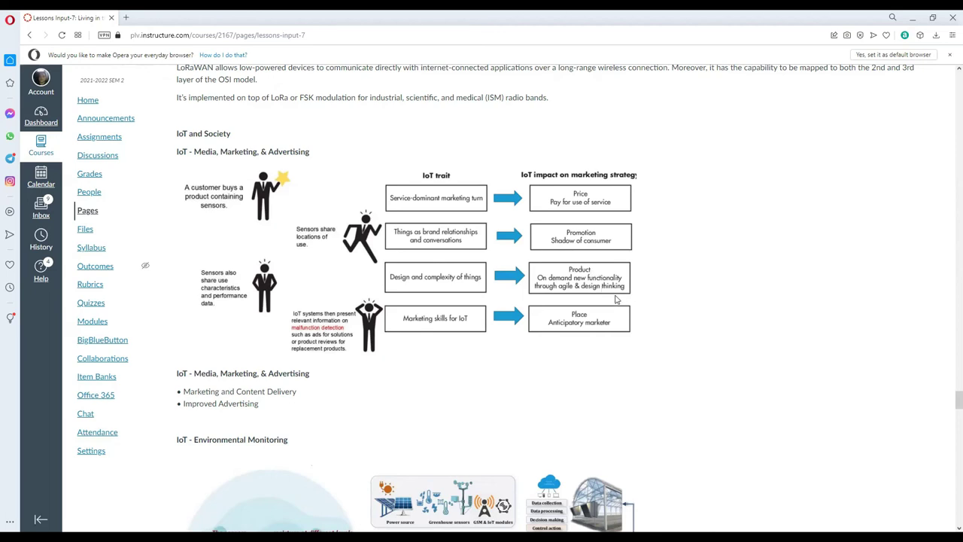
{"action": "mouse_move", "coordinate": [434, 349]}
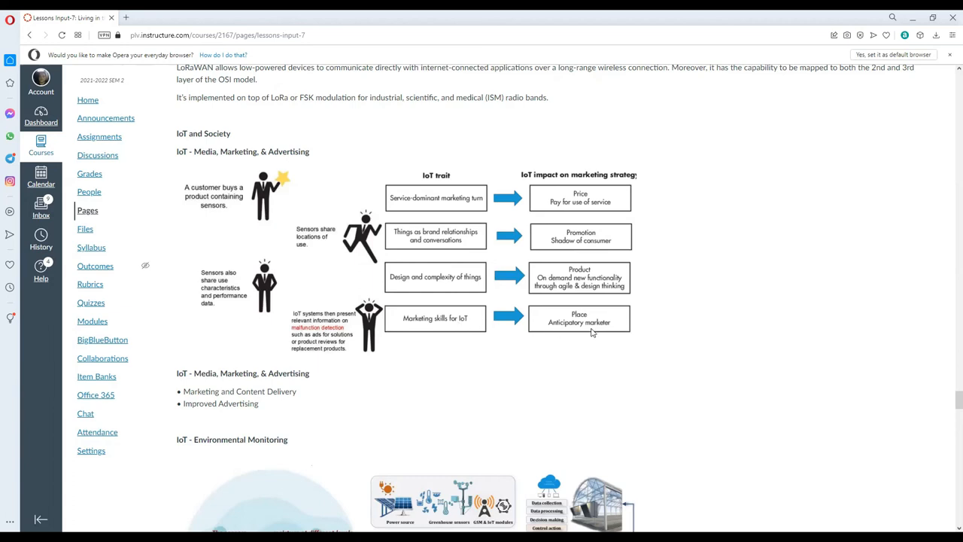
{"action": "mouse_move", "coordinate": [600, 333]}
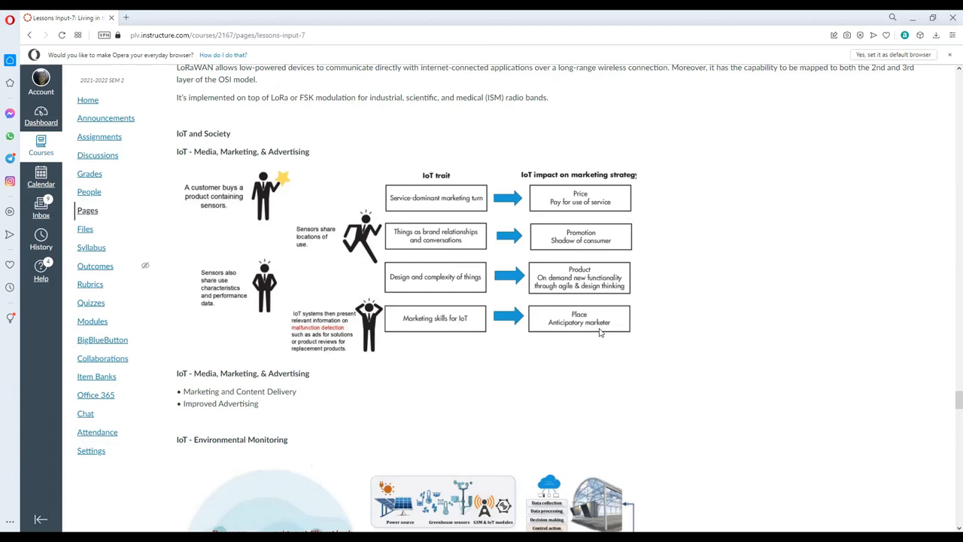
{"action": "mouse_move", "coordinate": [617, 333]}
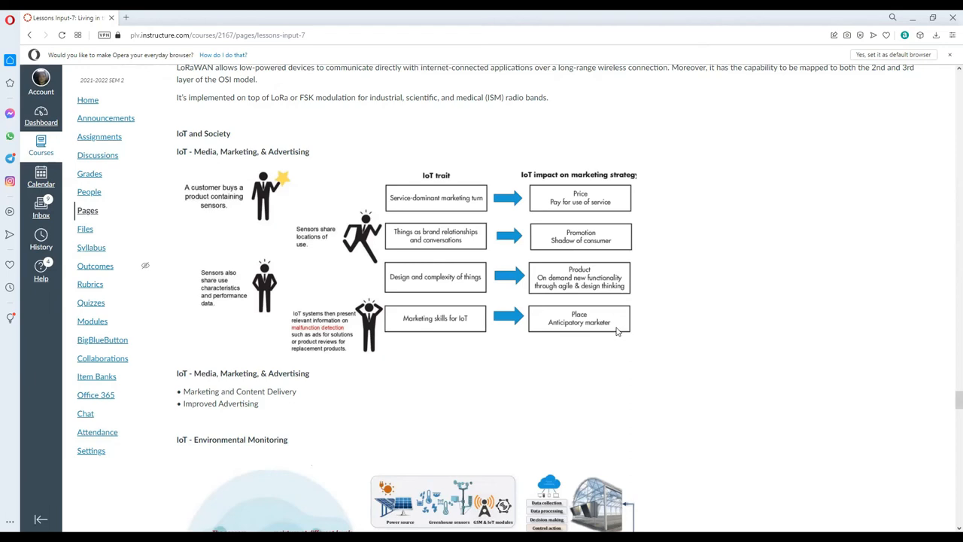
Scroll to position the IoT Environmental Monitoring farm-sensor illustrations in view.
{"action": "scroll", "scroll_direction": "down", "scroll_amount": 3}
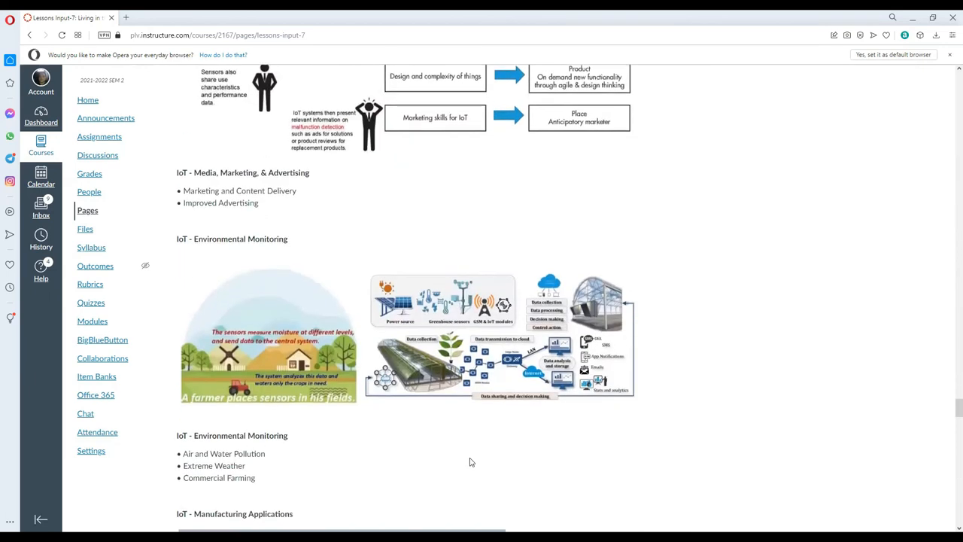
{"action": "mouse_move", "coordinate": [172, 173]}
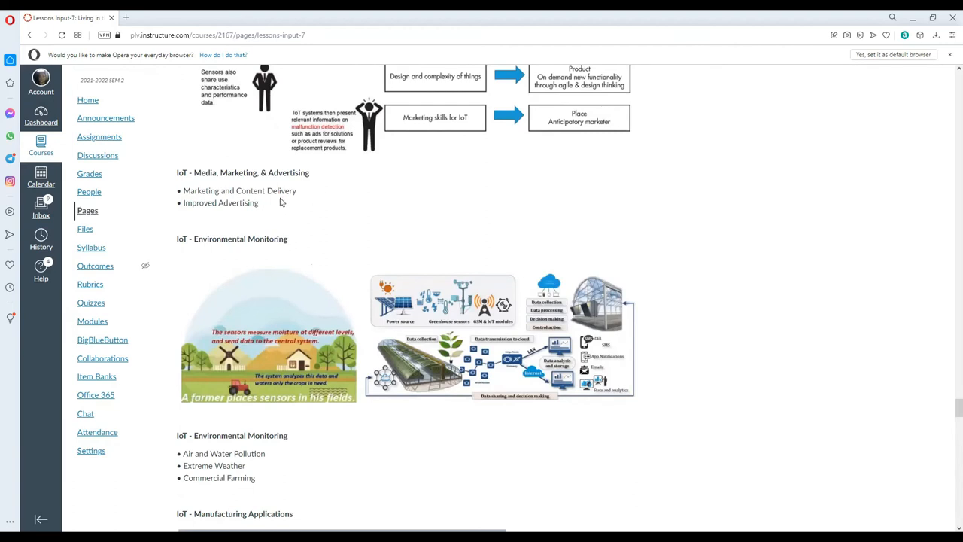
{"action": "mouse_move", "coordinate": [235, 193]}
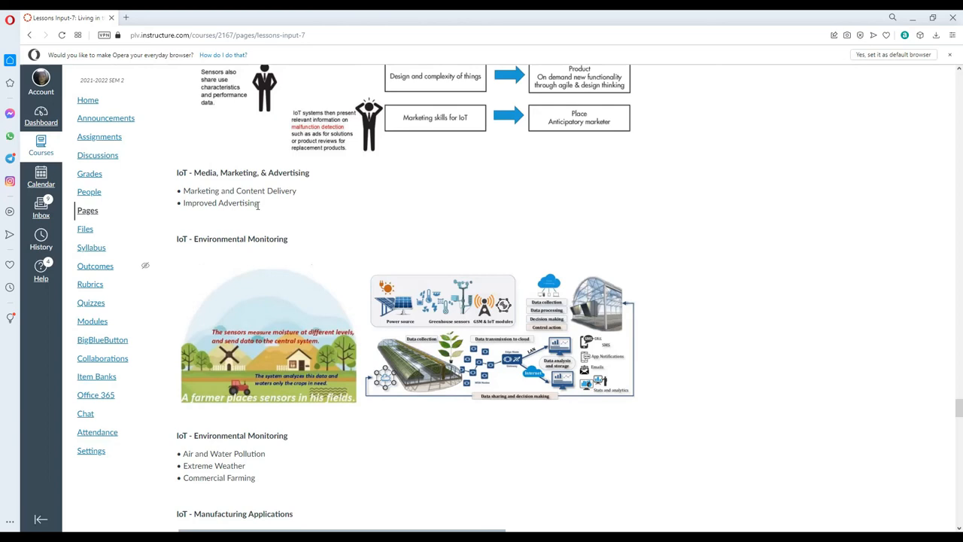
{"action": "scroll", "scroll_direction": "up", "scroll_amount": 3}
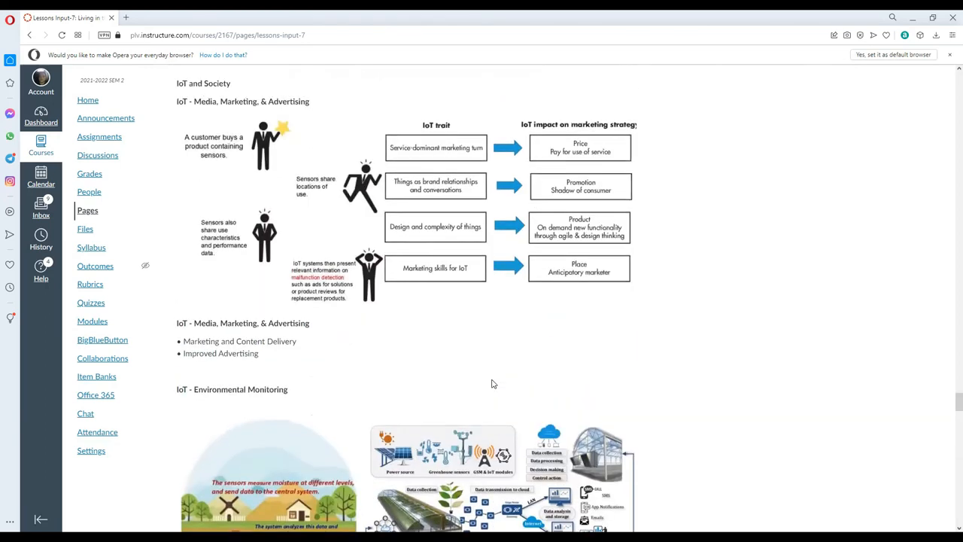
{"action": "scroll", "scroll_direction": "down", "scroll_amount": 3}
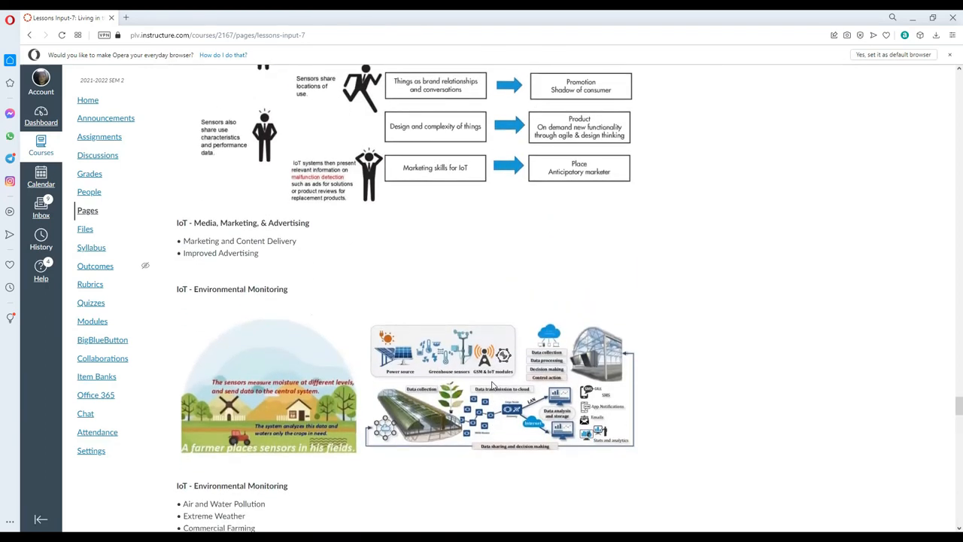
{"action": "scroll", "scroll_direction": "up", "scroll_amount": 3}
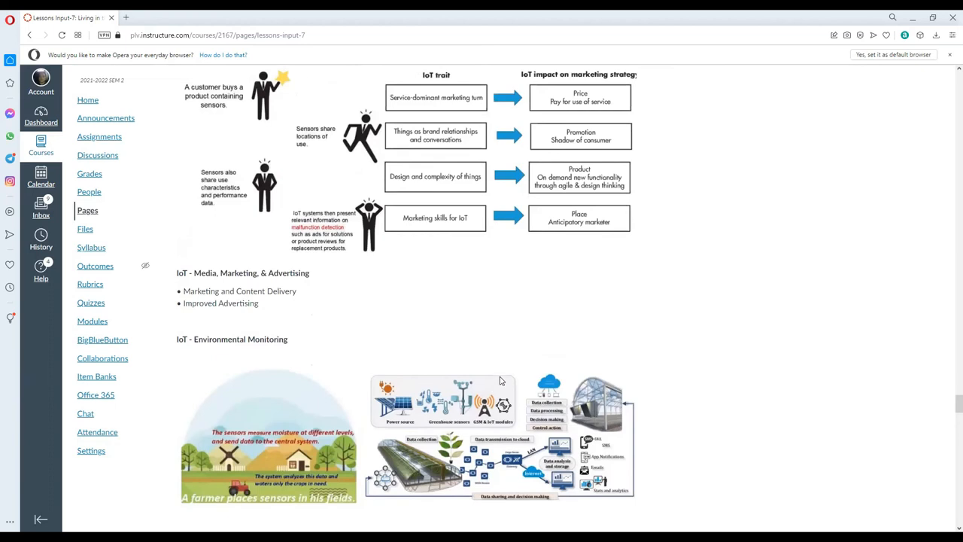
Scroll down to the Environmental Monitoring bullet list and Manufacturing Applications image.
{"action": "scroll", "scroll_direction": "down", "scroll_amount": 3}
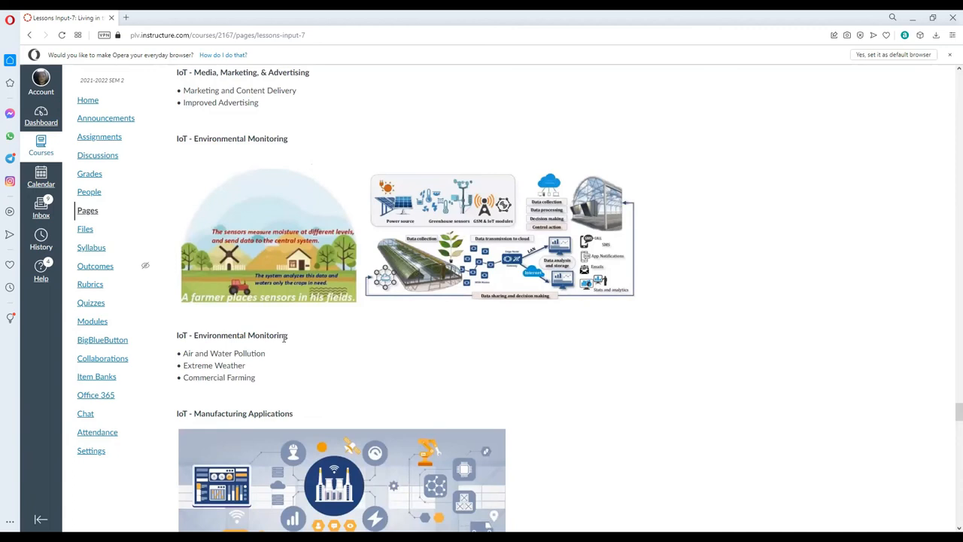
{"action": "mouse_move", "coordinate": [270, 363]}
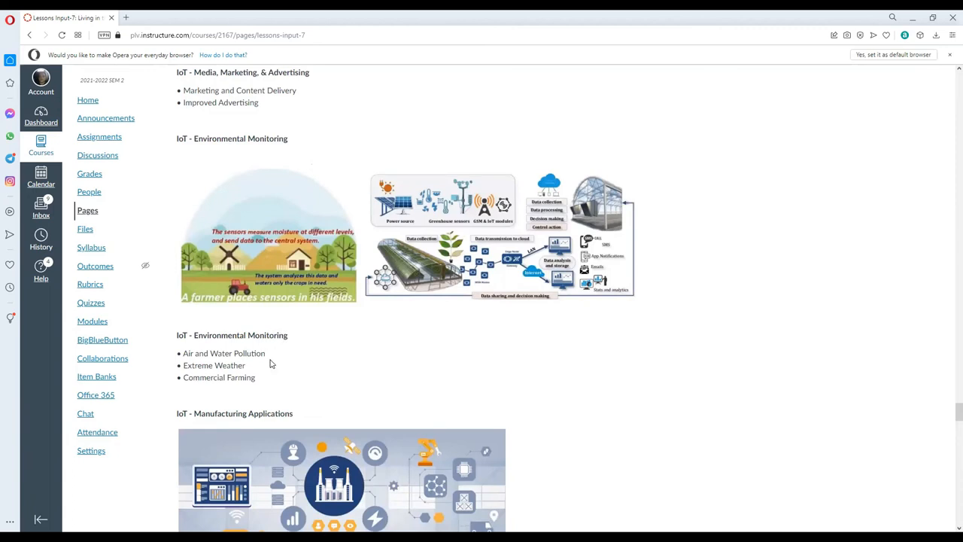
{"action": "mouse_move", "coordinate": [262, 385]}
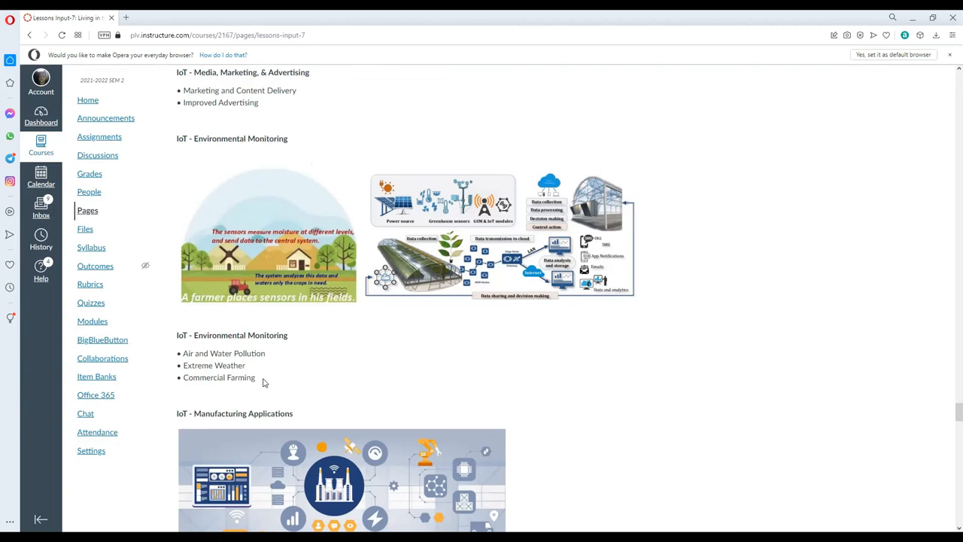
{"action": "mouse_move", "coordinate": [404, 333]}
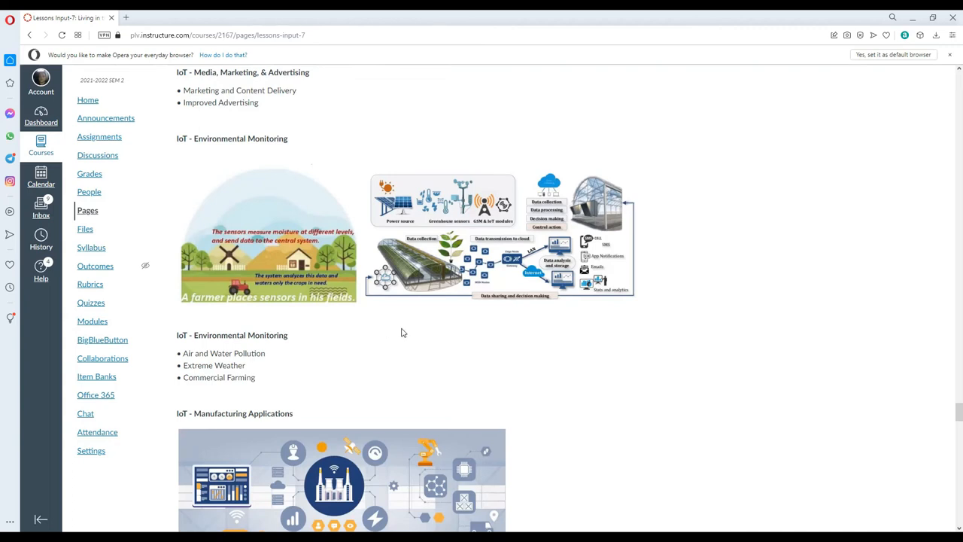
{"action": "mouse_move", "coordinate": [263, 366]}
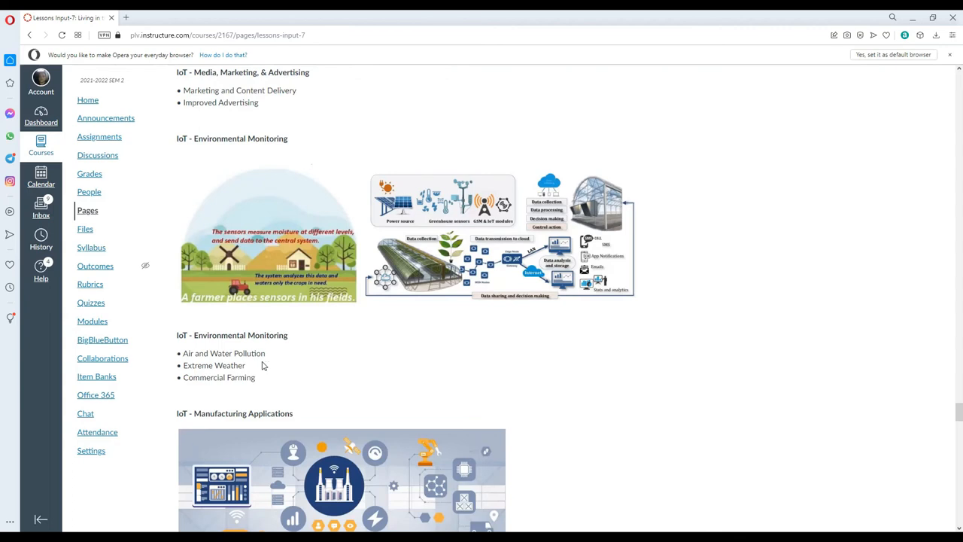
{"action": "mouse_move", "coordinate": [277, 355]}
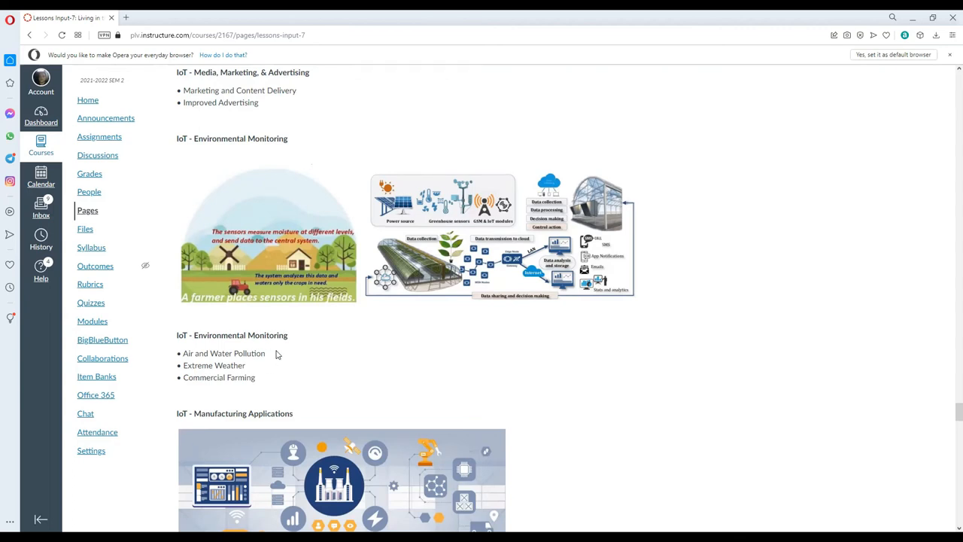
{"action": "mouse_move", "coordinate": [325, 183]}
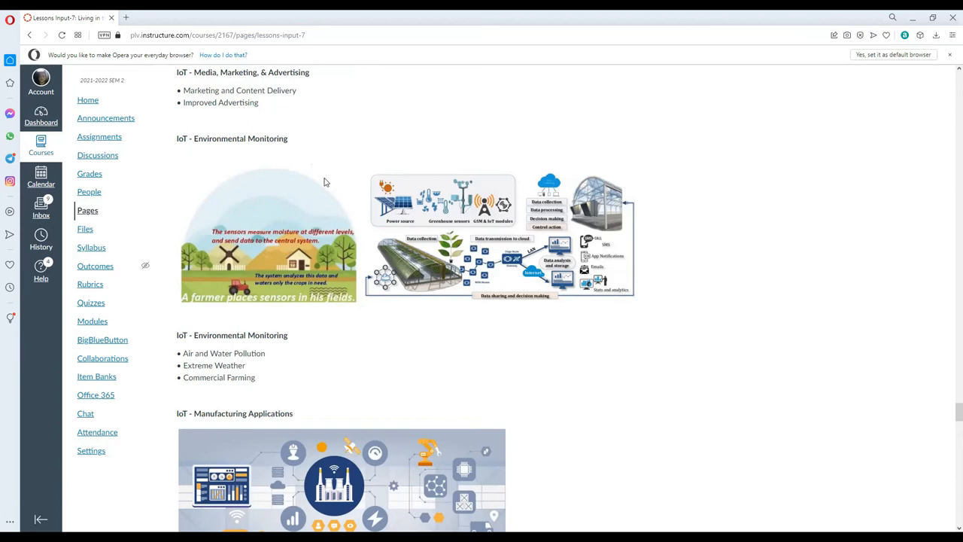
{"action": "mouse_move", "coordinate": [451, 373]}
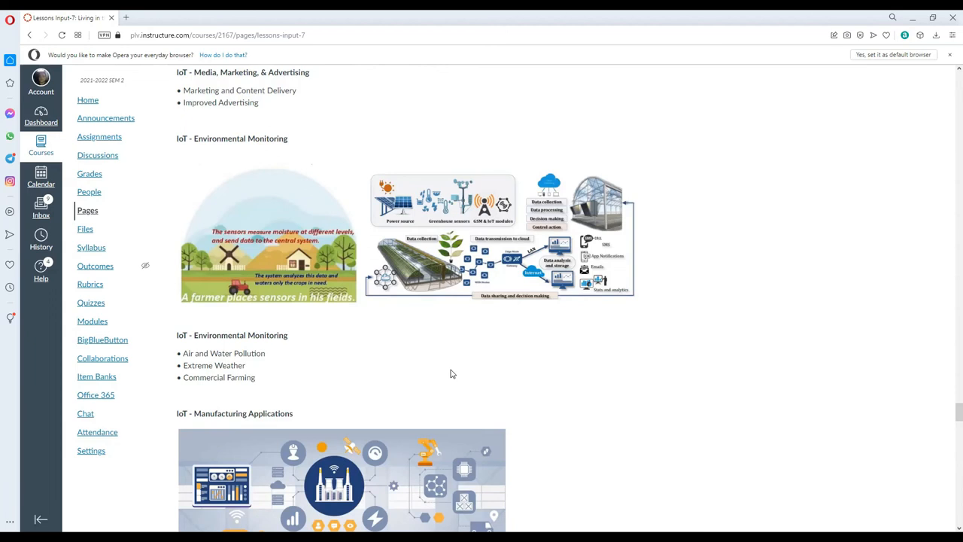
{"action": "mouse_move", "coordinate": [469, 367]}
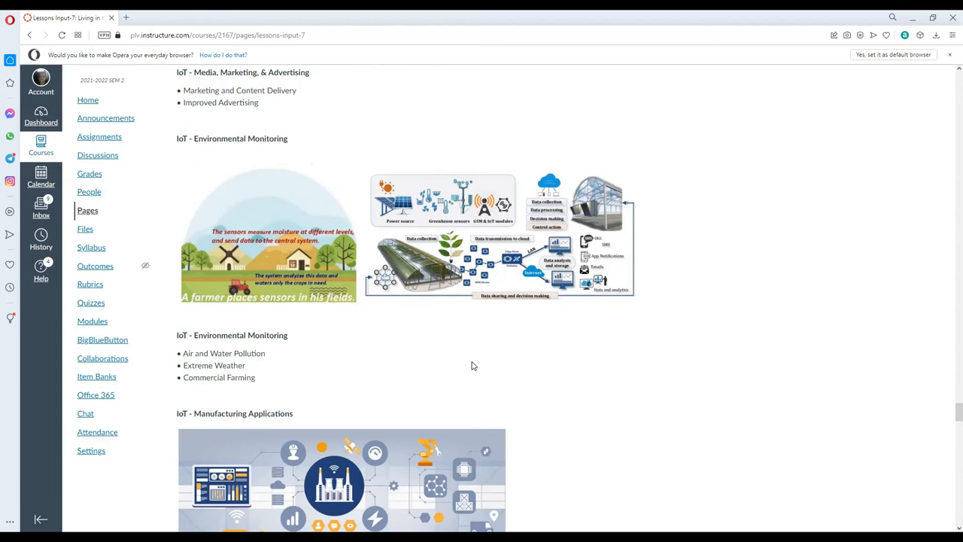
{"action": "mouse_move", "coordinate": [485, 355]}
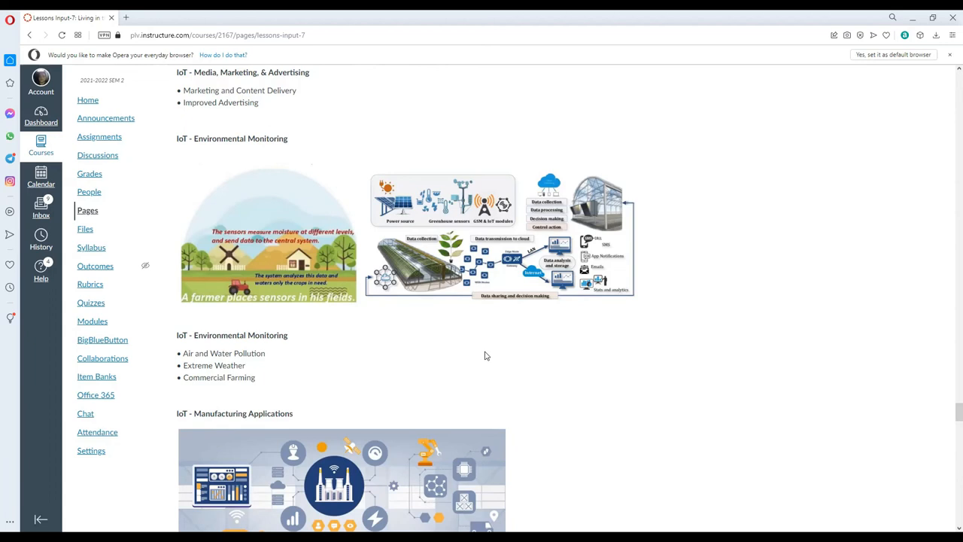
{"action": "mouse_move", "coordinate": [491, 352]}
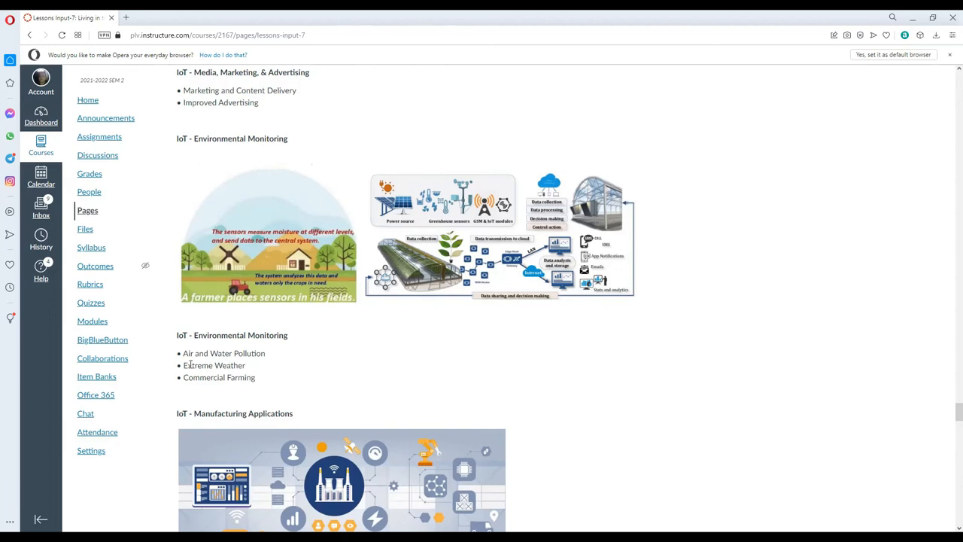
Highlight the 'Extreme Weather' bullet in the Environmental Monitoring list.
{"action": "double_click", "coordinate": [213, 366]}
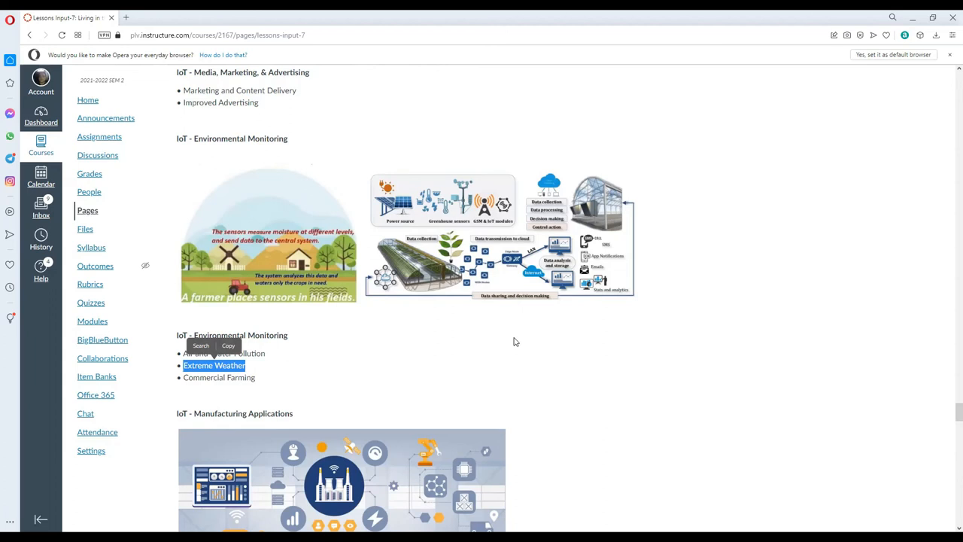
{"action": "mouse_move", "coordinate": [515, 343]}
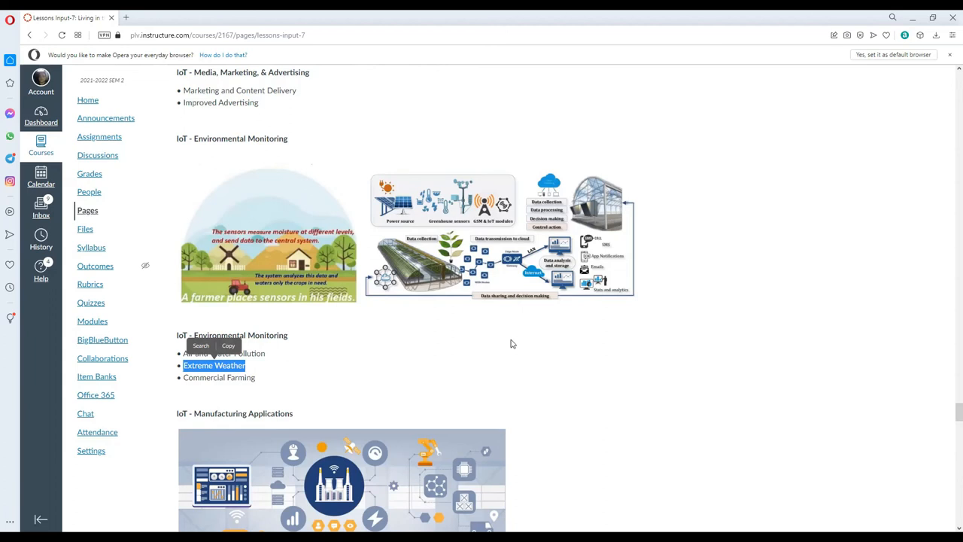
{"action": "mouse_move", "coordinate": [506, 346]}
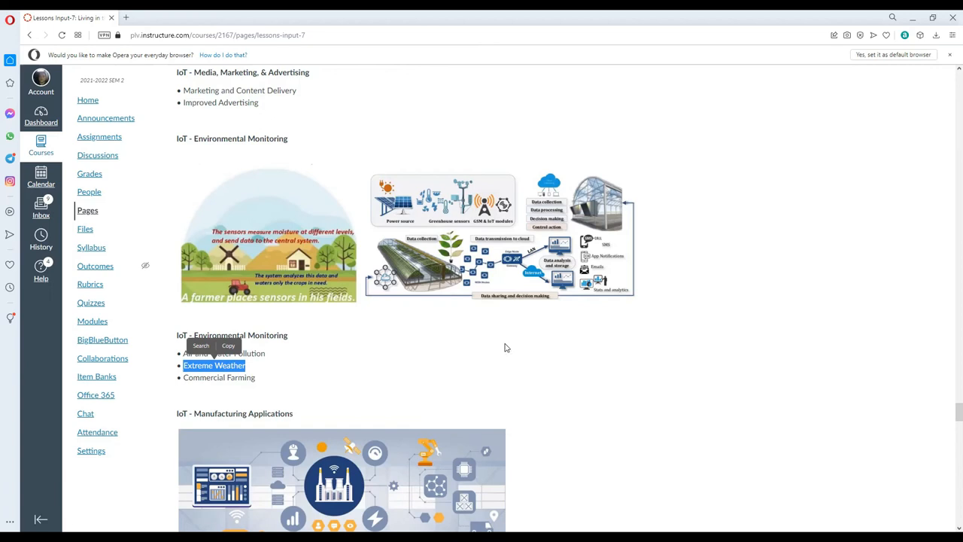
{"action": "scroll", "scroll_direction": "down", "scroll_amount": 3}
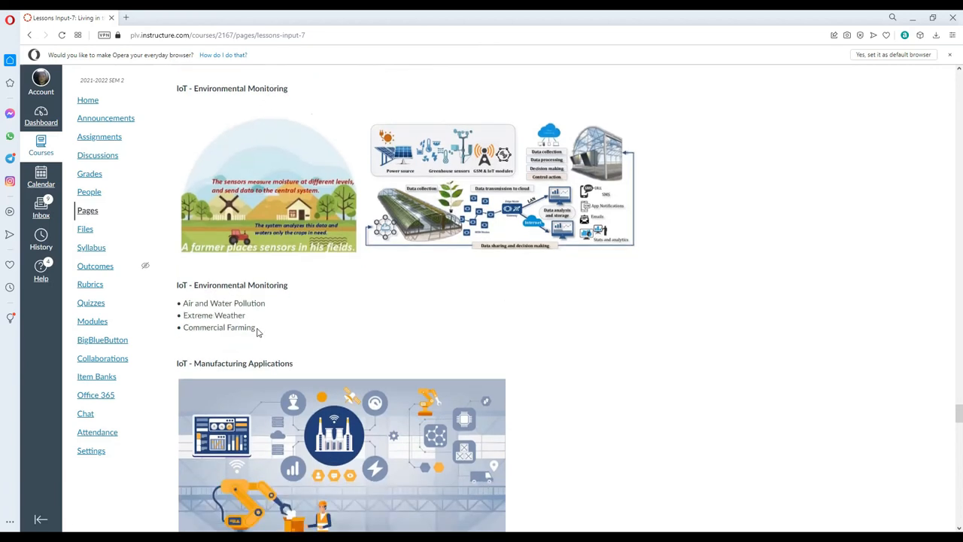
{"action": "double_click", "coordinate": [220, 326]}
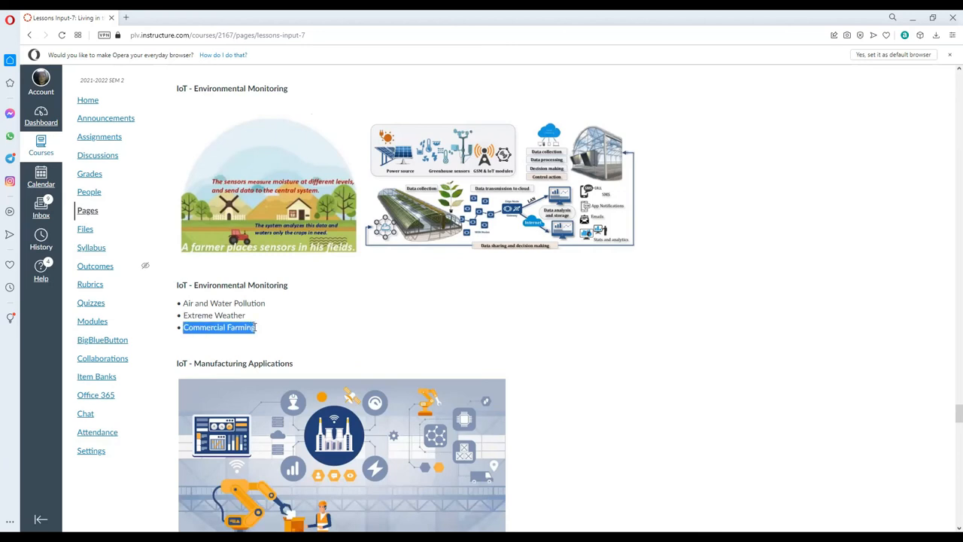
{"action": "left_click", "coordinate": [411, 293]}
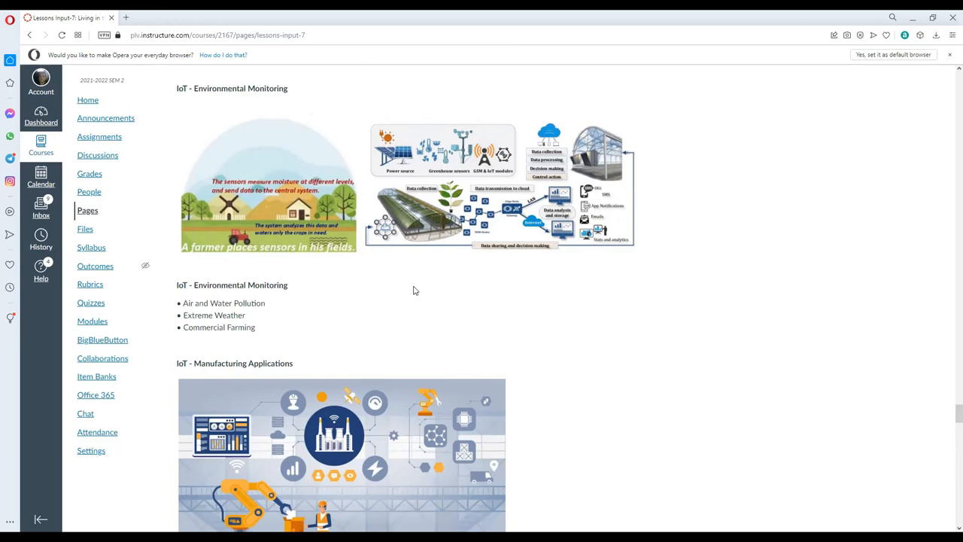
{"action": "mouse_move", "coordinate": [346, 310]}
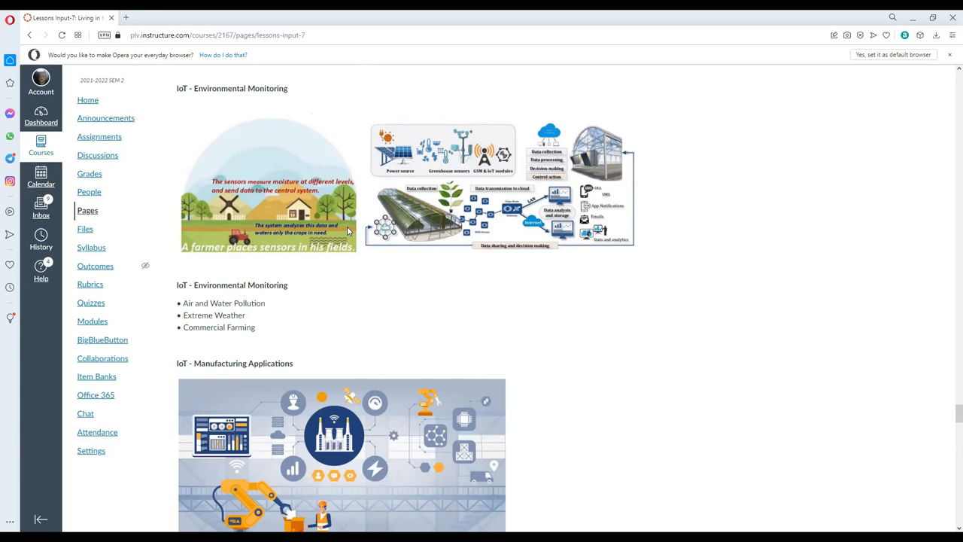
{"action": "mouse_move", "coordinate": [277, 299]}
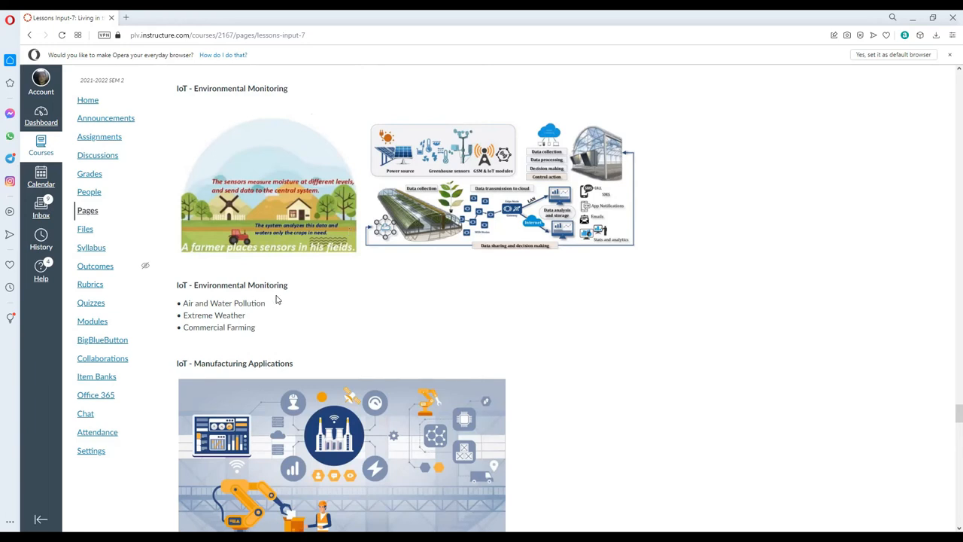
{"action": "mouse_move", "coordinate": [279, 300]}
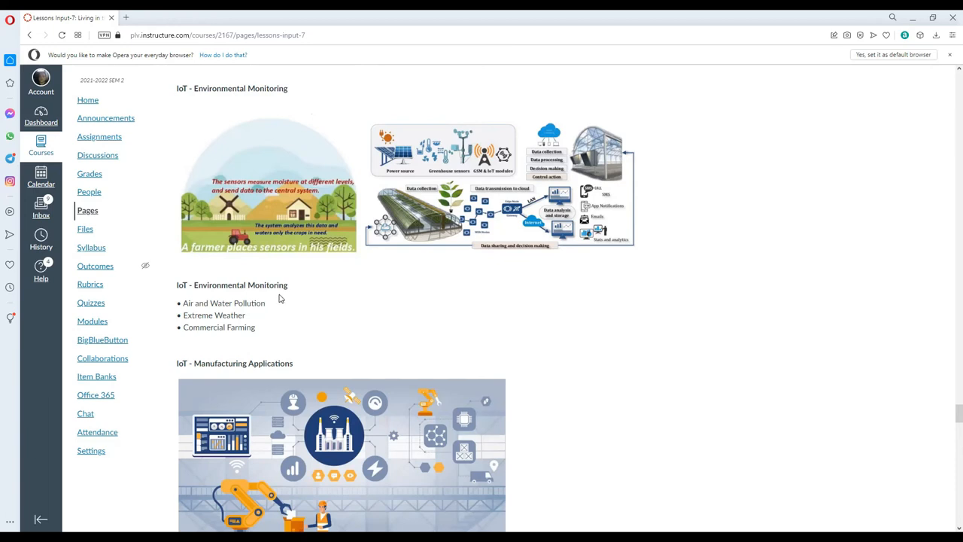
{"action": "mouse_move", "coordinate": [285, 289]}
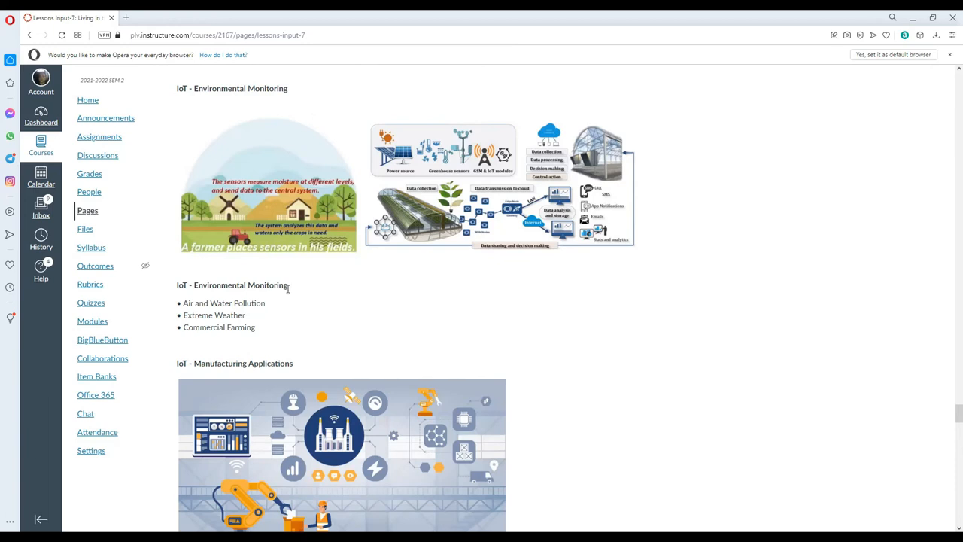
{"action": "mouse_move", "coordinate": [298, 288]}
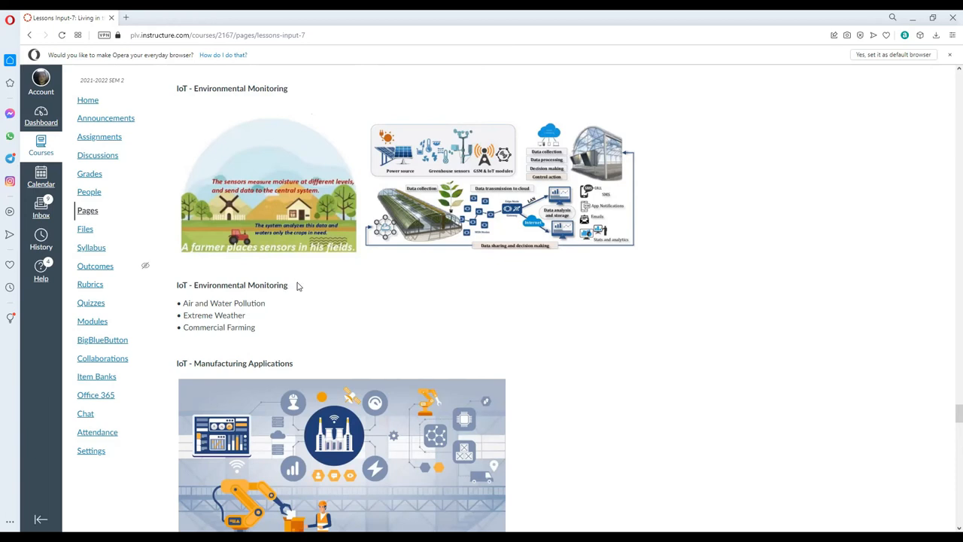
{"action": "mouse_move", "coordinate": [286, 298]}
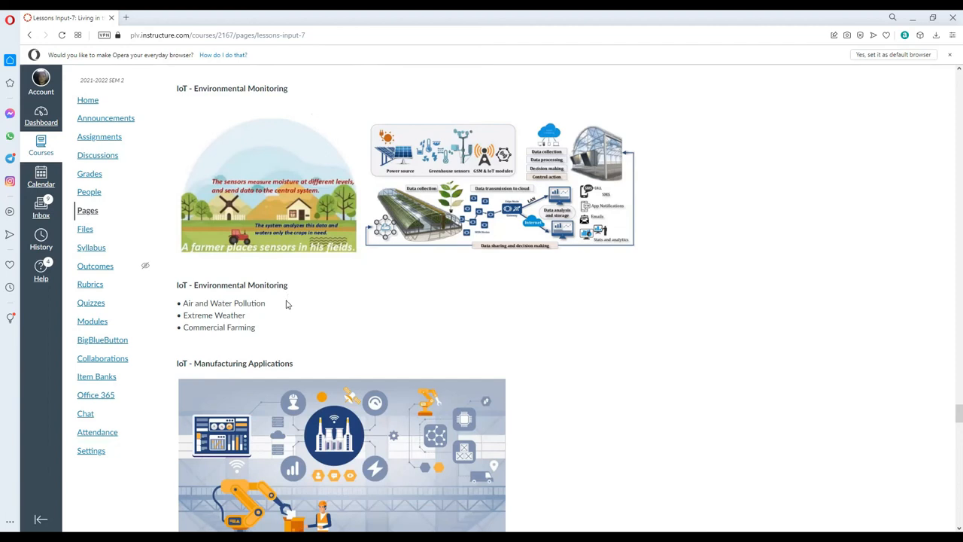
{"action": "mouse_move", "coordinate": [293, 301]}
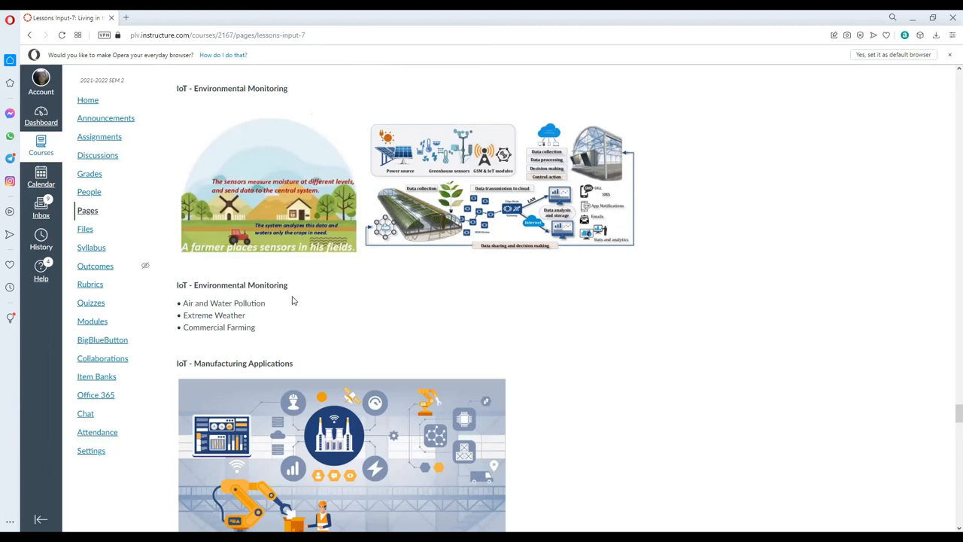
{"action": "mouse_move", "coordinate": [302, 292]}
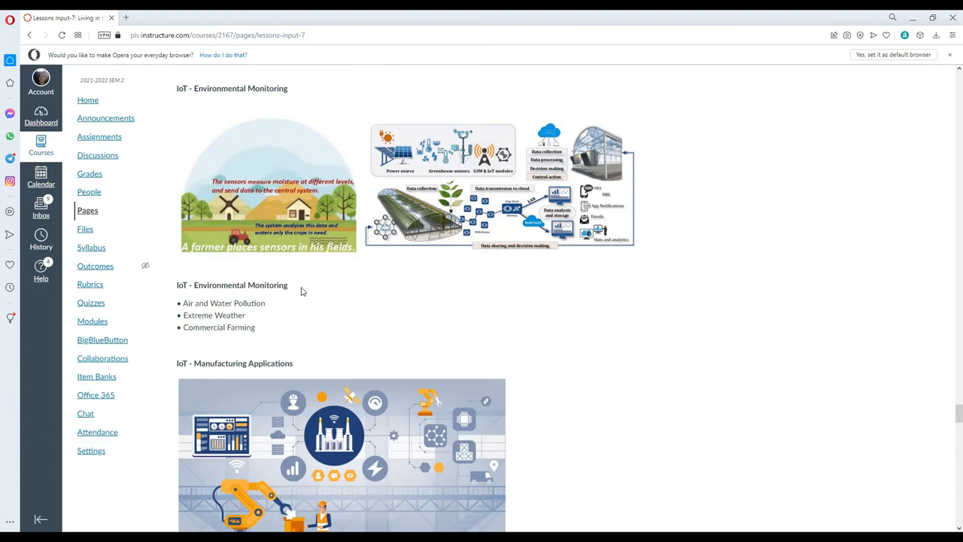
{"action": "double_click", "coordinate": [240, 327]}
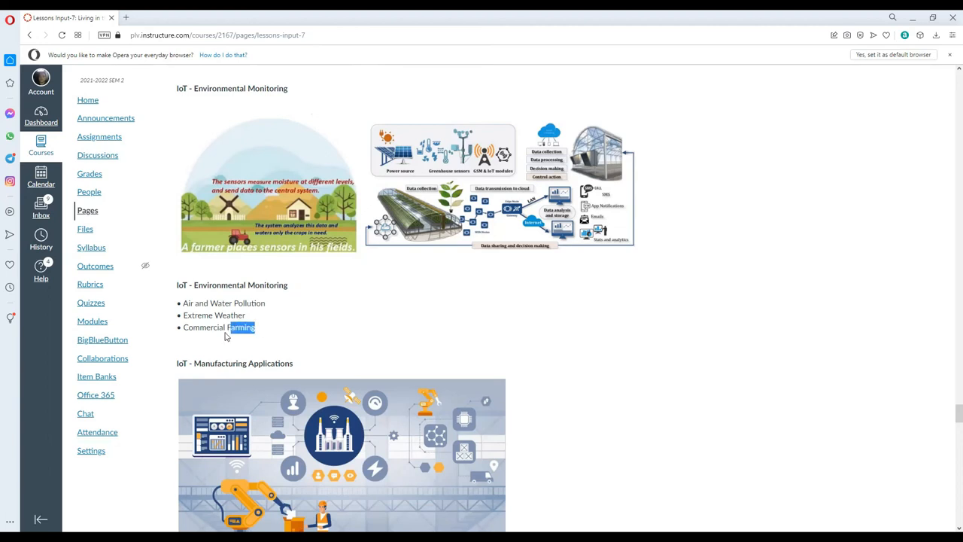
{"action": "double_click", "coordinate": [204, 327]}
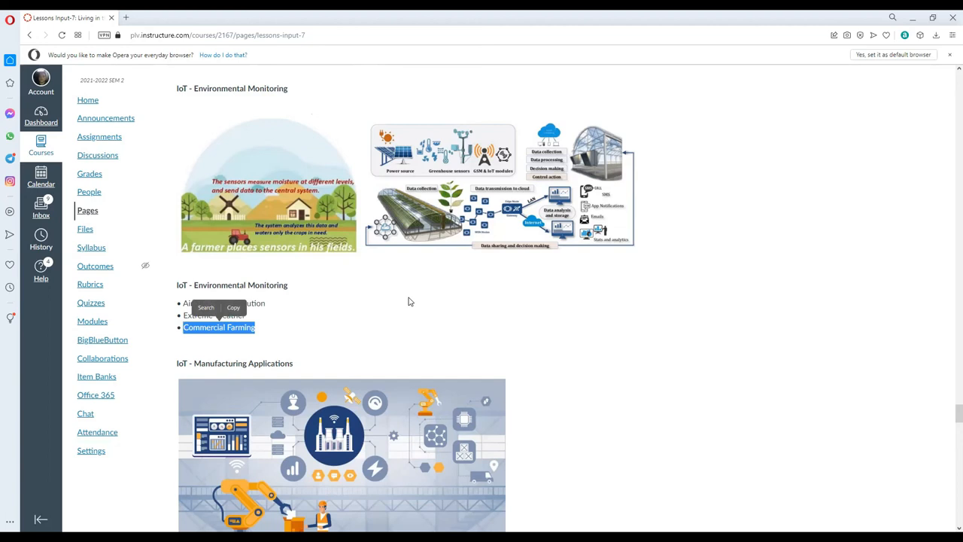
{"action": "left_click", "coordinate": [409, 301]}
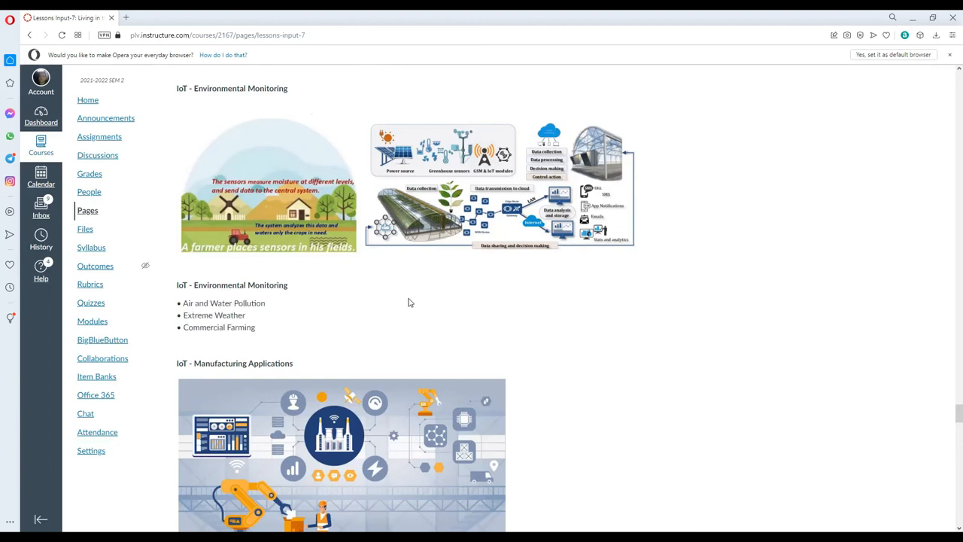
{"action": "mouse_move", "coordinate": [424, 292]}
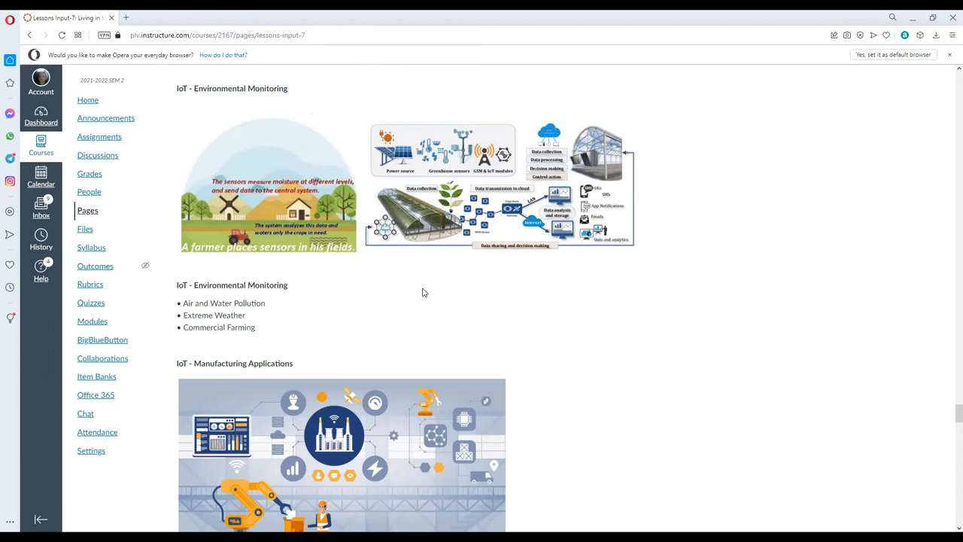
{"action": "mouse_move", "coordinate": [247, 339]}
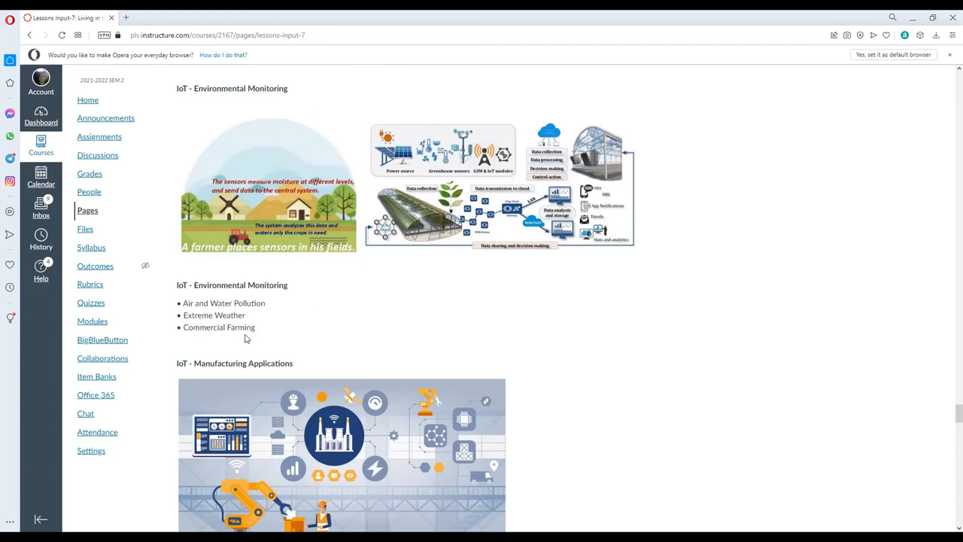
{"action": "mouse_move", "coordinate": [502, 241]}
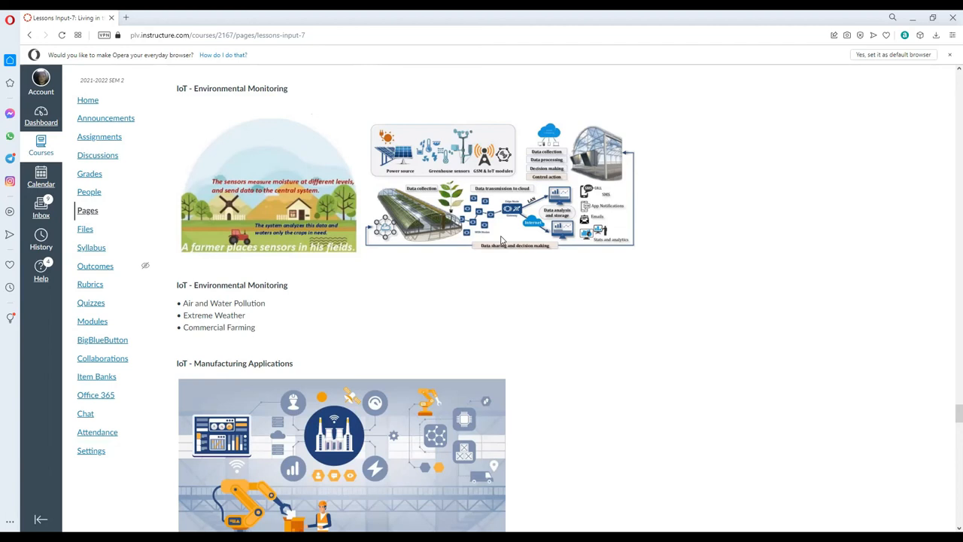
{"action": "mouse_move", "coordinate": [425, 232]}
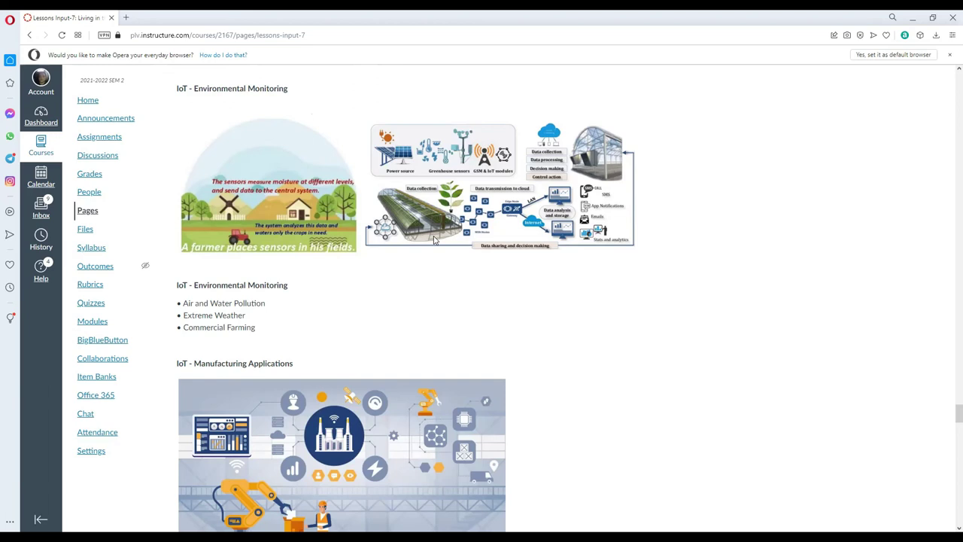
Reach the IoT Manufacturing Applications section and briefly highlight the 'Market Demands' bullet.
{"action": "scroll", "scroll_direction": "down", "scroll_amount": 3}
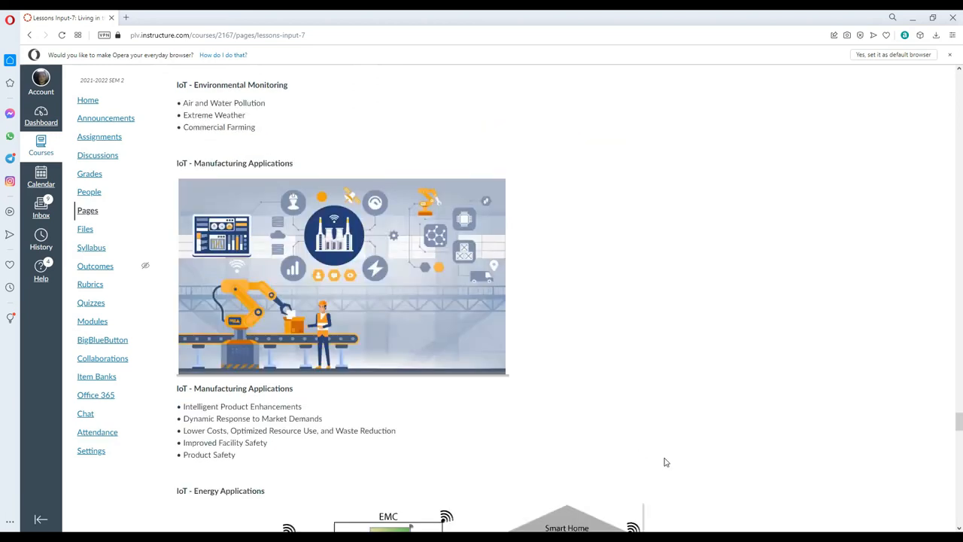
{"action": "scroll", "scroll_direction": "down", "scroll_amount": 3}
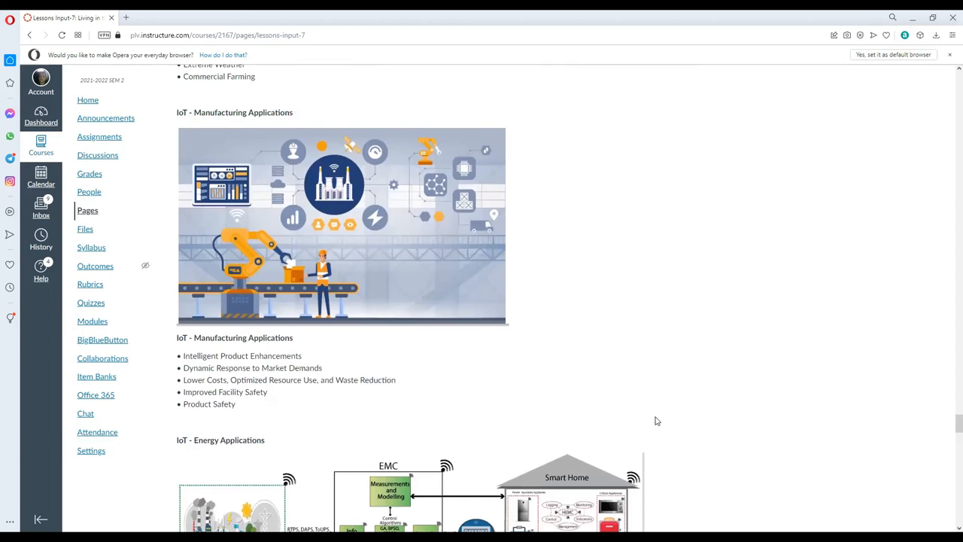
{"action": "scroll", "scroll_direction": "down", "scroll_amount": 3}
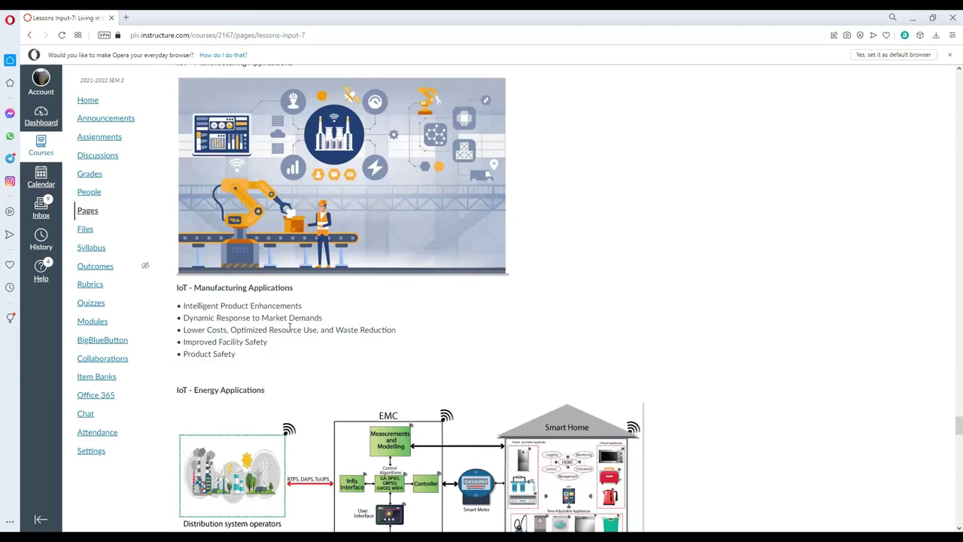
{"action": "double_click", "coordinate": [298, 317]}
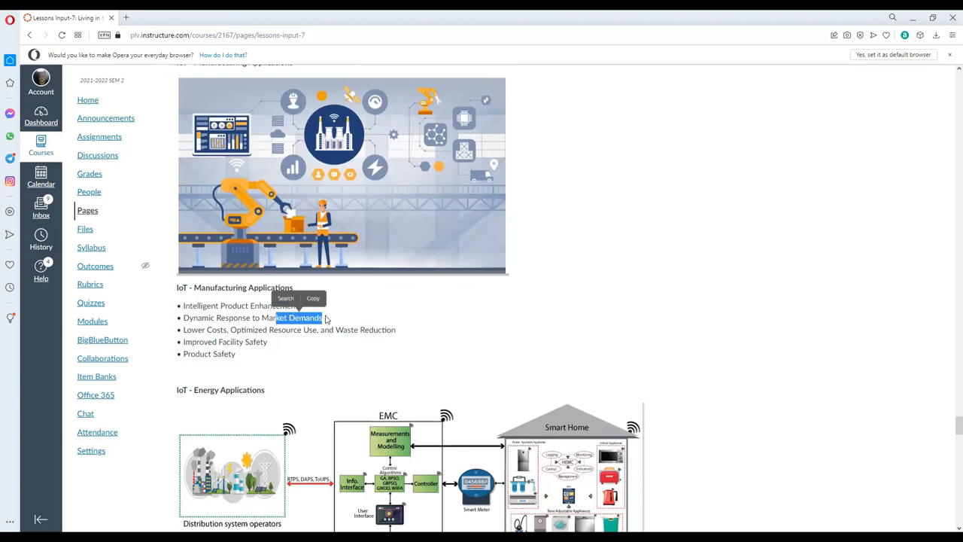
{"action": "left_click", "coordinate": [340, 322]}
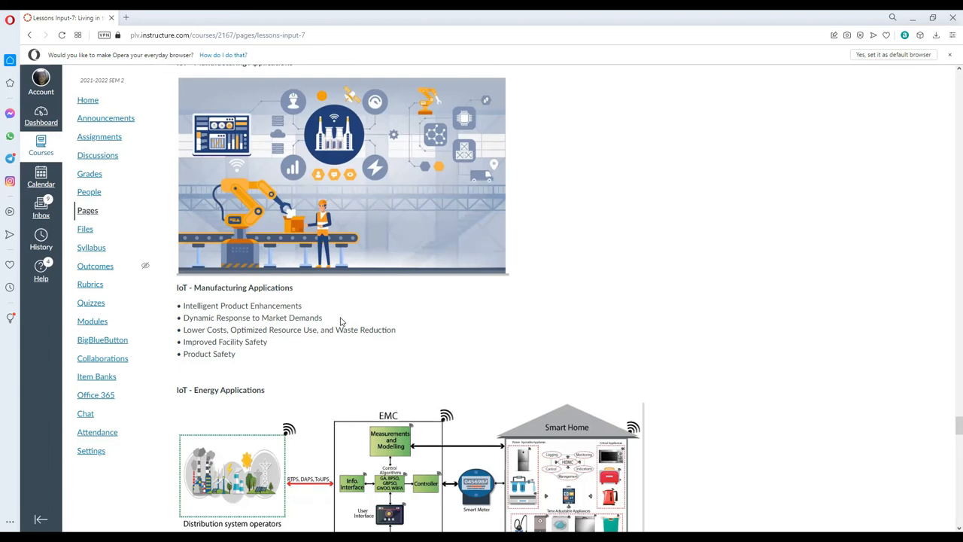
{"action": "mouse_move", "coordinate": [346, 316]}
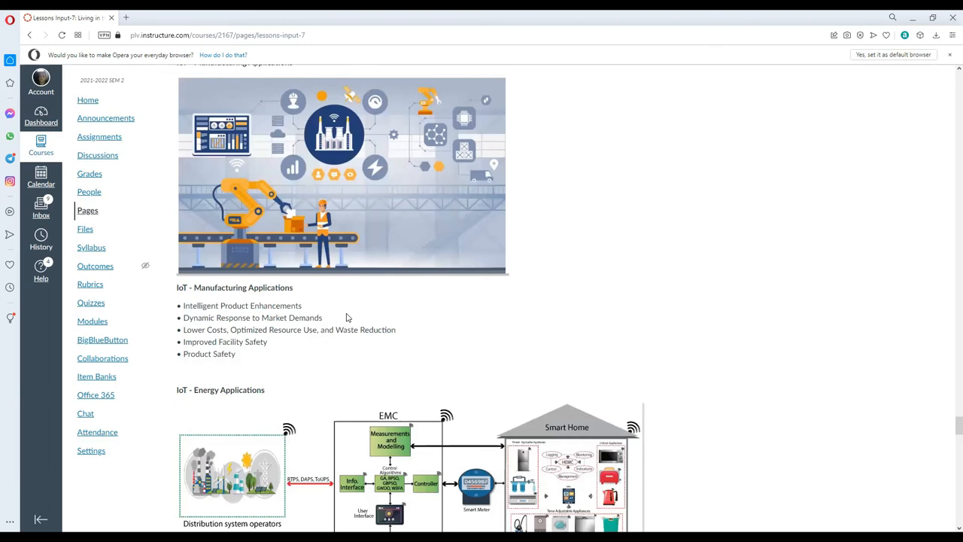
{"action": "mouse_move", "coordinate": [337, 324]}
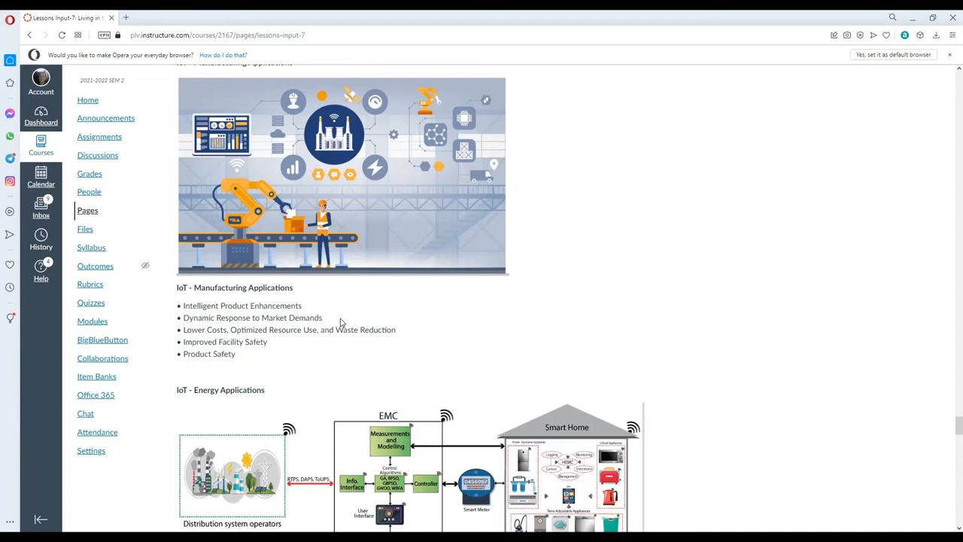
{"action": "mouse_move", "coordinate": [334, 319]}
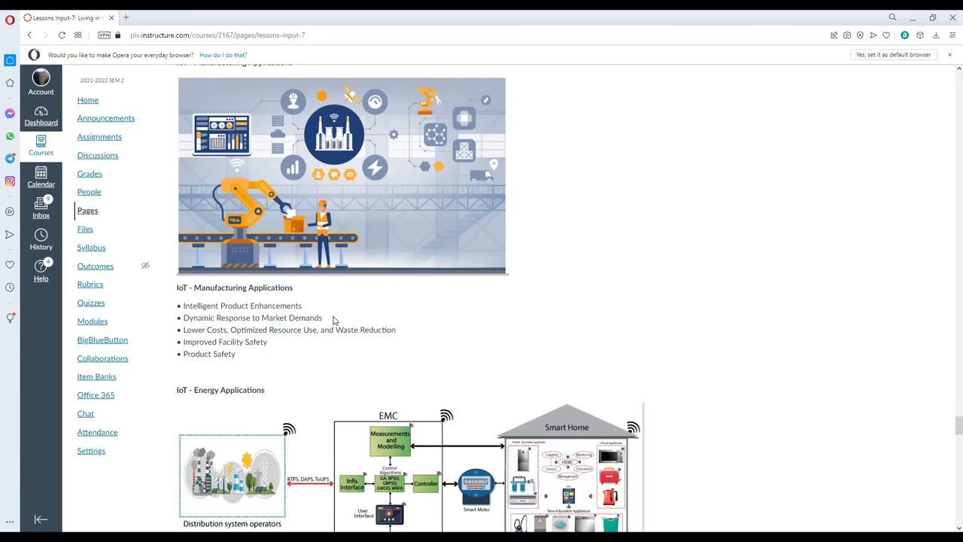
{"action": "mouse_move", "coordinate": [575, 223]}
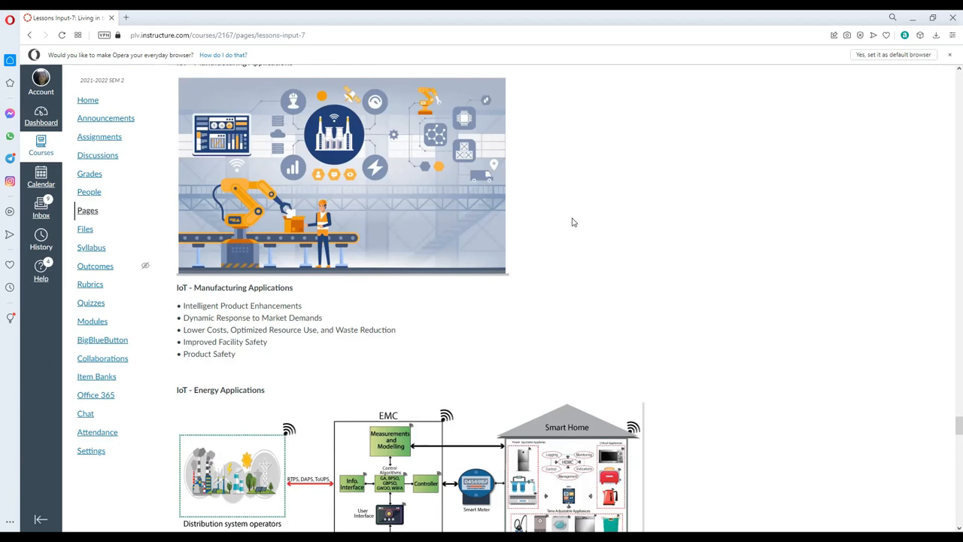
{"action": "mouse_move", "coordinate": [791, 128]}
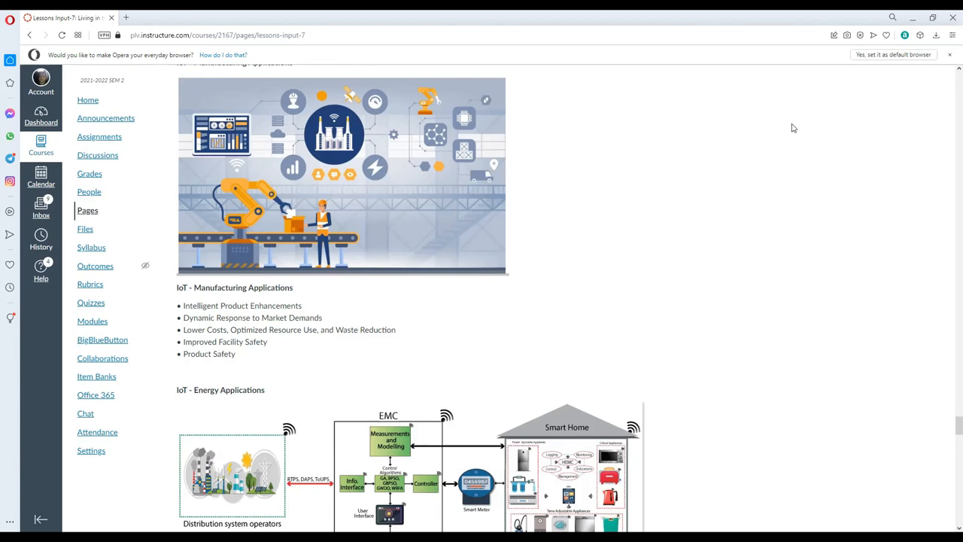
{"action": "mouse_move", "coordinate": [357, 293]}
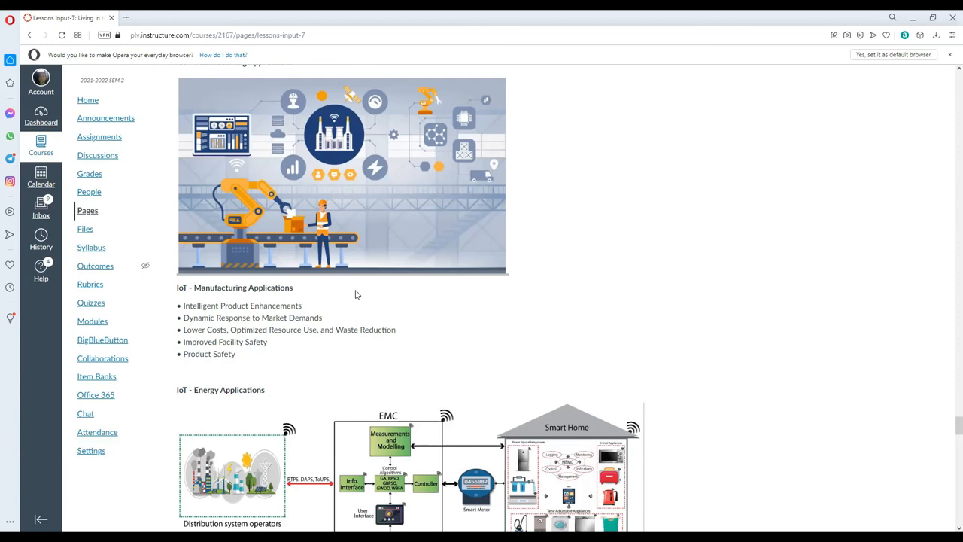
Highlight the 'Improved Facility Safety' bullet while reviewing the rest of the Manufacturing list.
{"action": "scroll", "scroll_direction": "down", "scroll_amount": 3}
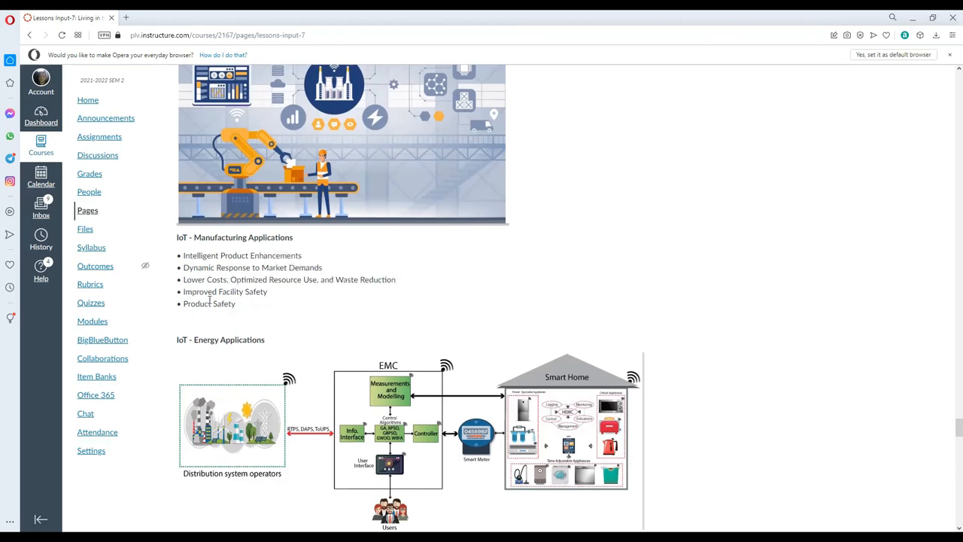
{"action": "double_click", "coordinate": [224, 292]}
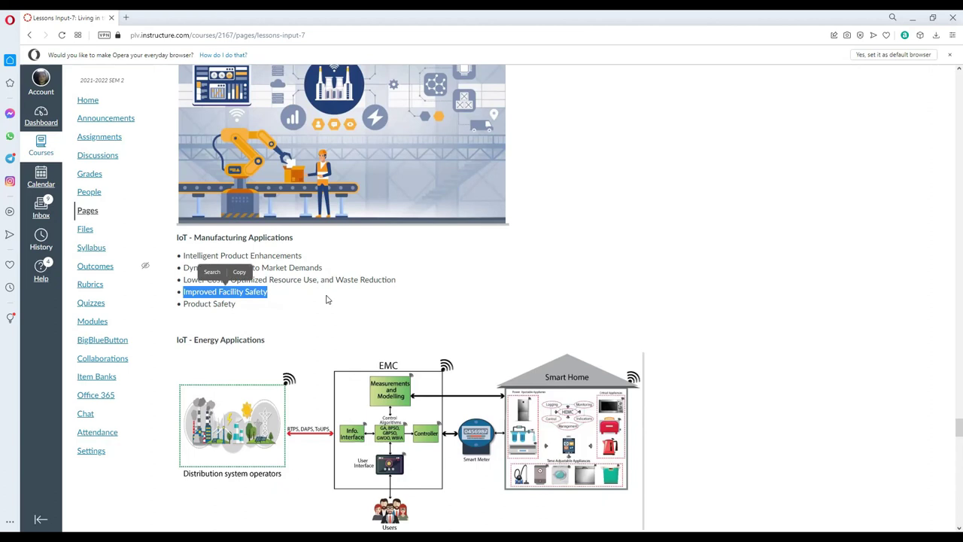
{"action": "mouse_move", "coordinate": [347, 295]}
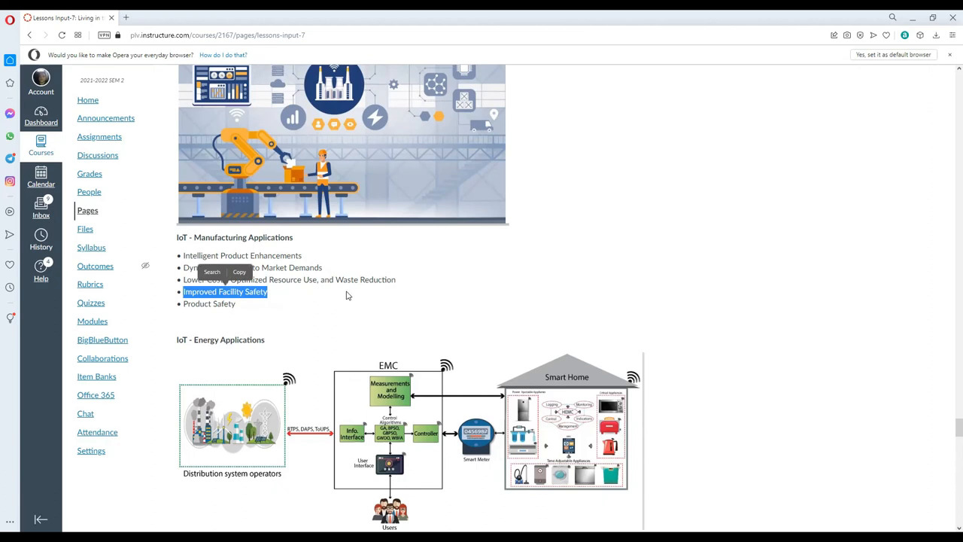
{"action": "mouse_move", "coordinate": [349, 293]}
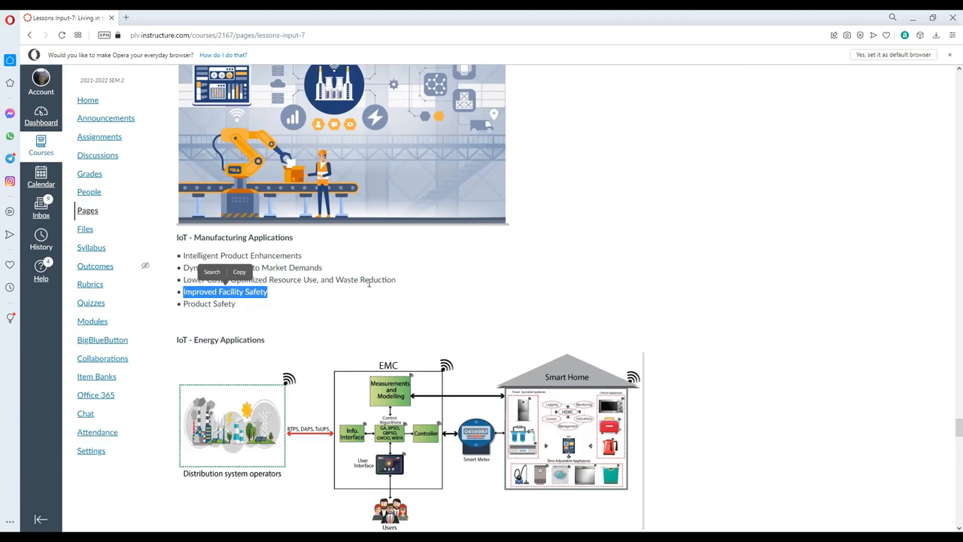
{"action": "mouse_move", "coordinate": [292, 319]}
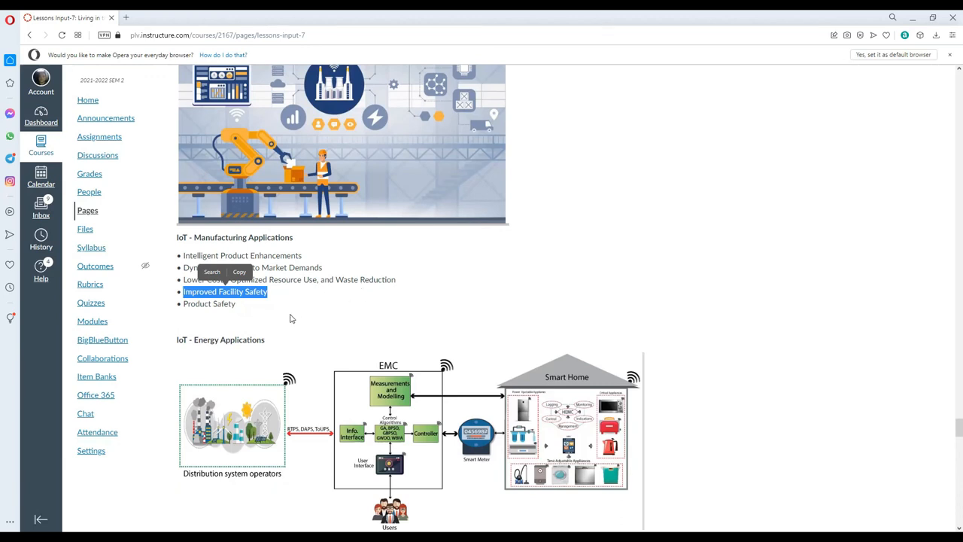
{"action": "scroll", "scroll_direction": "up", "scroll_amount": 3}
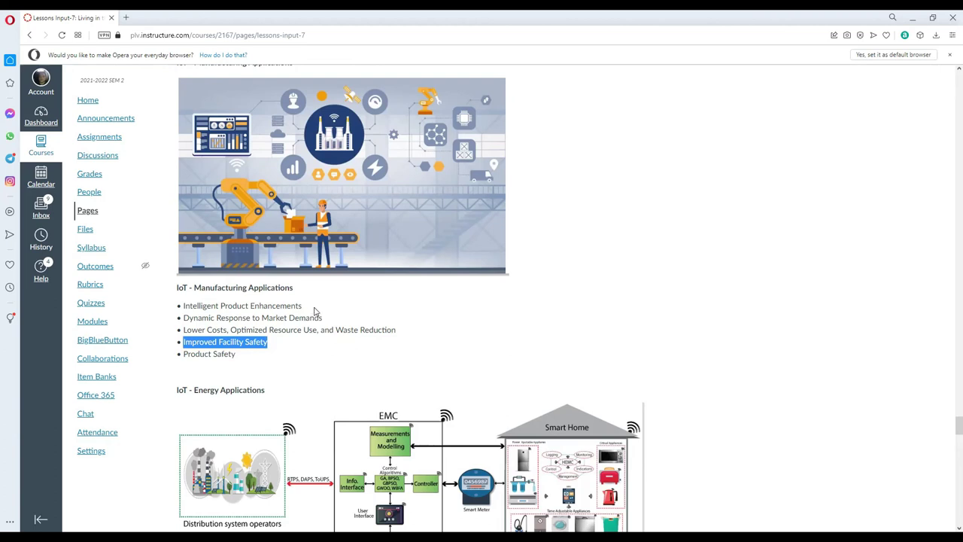
{"action": "mouse_move", "coordinate": [322, 304]}
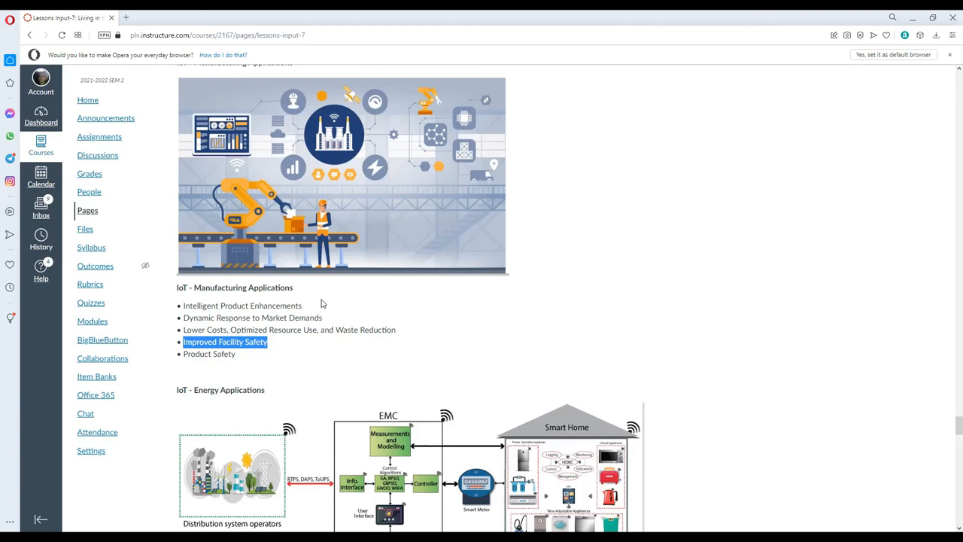
{"action": "mouse_move", "coordinate": [325, 298]}
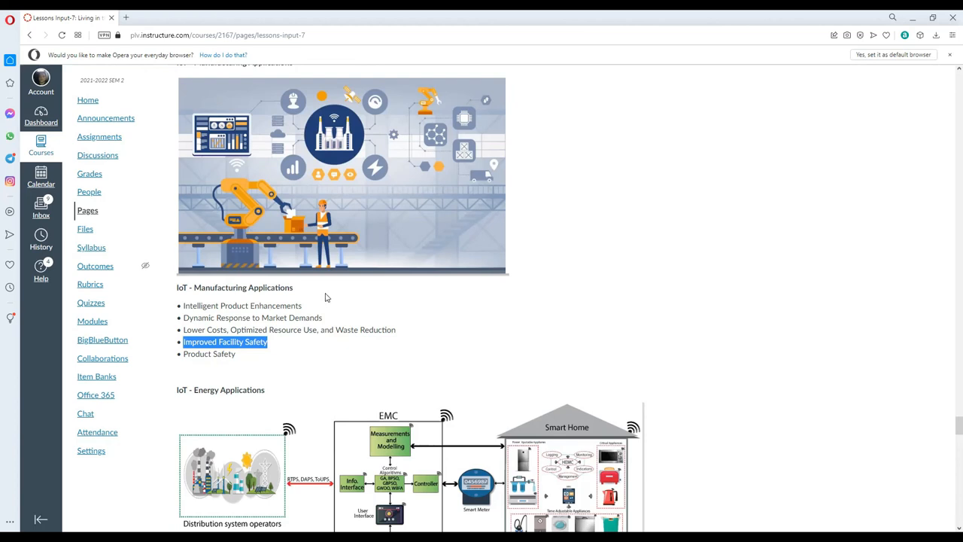
{"action": "scroll", "scroll_direction": "down", "scroll_amount": 3}
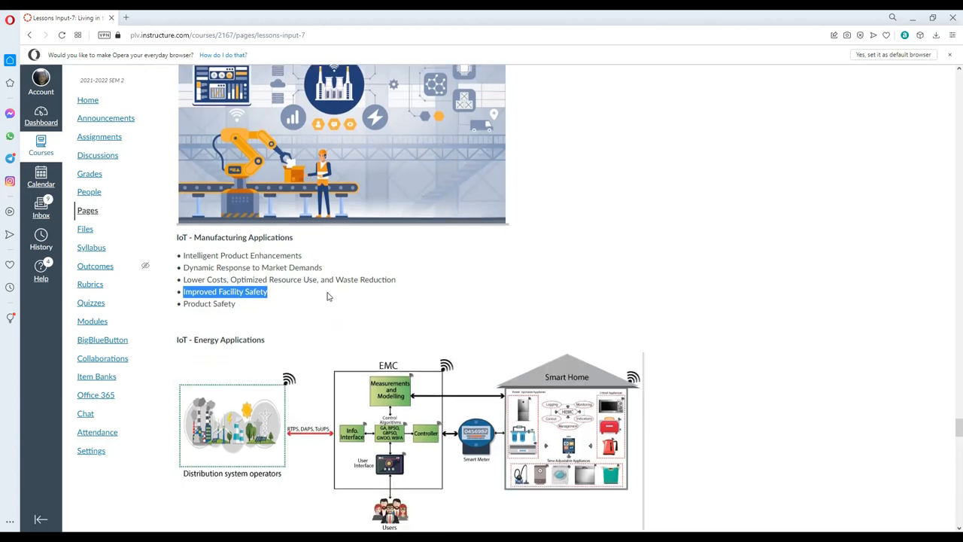
{"action": "scroll", "scroll_direction": "up", "scroll_amount": 3}
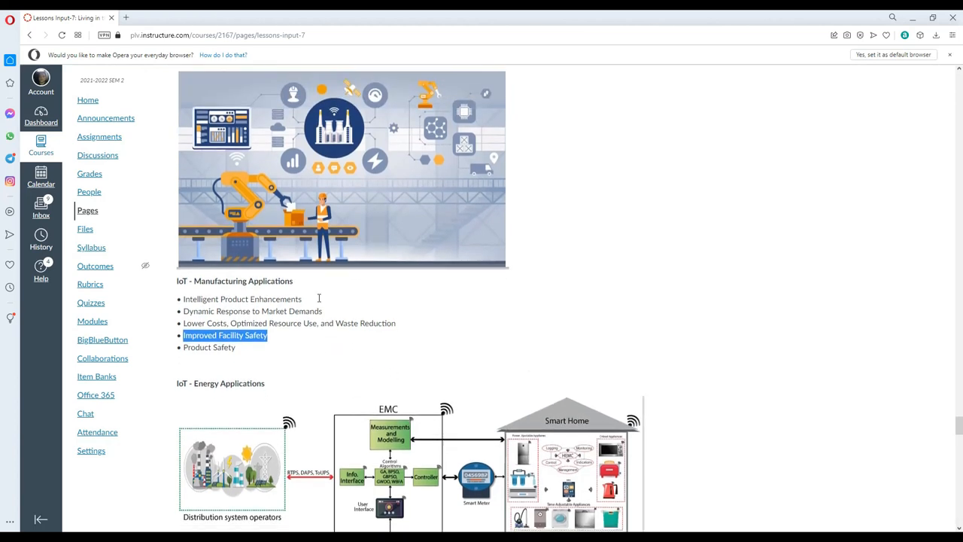
{"action": "scroll", "scroll_direction": "down", "scroll_amount": 3}
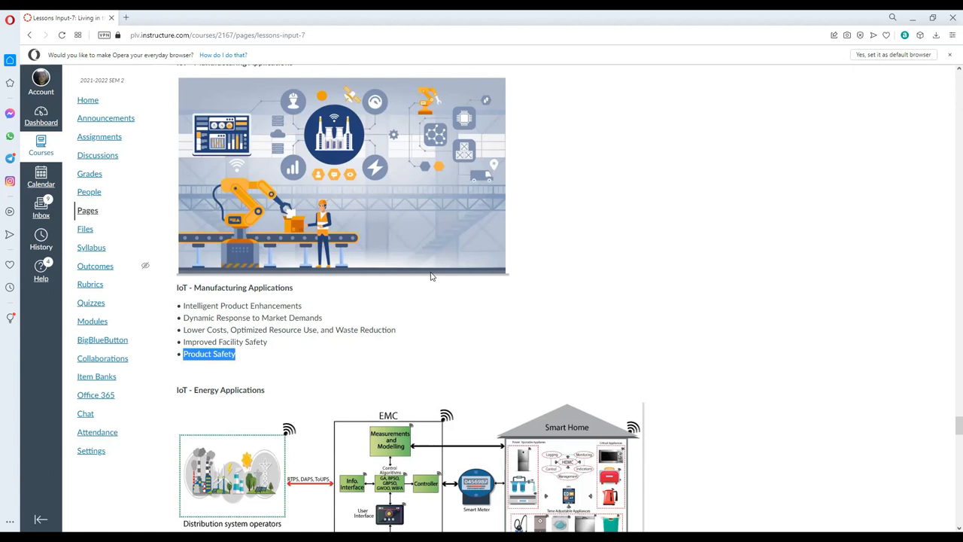
Reach the IoT Energy Applications list and highlight the word 'Reliability'.
{"action": "scroll", "scroll_direction": "down", "scroll_amount": 3}
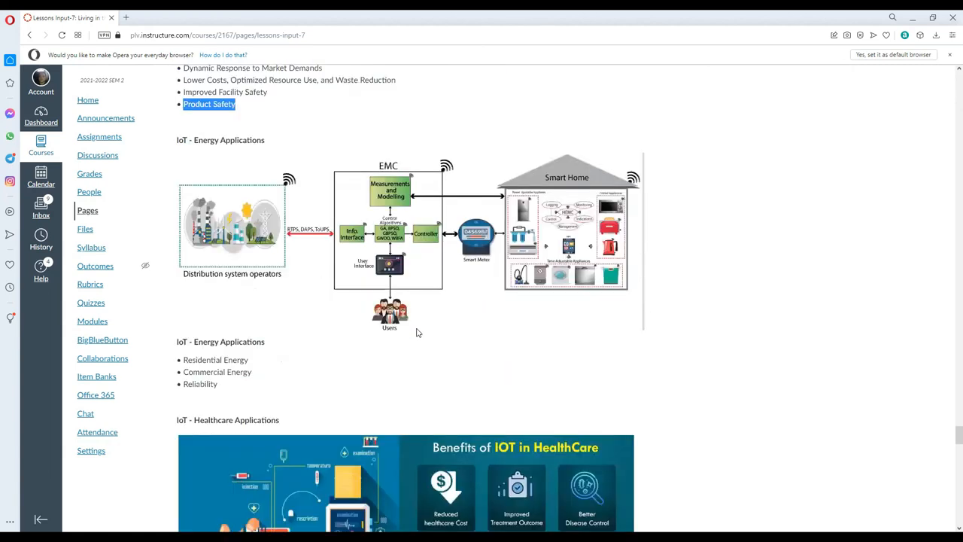
{"action": "scroll", "scroll_direction": "down", "scroll_amount": 3}
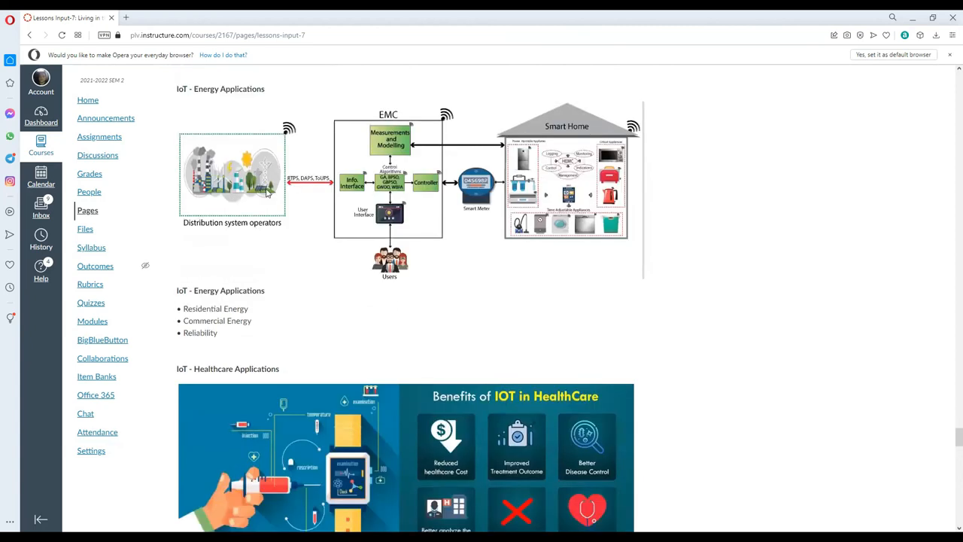
{"action": "mouse_move", "coordinate": [497, 337]}
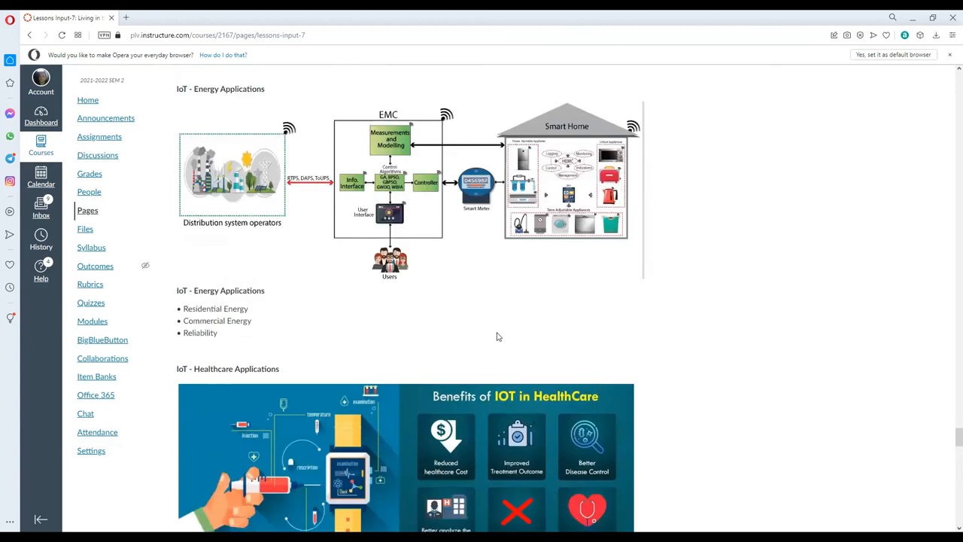
{"action": "scroll", "scroll_direction": "down", "scroll_amount": 3}
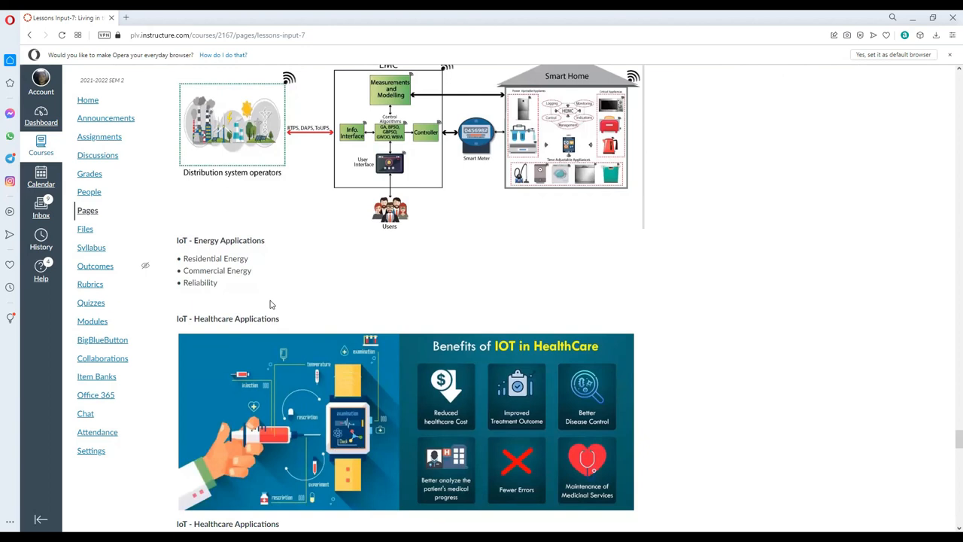
{"action": "scroll", "scroll_direction": "up", "scroll_amount": 3}
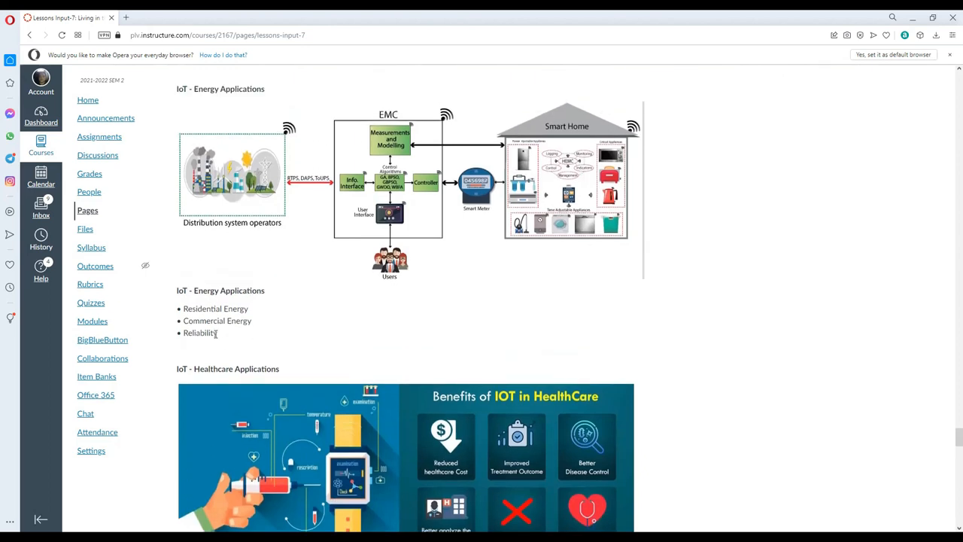
{"action": "double_click", "coordinate": [199, 332]}
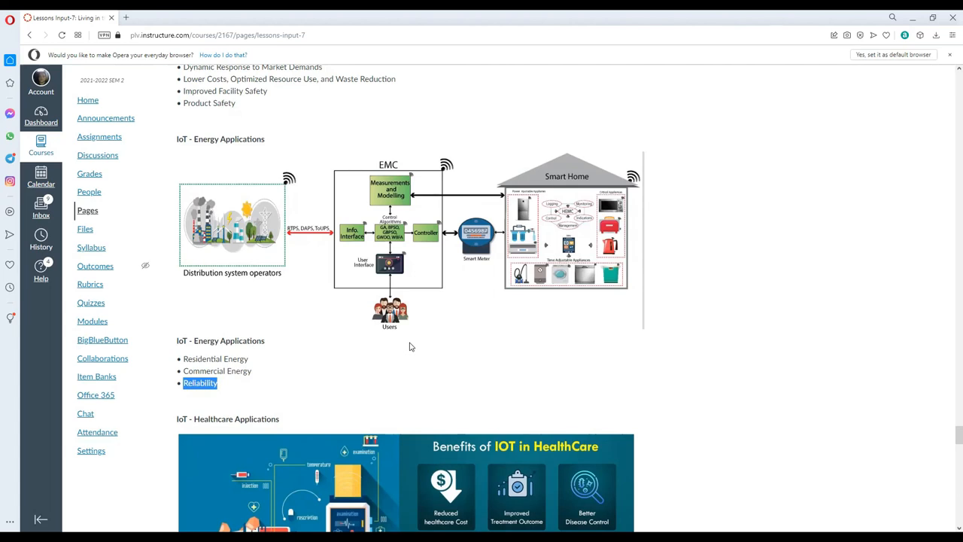
{"action": "mouse_move", "coordinate": [554, 298]}
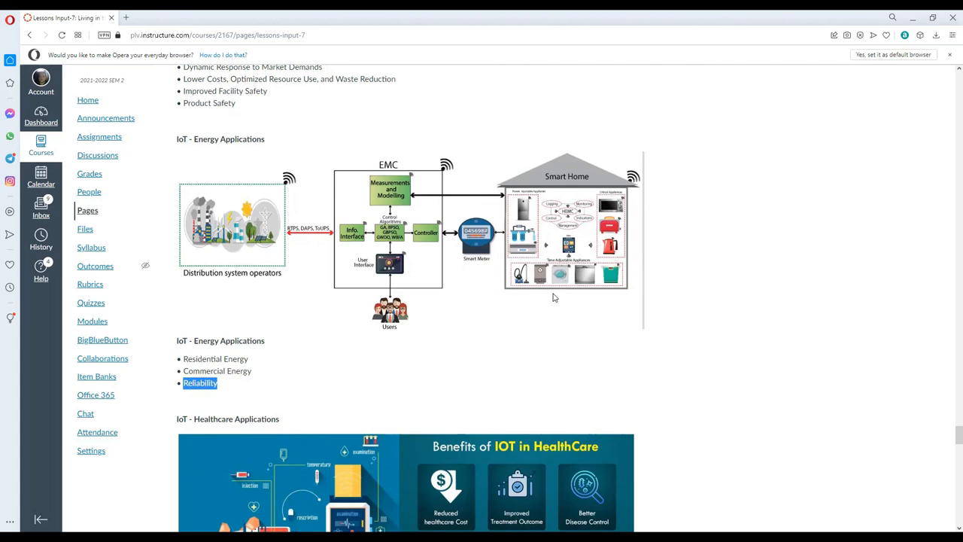
{"action": "mouse_move", "coordinate": [424, 193]}
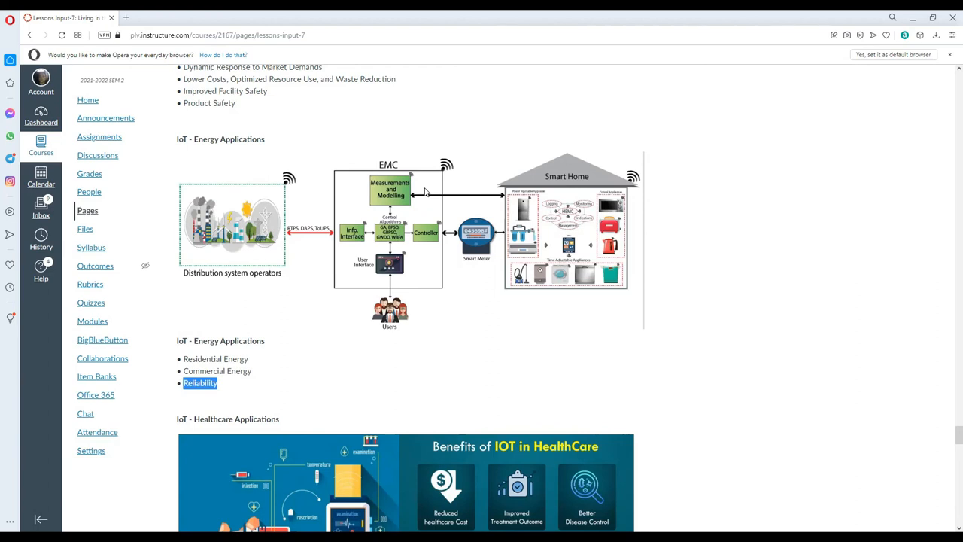
Highlight 'Research', 'Devices' and 'Medical' in the Healthcare Applications list, then clear the selection.
{"action": "scroll", "scroll_direction": "down", "scroll_amount": 3}
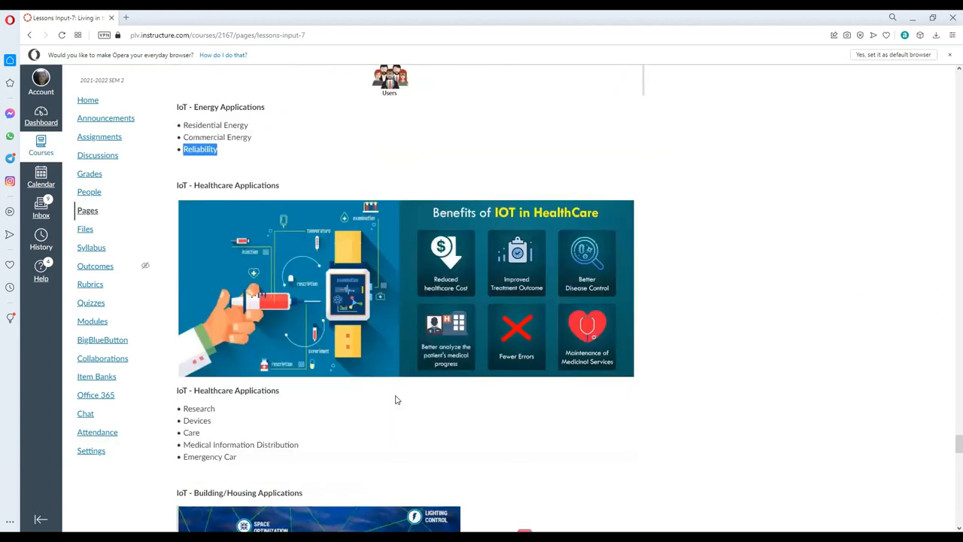
{"action": "scroll", "scroll_direction": "down", "scroll_amount": 3}
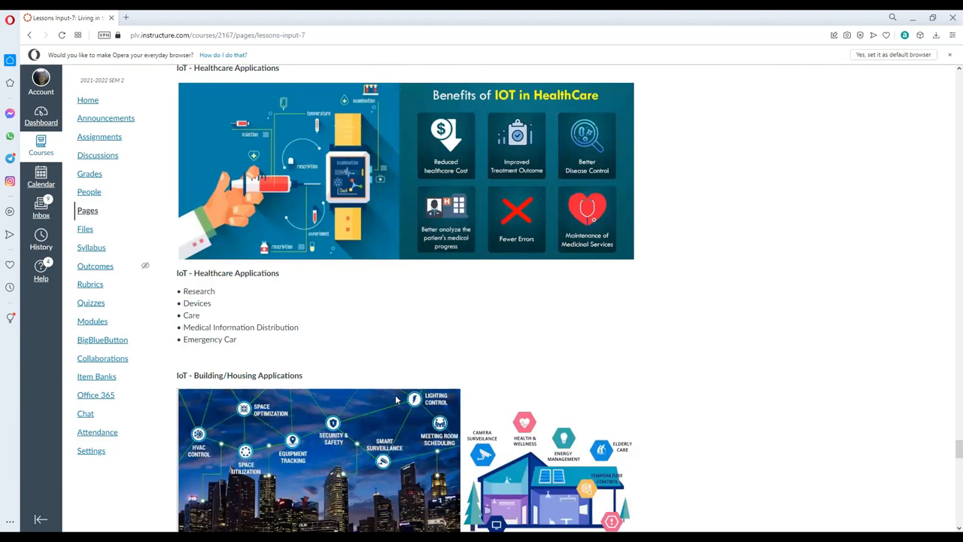
{"action": "double_click", "coordinate": [199, 292]}
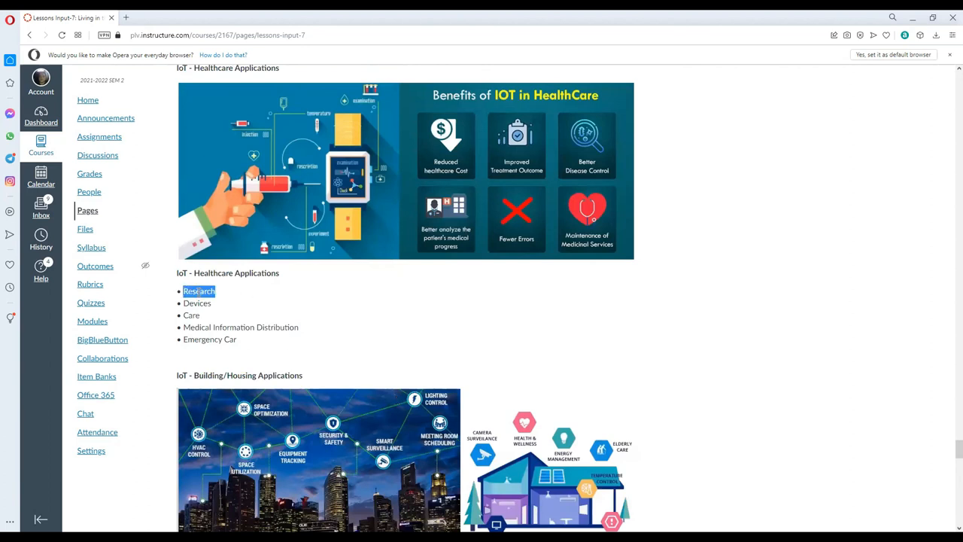
{"action": "double_click", "coordinate": [196, 303]}
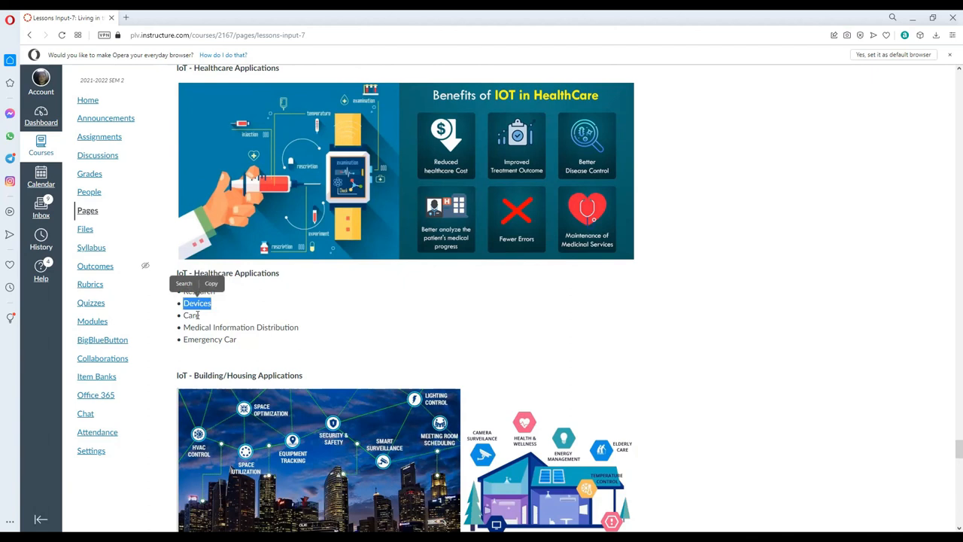
{"action": "double_click", "coordinate": [191, 315]}
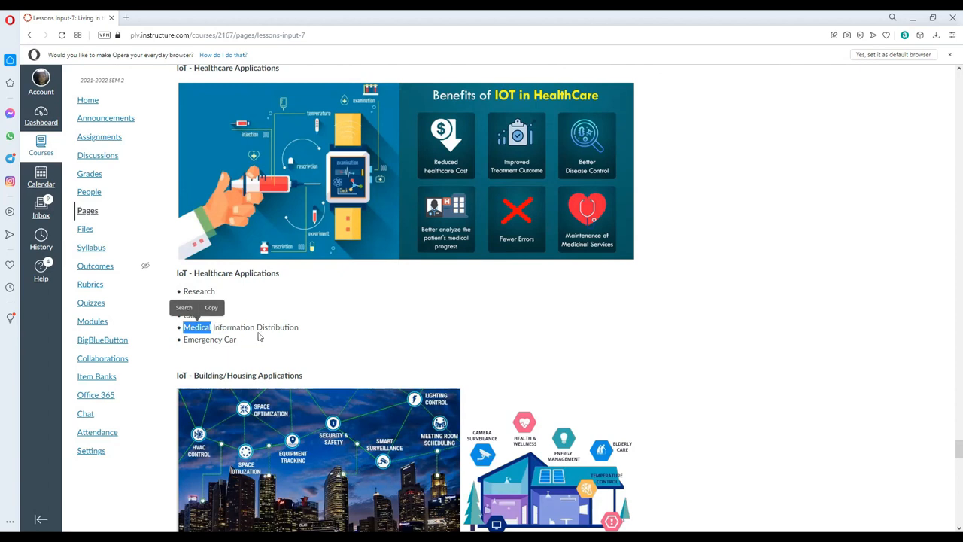
{"action": "mouse_move", "coordinate": [220, 343]}
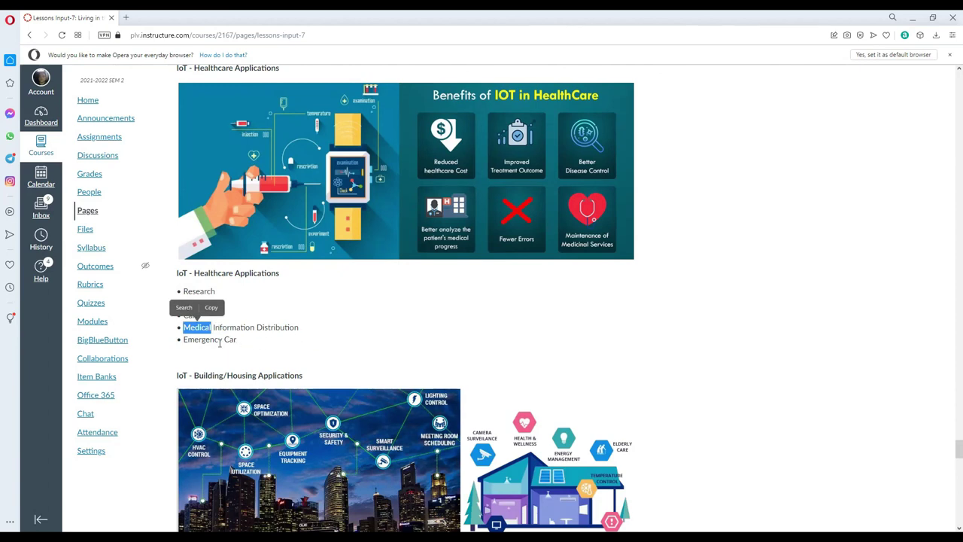
{"action": "left_click", "coordinate": [273, 343]}
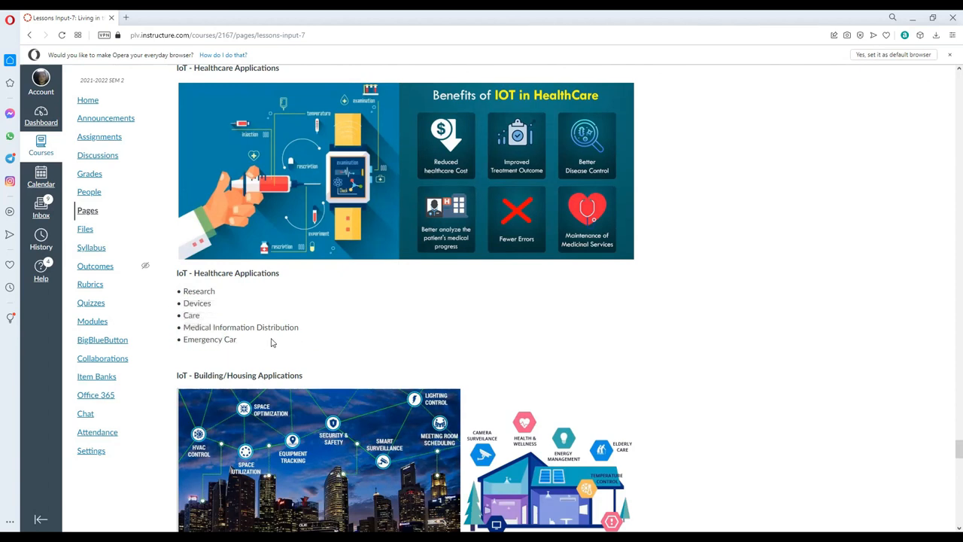
Scroll past Building/Housing to the Transportation Applications images and bullet list.
{"action": "scroll", "scroll_direction": "down", "scroll_amount": 3}
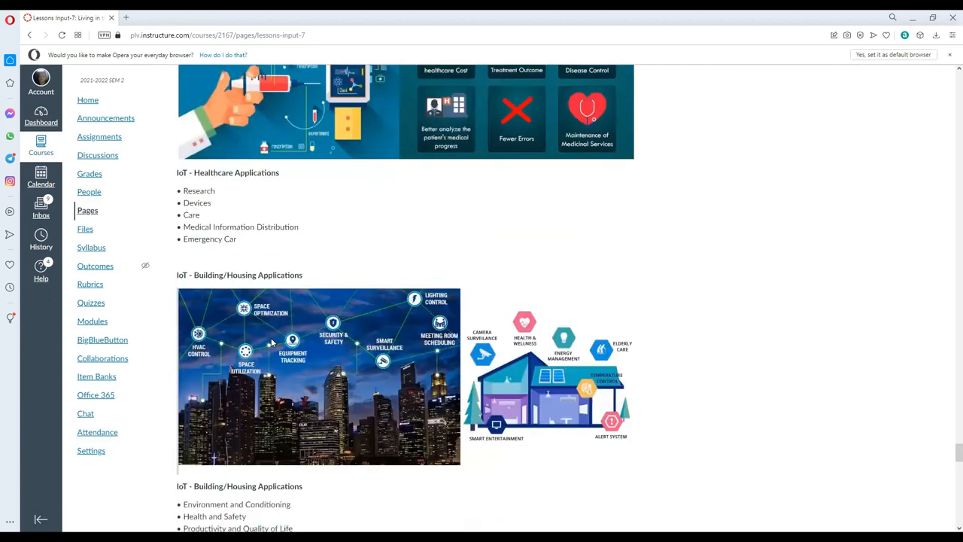
{"action": "scroll", "scroll_direction": "down", "scroll_amount": 3}
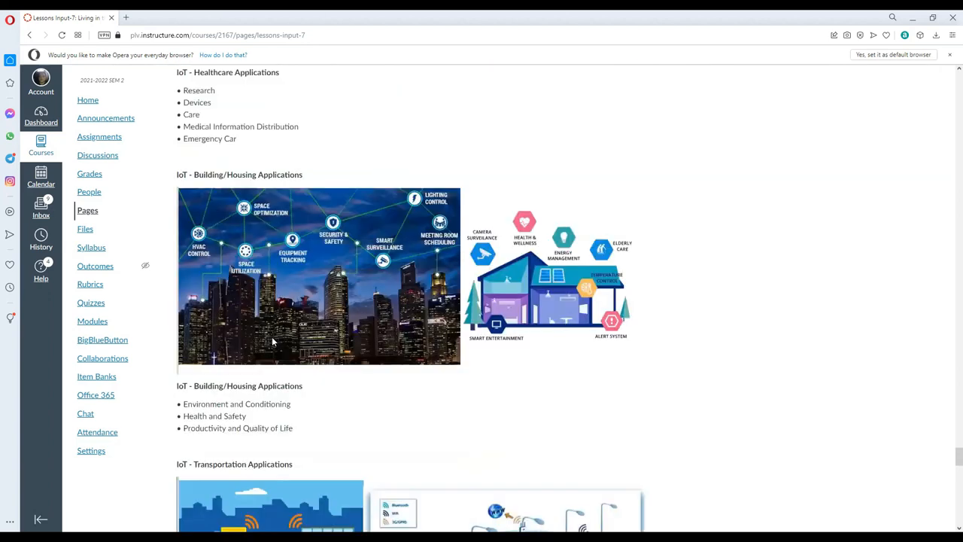
{"action": "scroll", "scroll_direction": "down", "scroll_amount": 3}
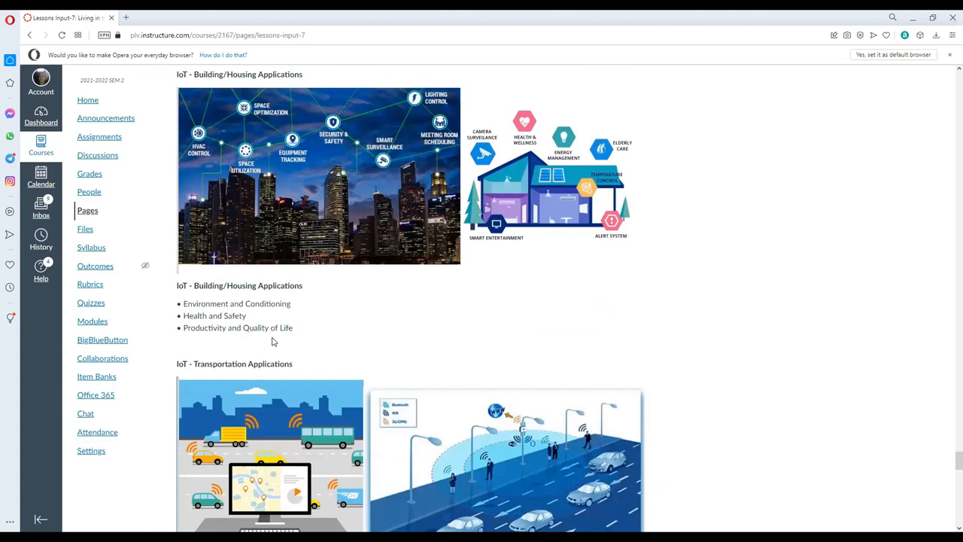
{"action": "mouse_move", "coordinate": [327, 314]}
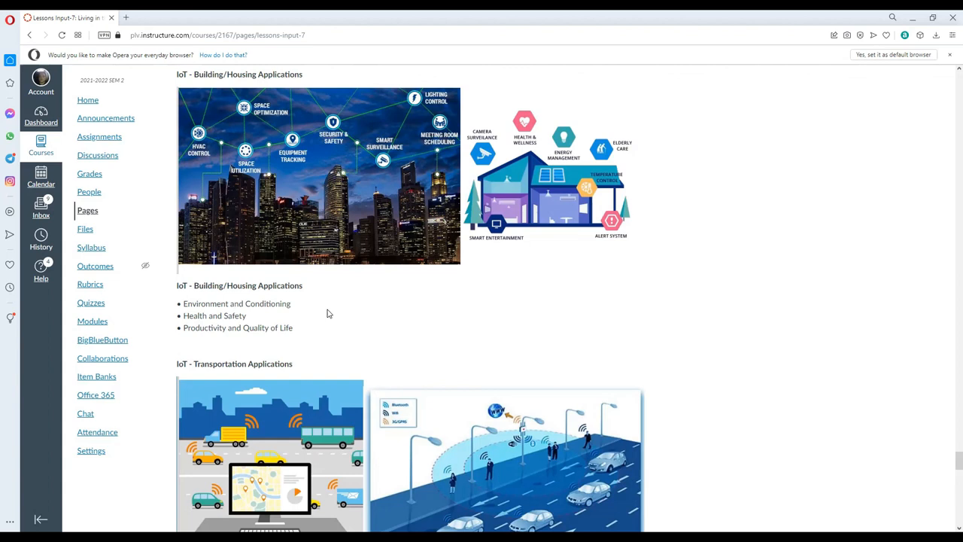
{"action": "mouse_move", "coordinate": [369, 172]}
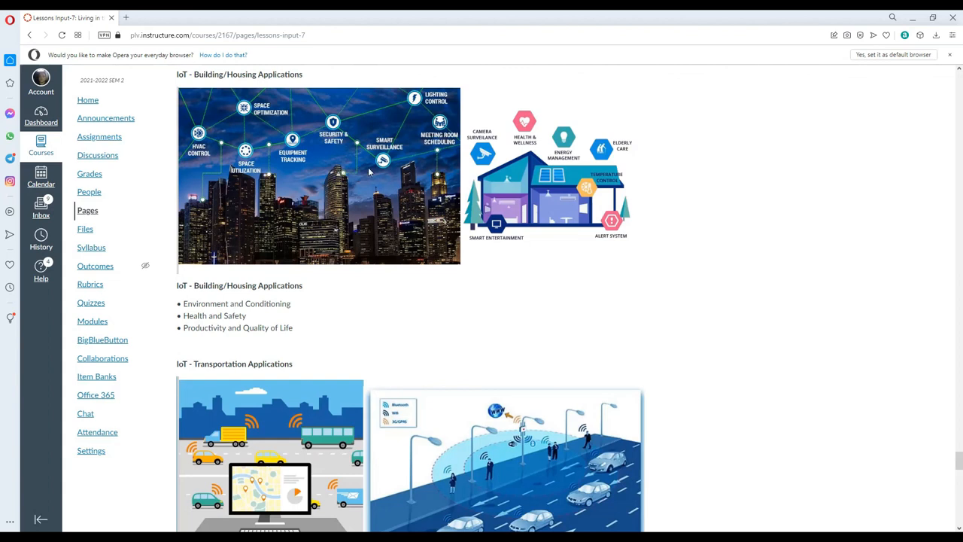
{"action": "mouse_move", "coordinate": [323, 162]}
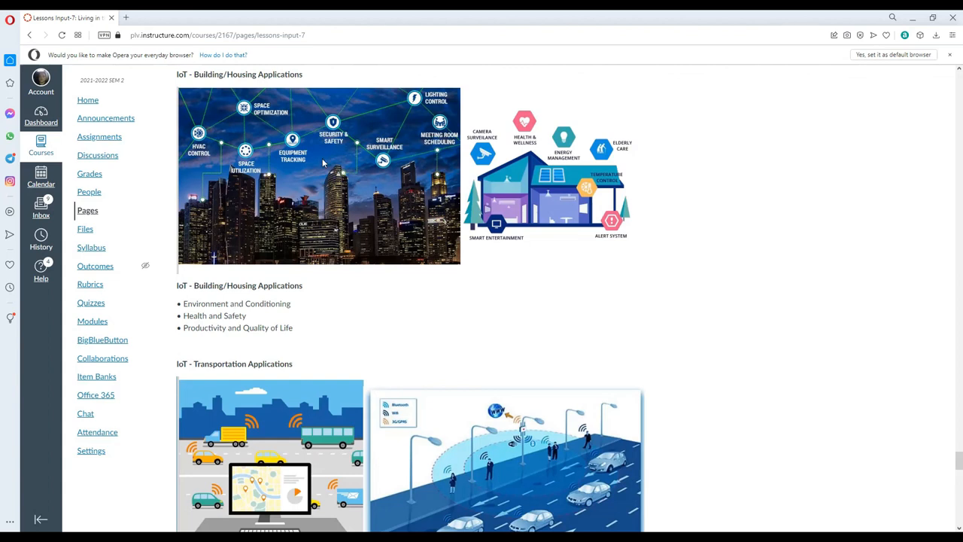
{"action": "scroll", "scroll_direction": "down", "scroll_amount": 3}
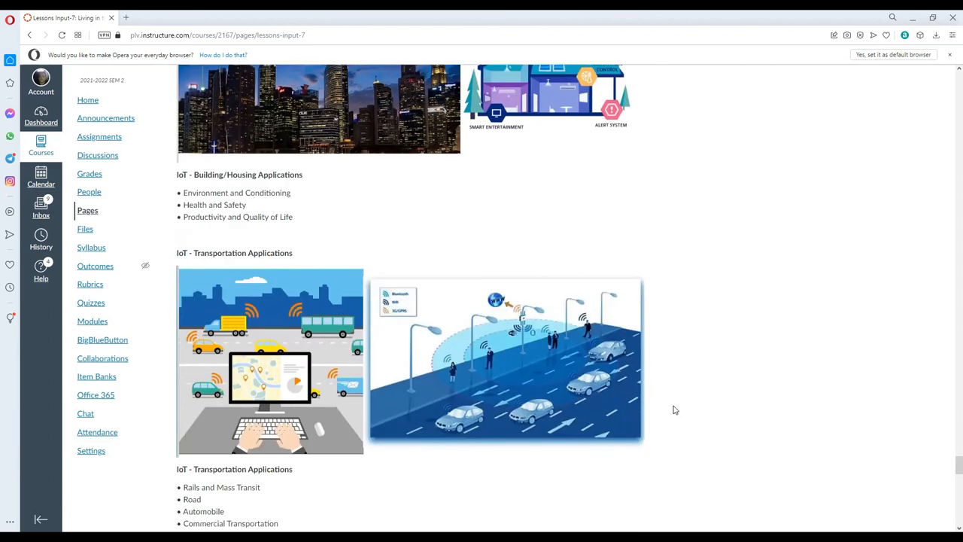
{"action": "scroll", "scroll_direction": "down", "scroll_amount": 3}
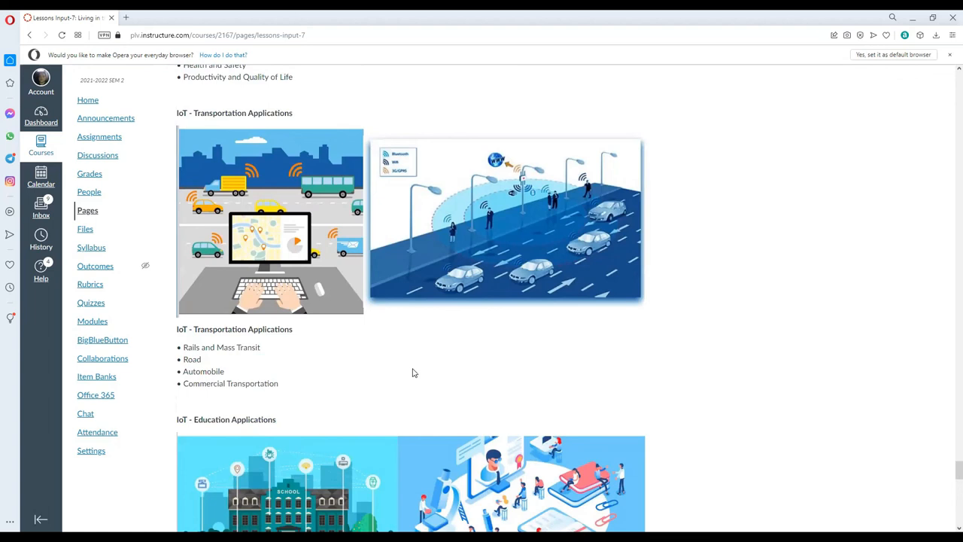
{"action": "mouse_move", "coordinate": [412, 373]}
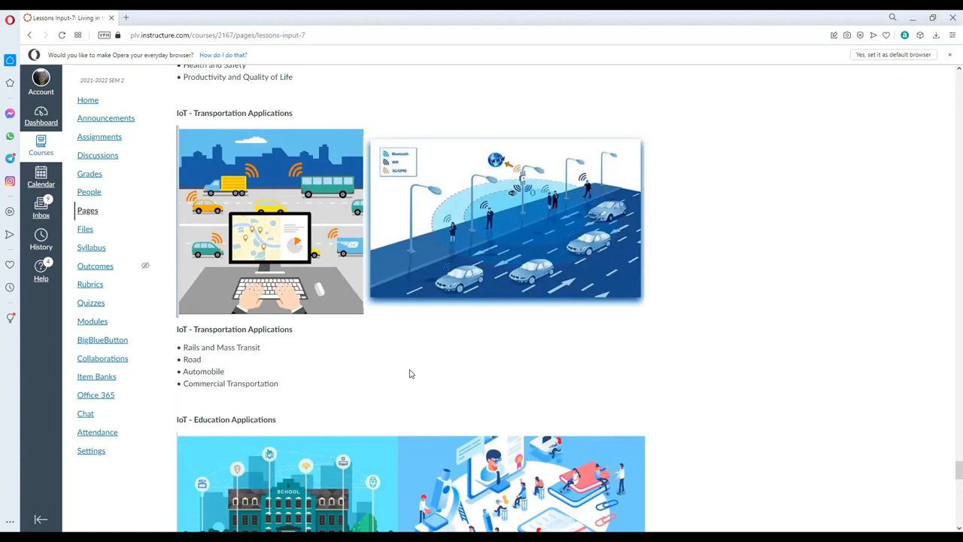
{"action": "mouse_move", "coordinate": [494, 229]}
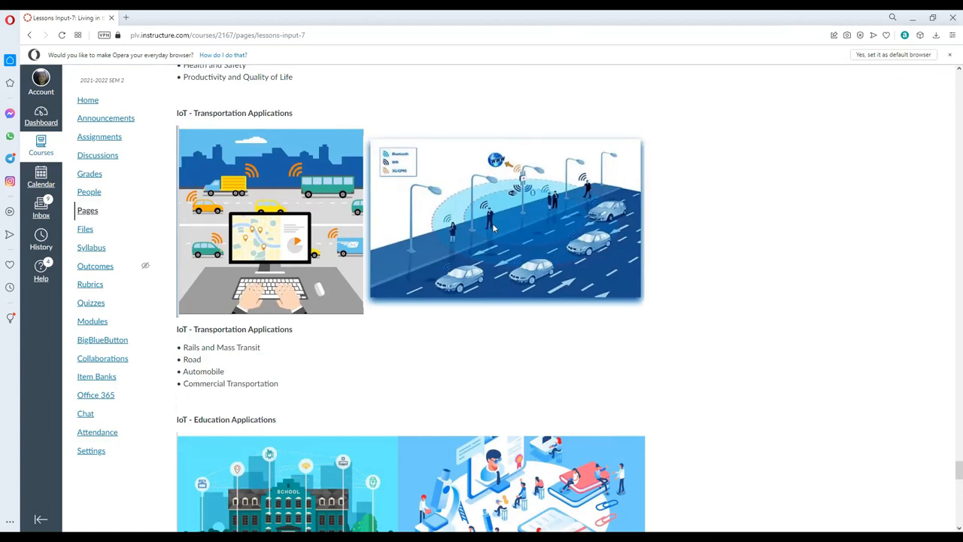
{"action": "mouse_move", "coordinate": [594, 253]}
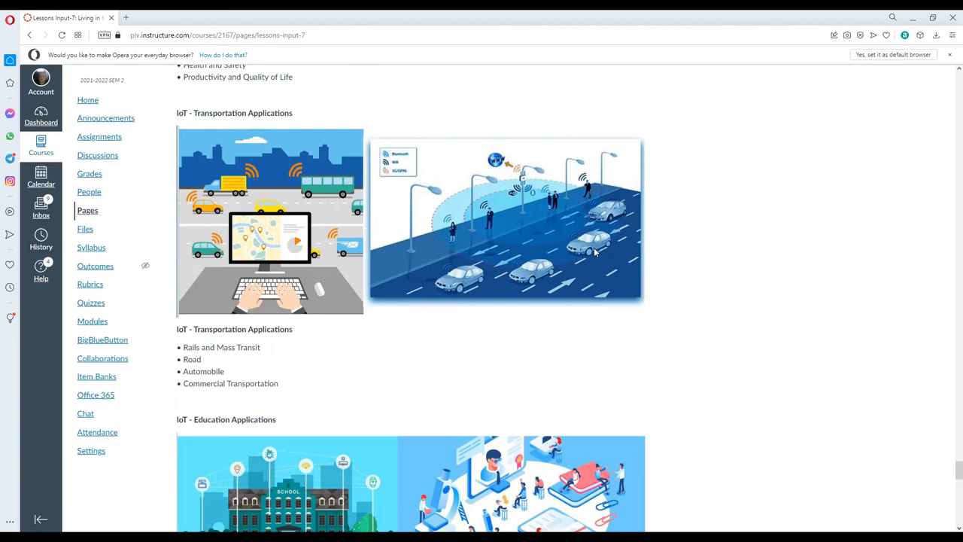
{"action": "mouse_move", "coordinate": [343, 263]}
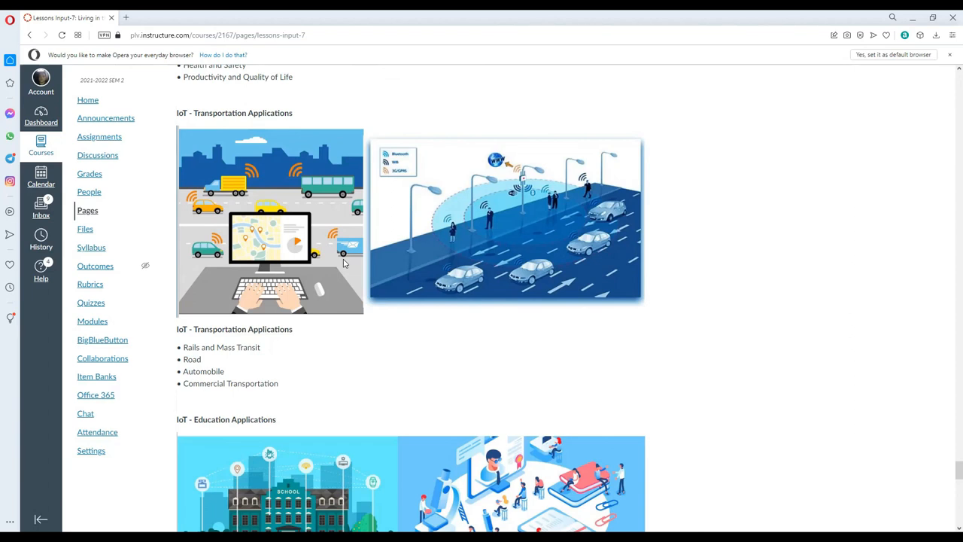
{"action": "mouse_move", "coordinate": [259, 369]}
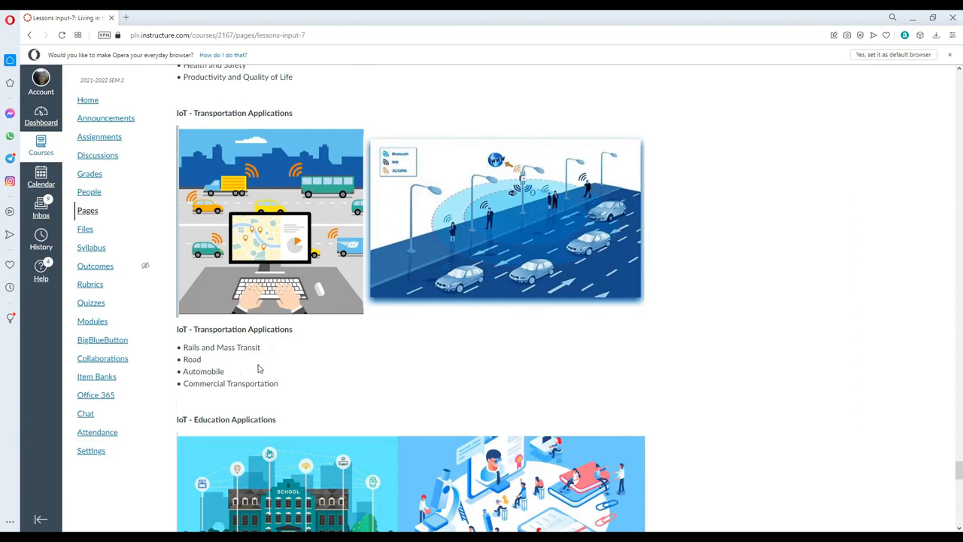
{"action": "mouse_move", "coordinate": [217, 405]}
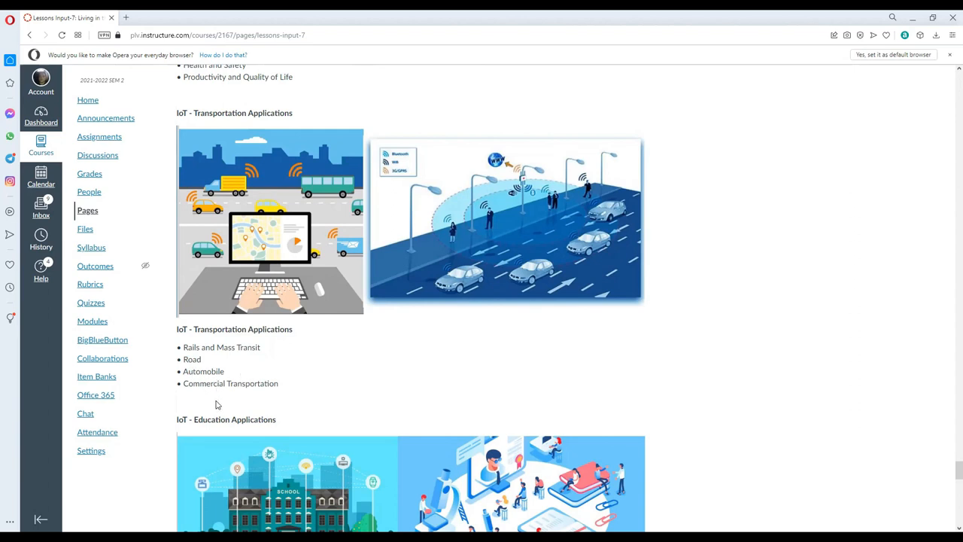
Scroll through Education Applications to the Government Applications list.
{"action": "scroll", "scroll_direction": "down", "scroll_amount": 3}
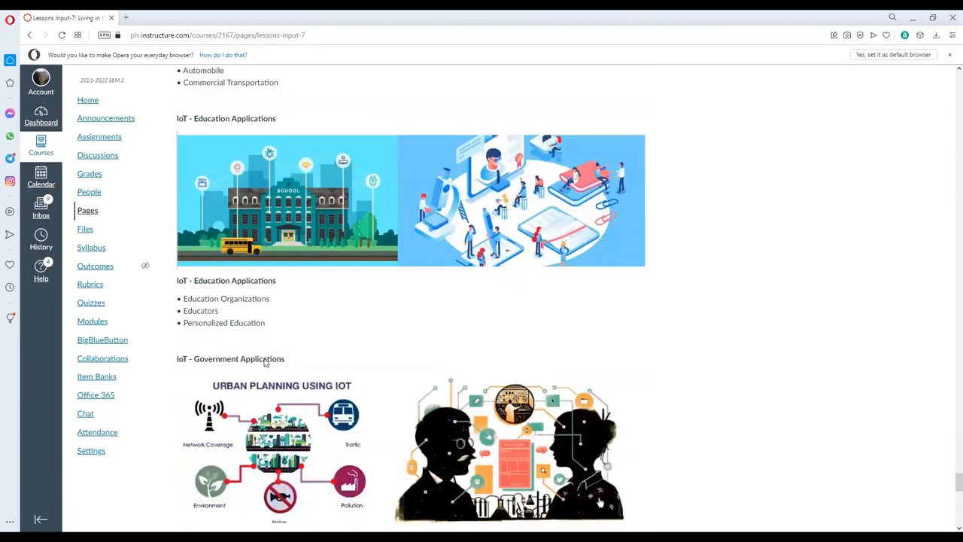
{"action": "mouse_move", "coordinate": [327, 340]}
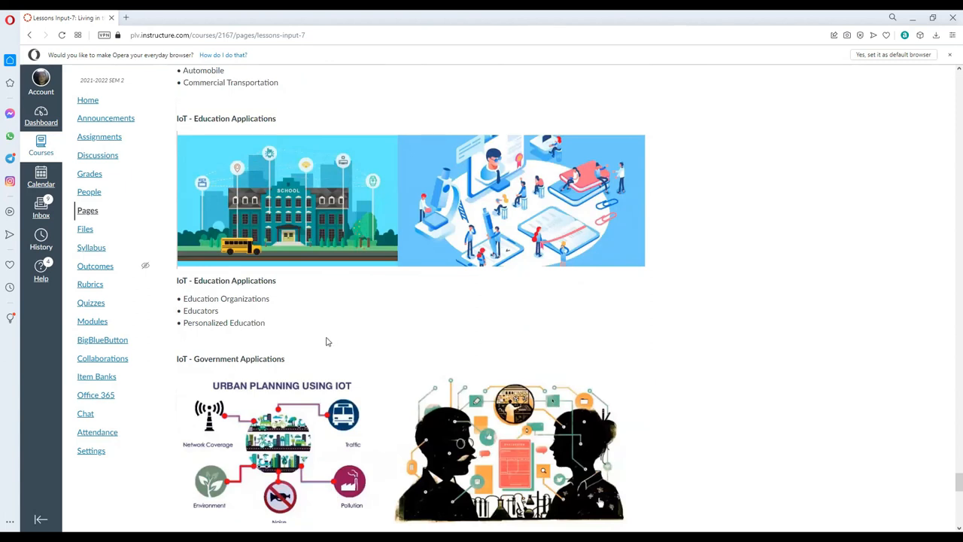
{"action": "mouse_move", "coordinate": [270, 333]}
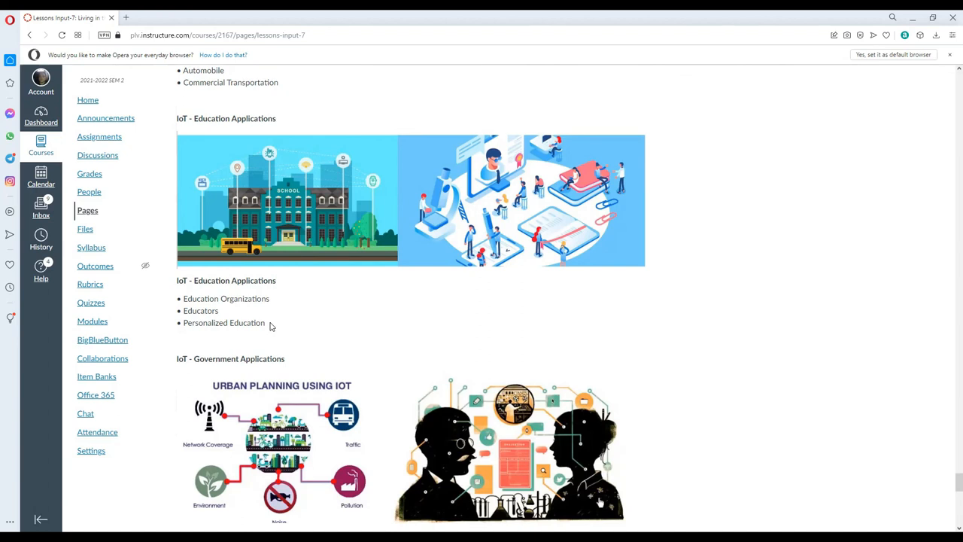
{"action": "scroll", "scroll_direction": "down", "scroll_amount": 3}
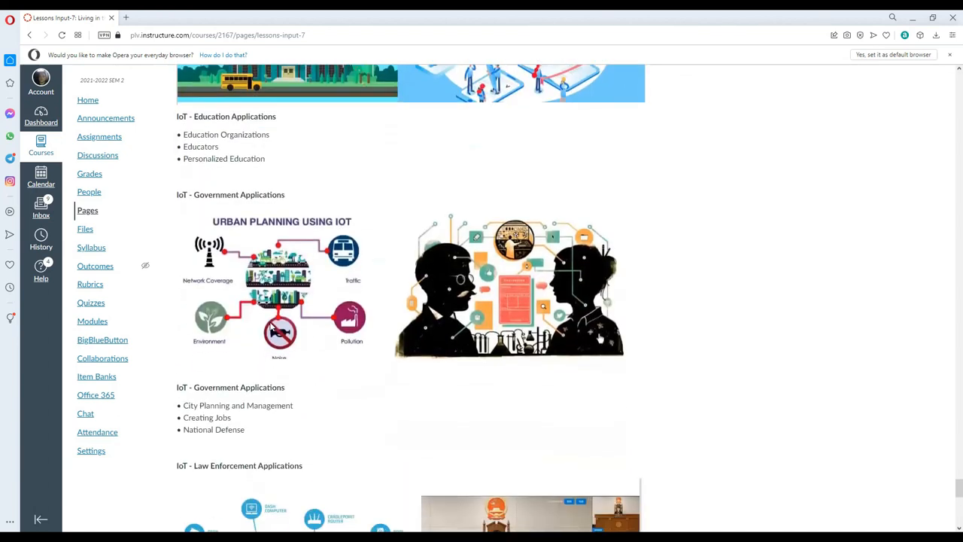
{"action": "scroll", "scroll_direction": "down", "scroll_amount": 3}
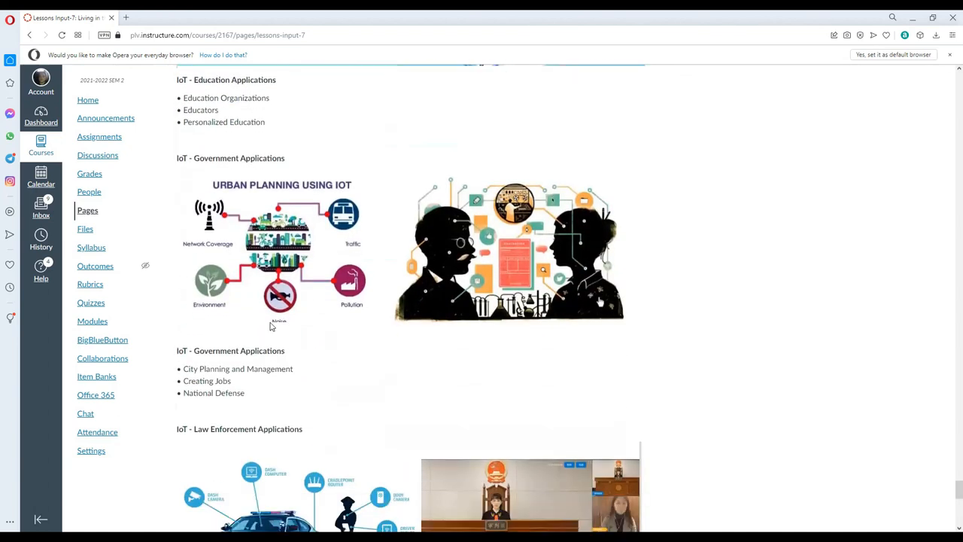
{"action": "scroll", "scroll_direction": "down", "scroll_amount": 3}
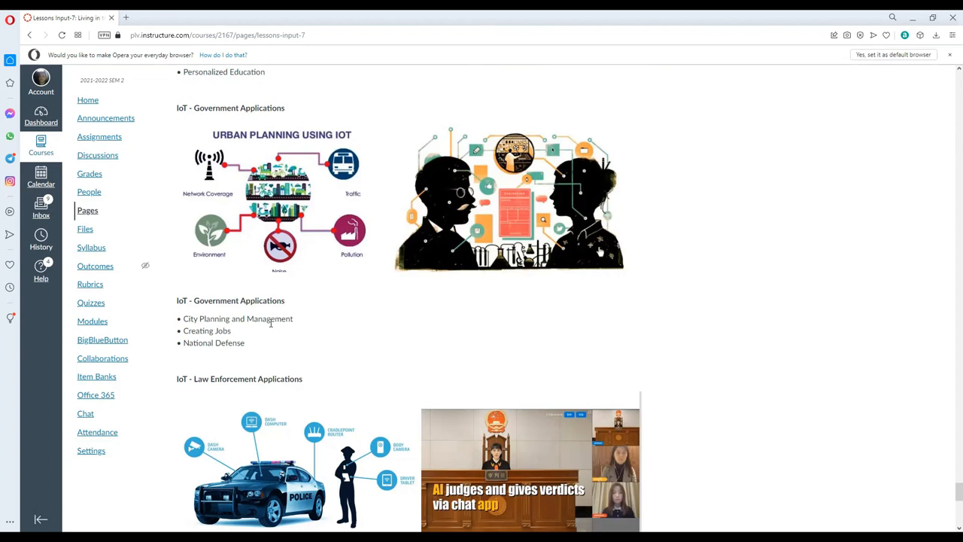
Reach the Law Enforcement Applications list and highlight the 'Court System' bullet.
{"action": "scroll", "scroll_direction": "down", "scroll_amount": 3}
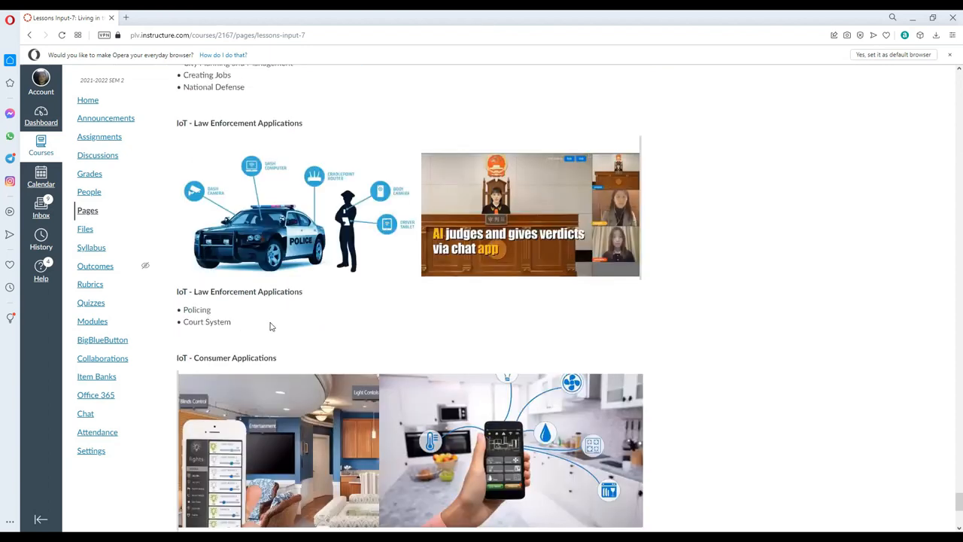
{"action": "scroll", "scroll_direction": "down", "scroll_amount": 3}
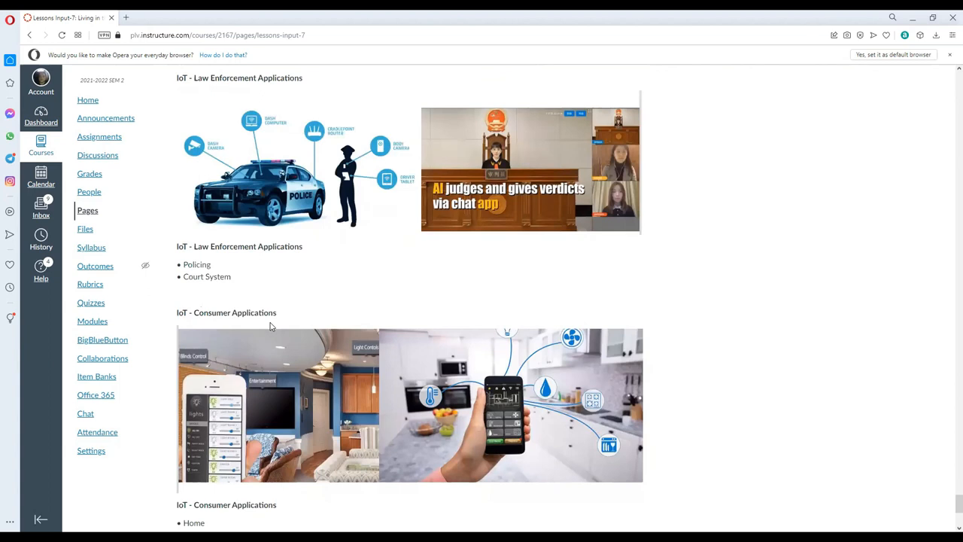
{"action": "mouse_move", "coordinate": [310, 274]}
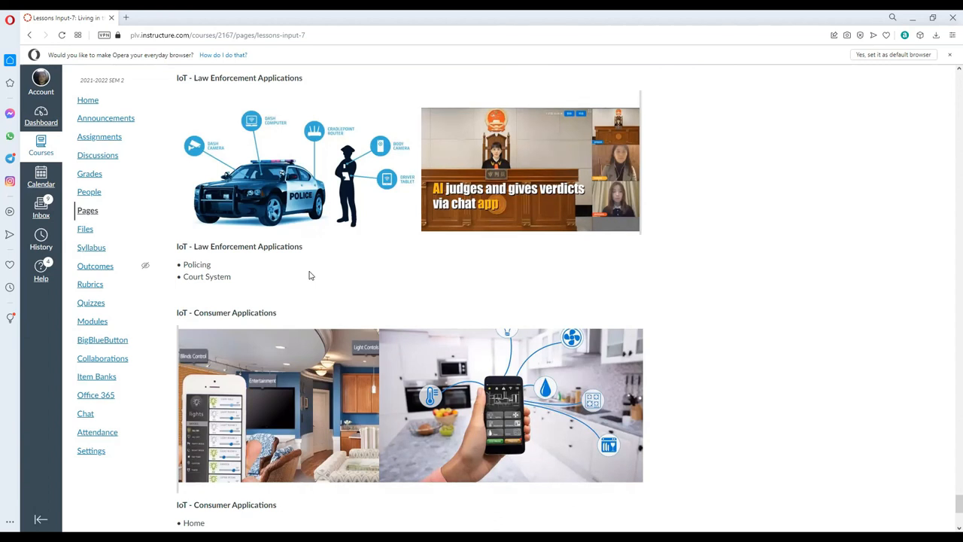
{"action": "double_click", "coordinate": [206, 277]}
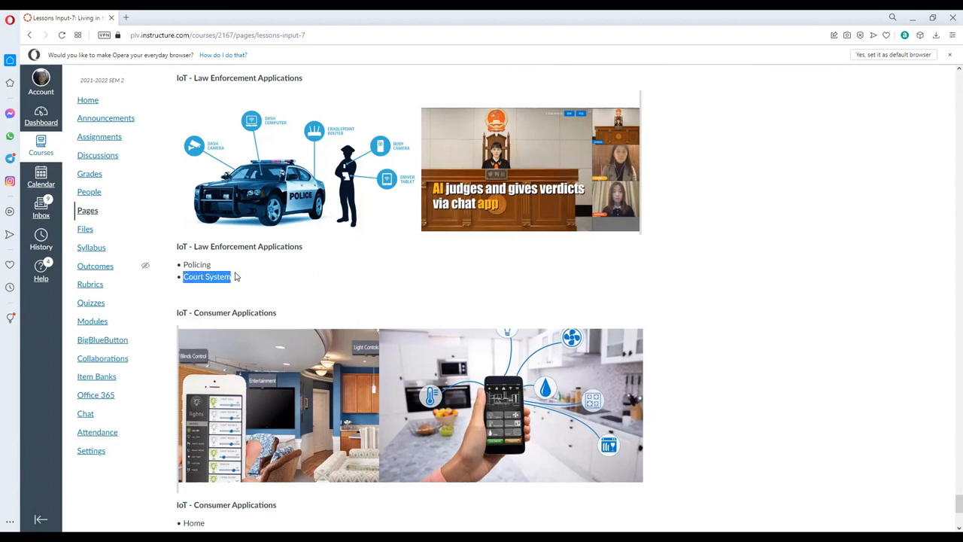
Highlight 'Culture and Nightlife' and 'Products and Services' in the Consumer Applications list.
{"action": "scroll", "scroll_direction": "down", "scroll_amount": 3}
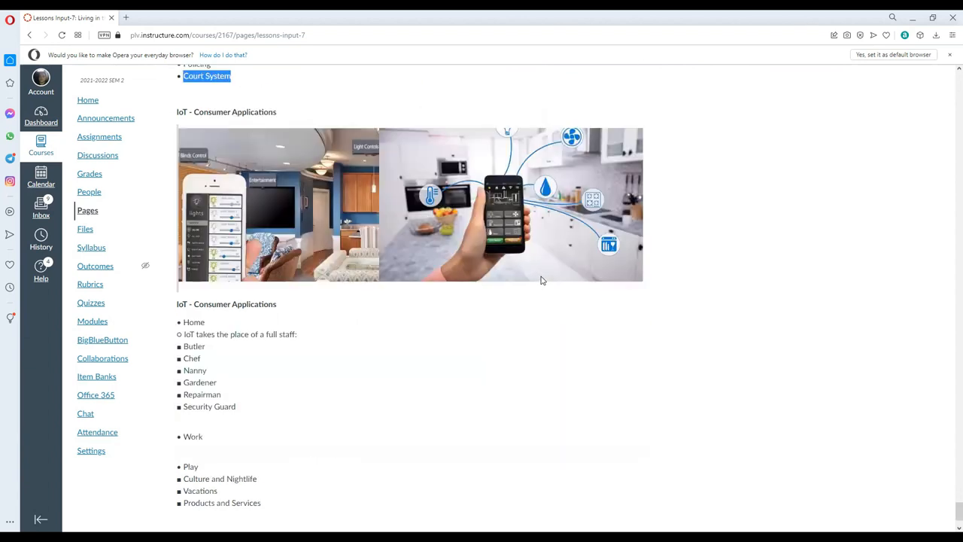
{"action": "scroll", "scroll_direction": "down", "scroll_amount": 3}
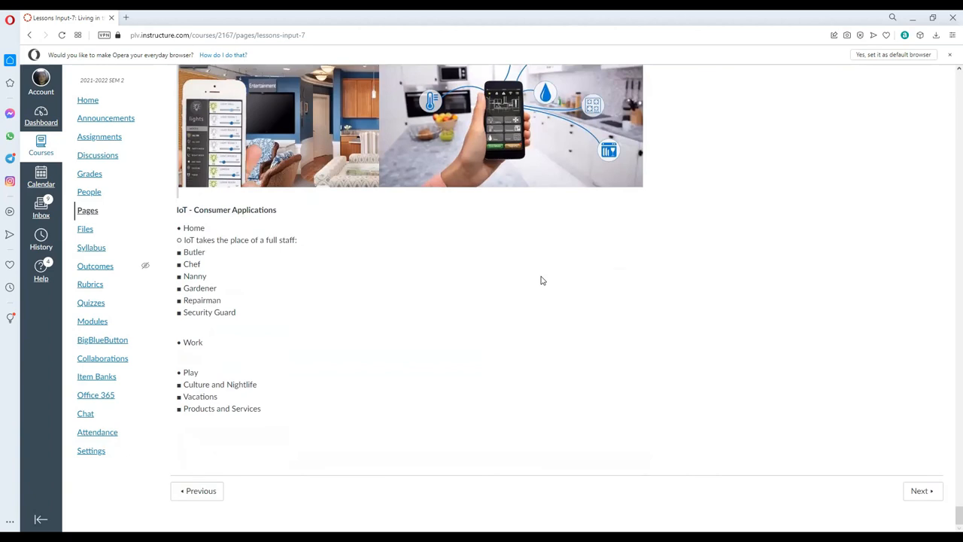
{"action": "scroll", "scroll_direction": "up", "scroll_amount": 3}
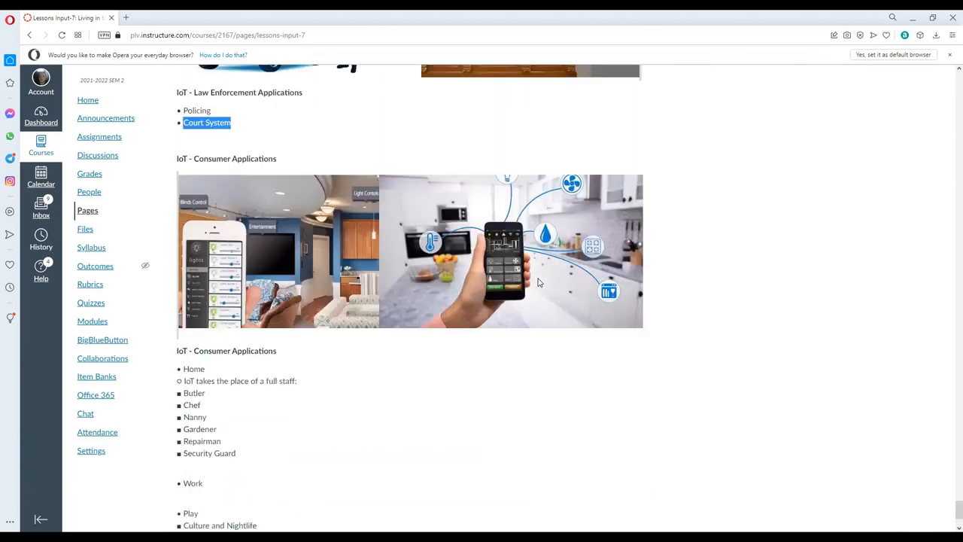
{"action": "scroll", "scroll_direction": "down", "scroll_amount": 3}
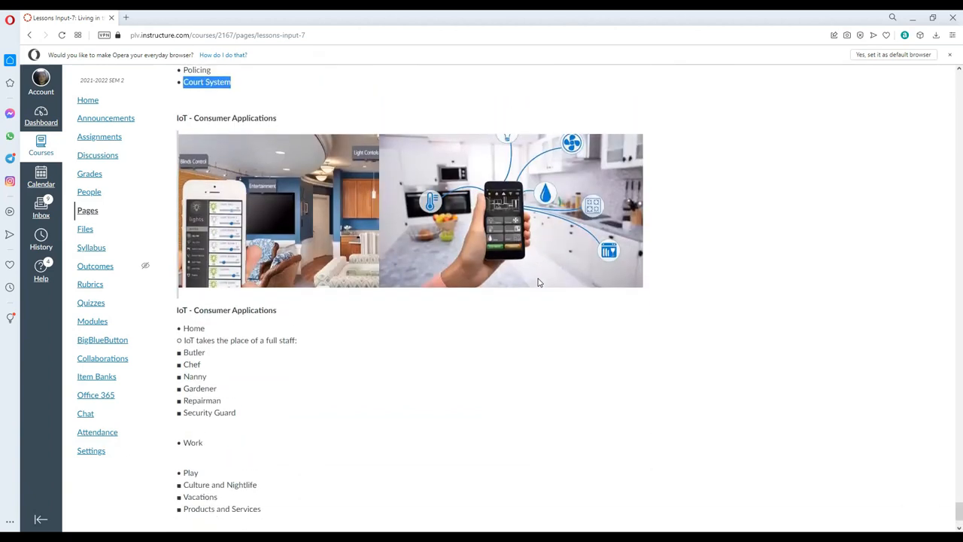
{"action": "scroll", "scroll_direction": "down", "scroll_amount": 3}
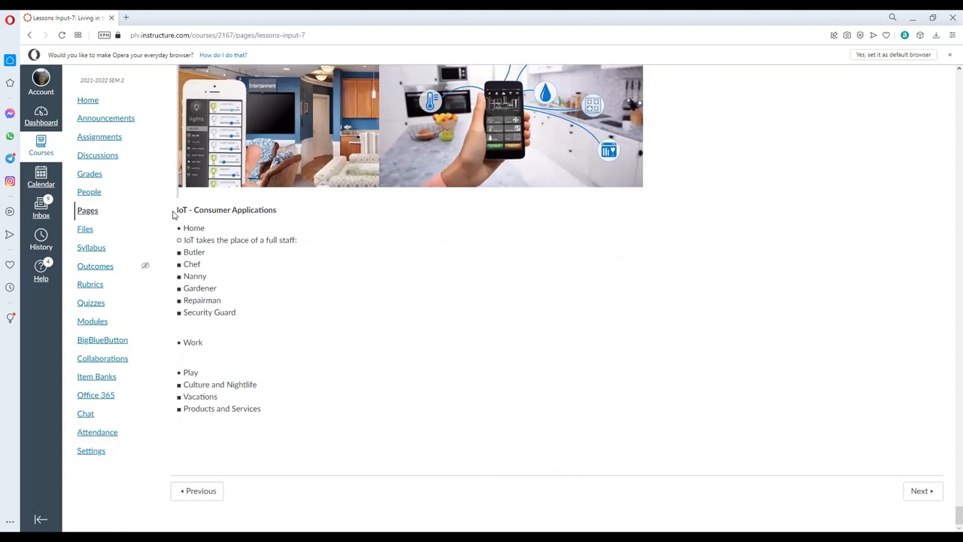
{"action": "mouse_move", "coordinate": [202, 239]}
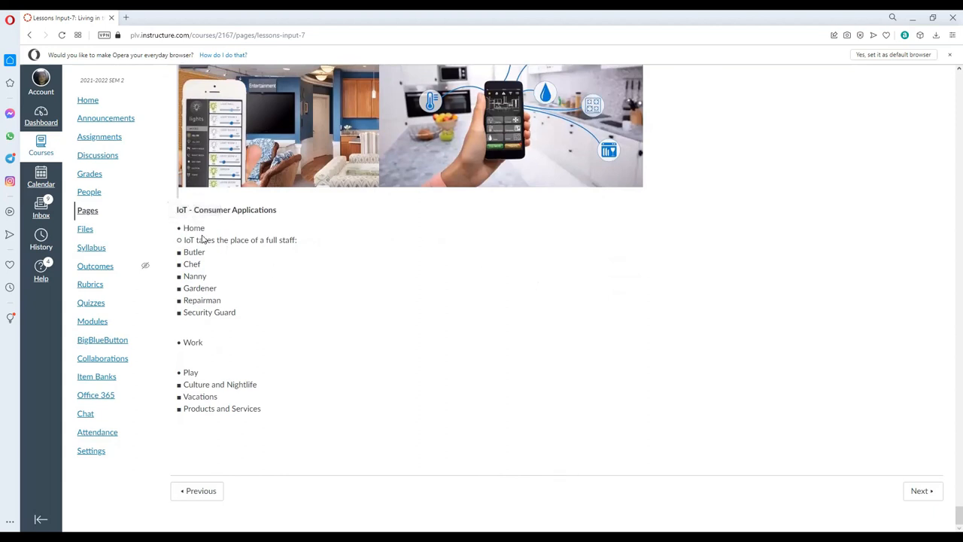
{"action": "mouse_move", "coordinate": [307, 282]}
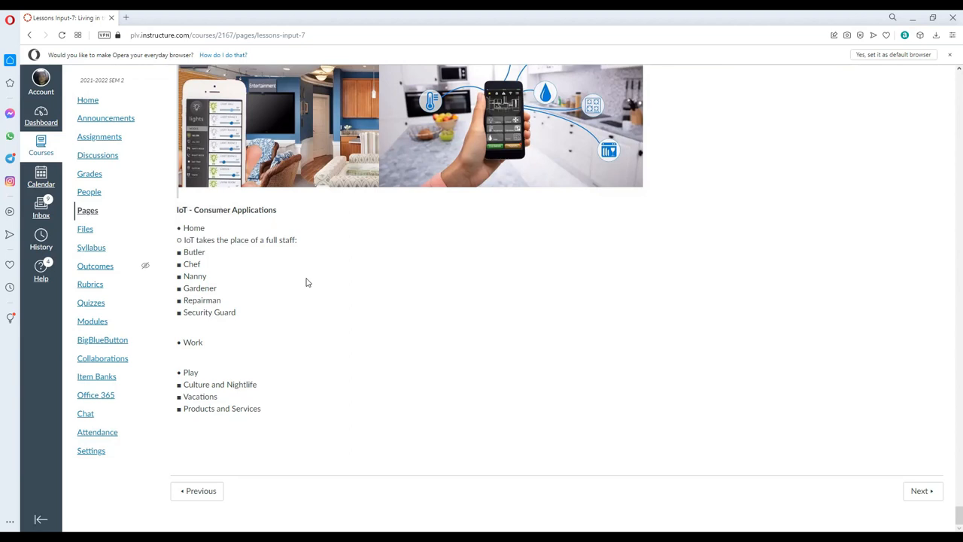
{"action": "mouse_move", "coordinate": [237, 262]}
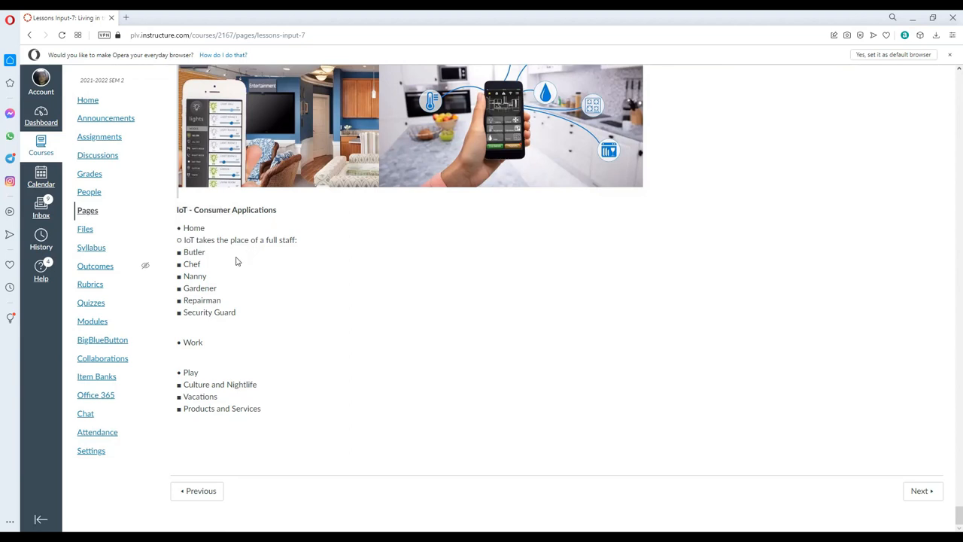
{"action": "mouse_move", "coordinate": [189, 276]}
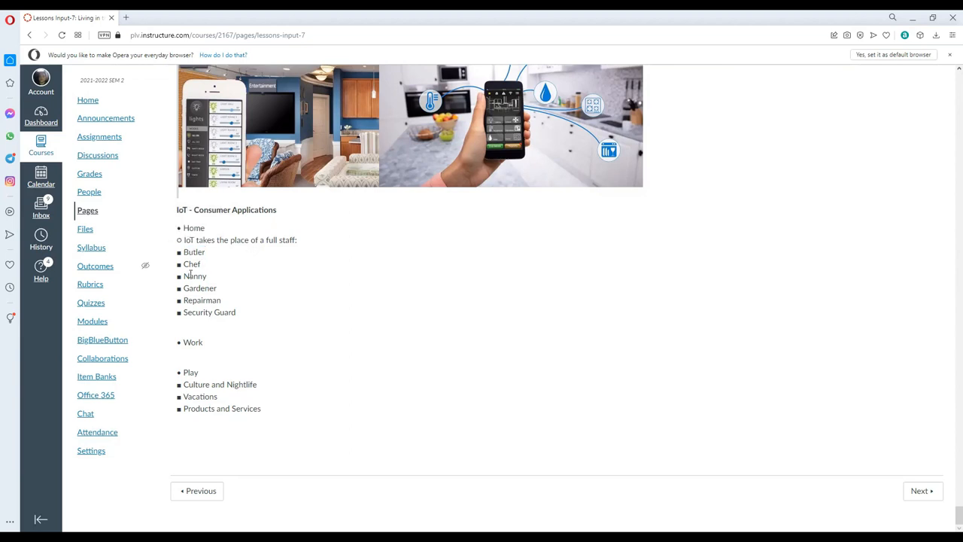
{"action": "mouse_move", "coordinate": [274, 330]}
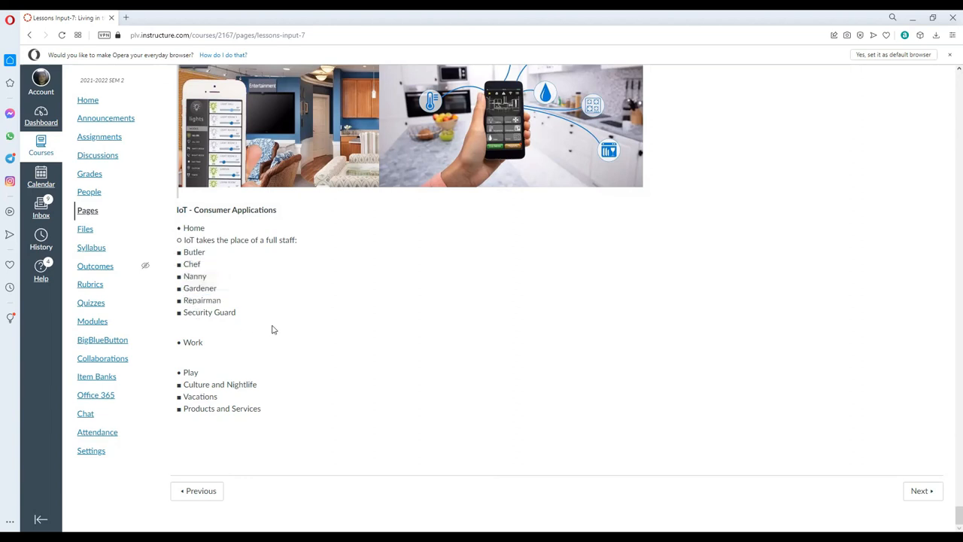
{"action": "mouse_move", "coordinate": [355, 397]}
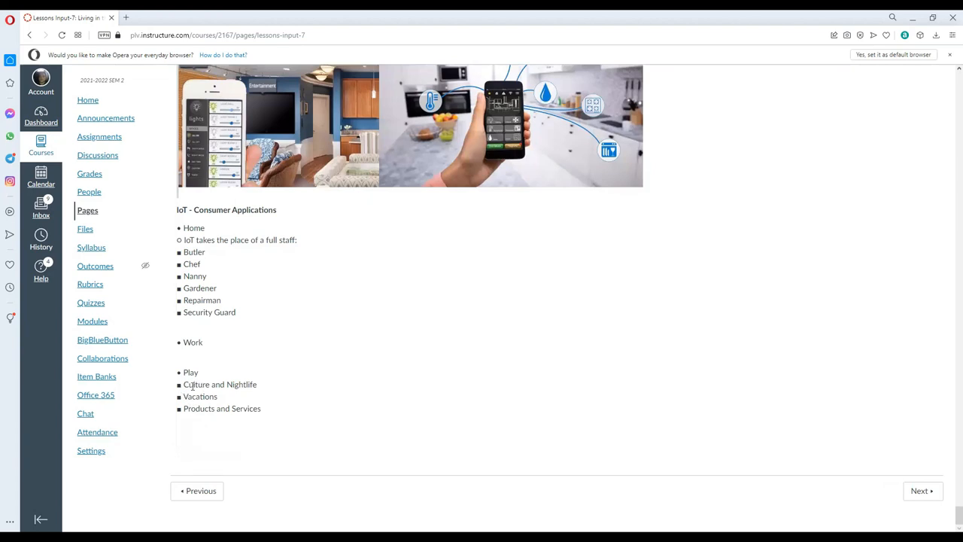
{"action": "double_click", "coordinate": [220, 384]}
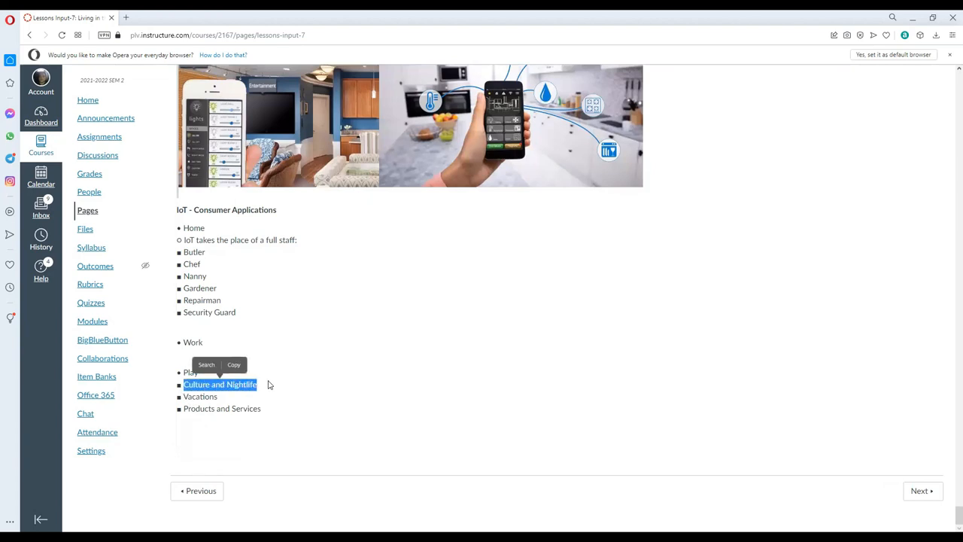
{"action": "mouse_move", "coordinate": [276, 376]}
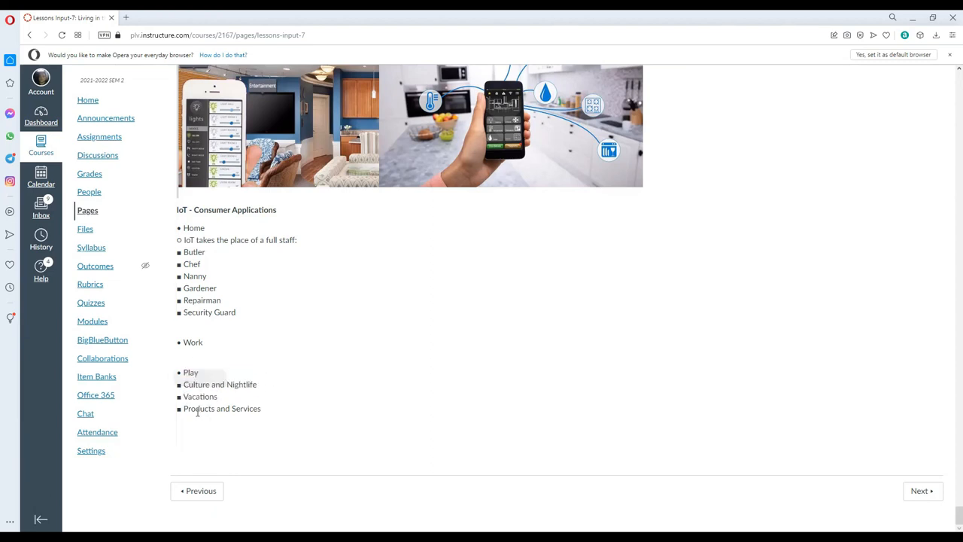
{"action": "double_click", "coordinate": [221, 408]}
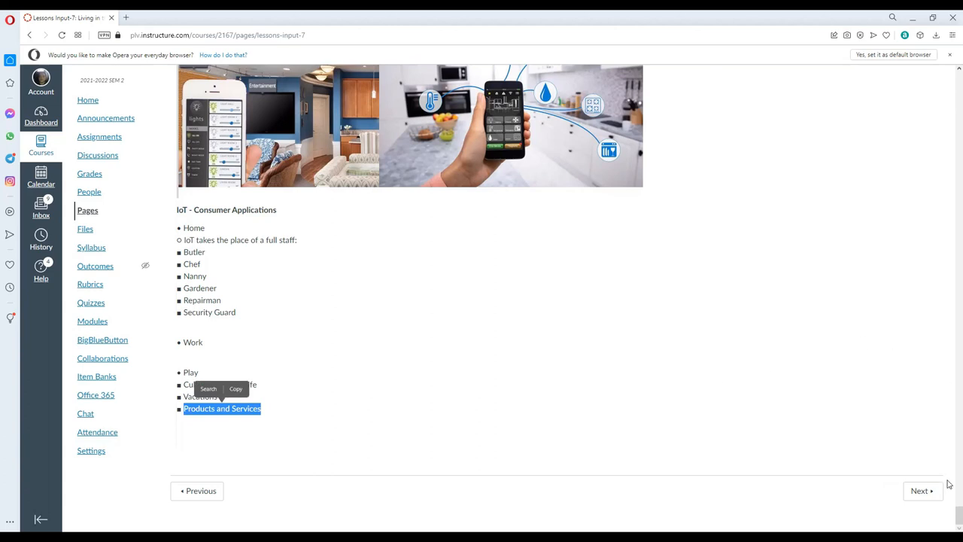
Return to the top of the Lessons Input-7 page with the IT and Society video.
{"action": "scroll", "scroll_direction": "up", "scroll_amount": 3}
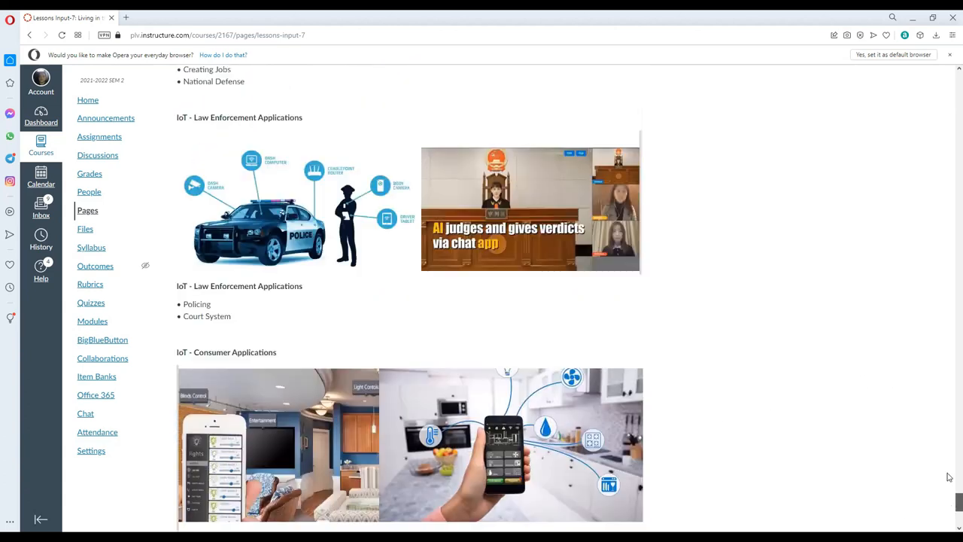
{"action": "scroll", "scroll_direction": "up", "scroll_amount": 3}
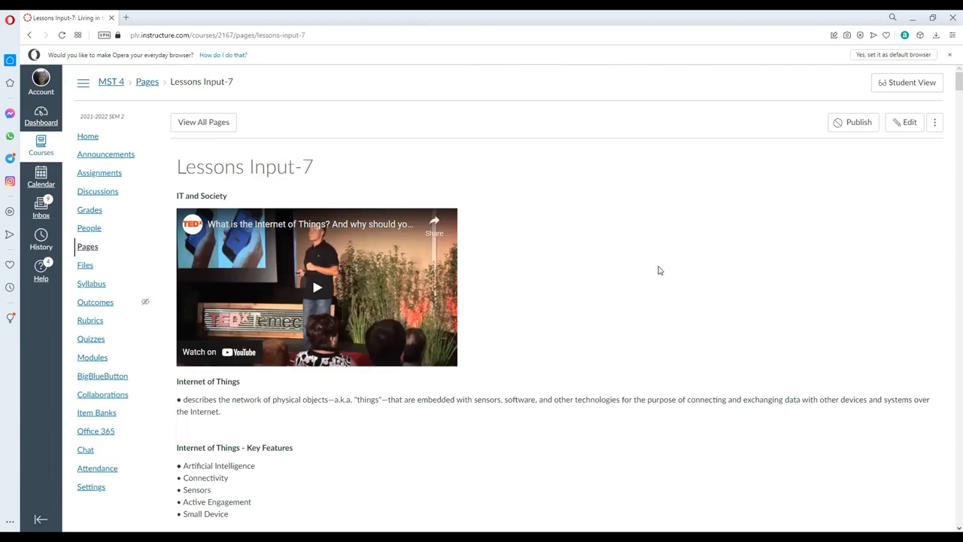
{"action": "mouse_move", "coordinate": [624, 109]}
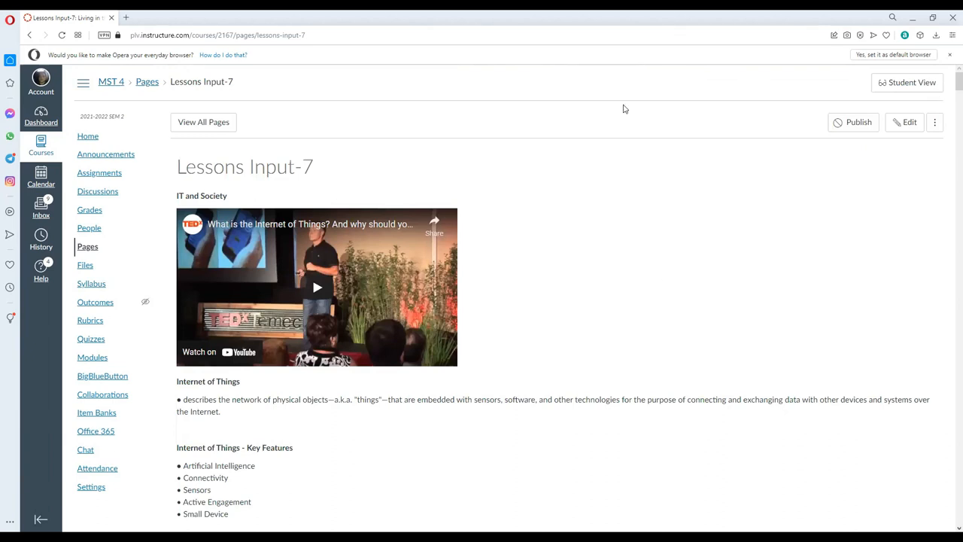